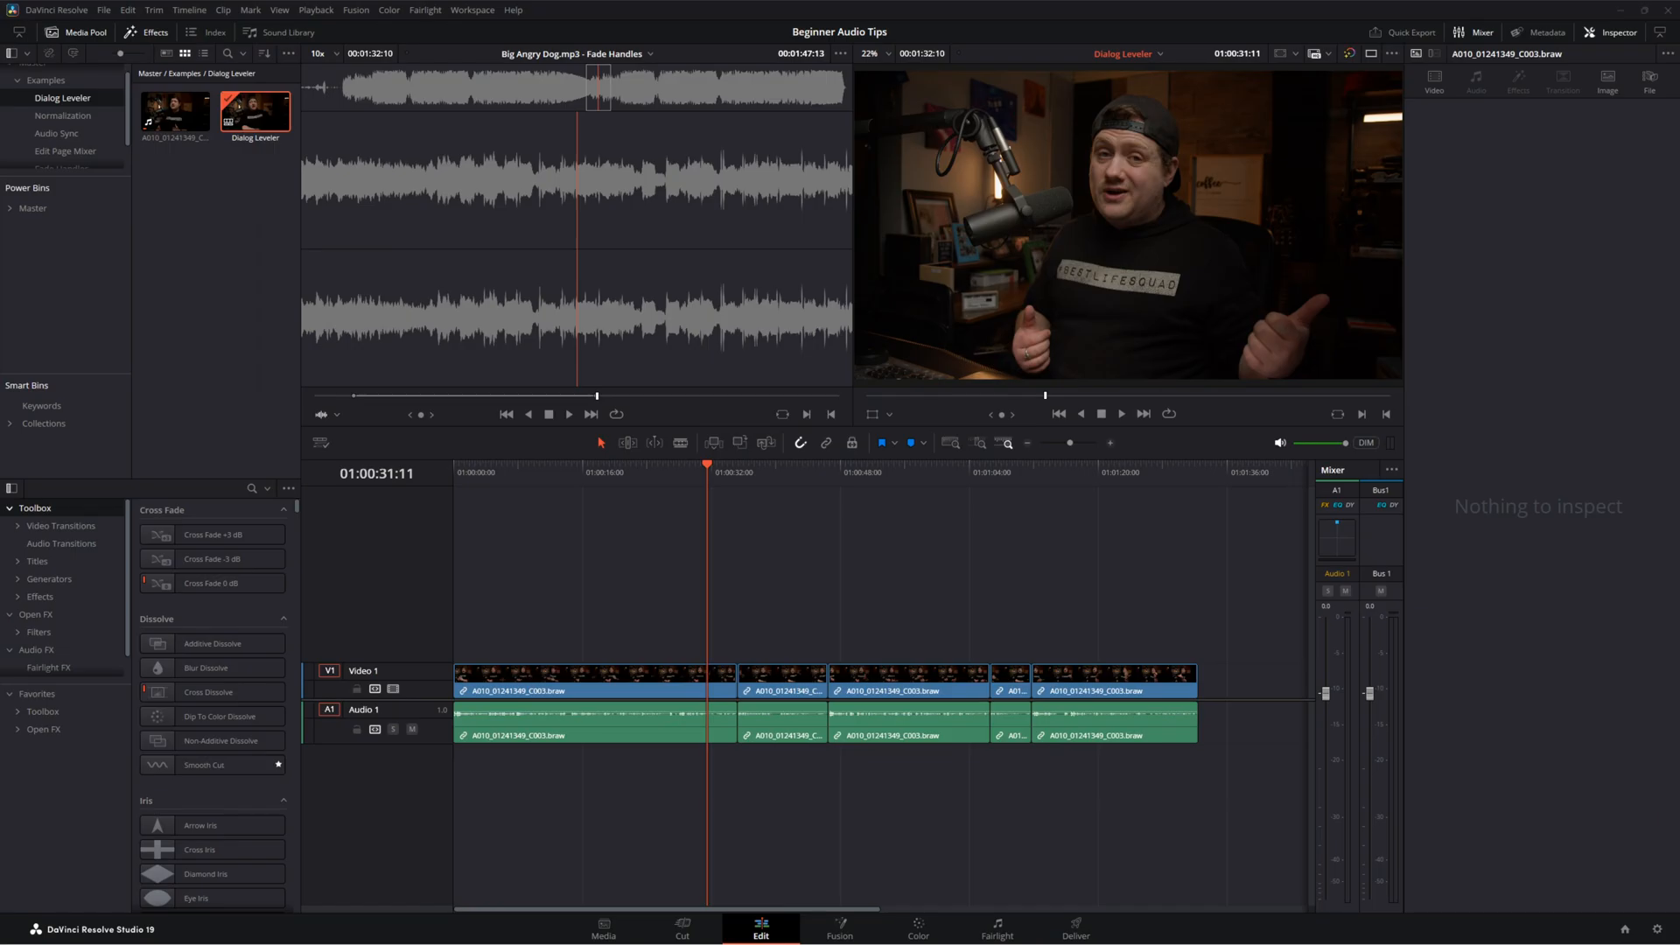
pyautogui.moveTo(1251, 387)
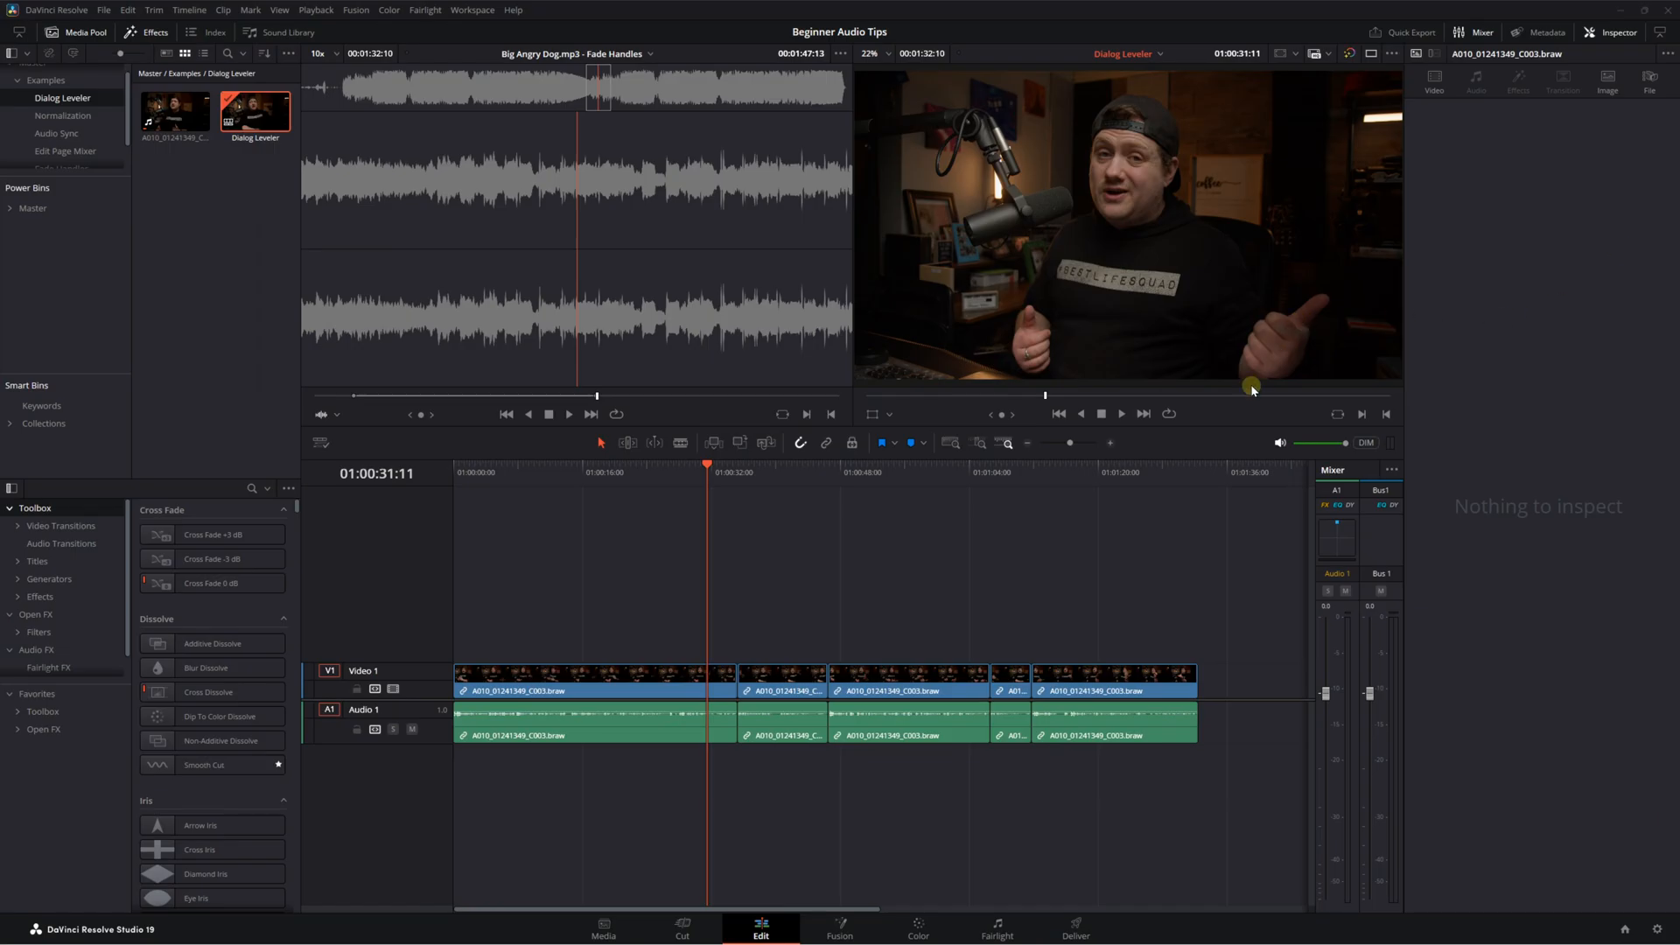
pyautogui.moveTo(1044, 566)
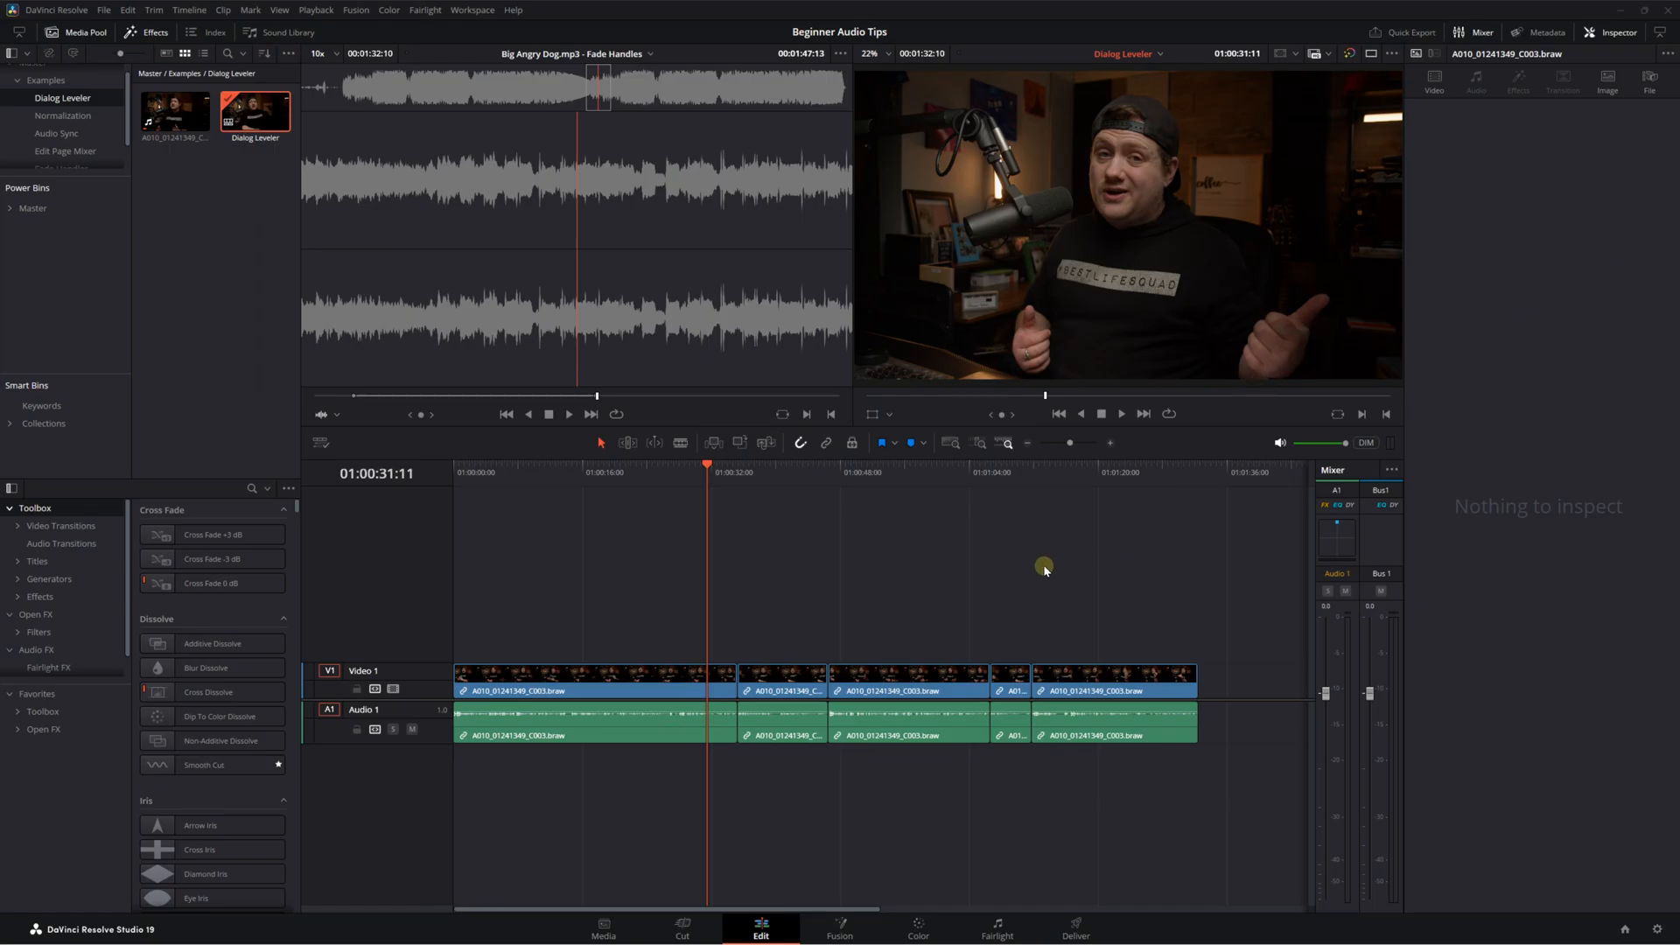
pyautogui.moveTo(1108, 467)
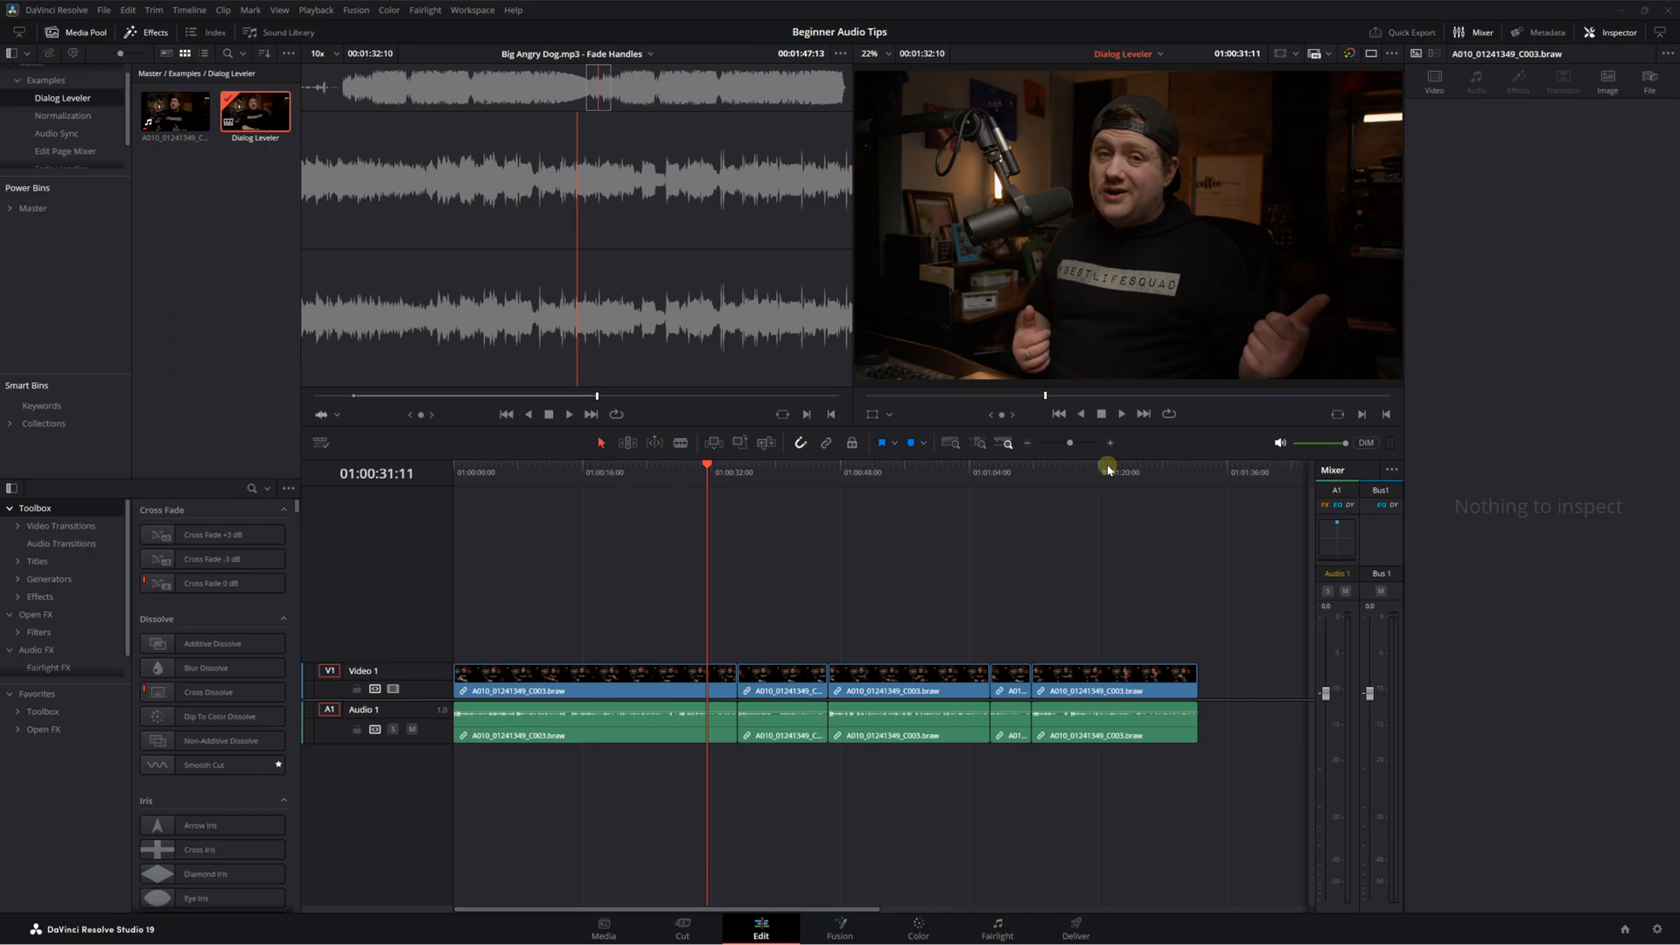
pyautogui.moveTo(1077, 461)
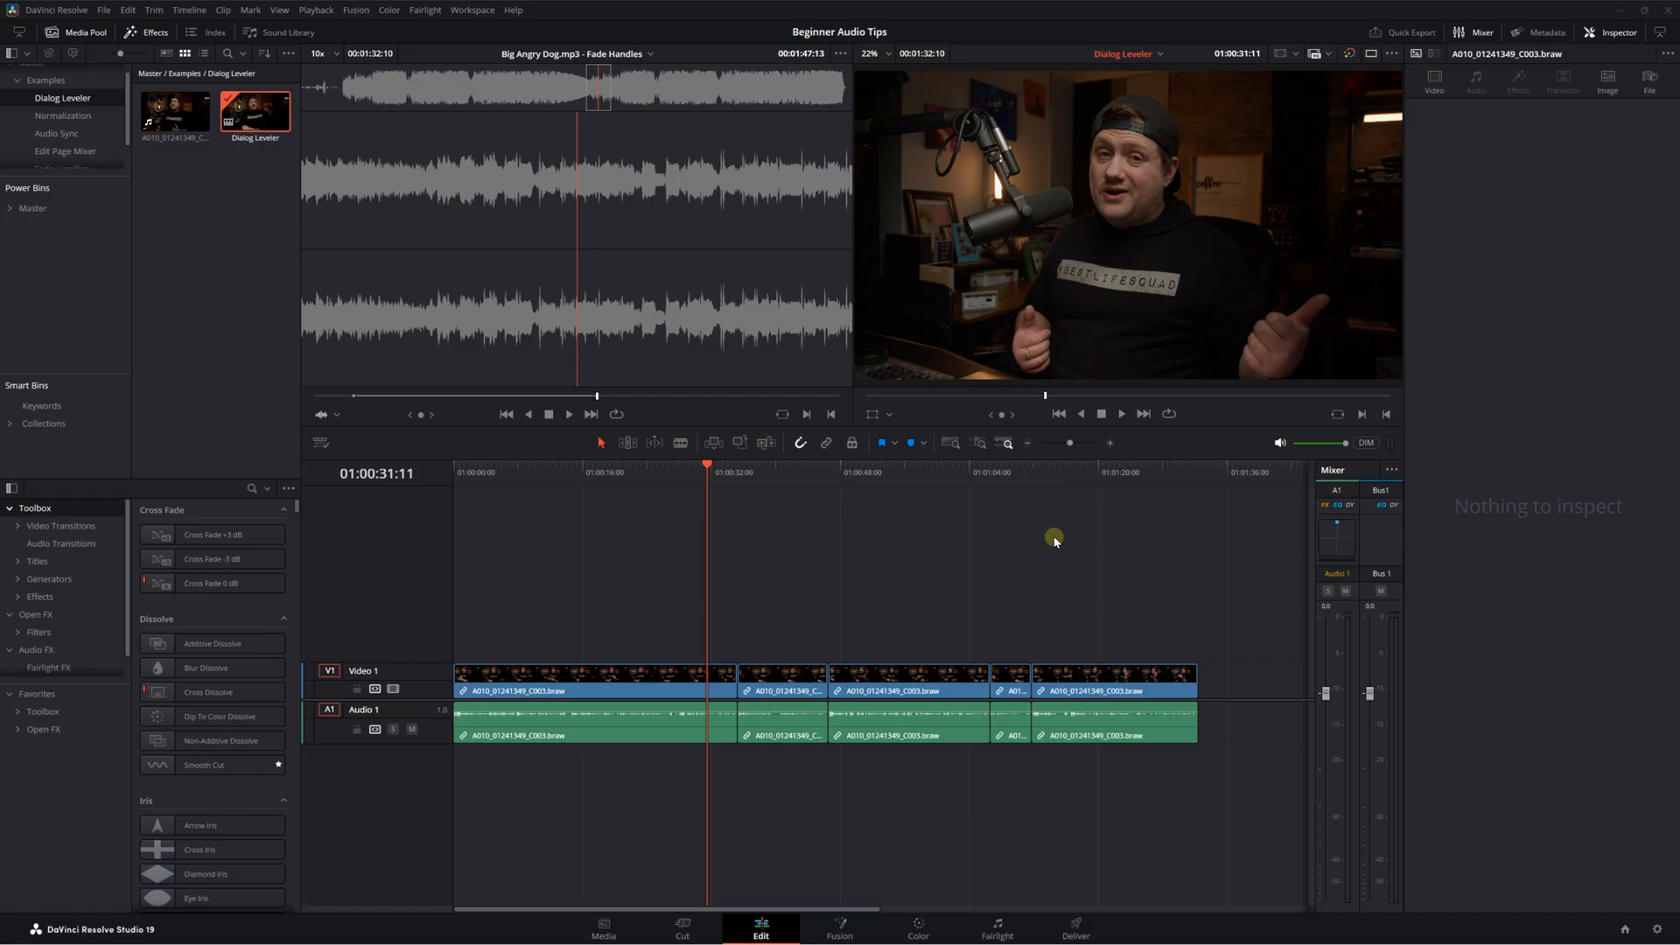
pyautogui.moveTo(606, 737)
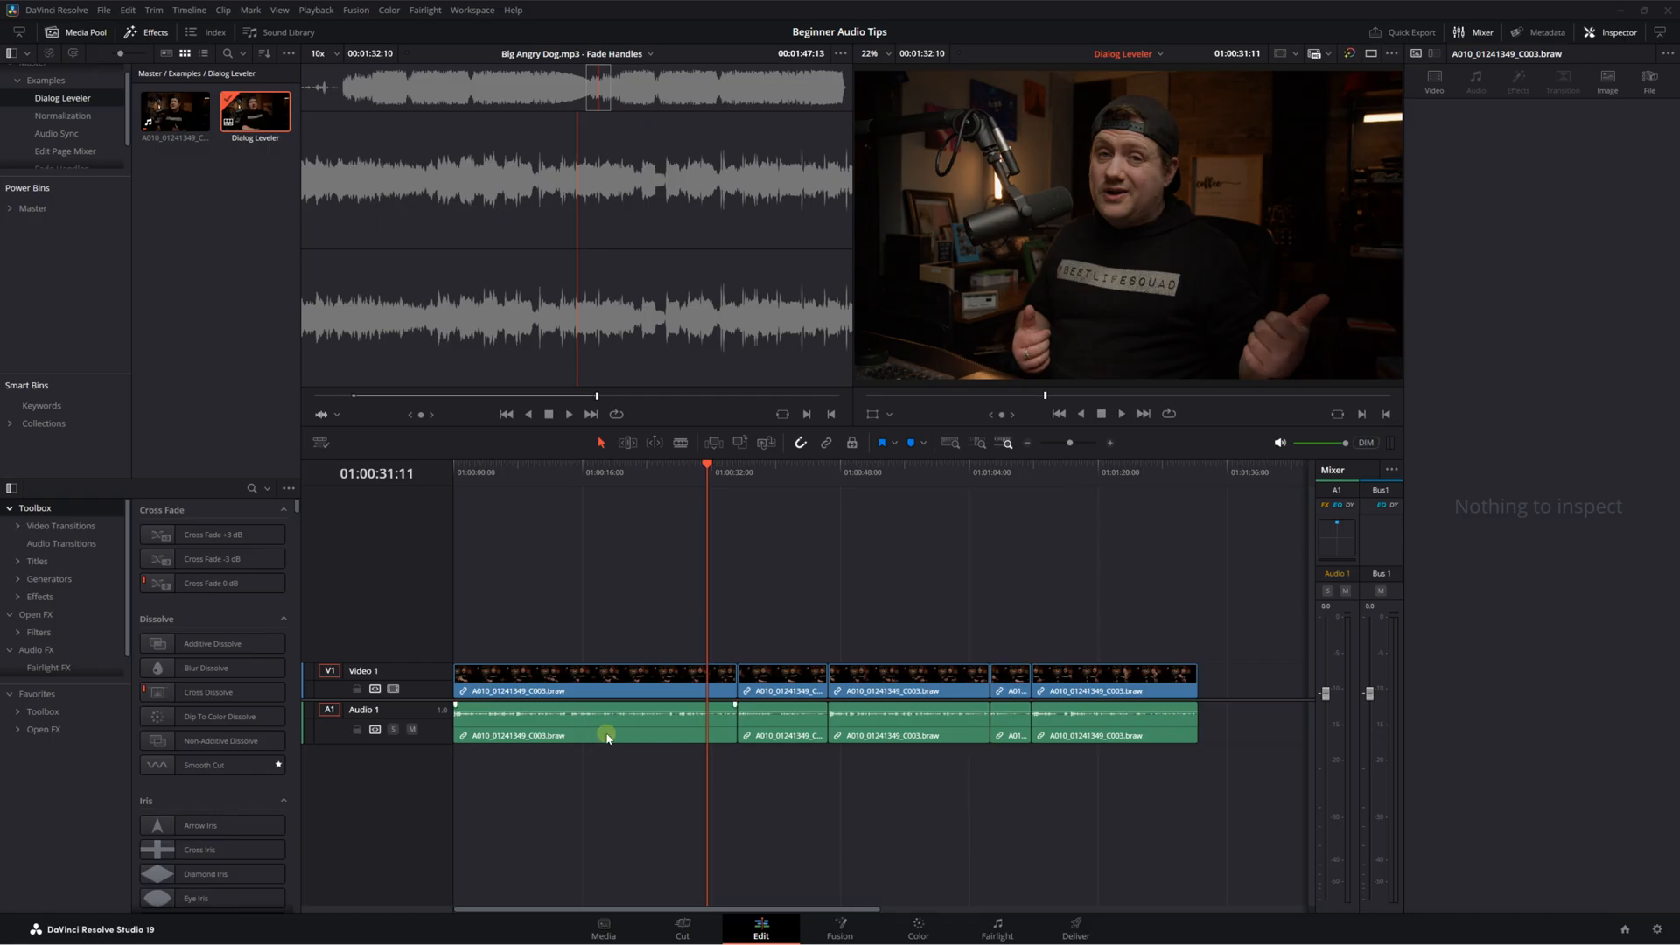
# Select the dialogue clip and set Audio 1's Dialogue Leveler to Optimize moderate levels, gain 2.0
pyautogui.click(607, 735)
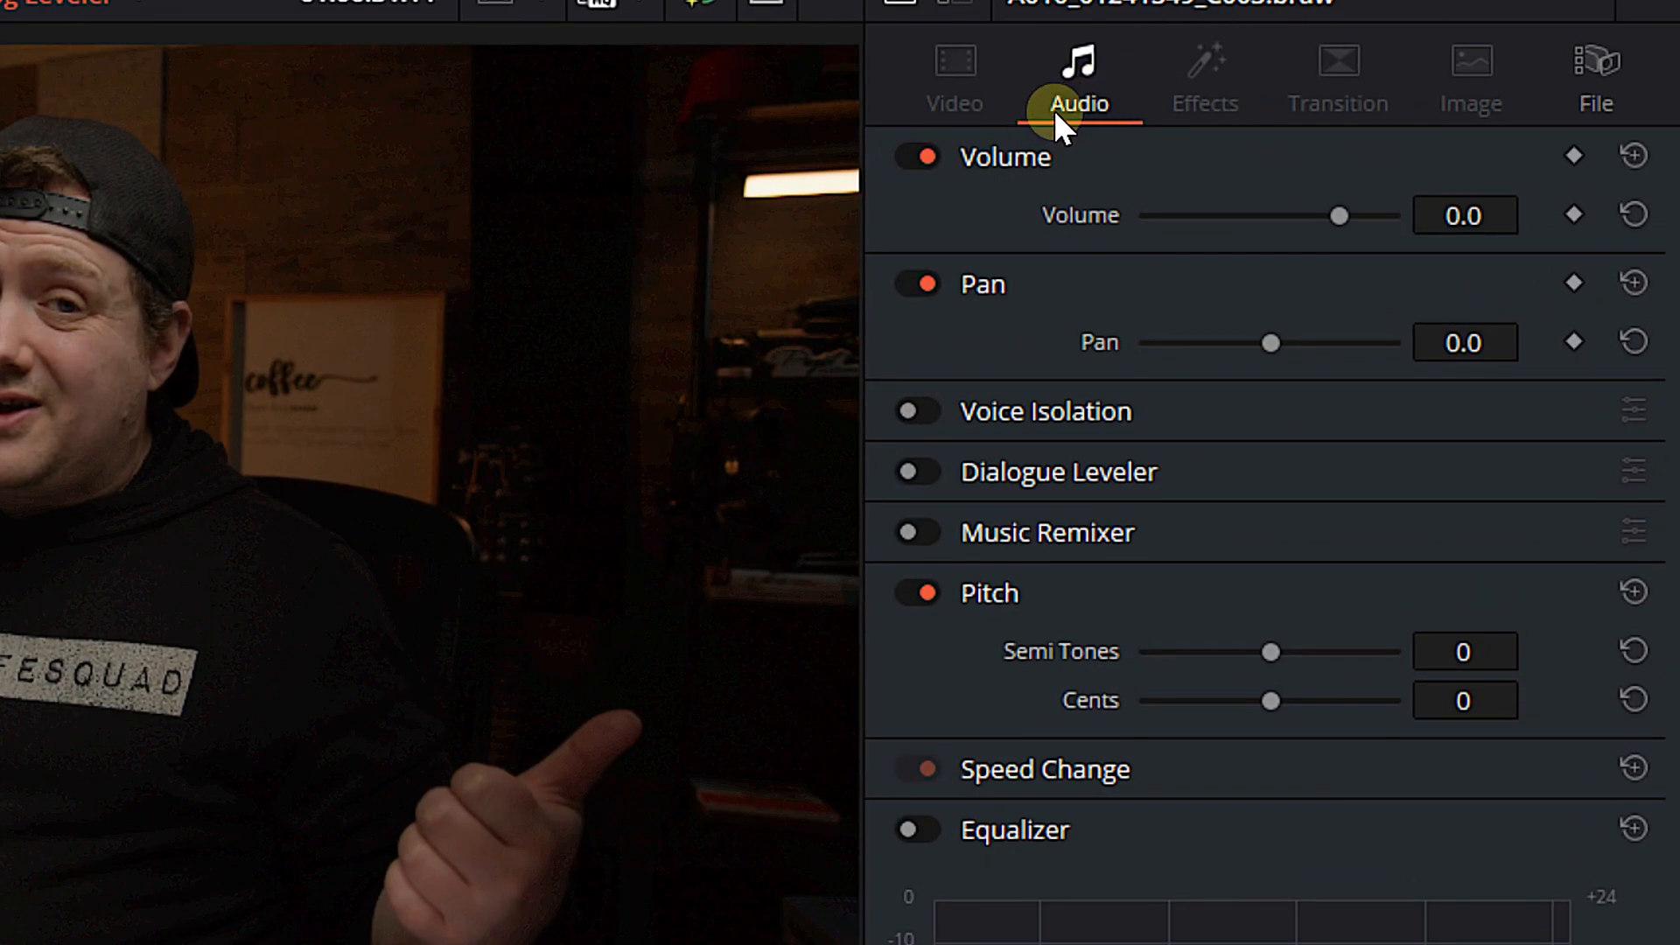
pyautogui.moveTo(1050, 450)
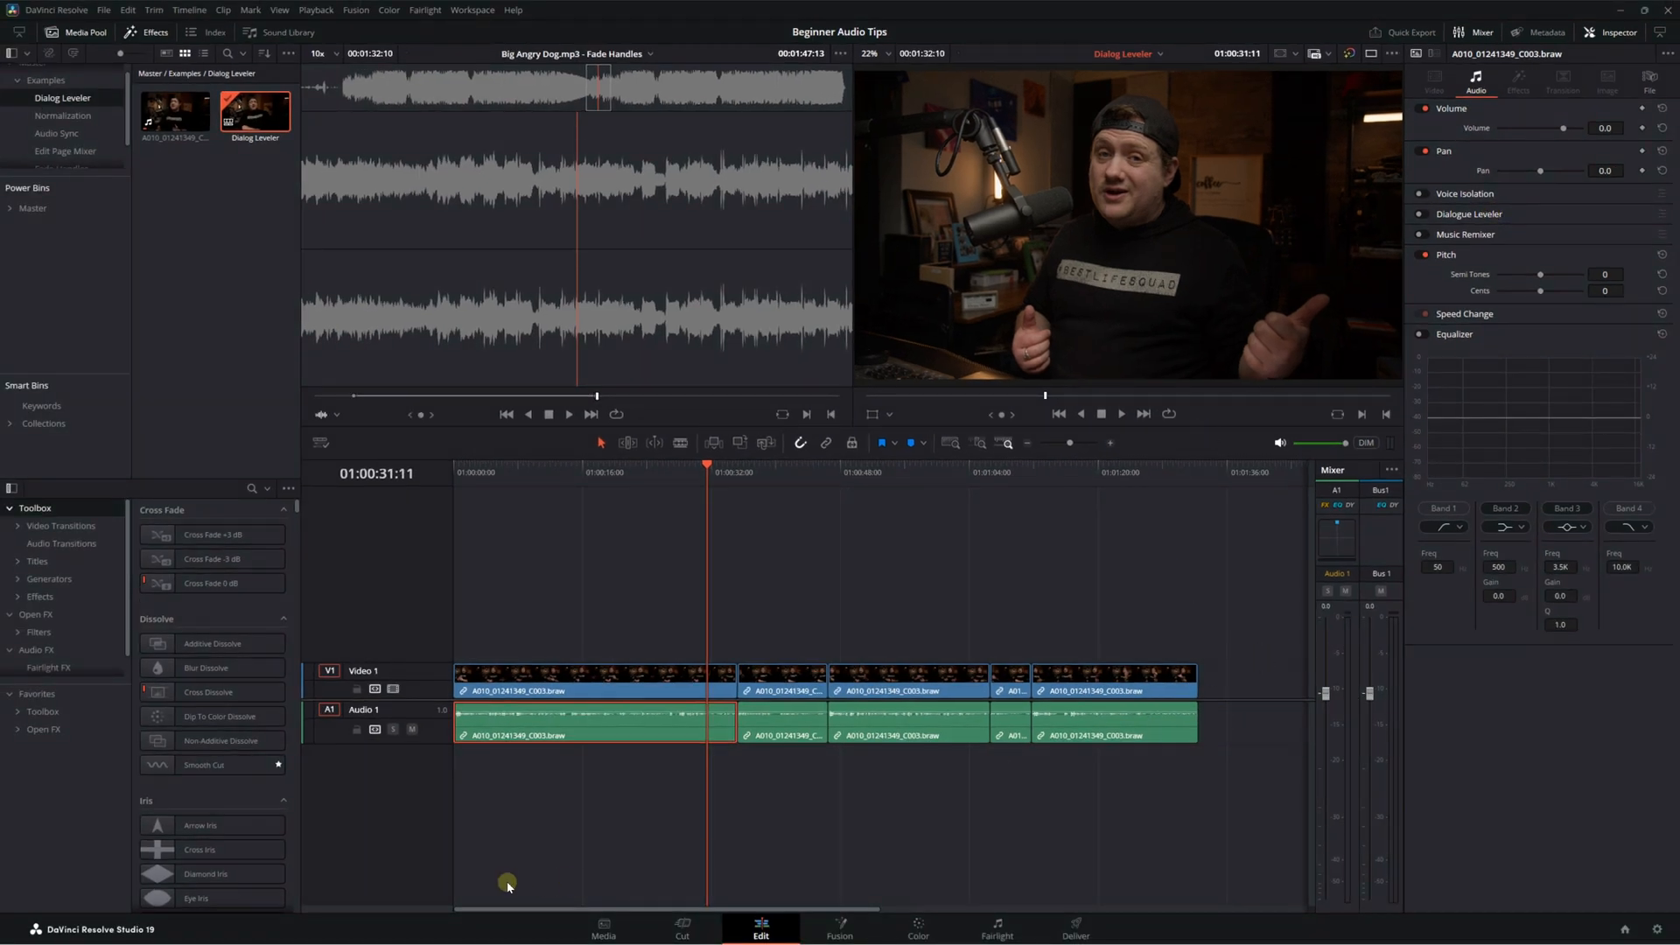
pyautogui.click(401, 710)
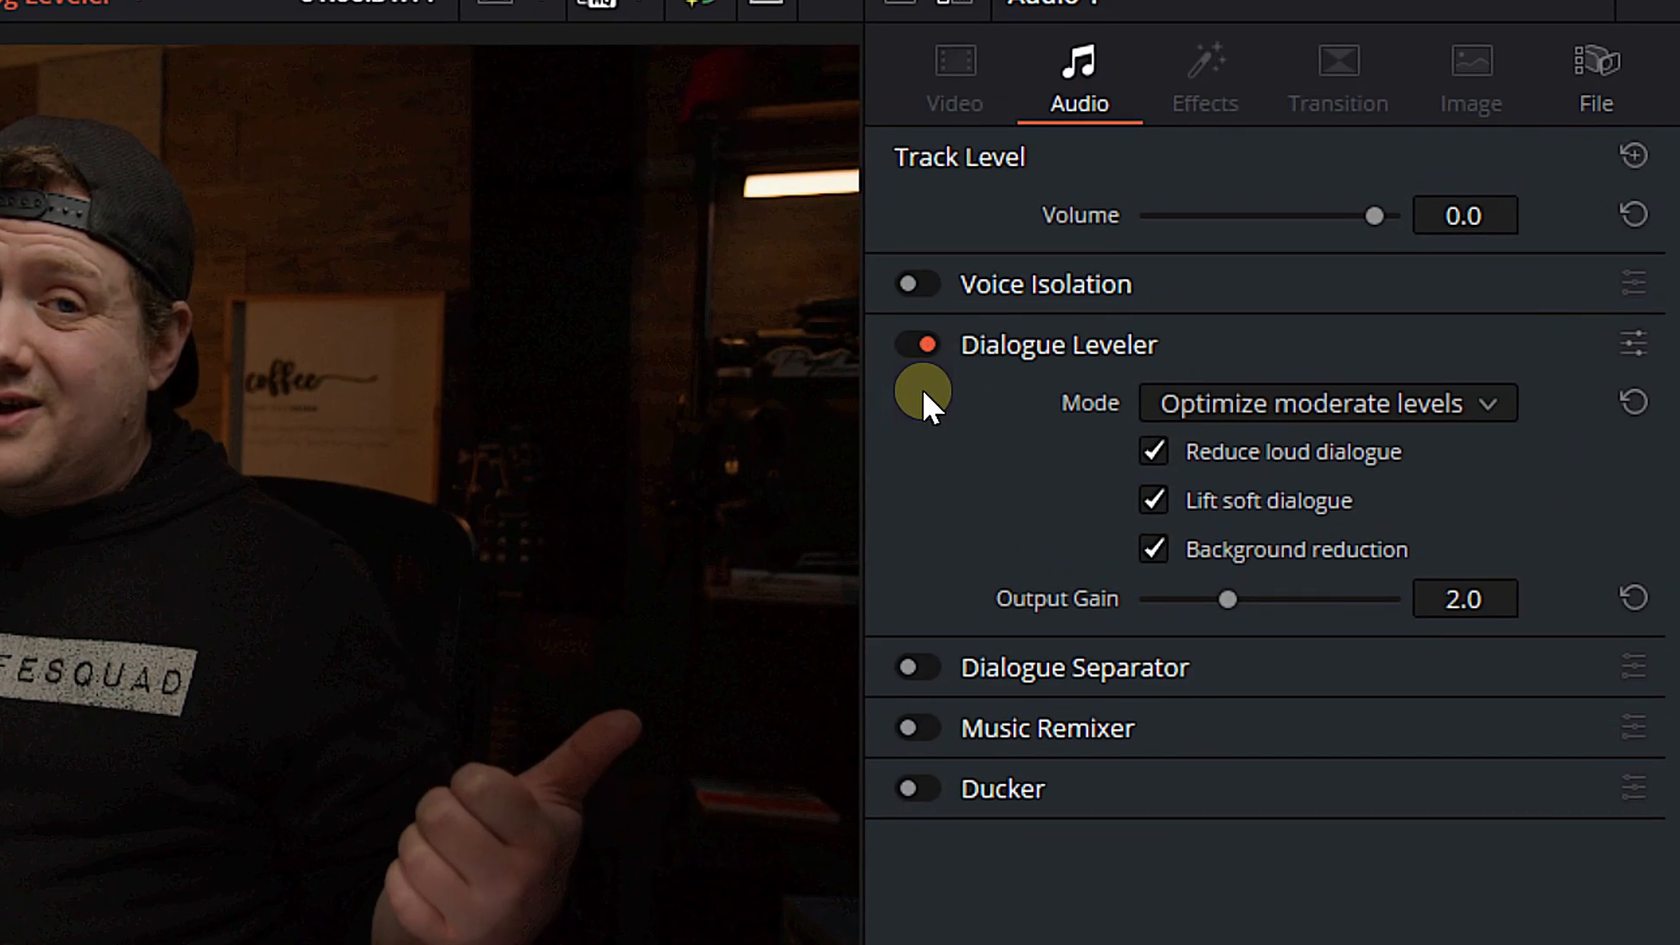
pyautogui.moveTo(1242, 412)
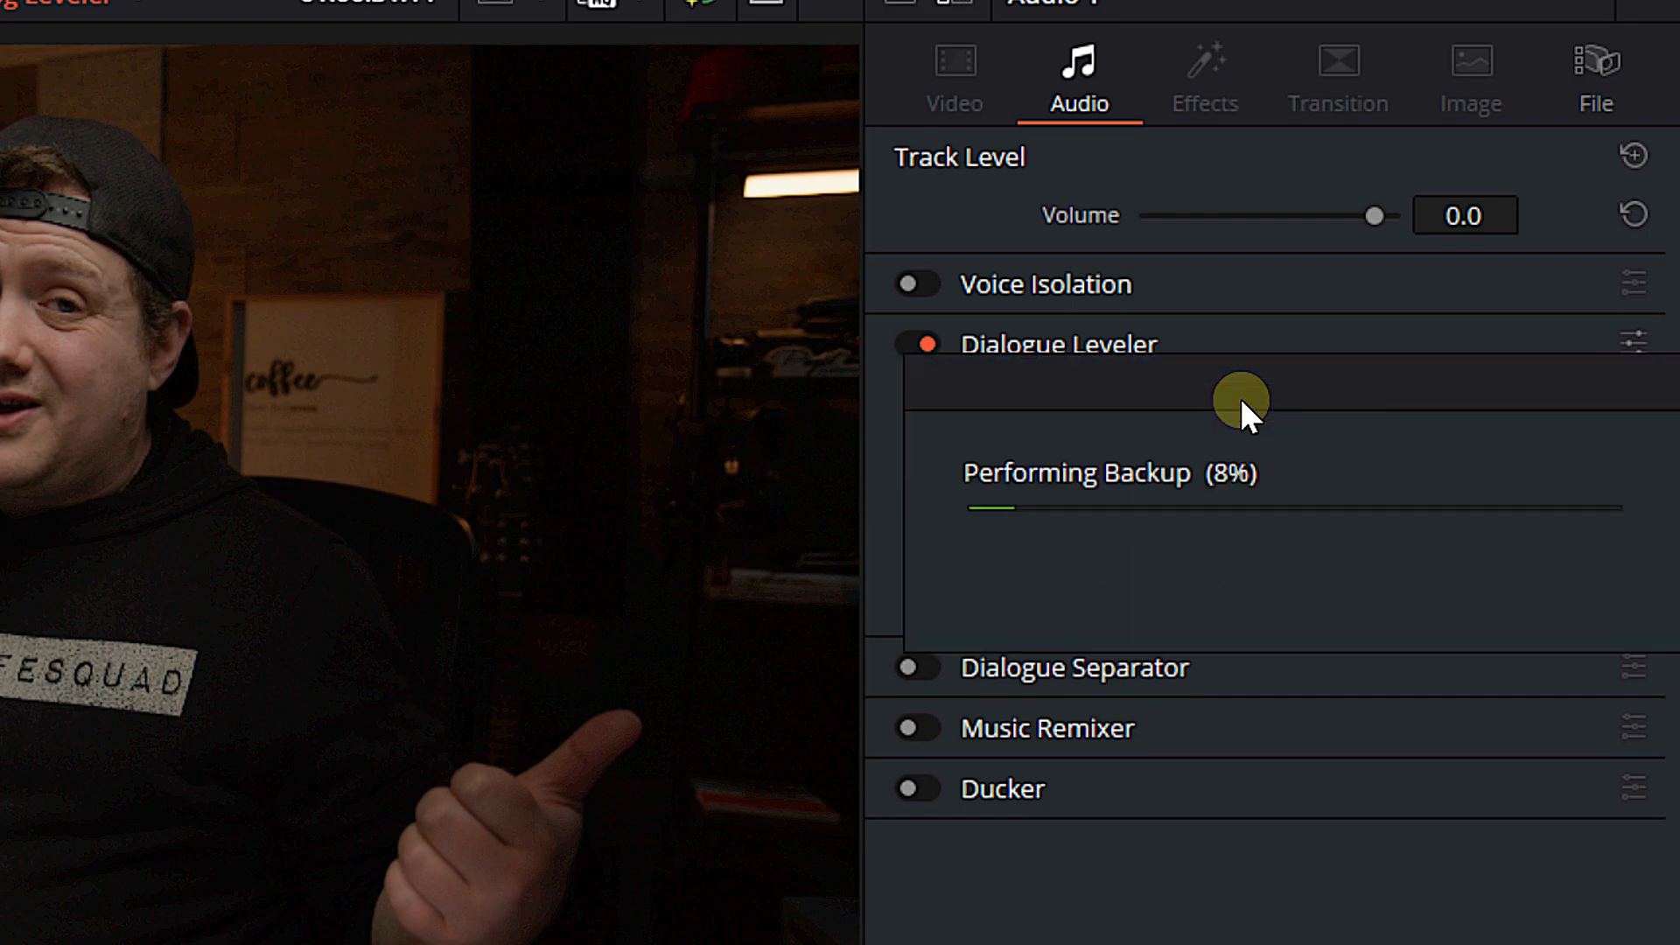
pyautogui.click(1317, 402)
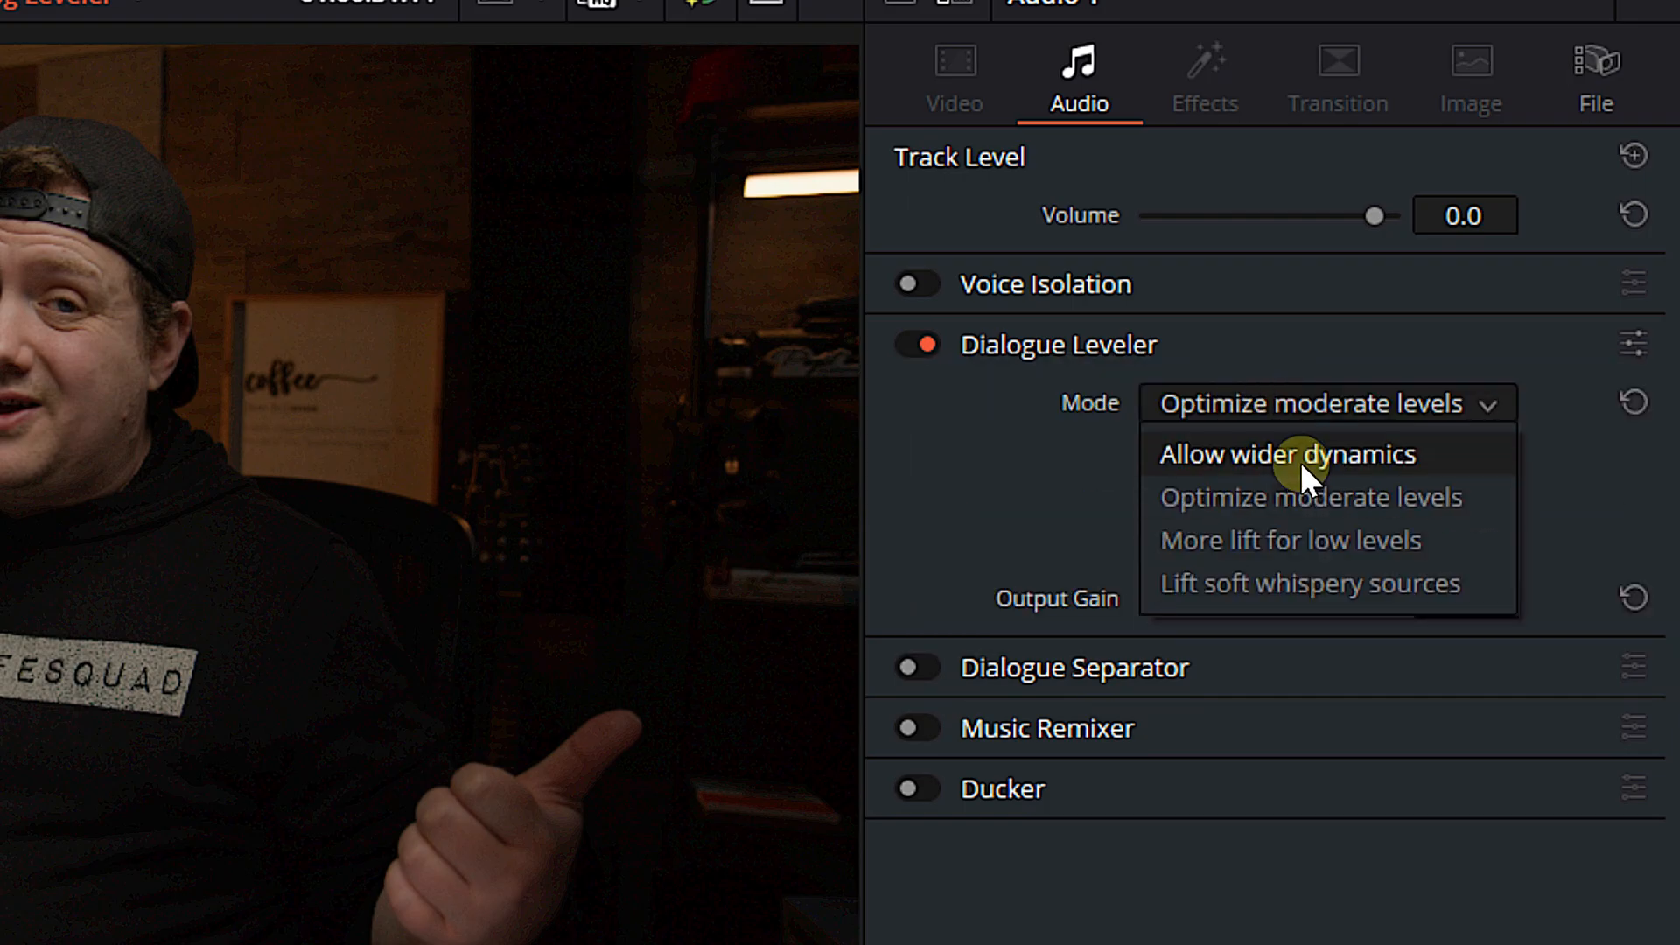
pyautogui.moveTo(1302, 461)
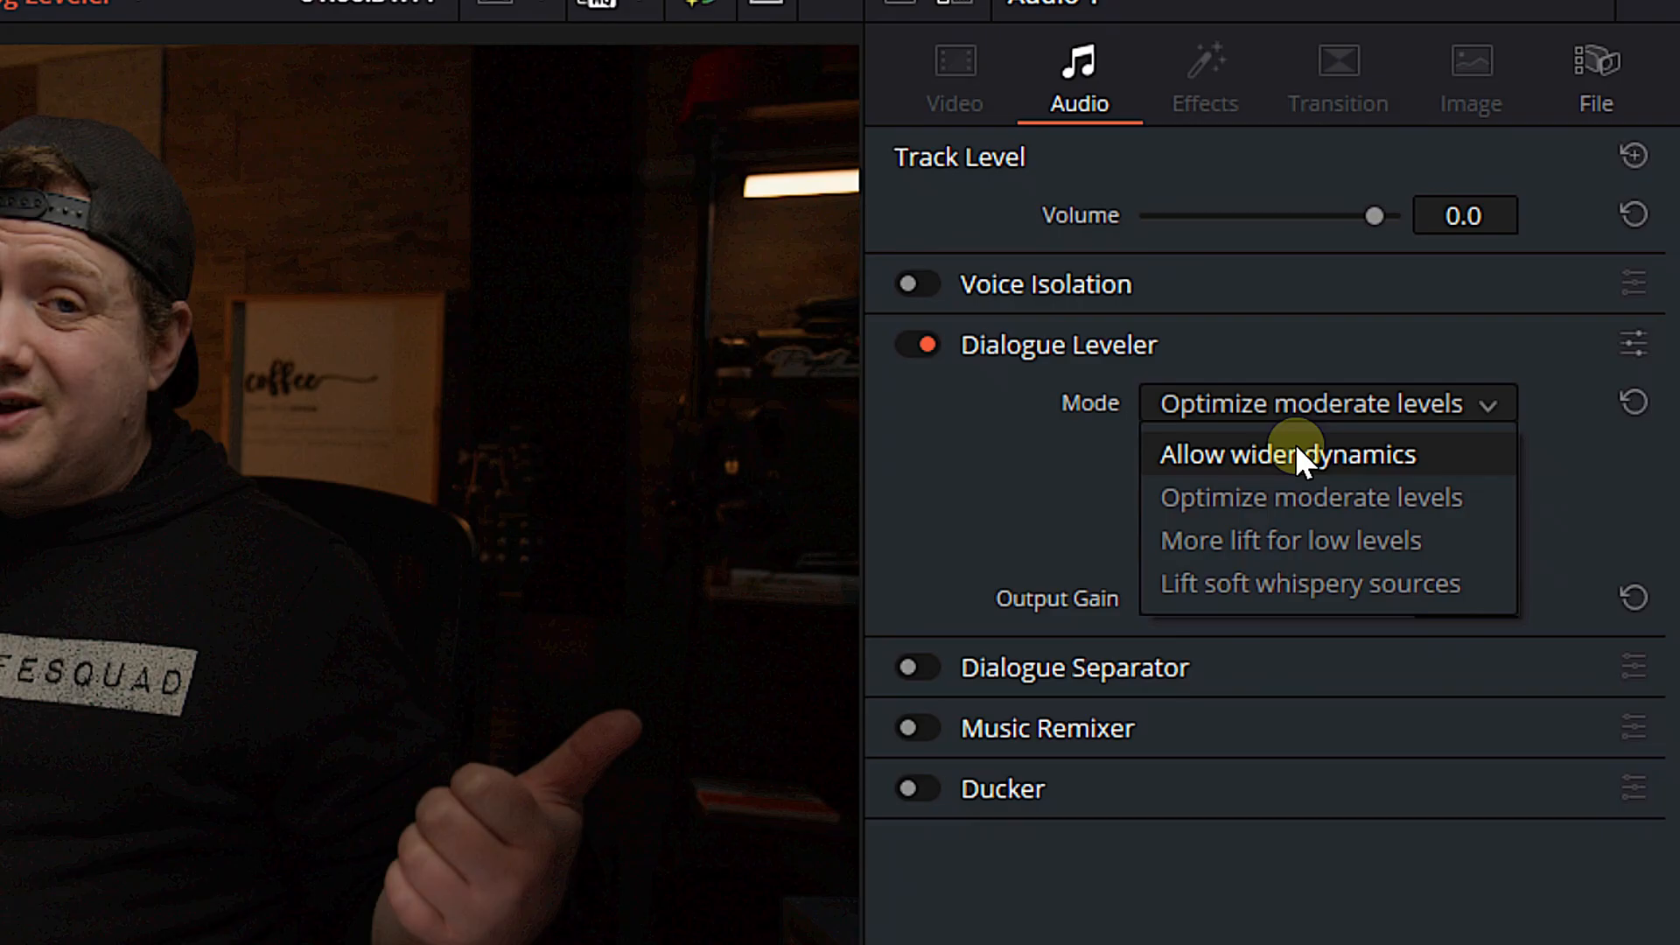
pyautogui.moveTo(1264, 540)
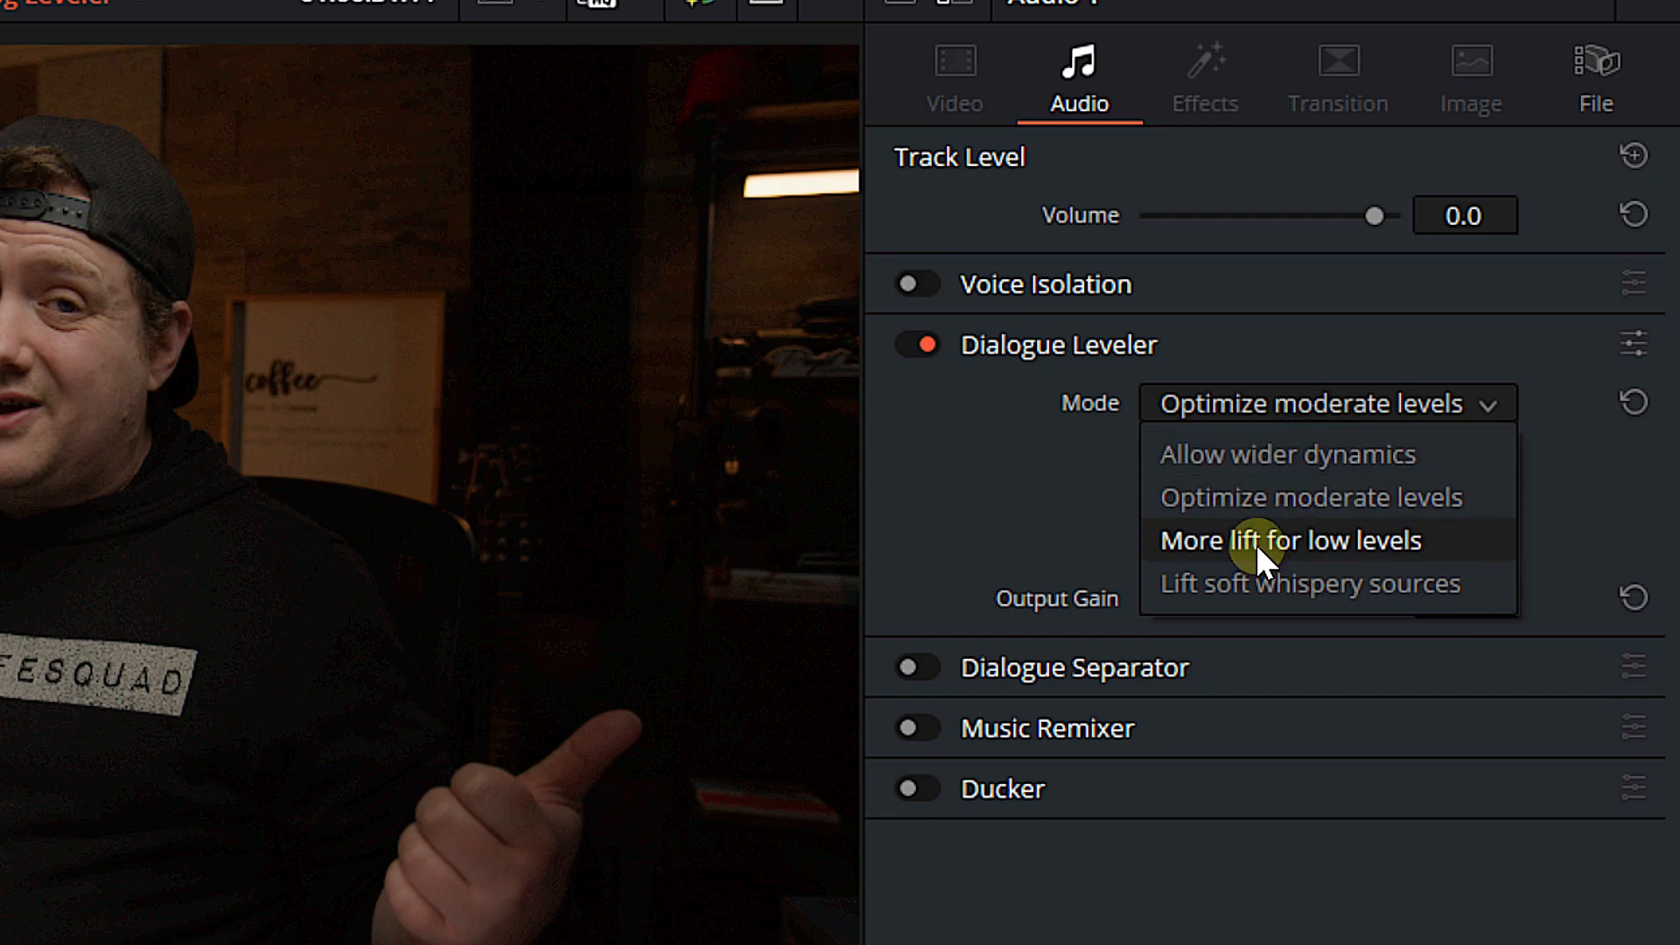
pyautogui.moveTo(1249, 584)
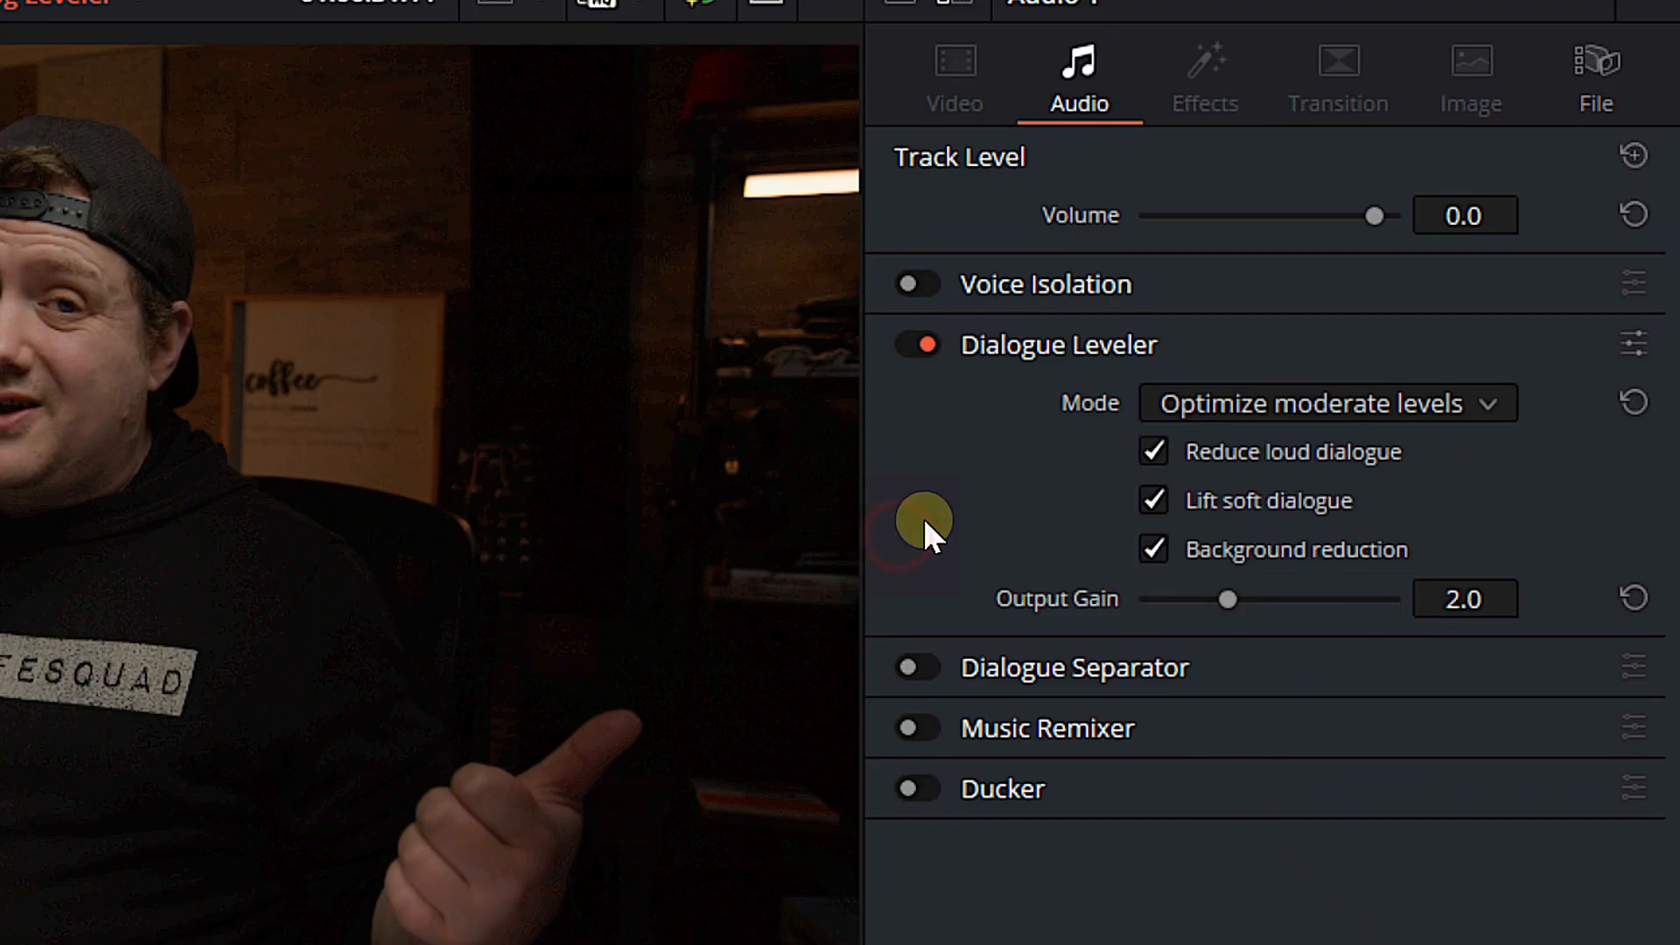
pyautogui.moveTo(1479, 383)
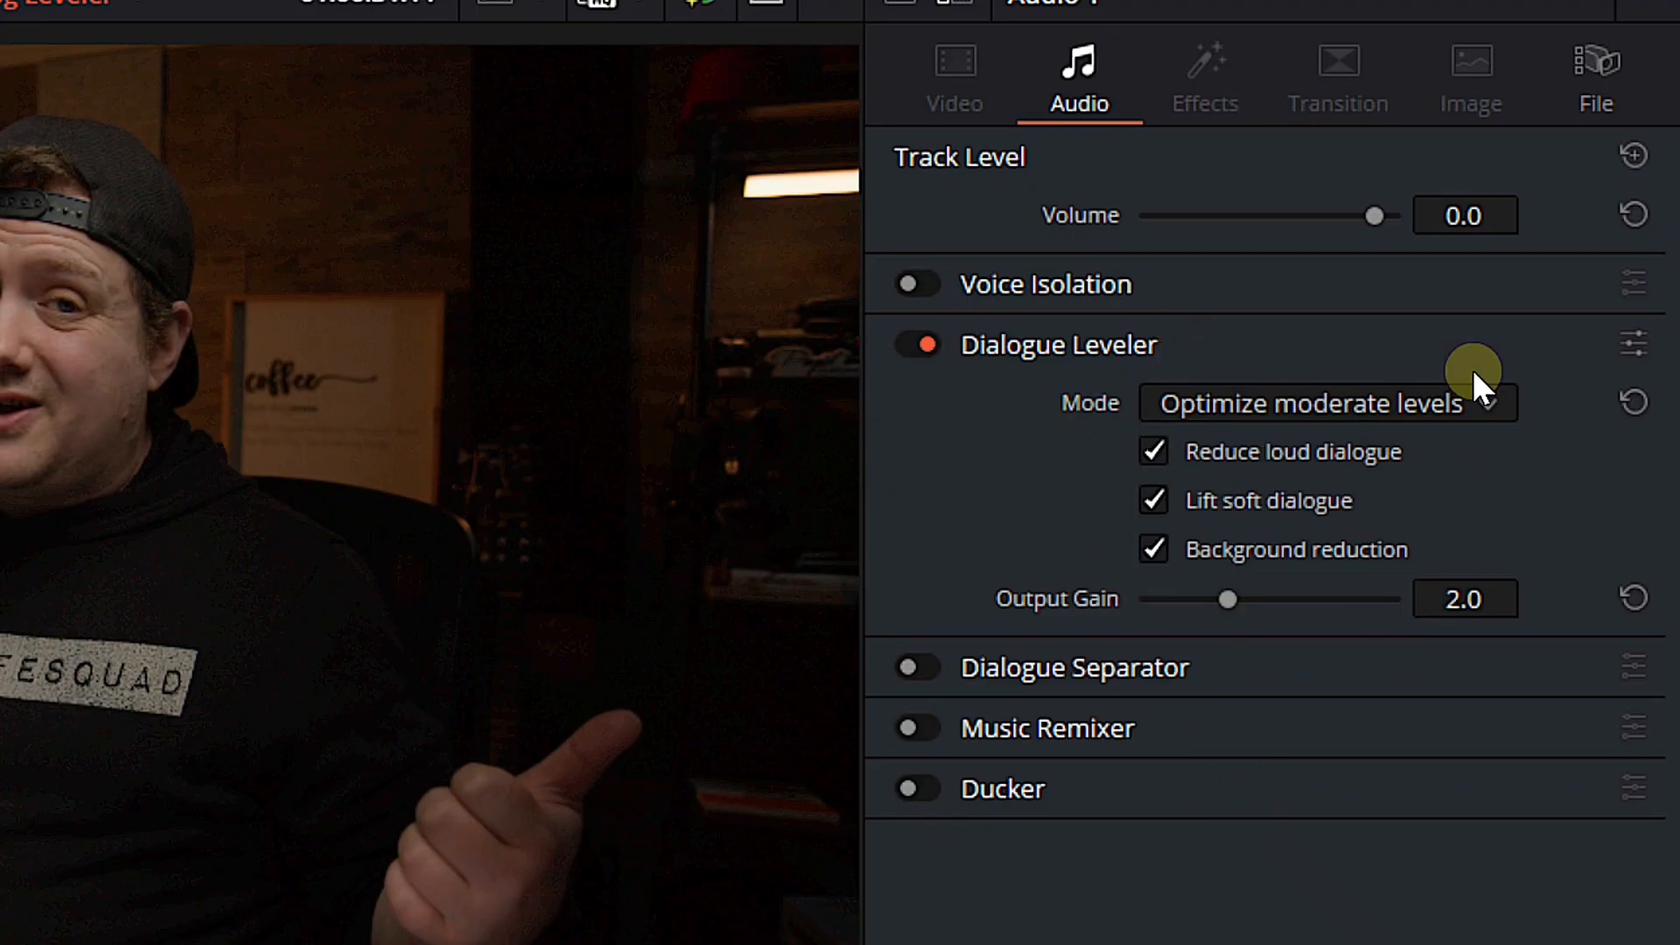
pyautogui.moveTo(1279, 515)
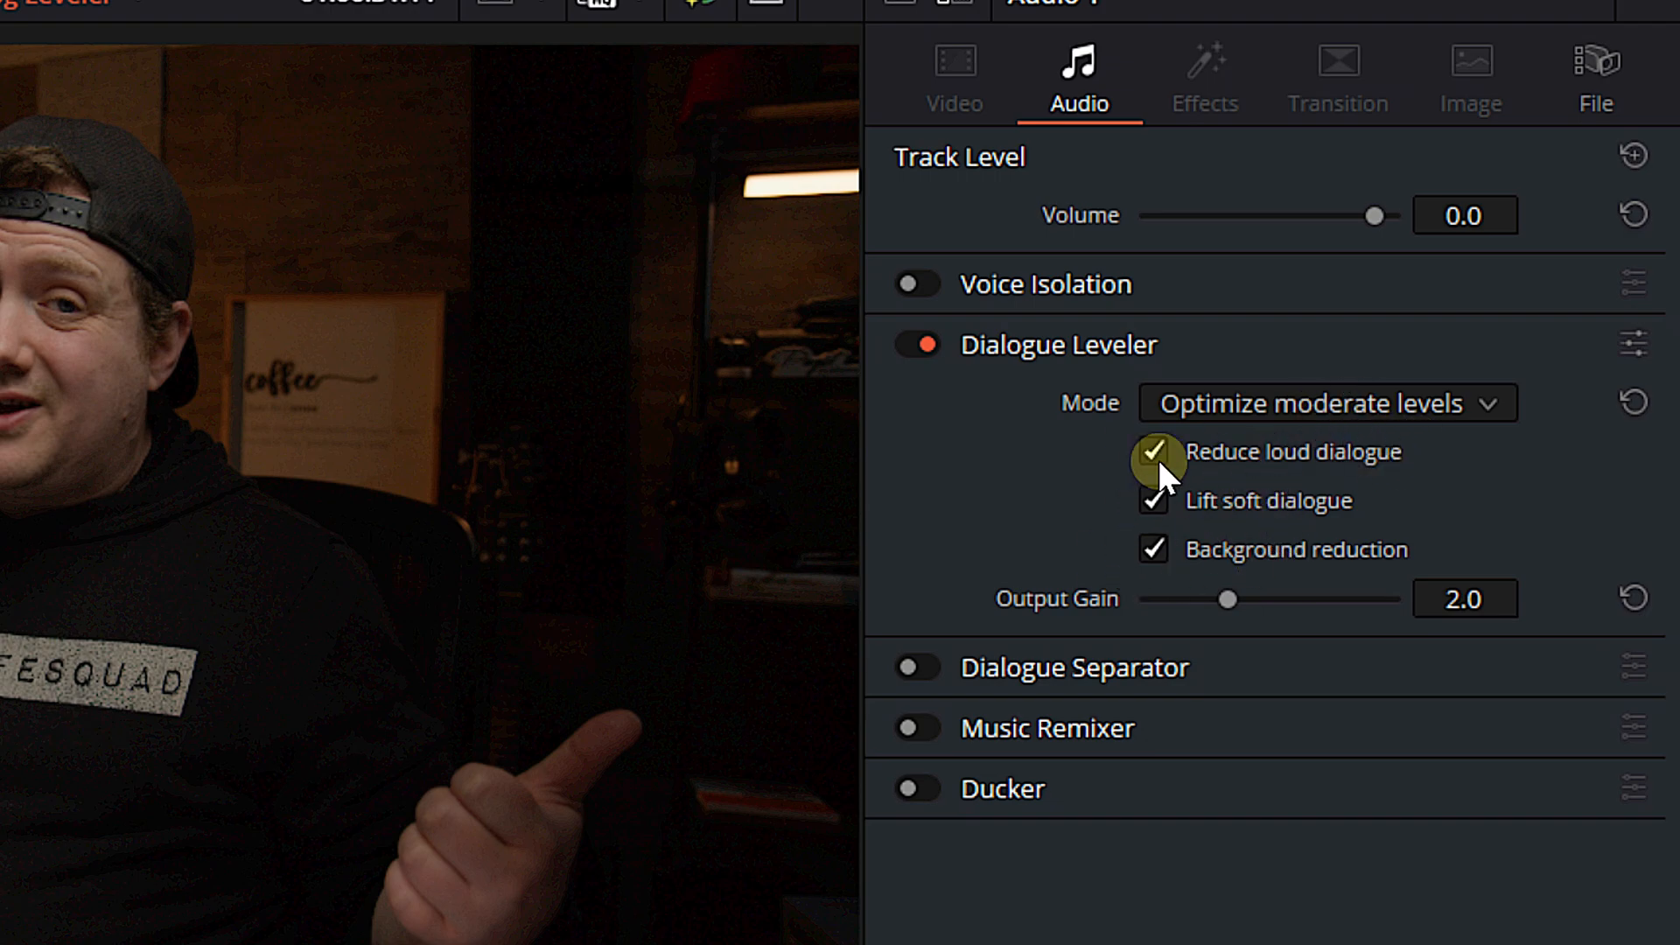
pyautogui.moveTo(1384, 504)
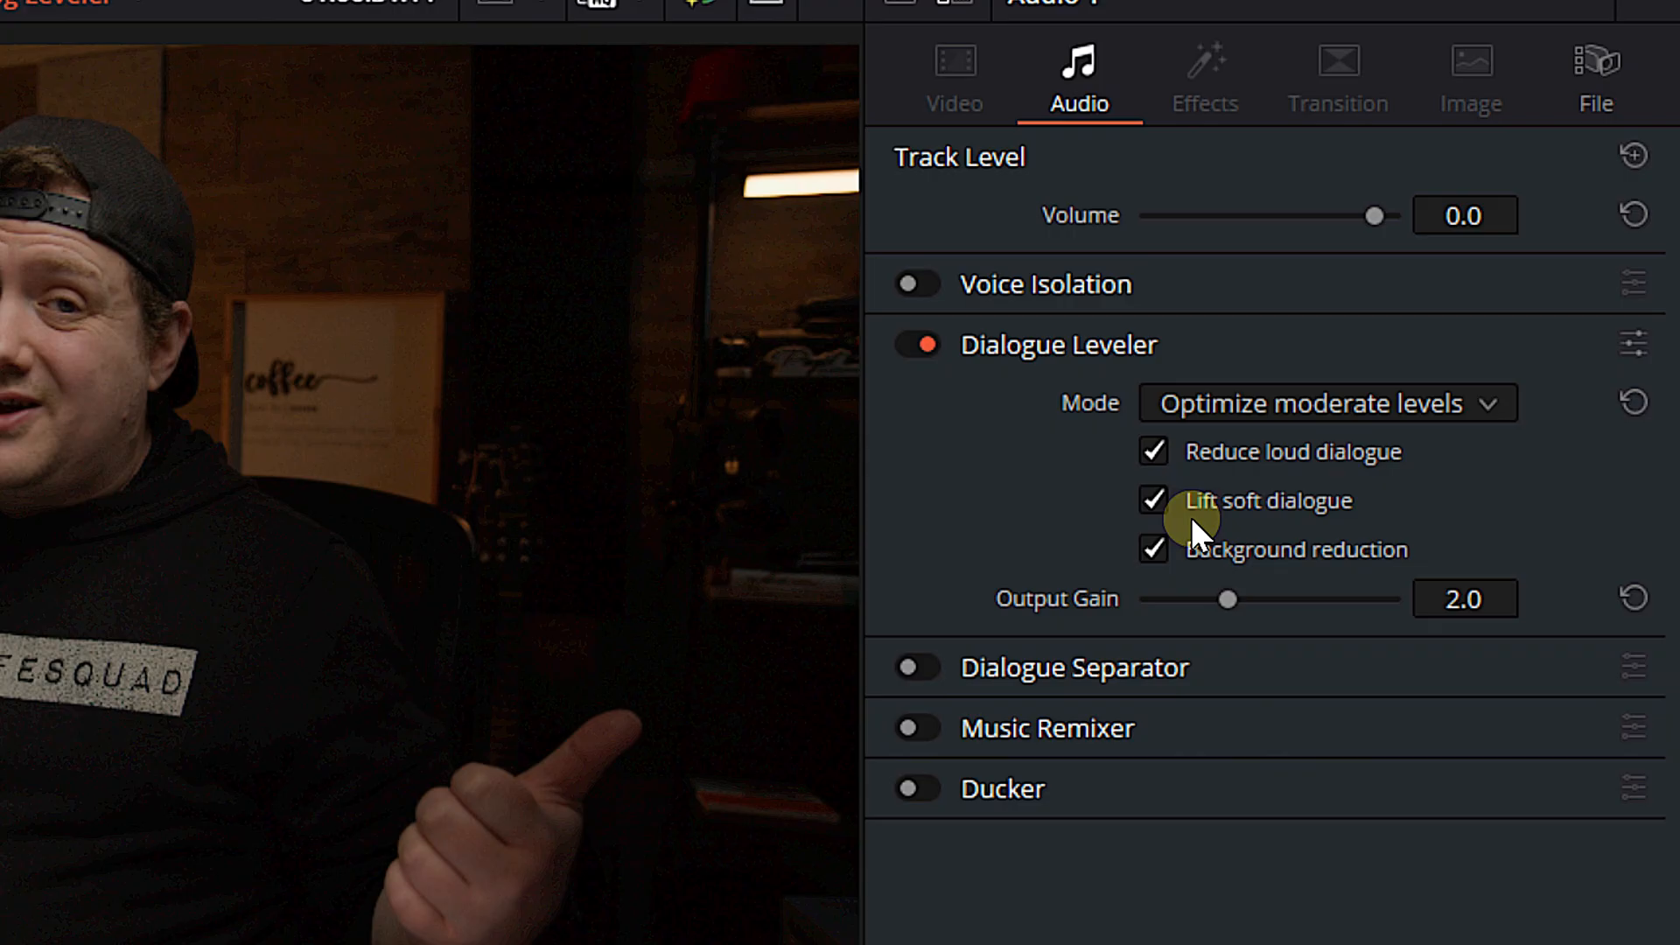
pyautogui.moveTo(1468, 530)
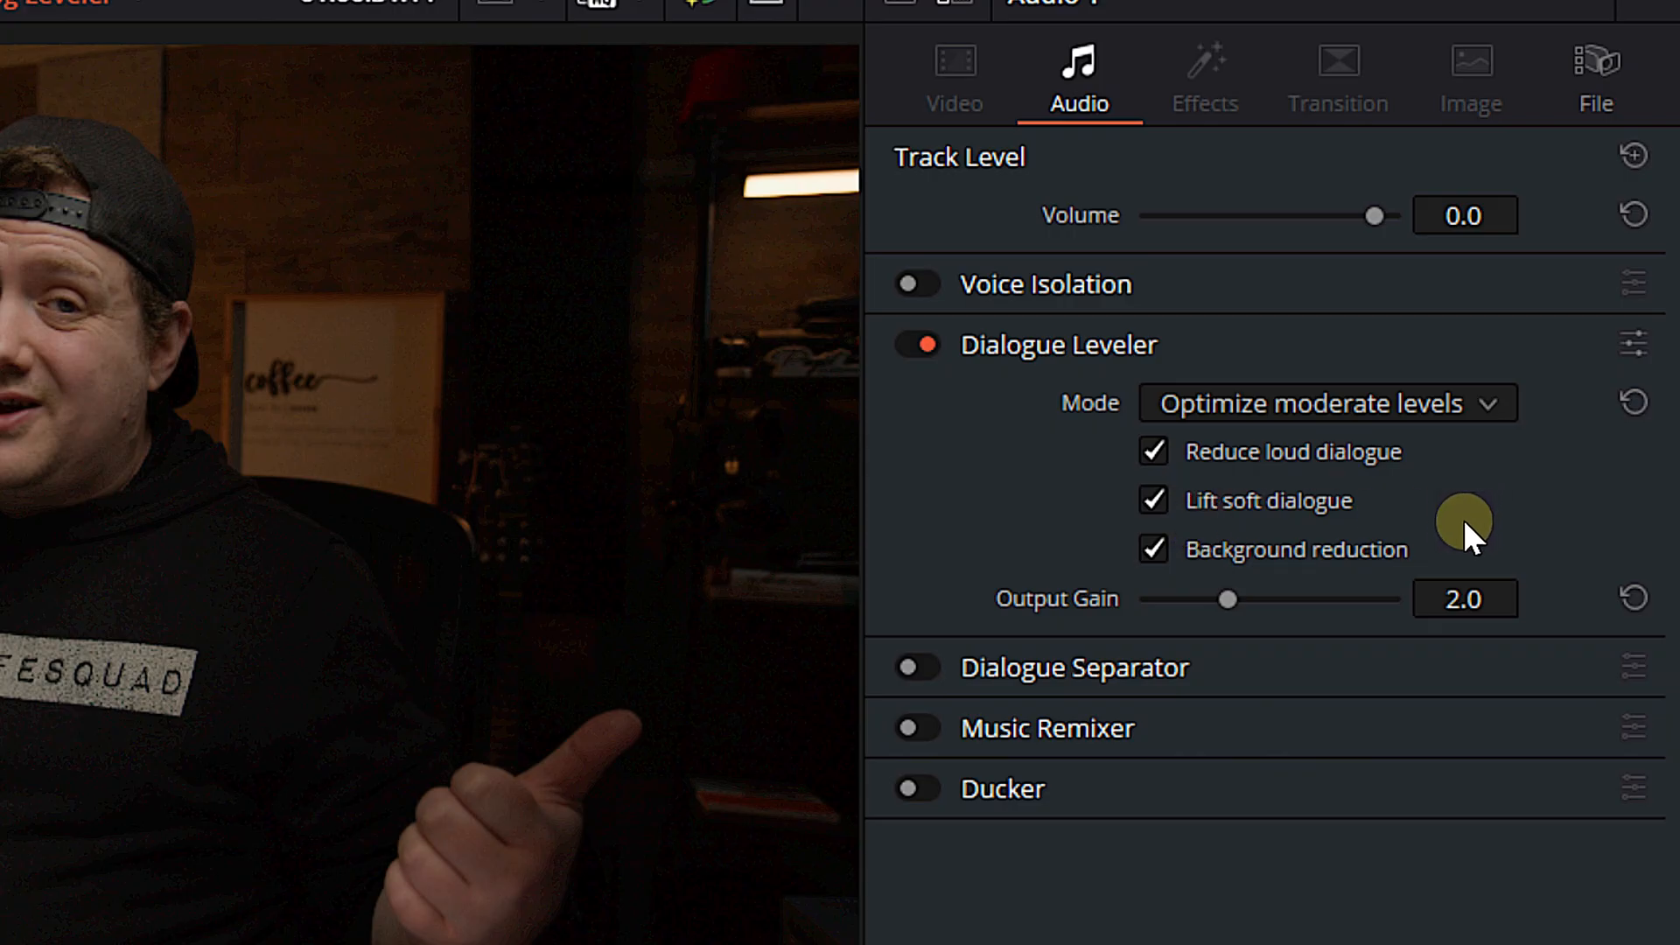
pyautogui.moveTo(1018, 488)
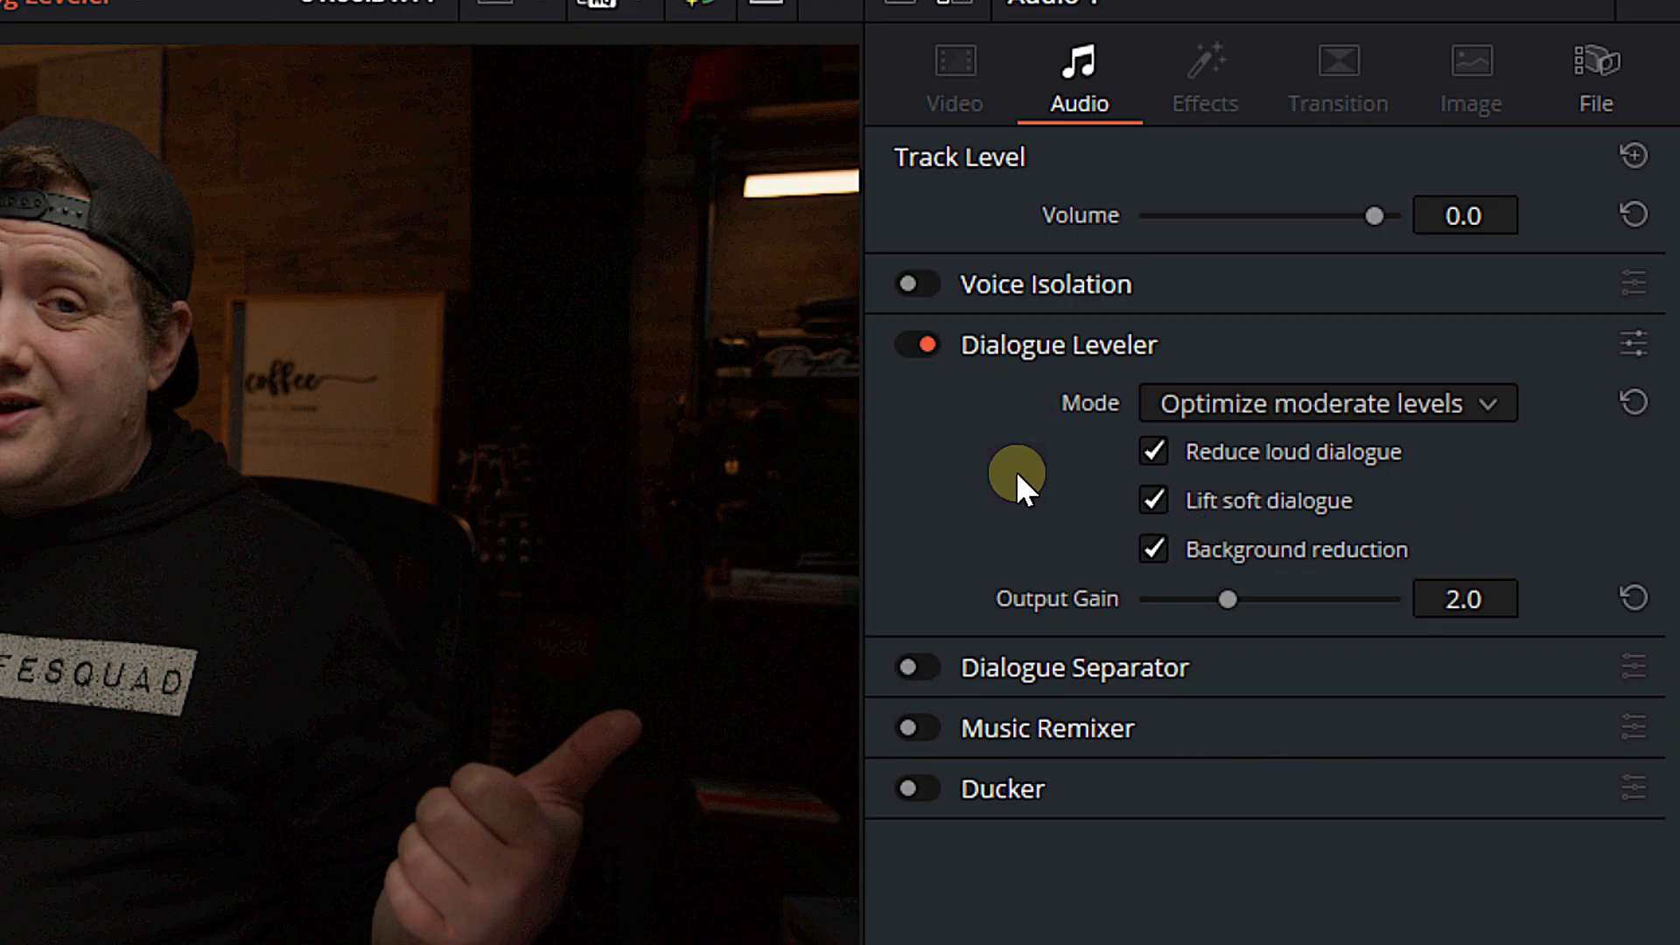
pyautogui.moveTo(1087, 555)
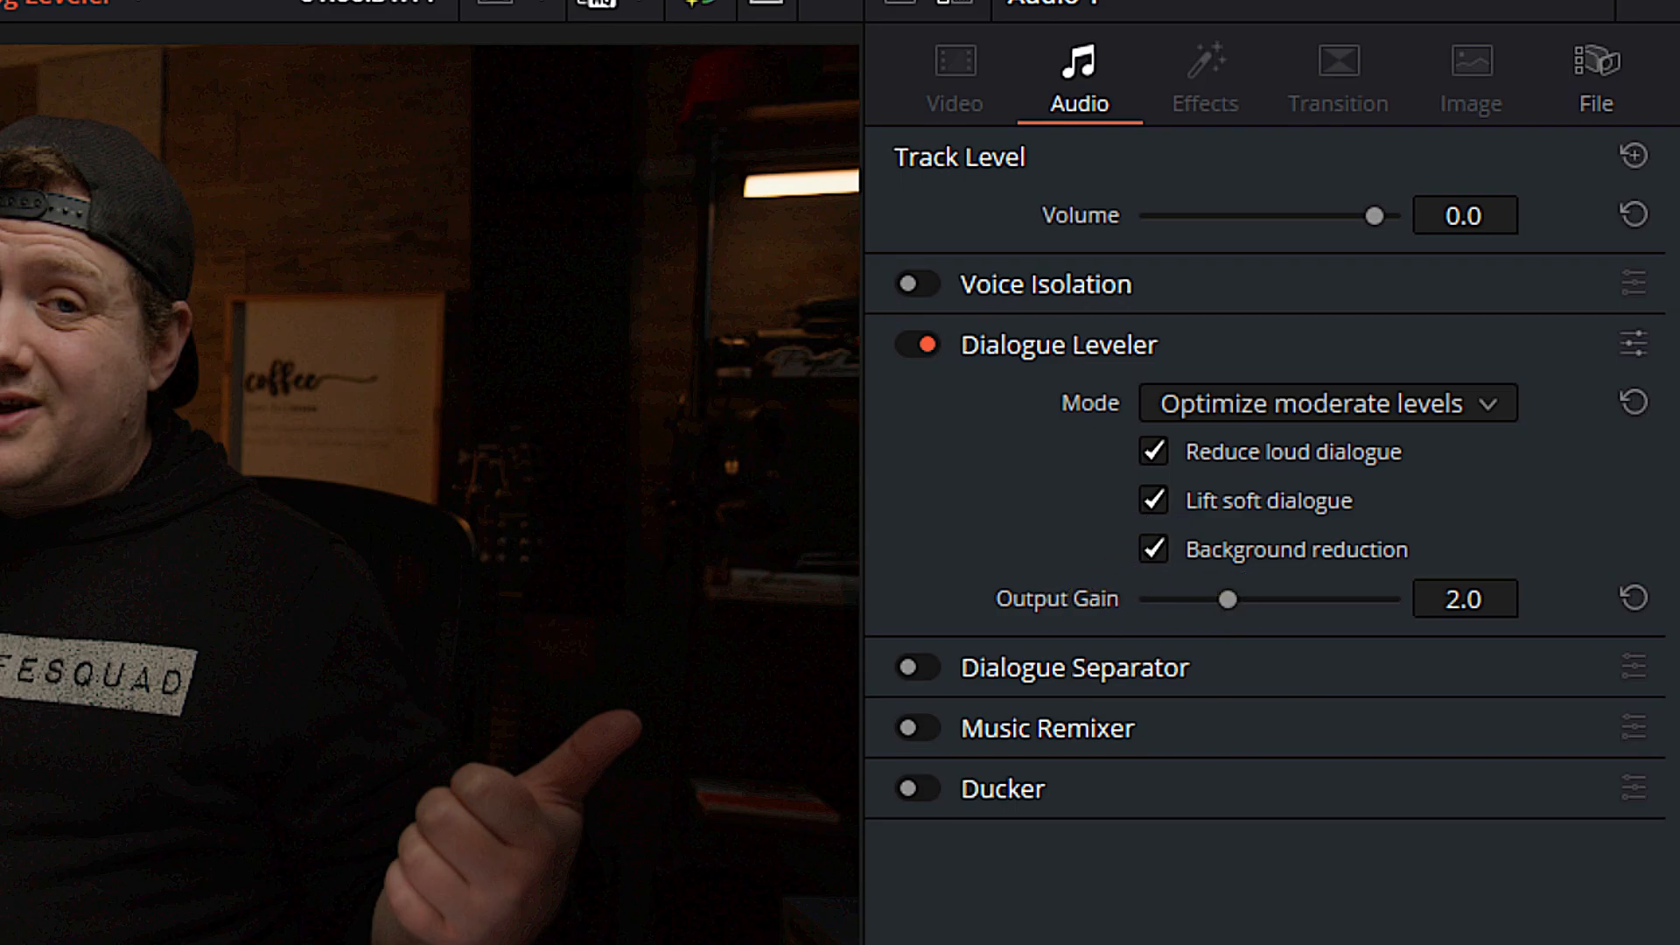
pyautogui.moveTo(1187, 606)
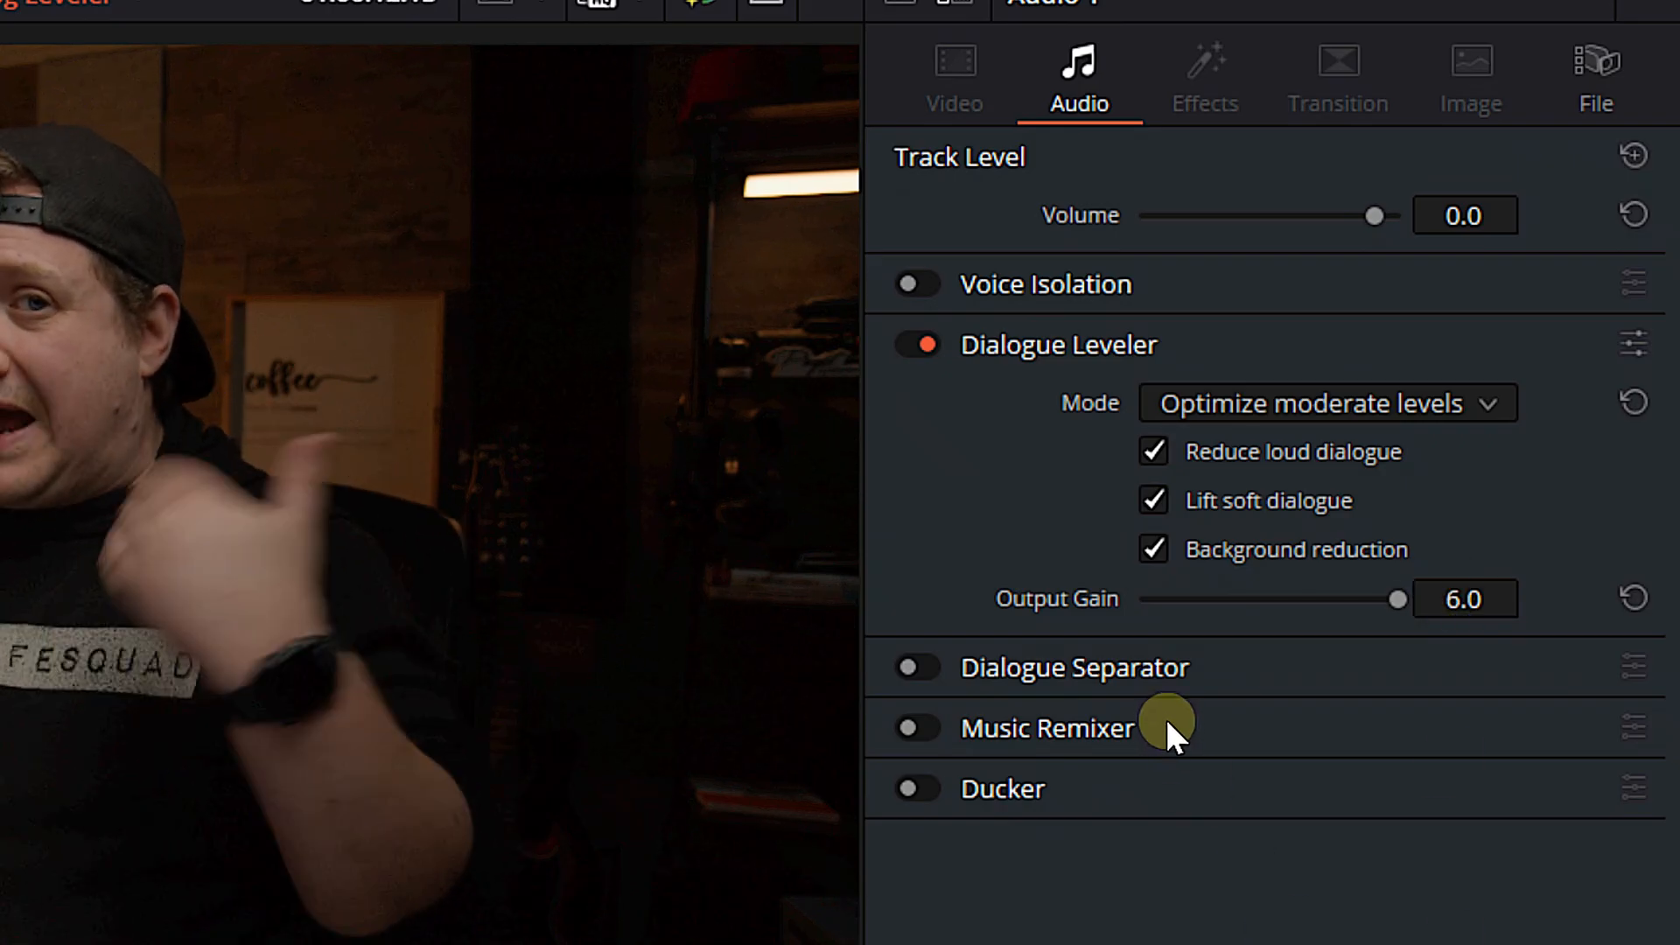
pyautogui.moveTo(1151, 734)
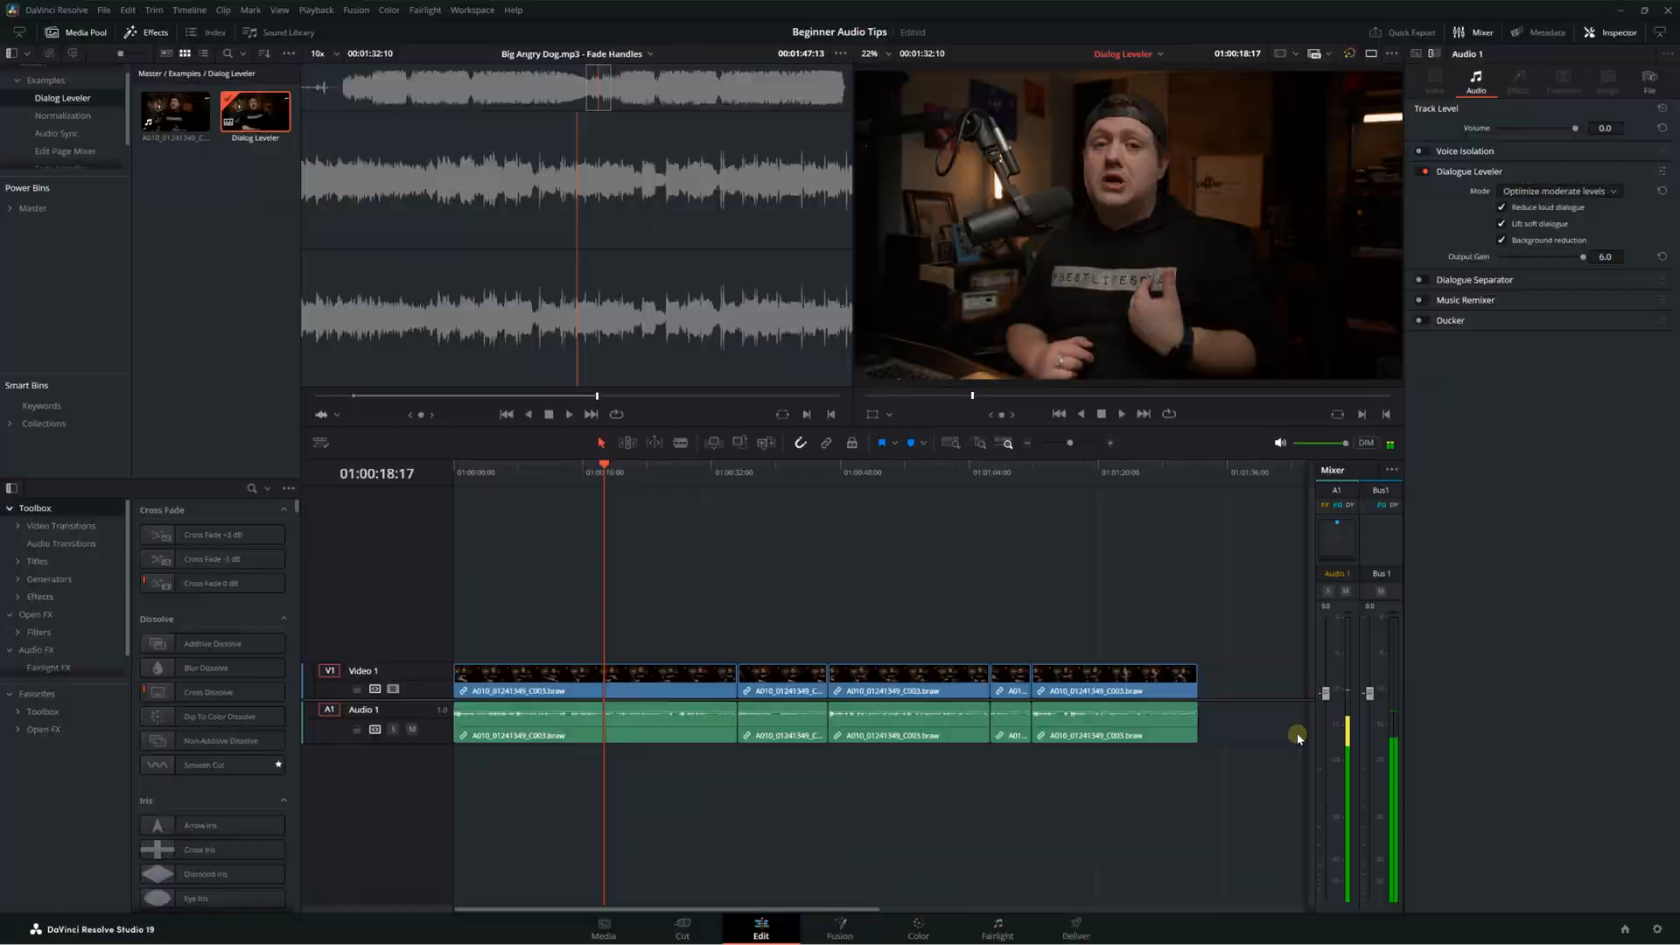
# Select all five audio clips on the Audio 1 track
pyautogui.click(63, 114)
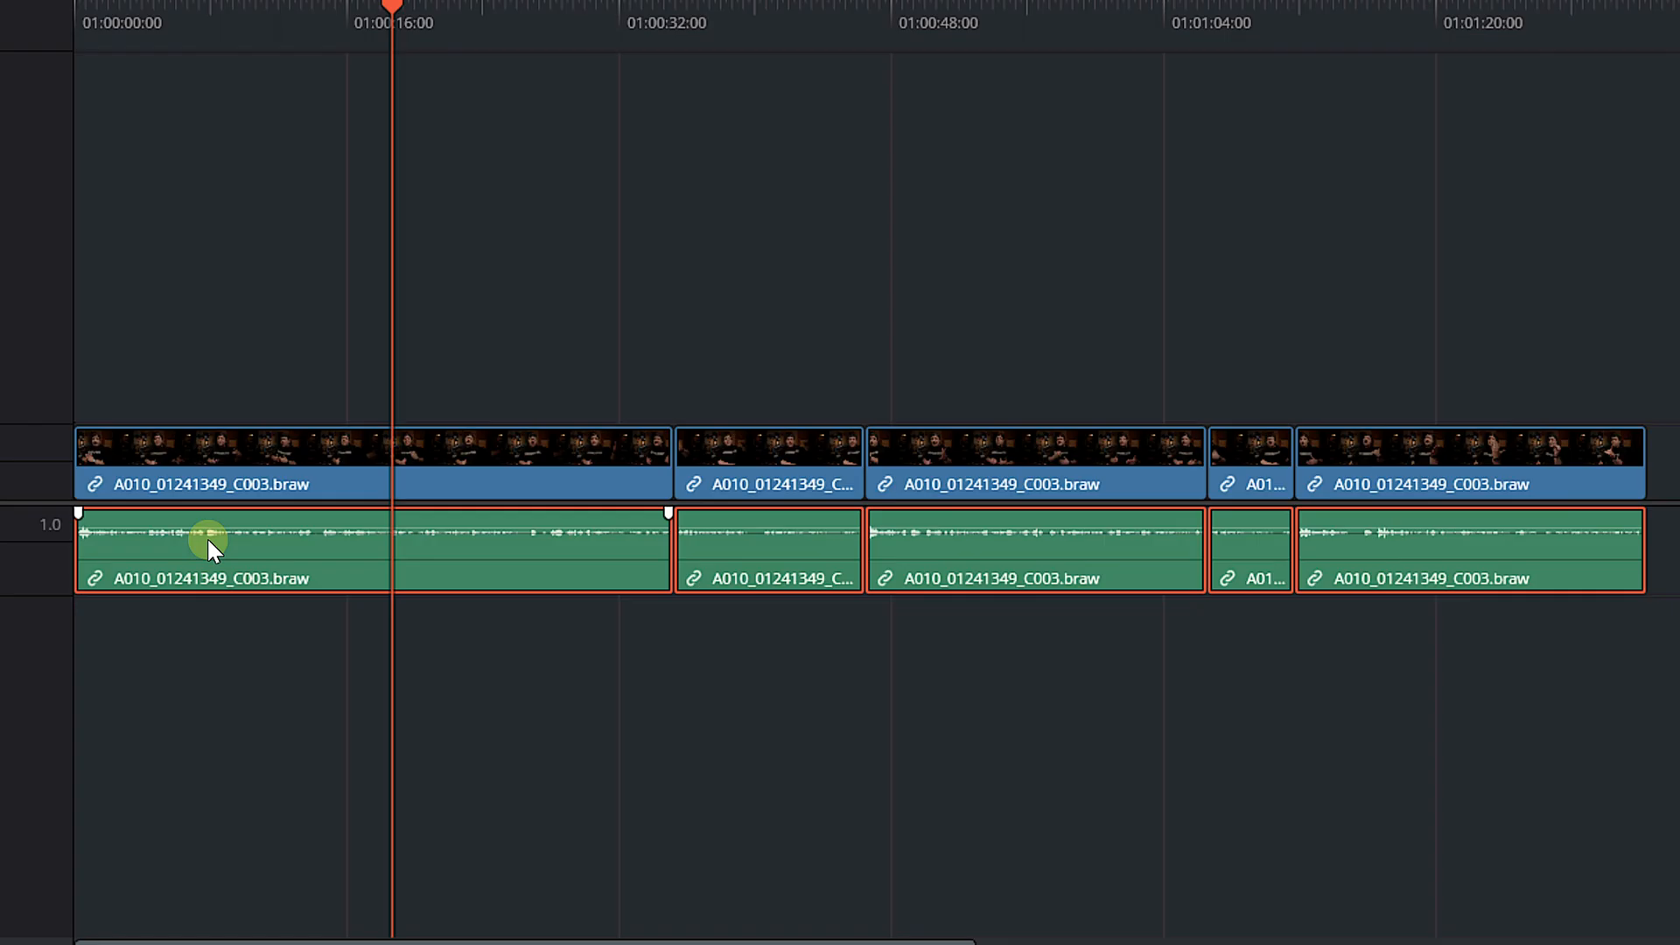
# Open Normalize Audio Level and keep ITU-R BS.1770-4 as the normalization mode
pyautogui.rightClick(211, 550)
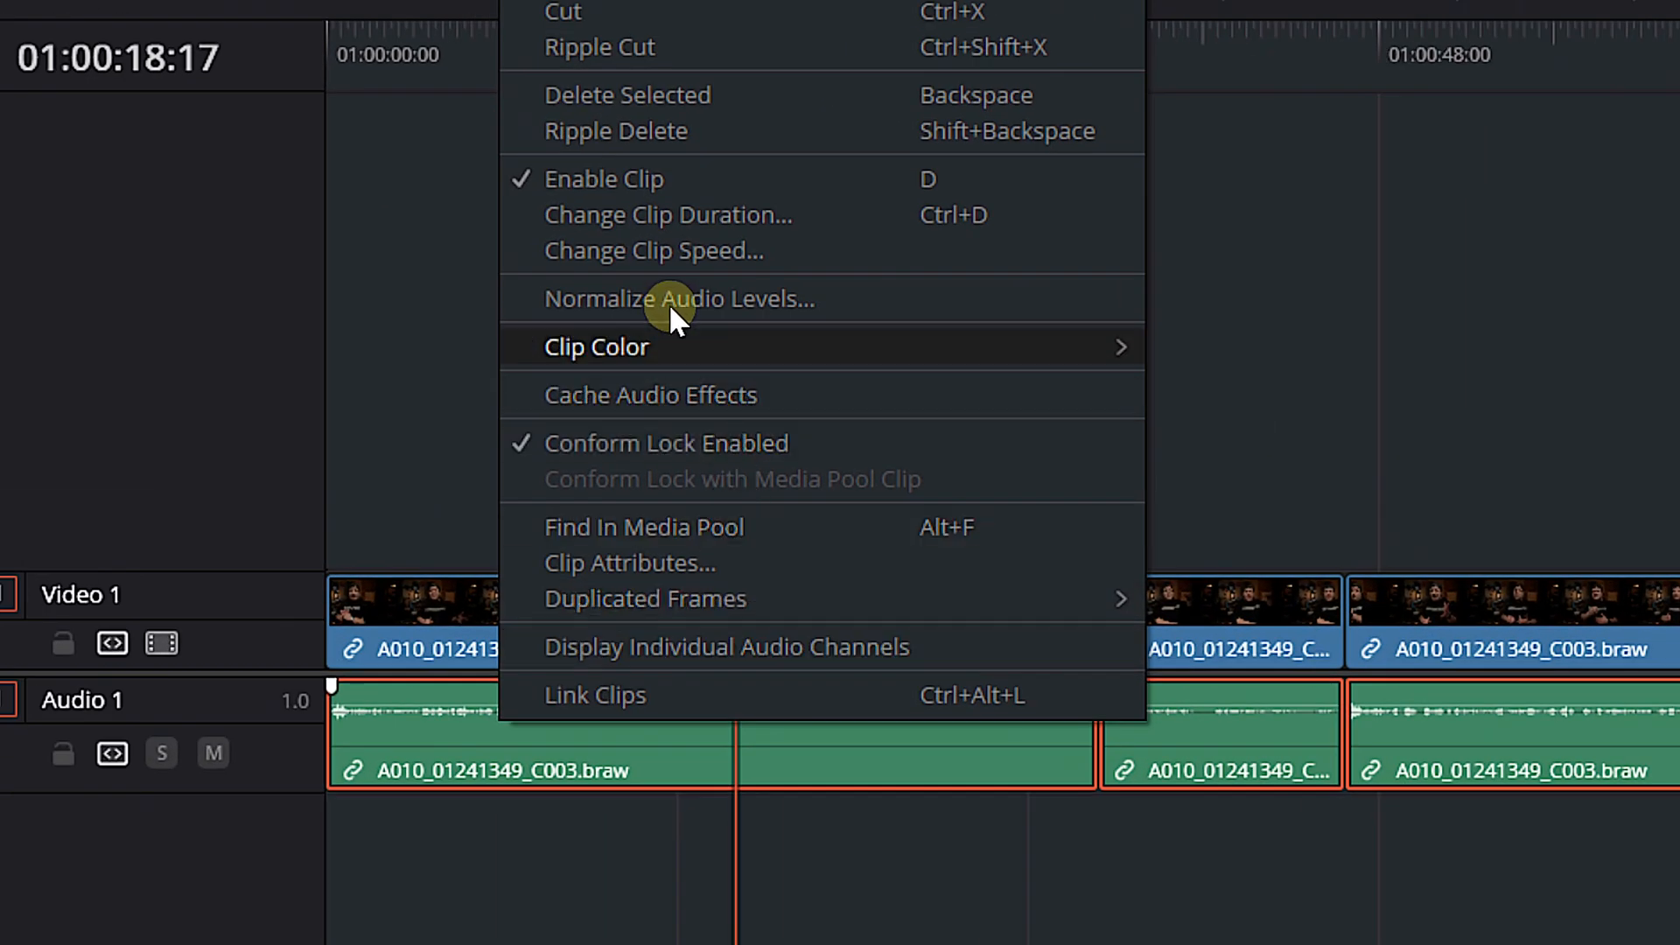
pyautogui.click(678, 299)
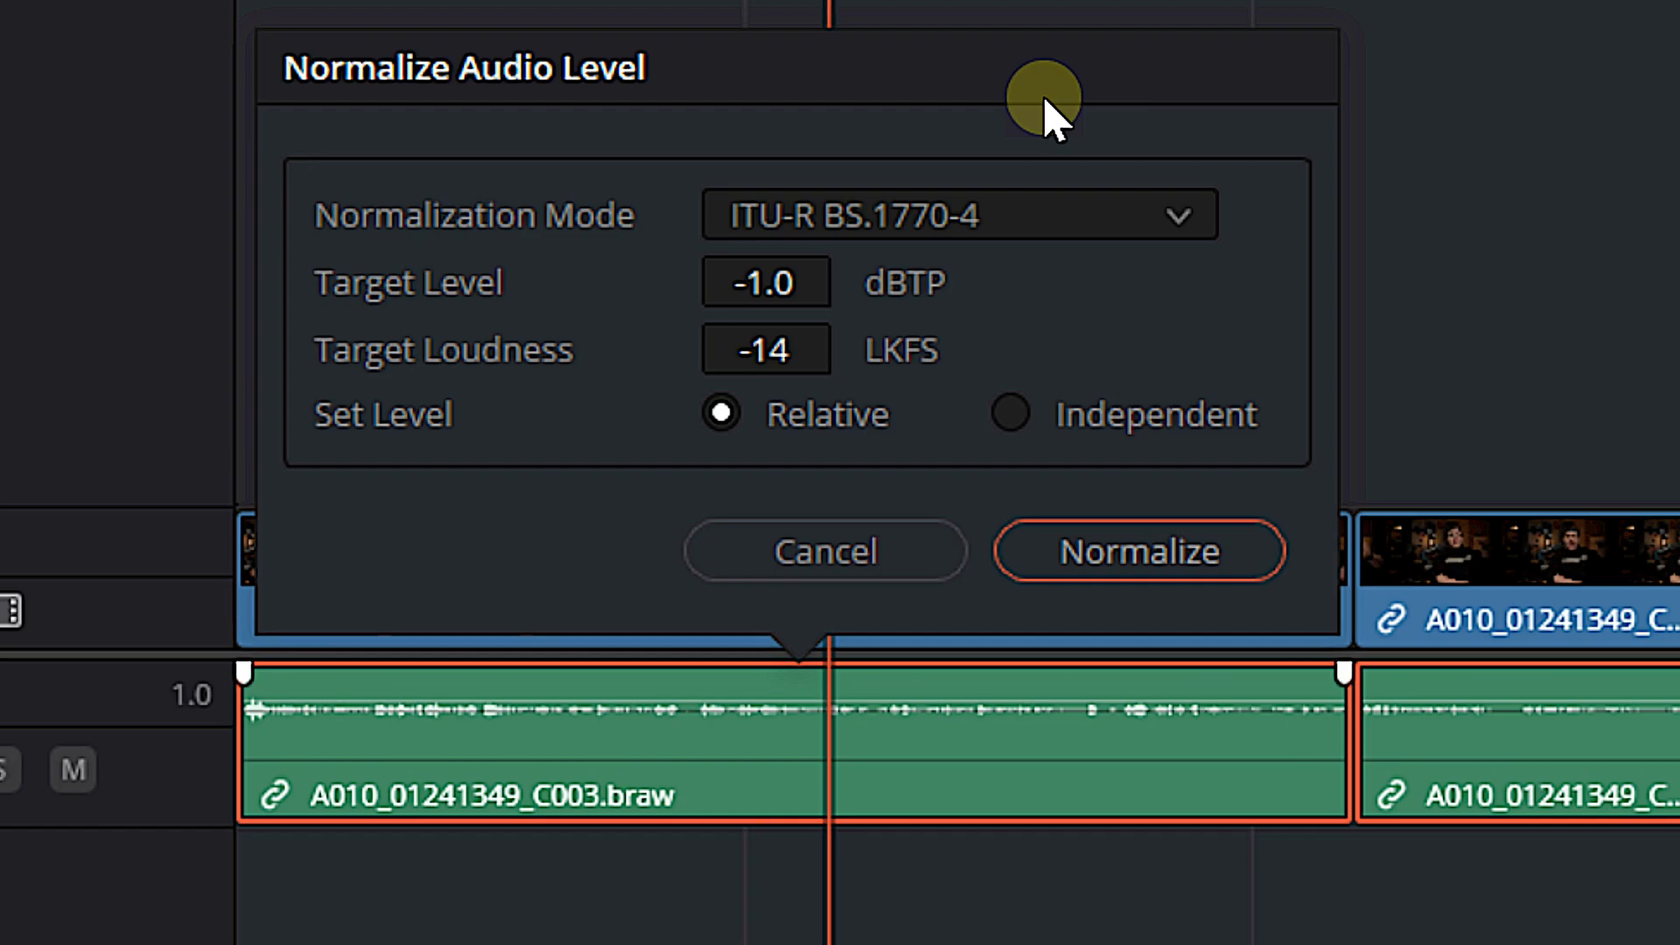
pyautogui.moveTo(884, 230)
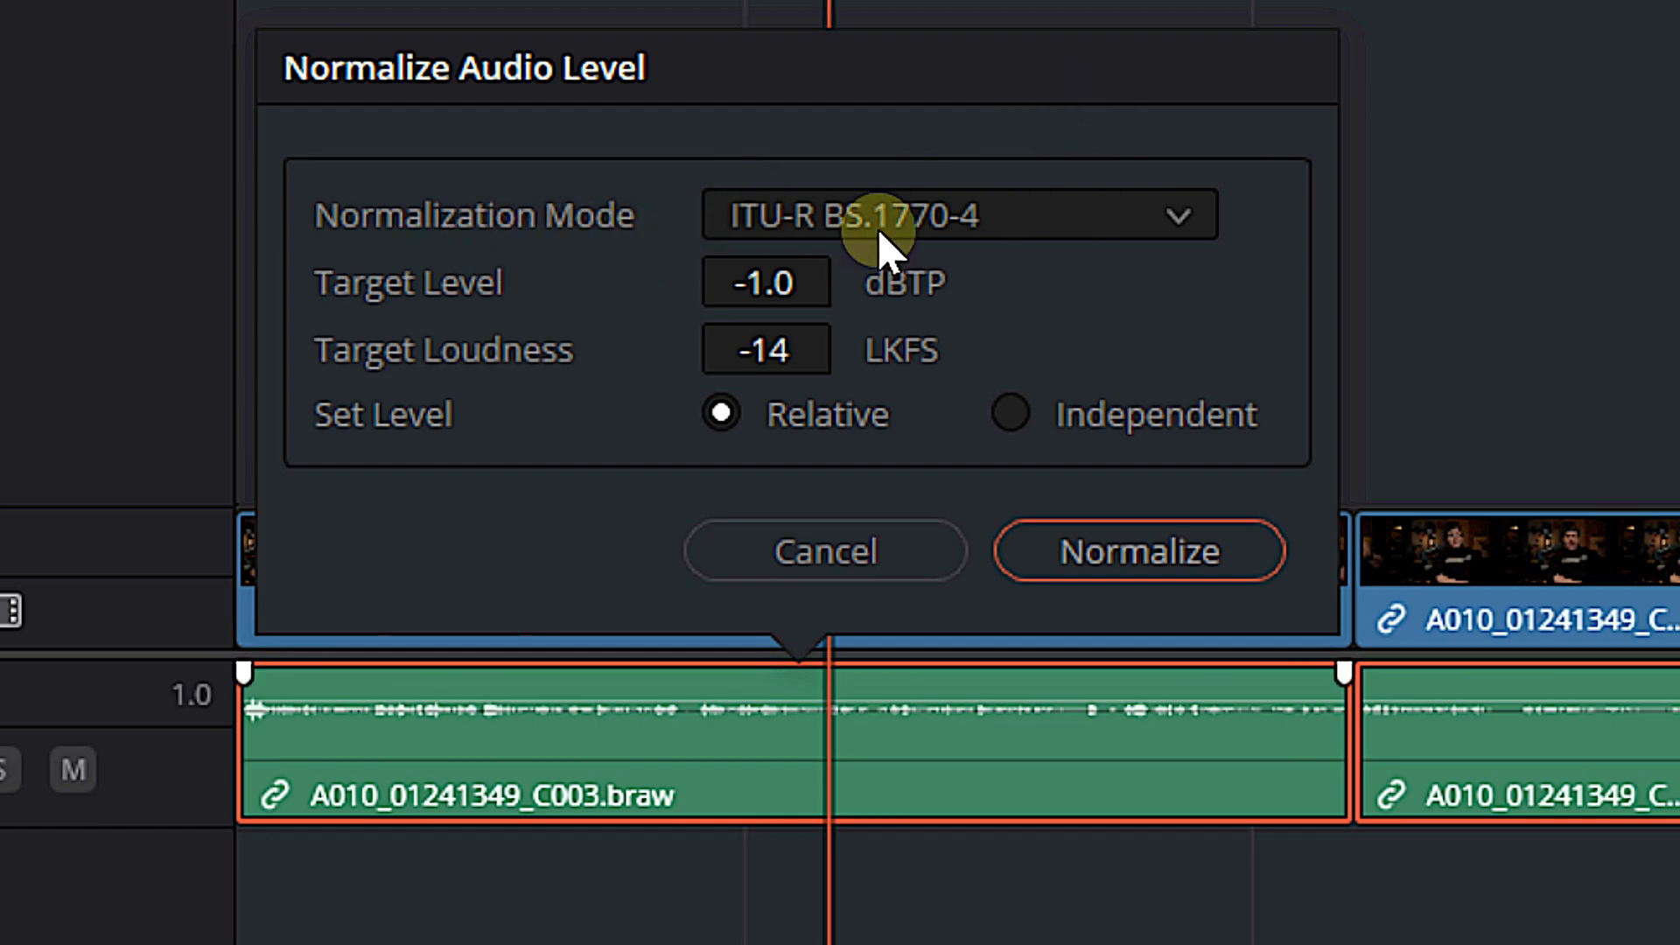
pyautogui.click(956, 214)
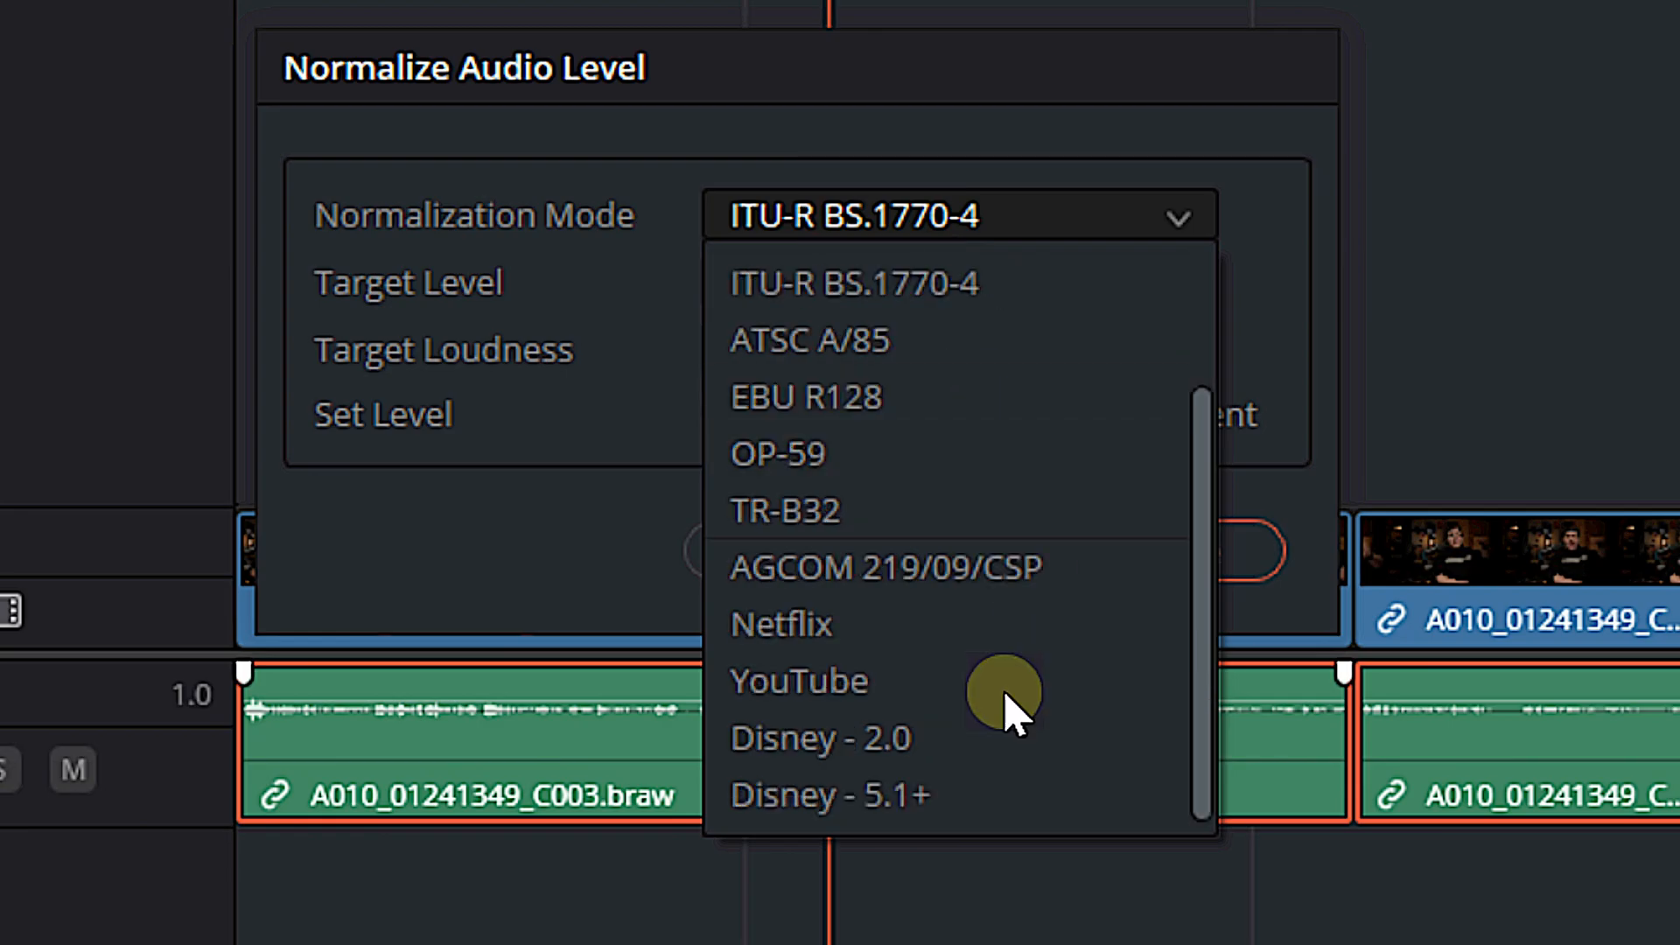
pyautogui.scroll(3)
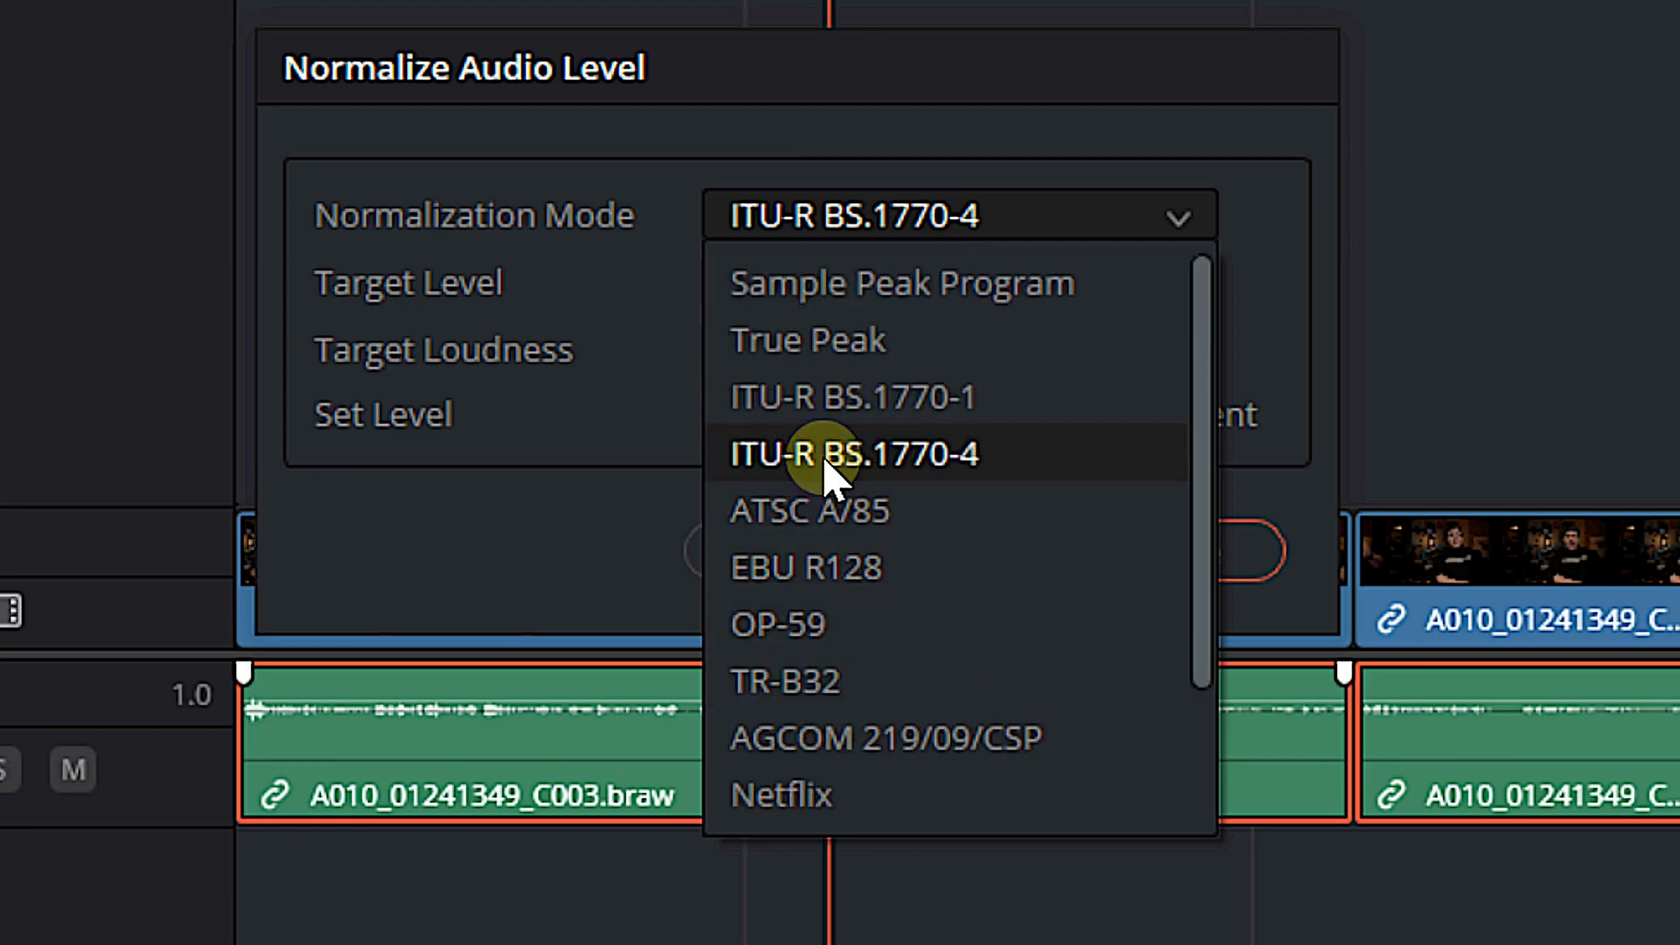
pyautogui.moveTo(937, 493)
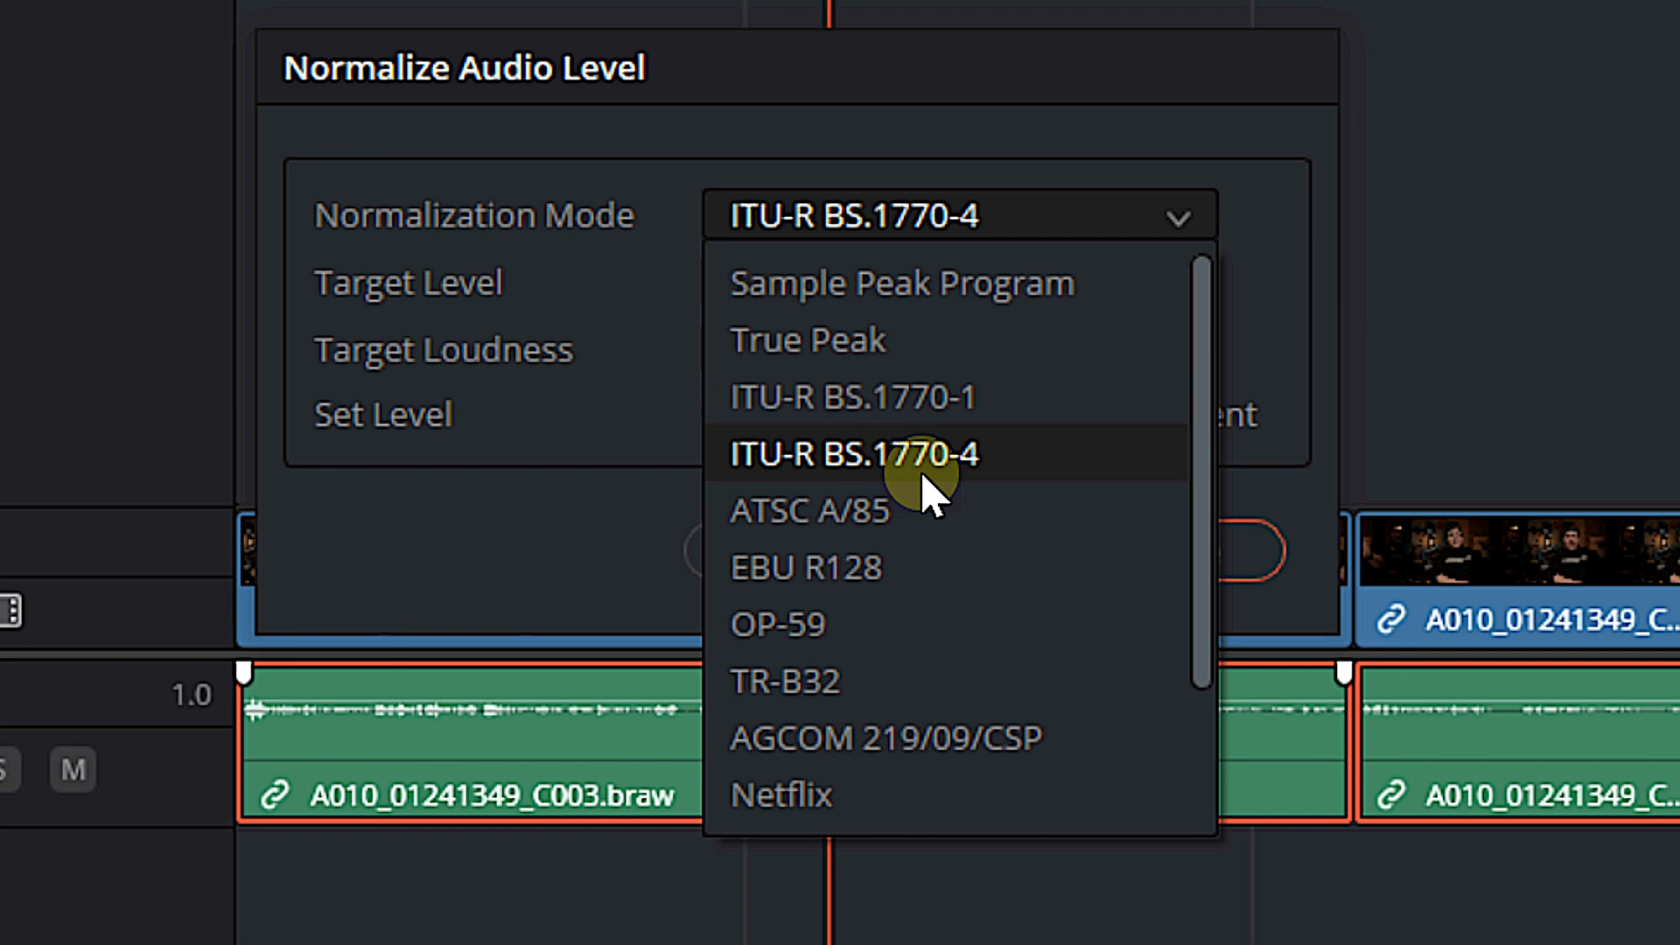
pyautogui.moveTo(947, 481)
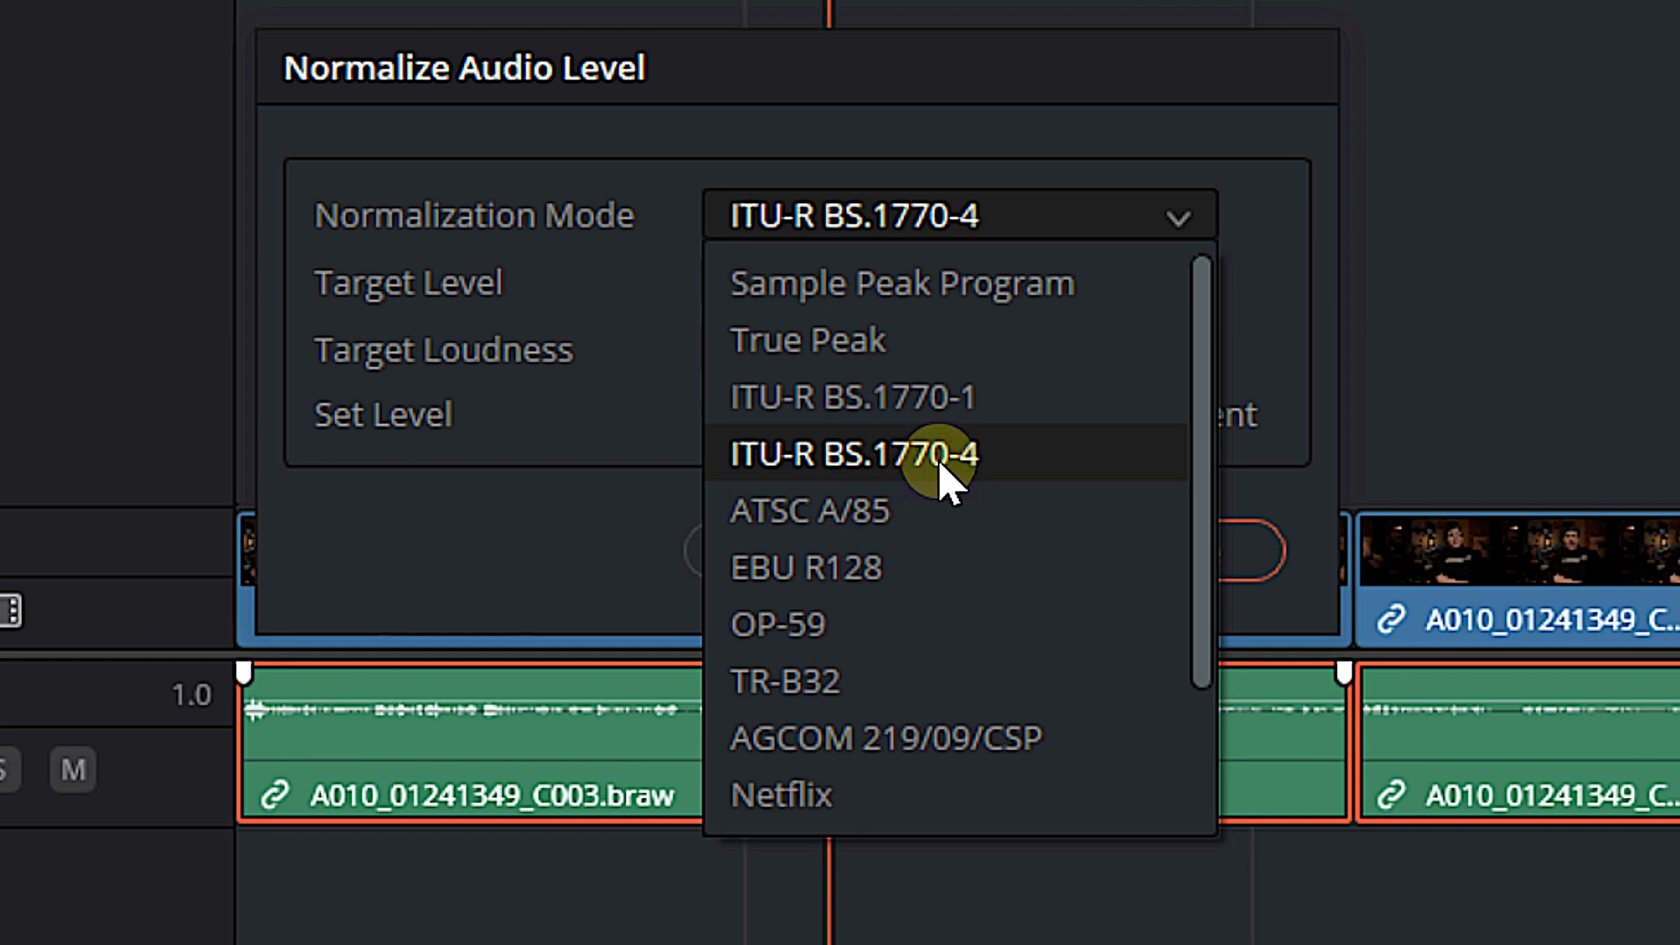
pyautogui.moveTo(1023, 477)
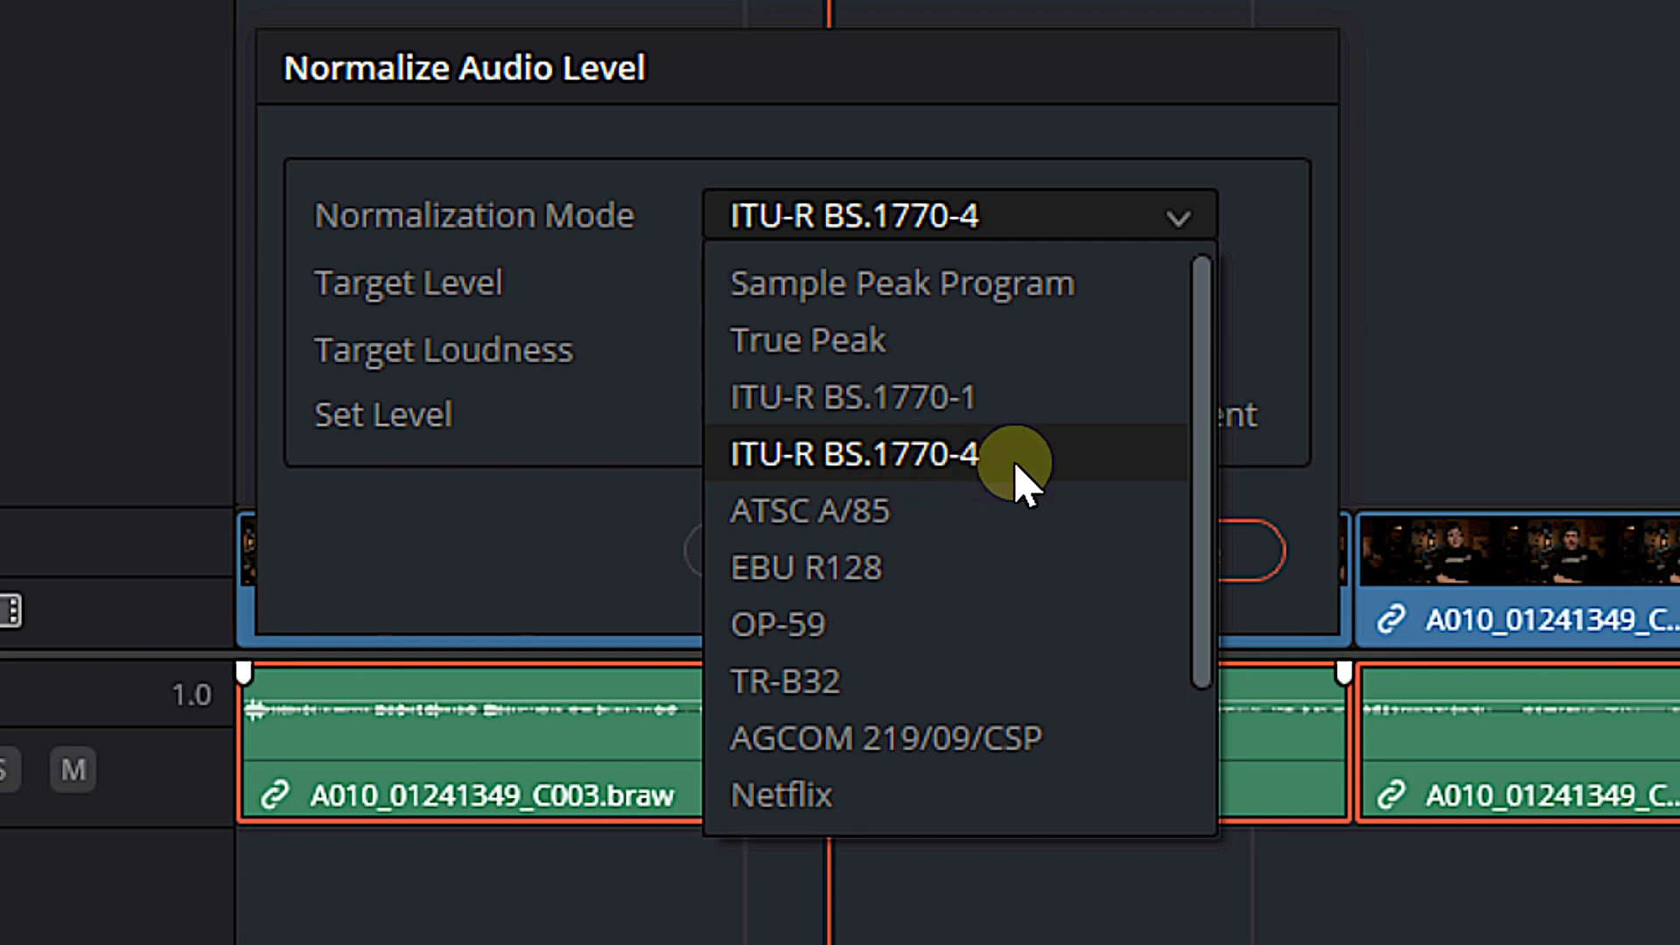
pyautogui.moveTo(1034, 466)
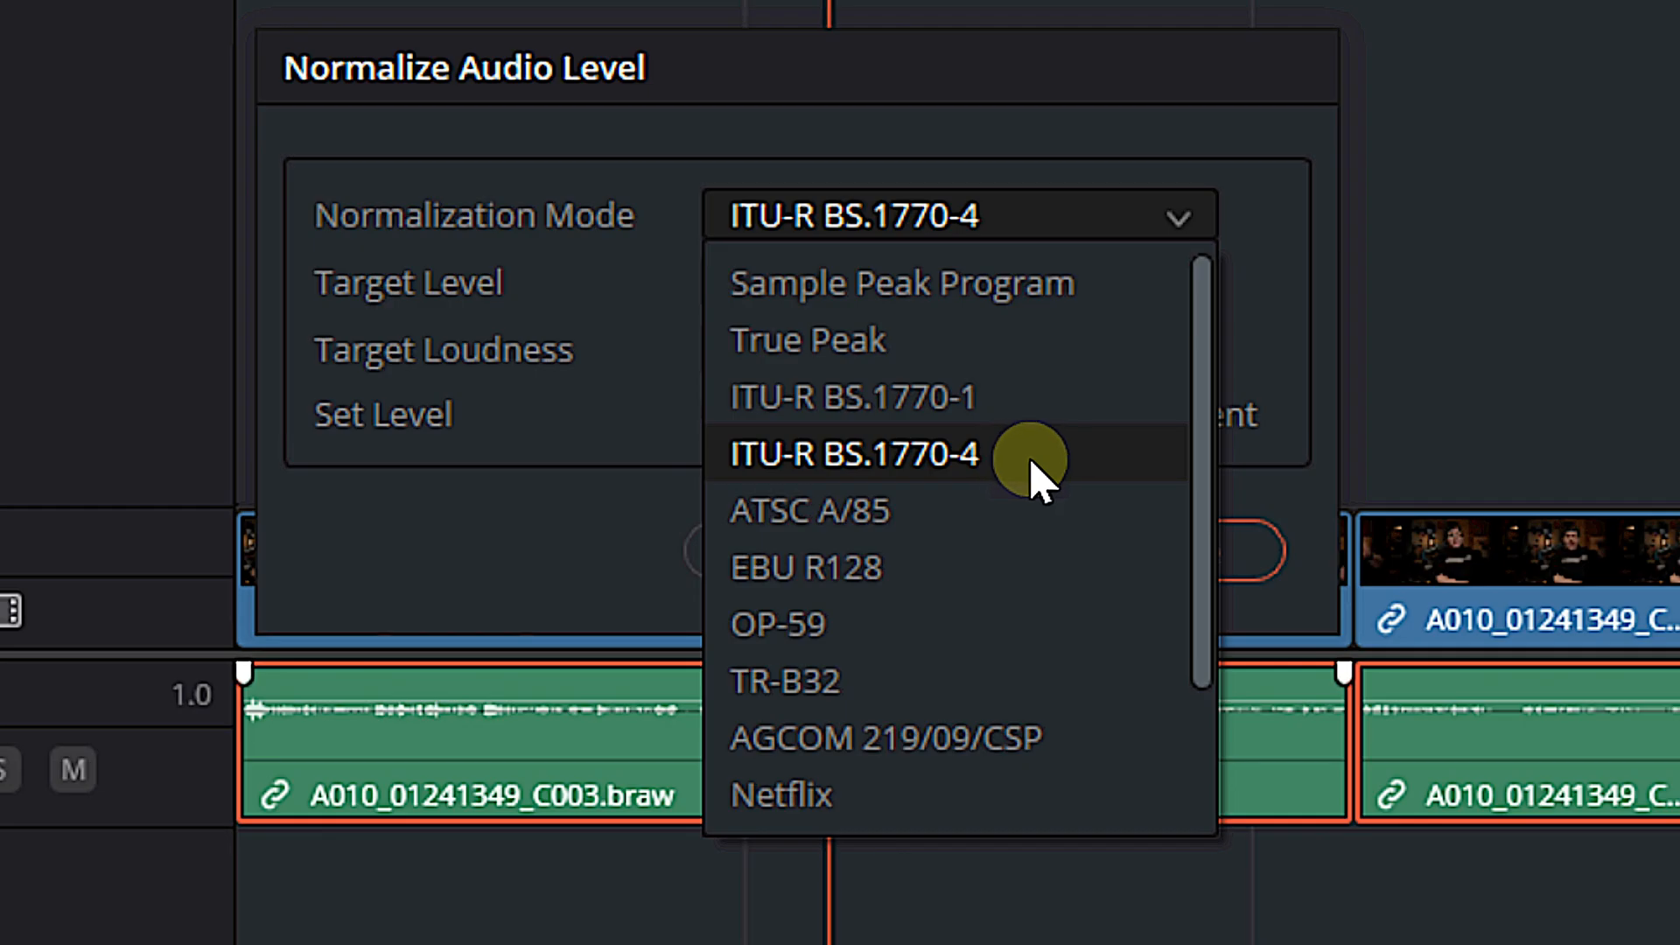
pyautogui.moveTo(1031, 466)
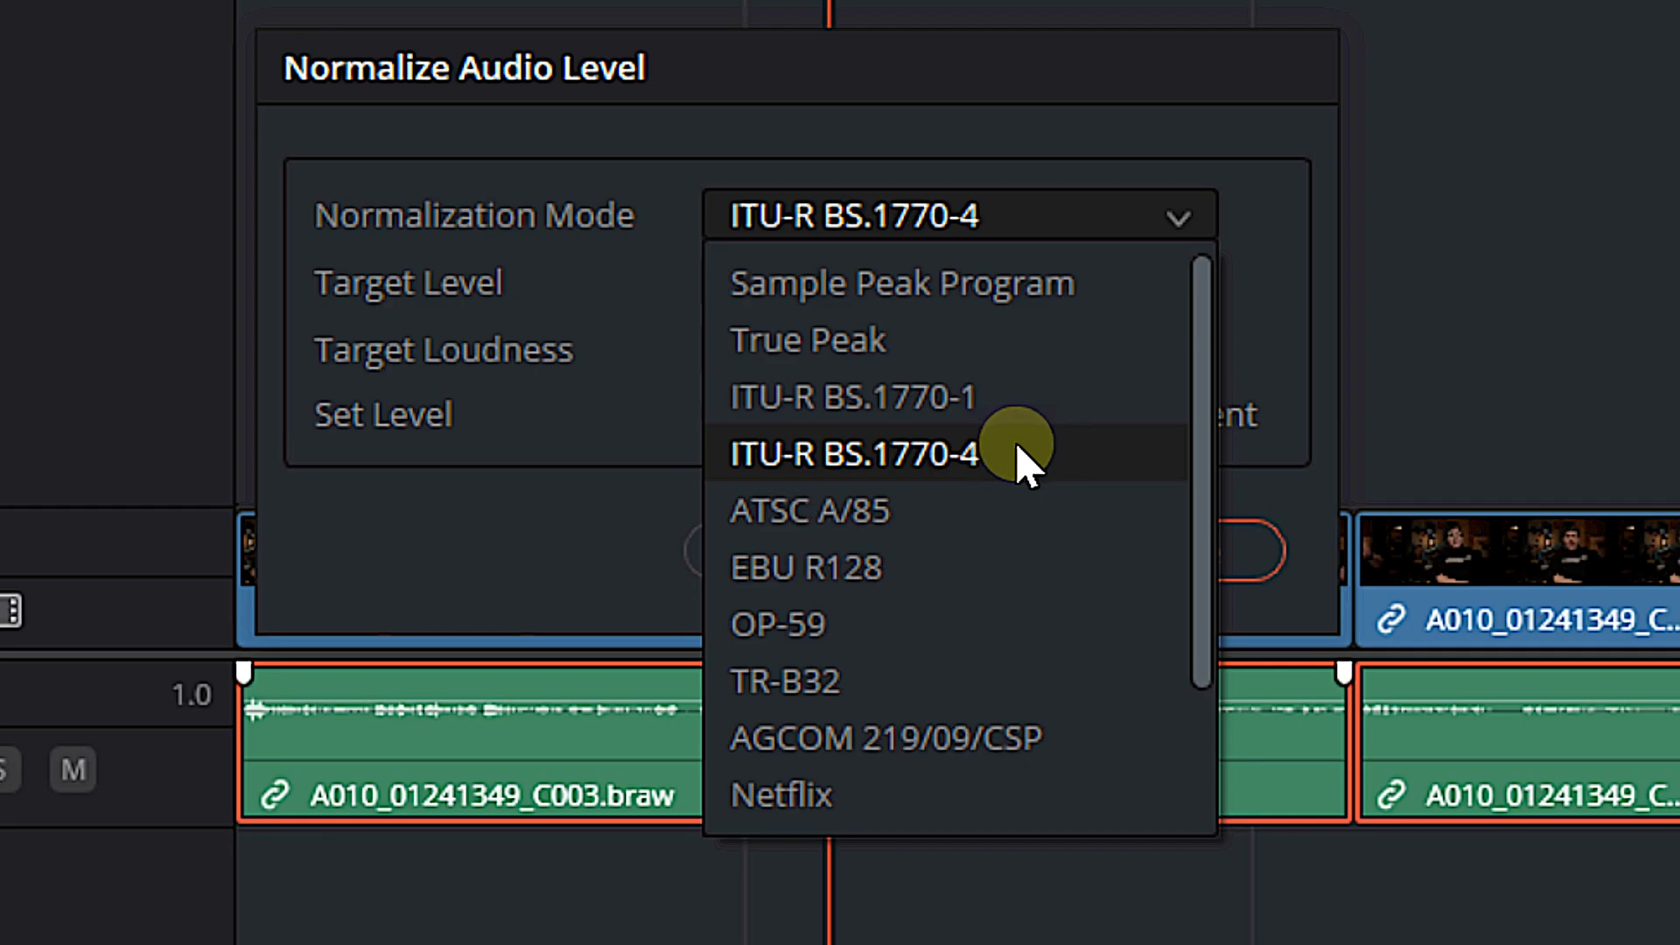
pyautogui.moveTo(959, 611)
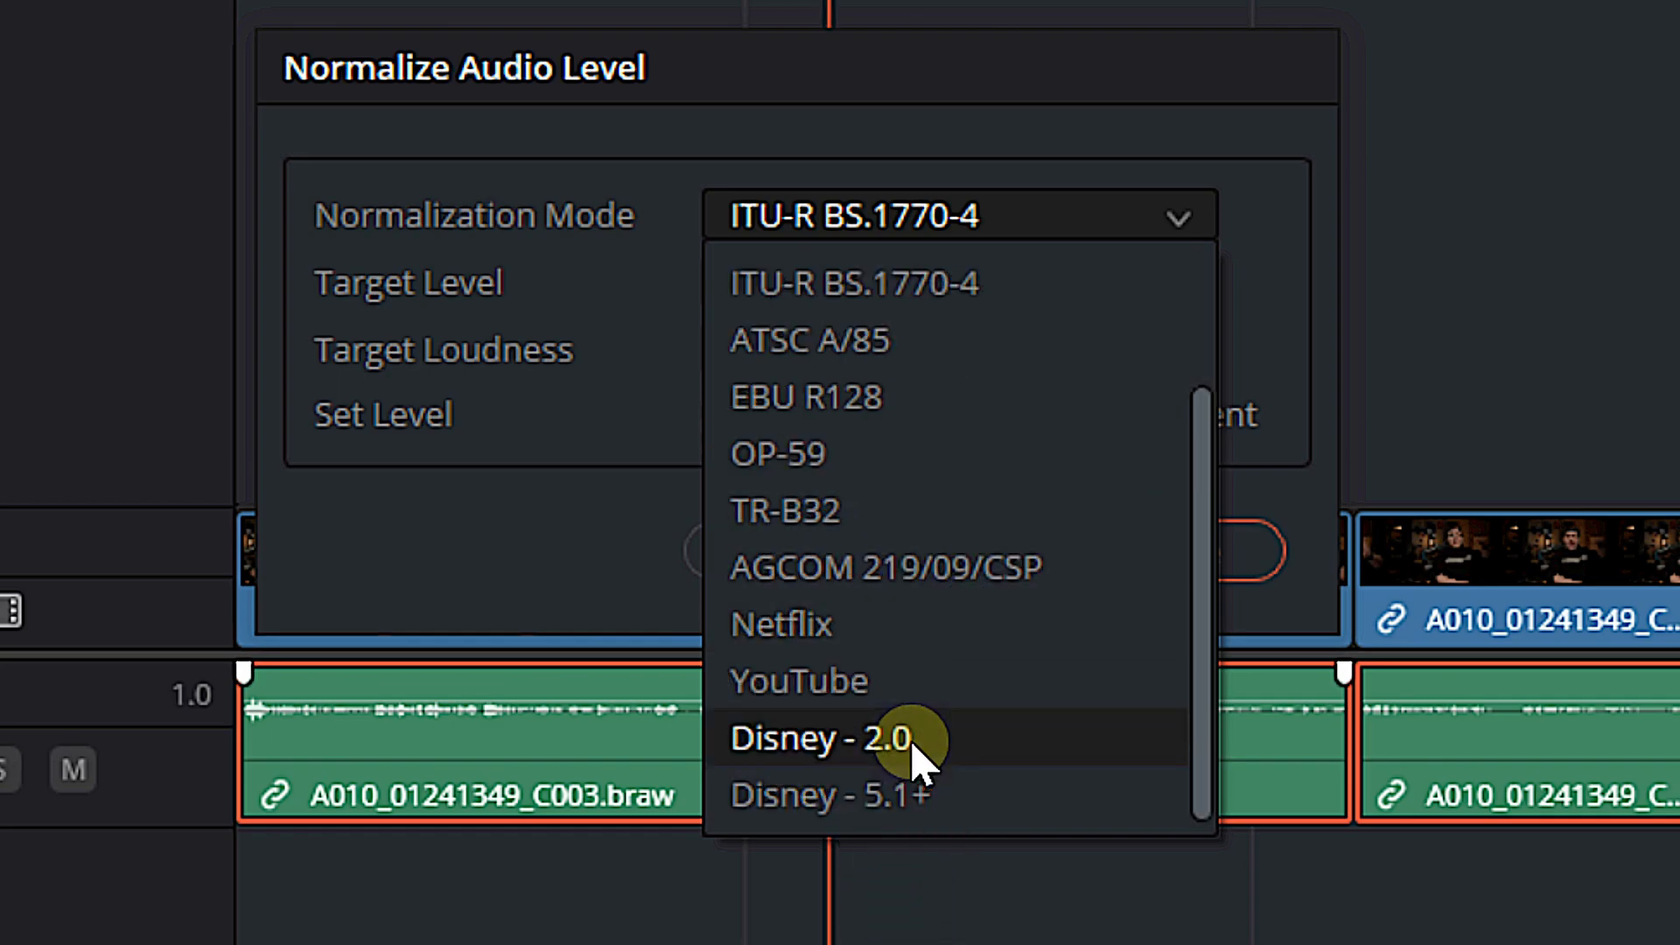
pyautogui.moveTo(1012, 819)
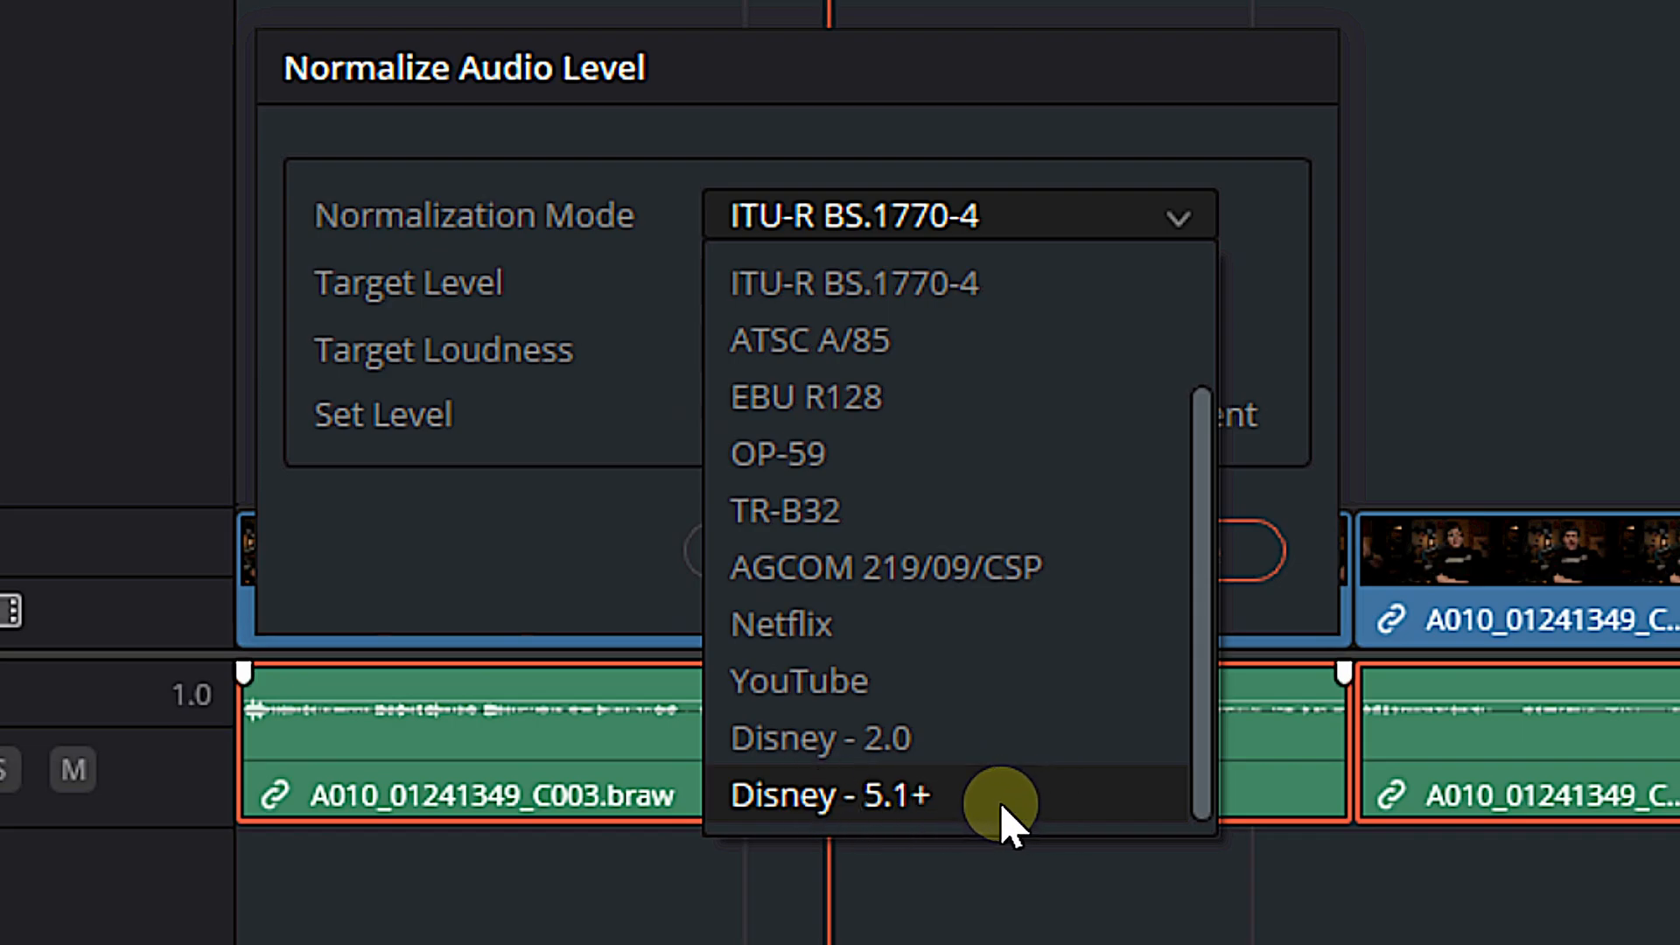
pyautogui.moveTo(894, 648)
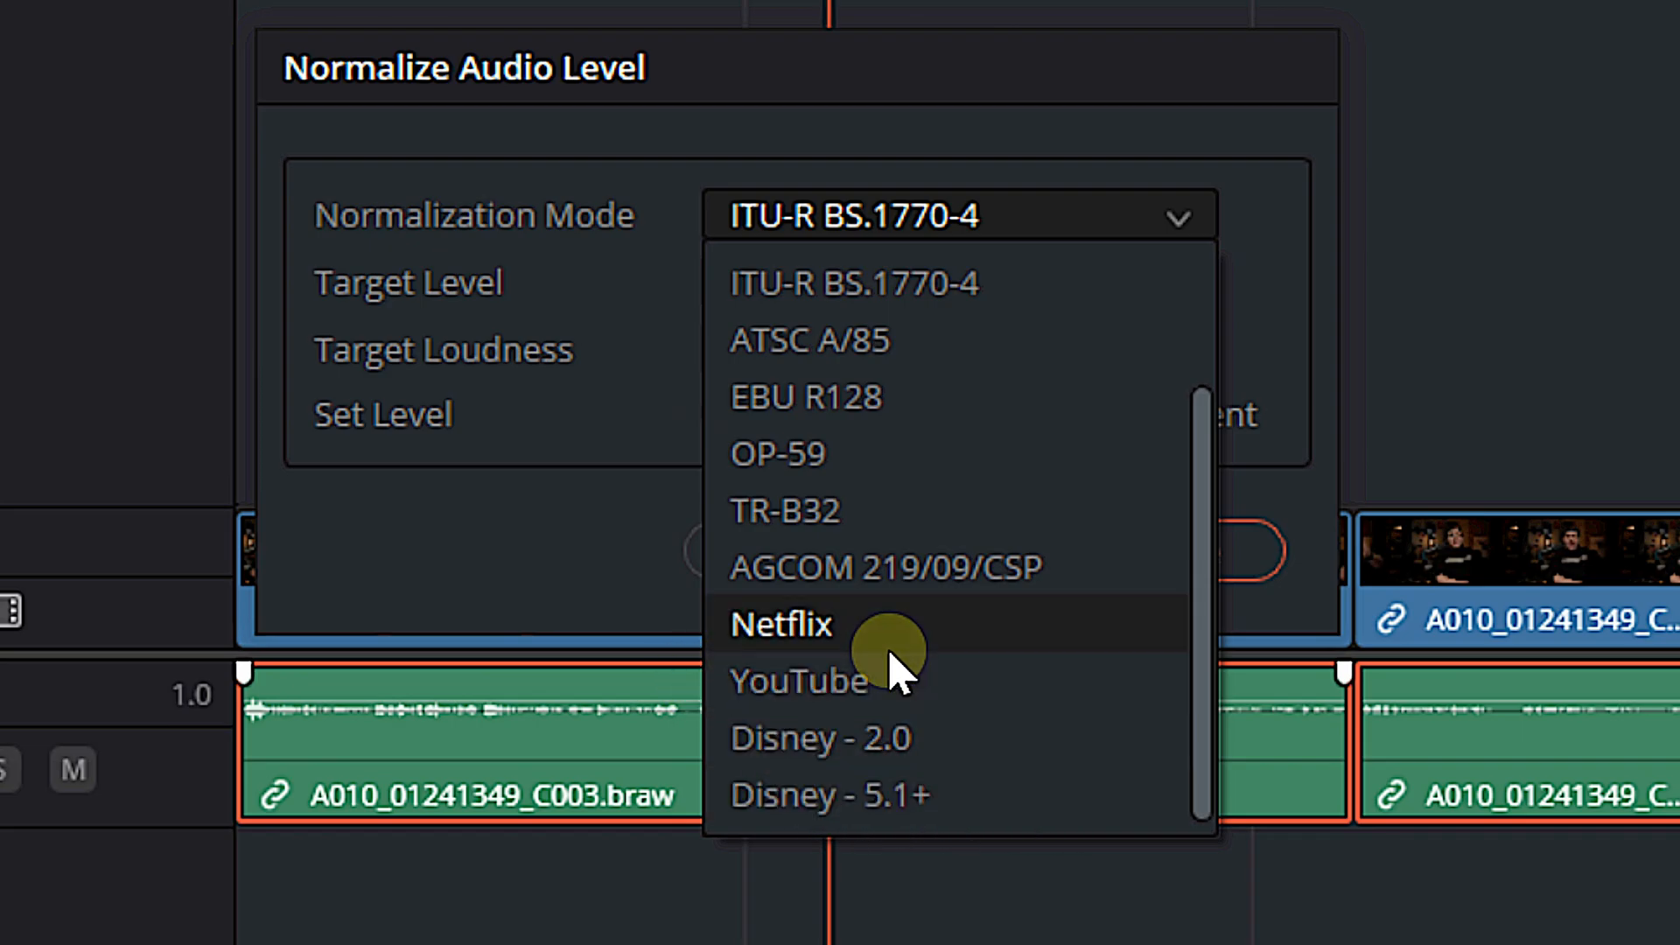
pyautogui.scroll(3)
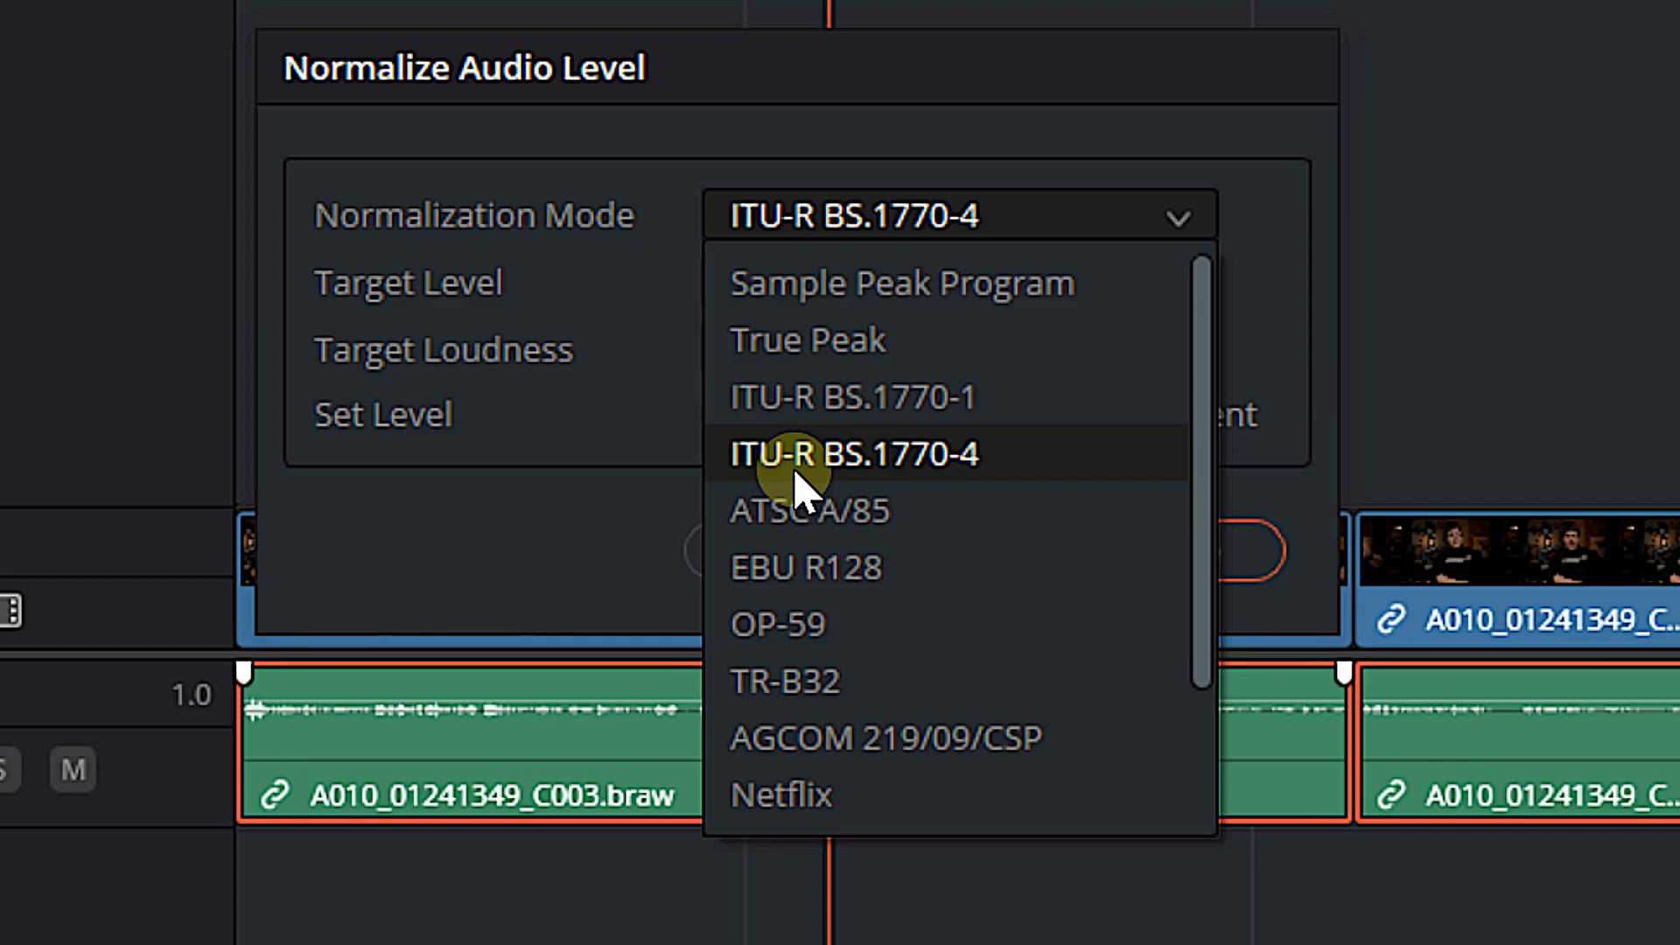
pyautogui.moveTo(948, 477)
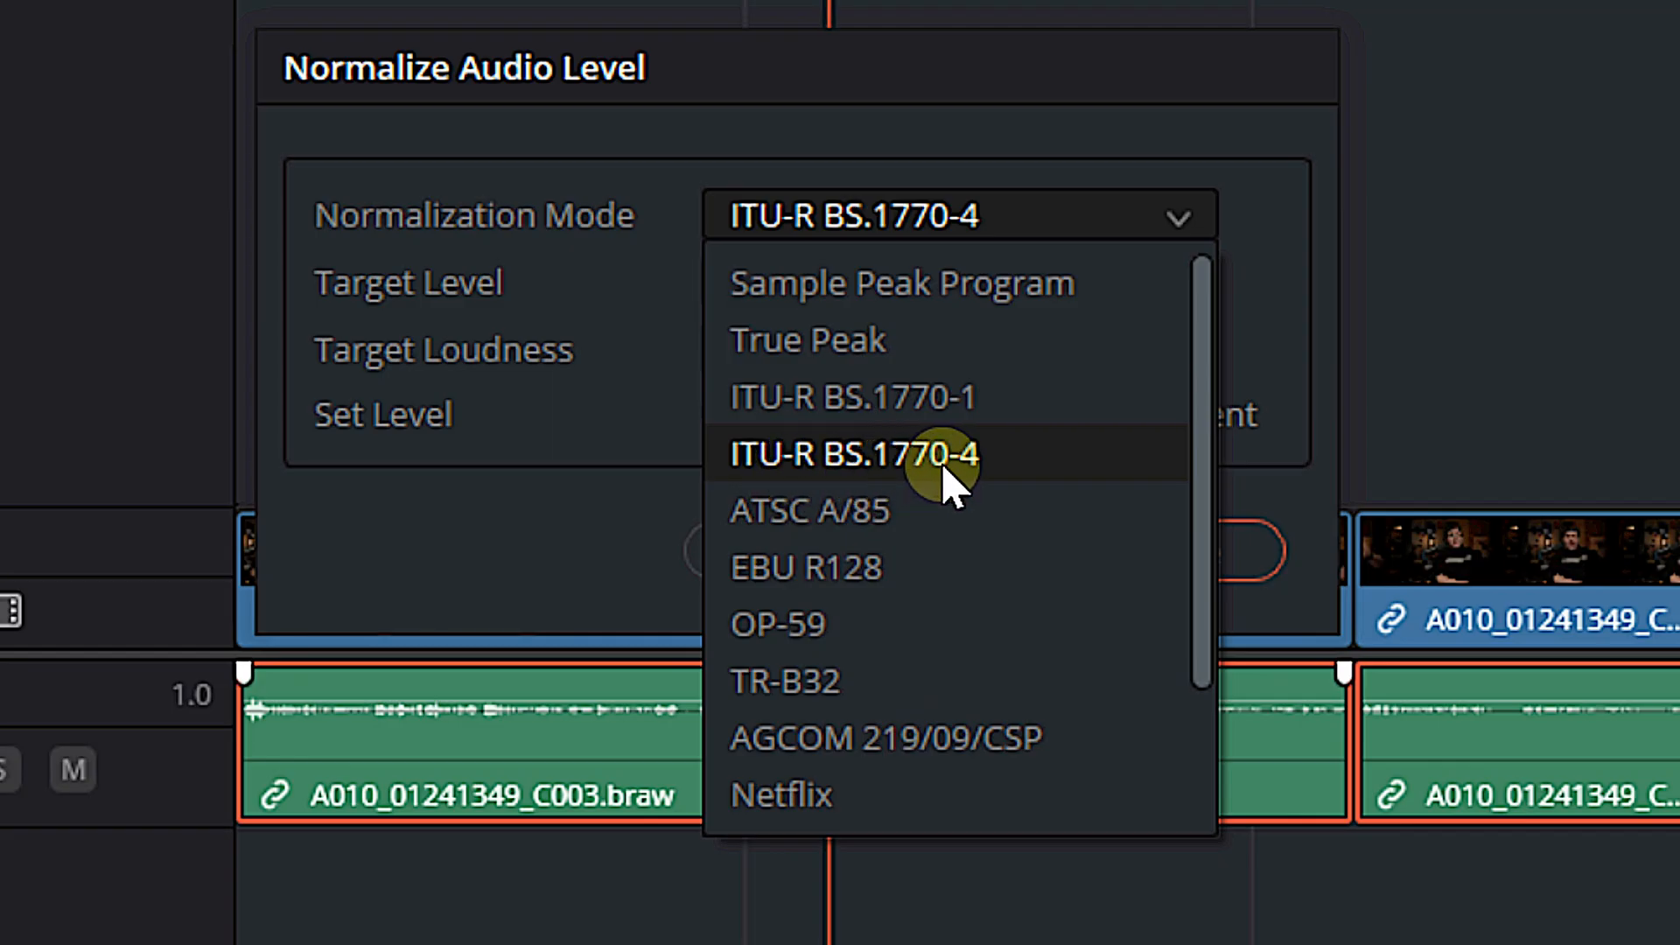
pyautogui.click(850, 454)
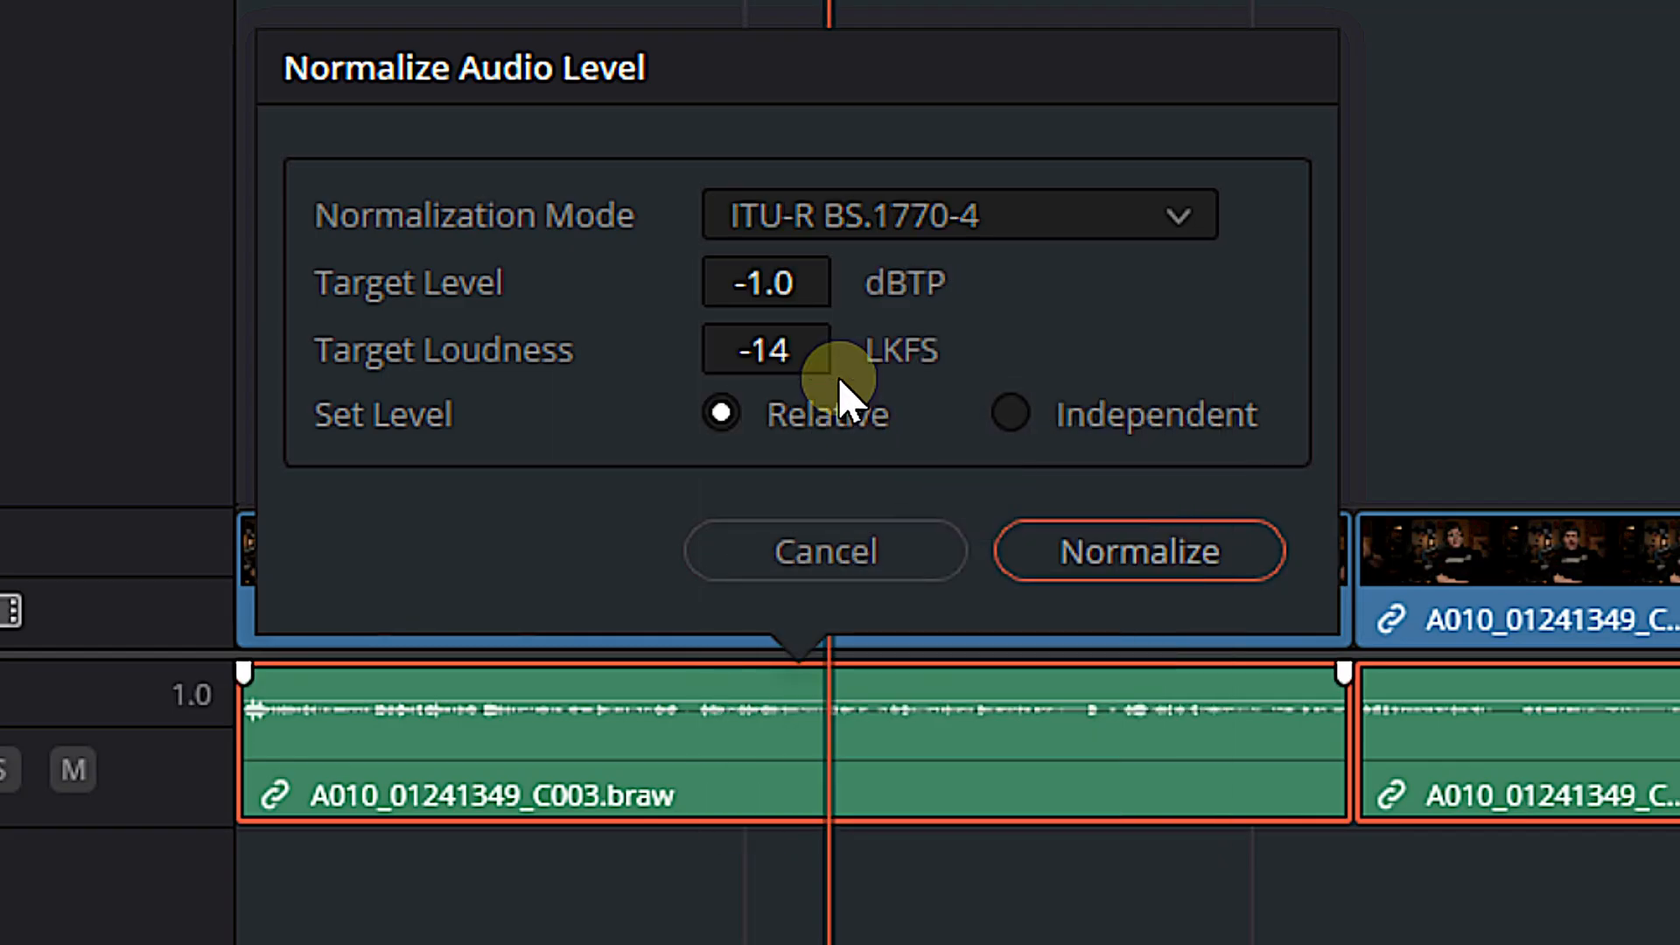
pyautogui.moveTo(300, 310)
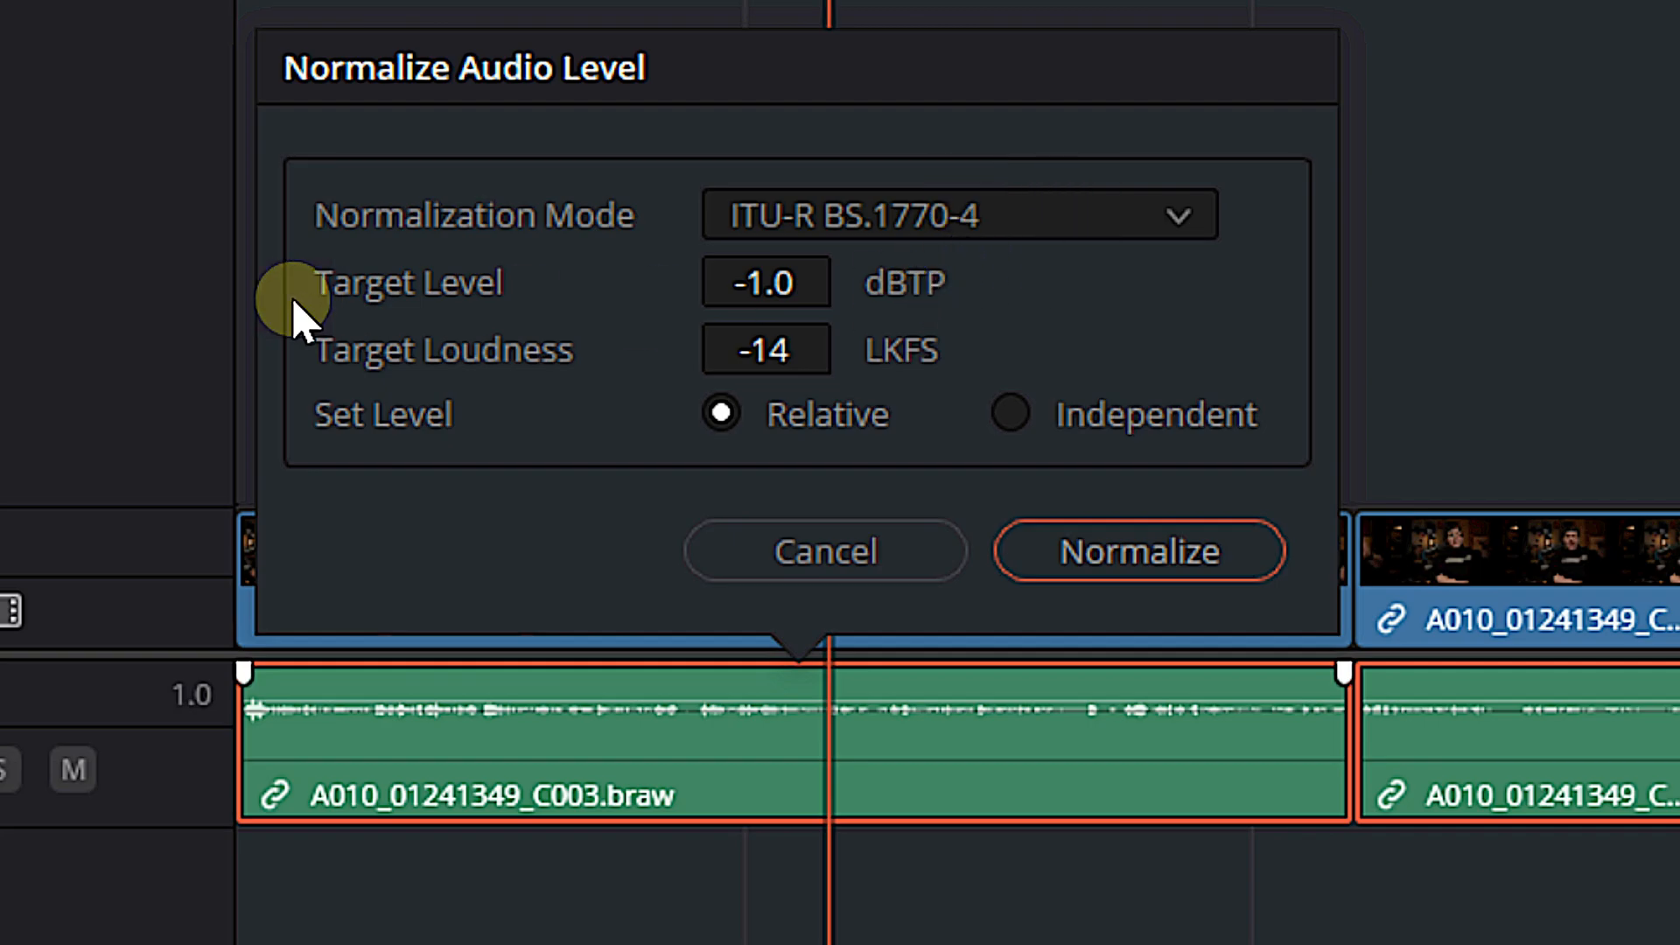
pyautogui.moveTo(729, 326)
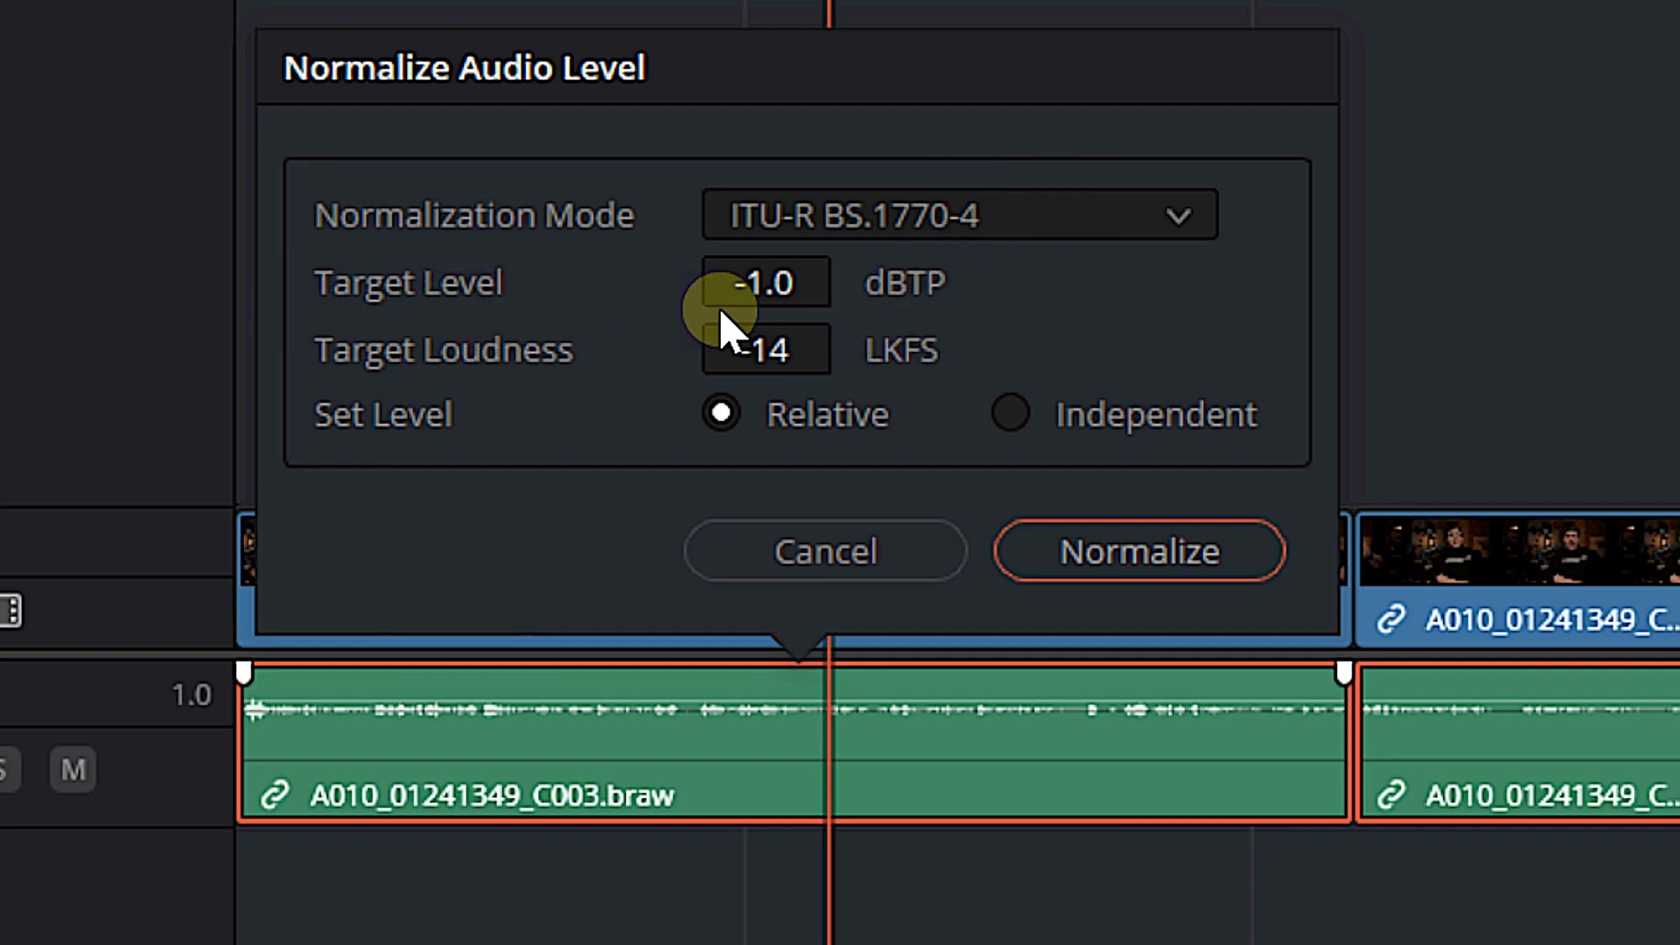
pyautogui.moveTo(927, 316)
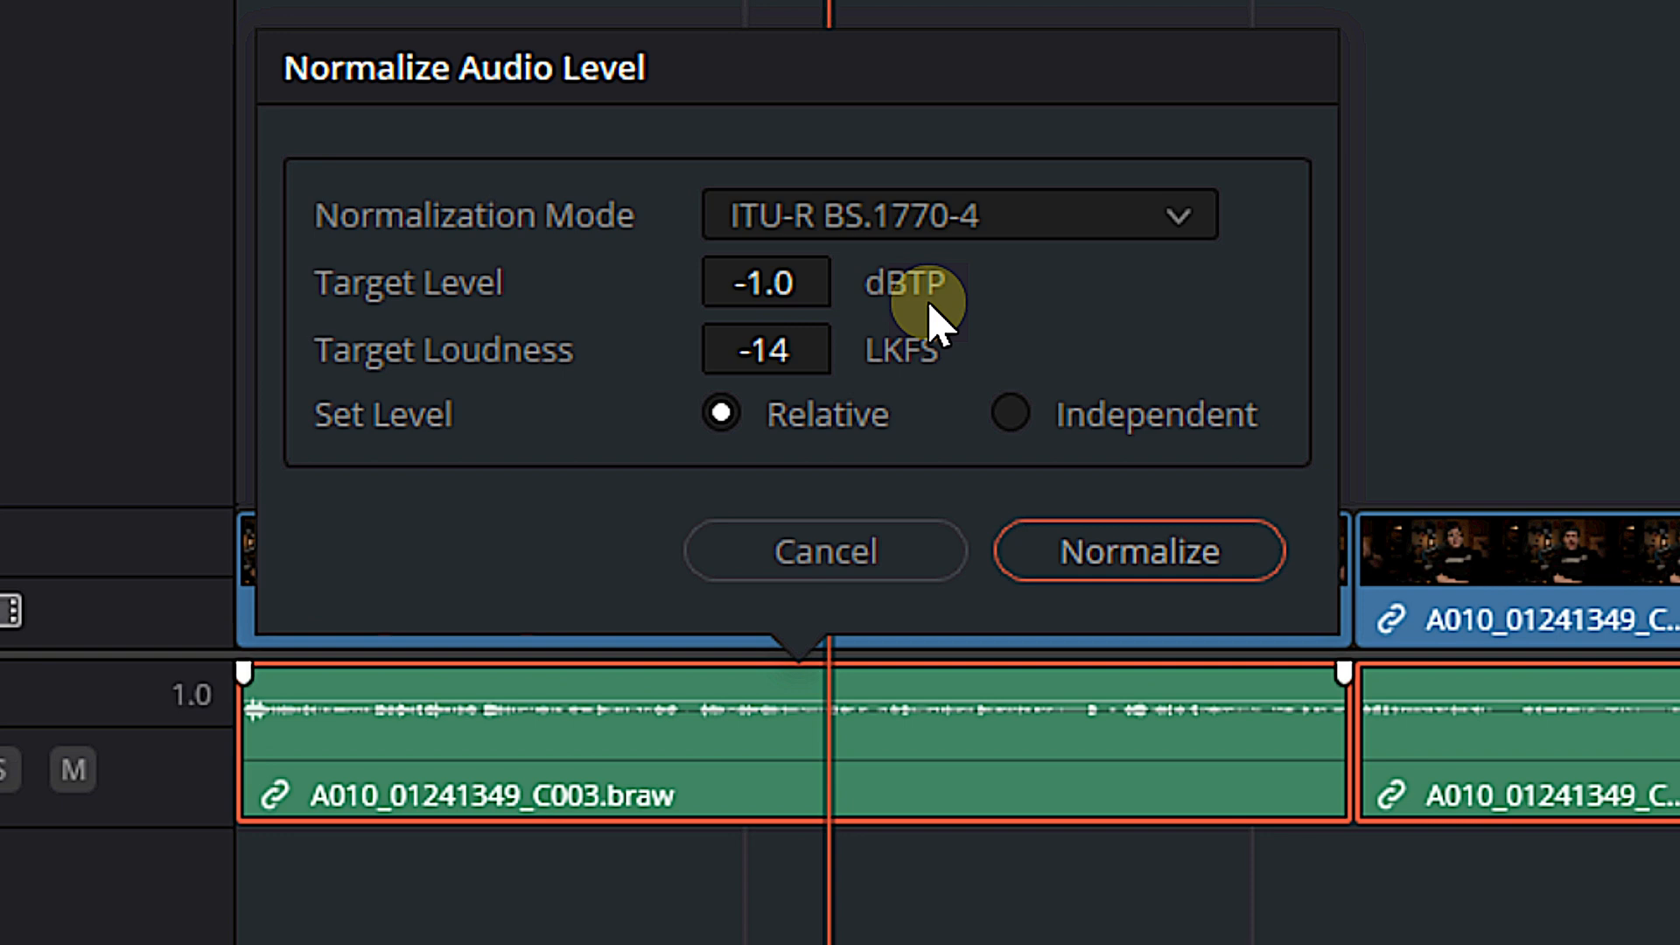
pyautogui.moveTo(782, 298)
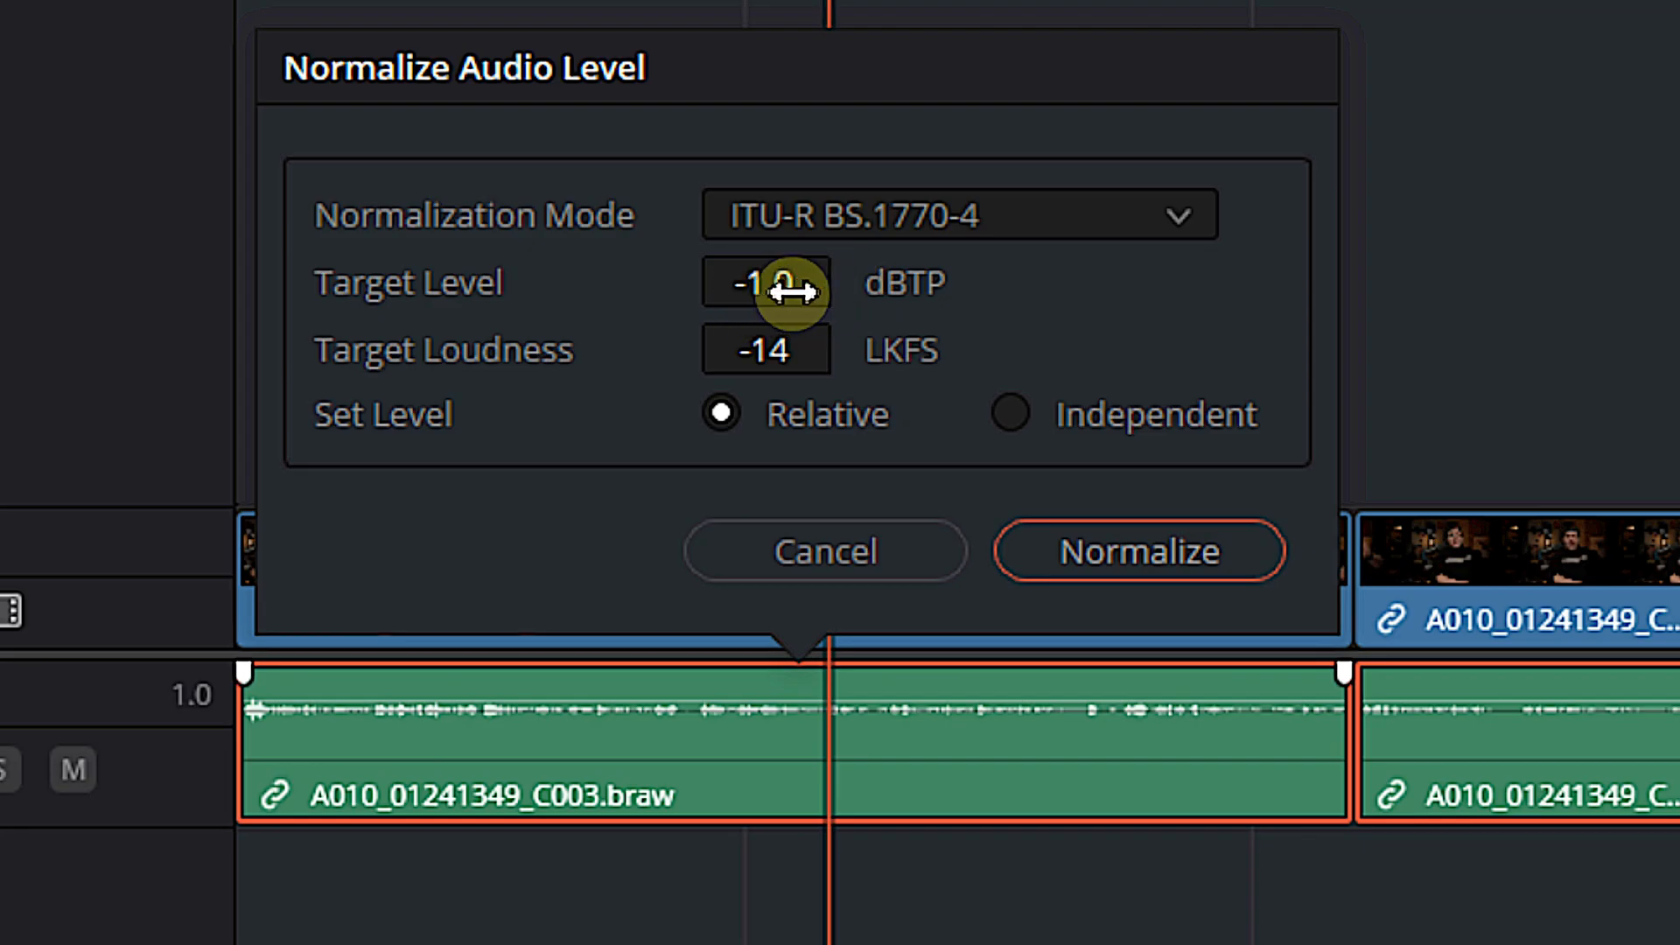
pyautogui.moveTo(594, 357)
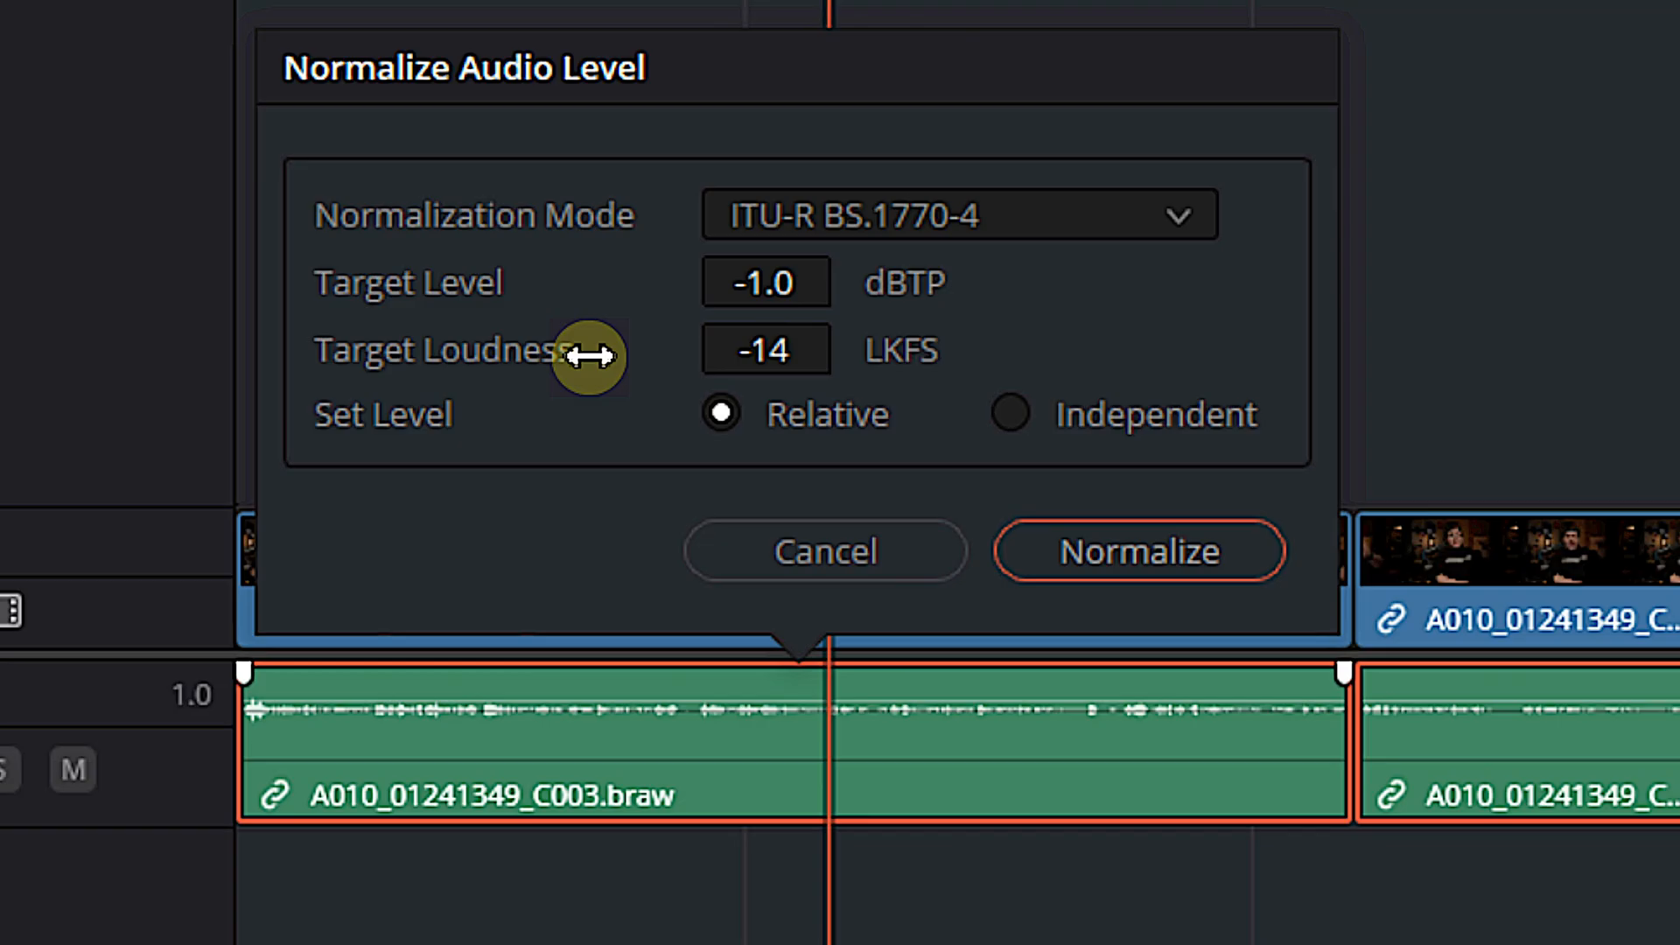
pyautogui.moveTo(1097, 354)
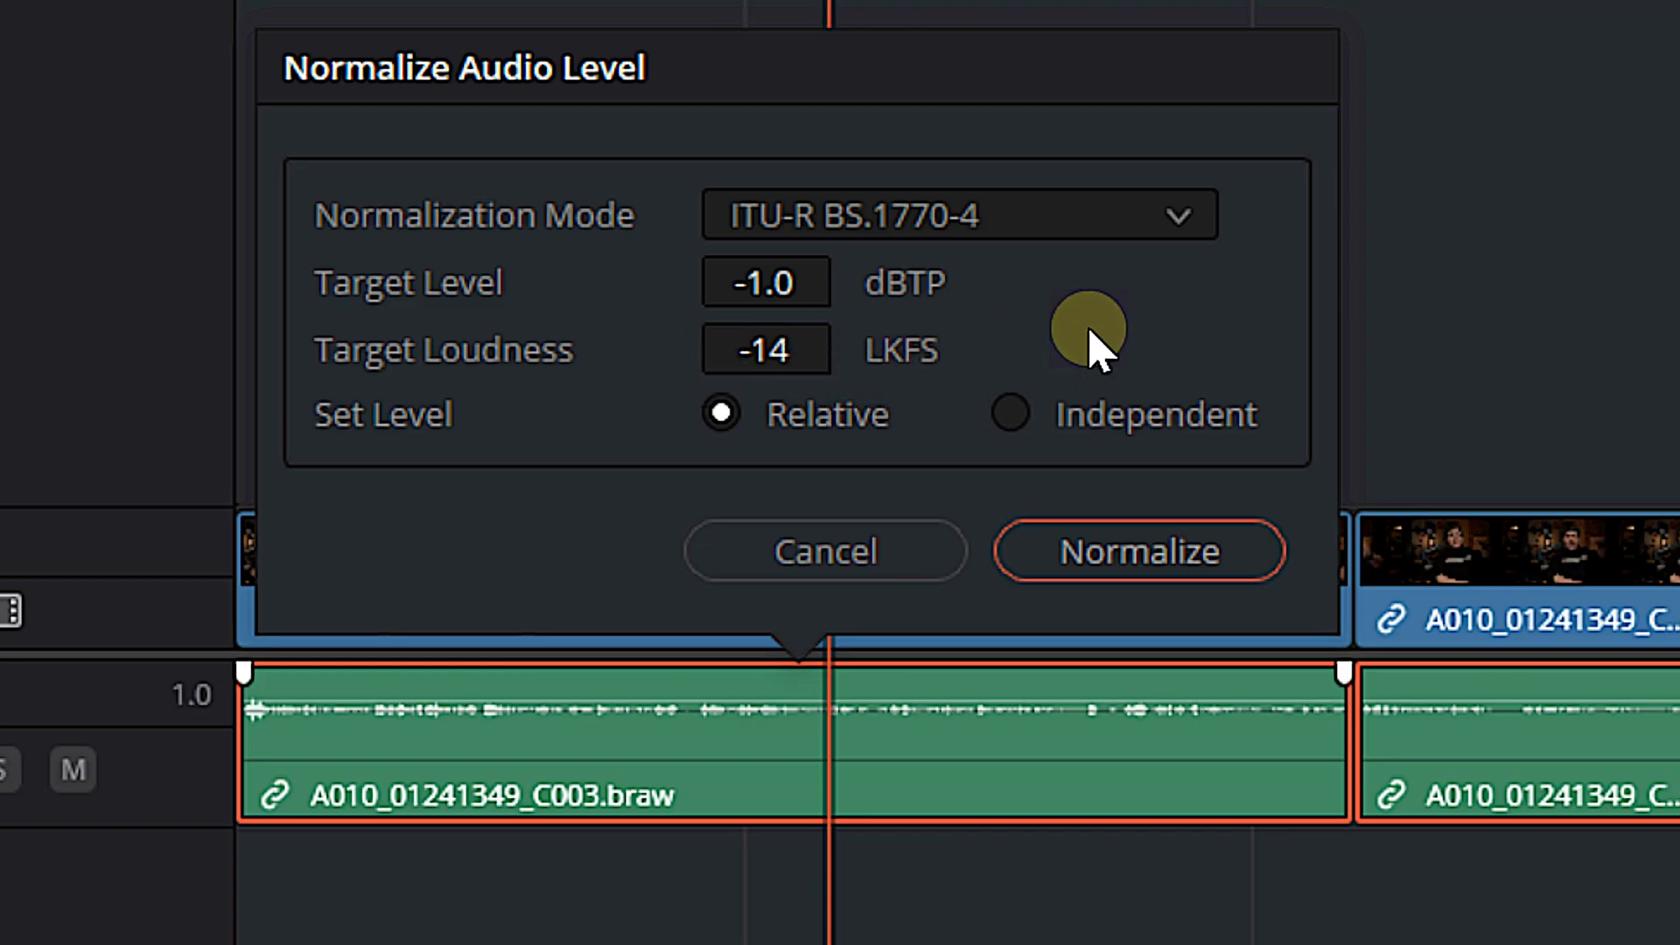
pyautogui.moveTo(1041, 287)
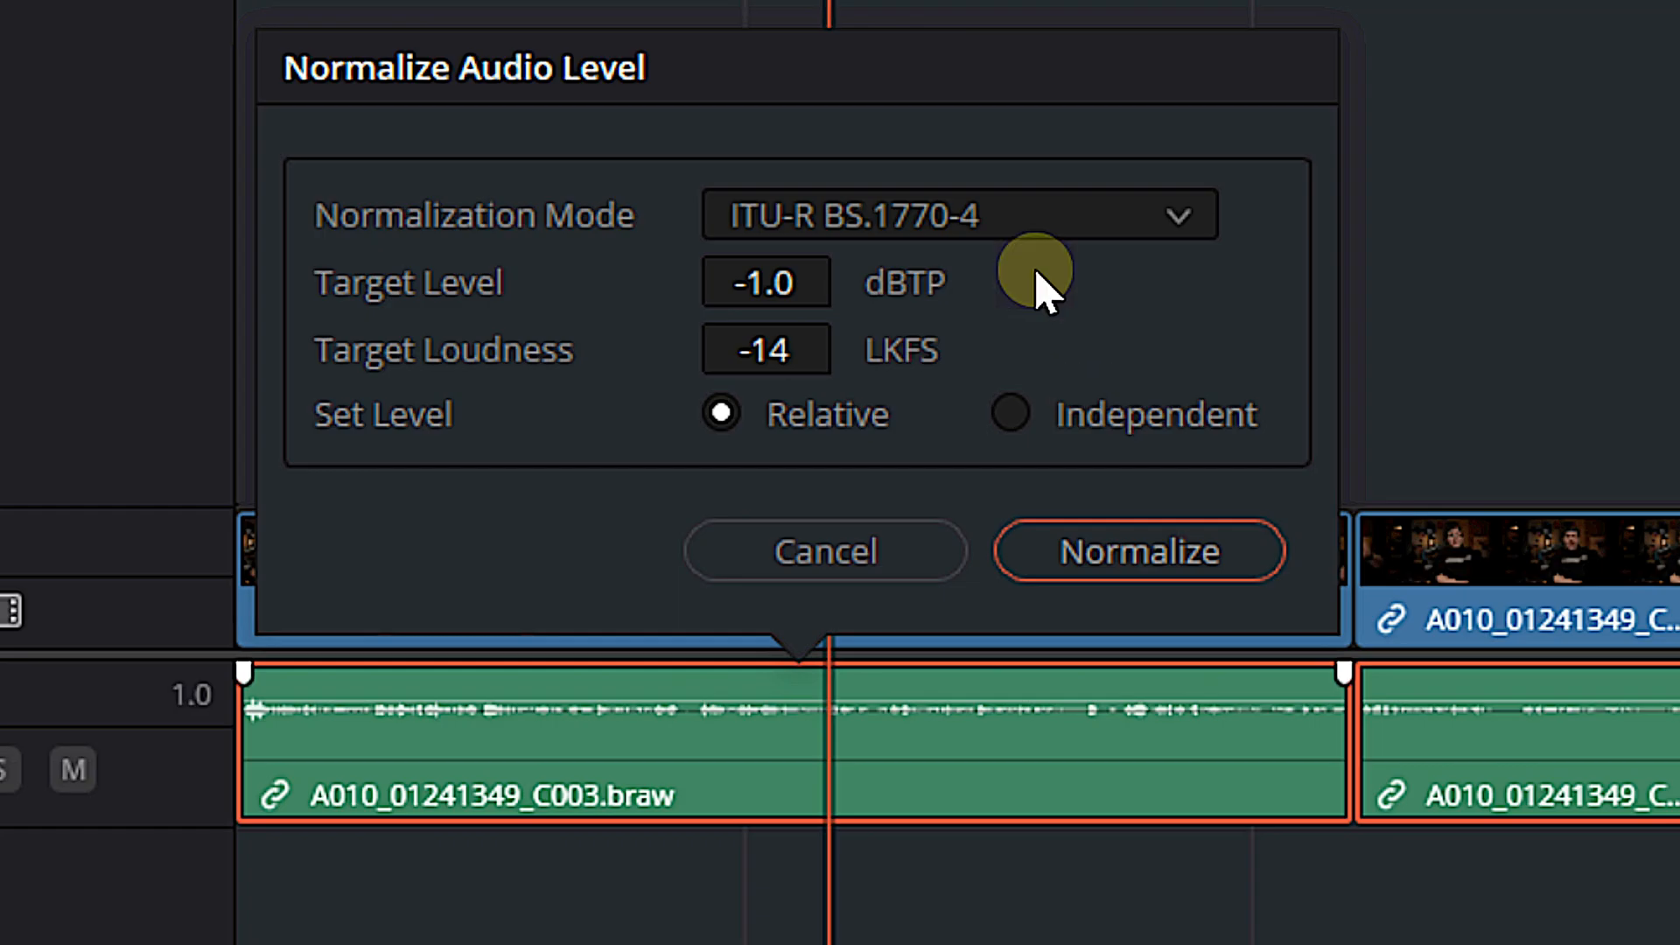
pyautogui.moveTo(766, 349)
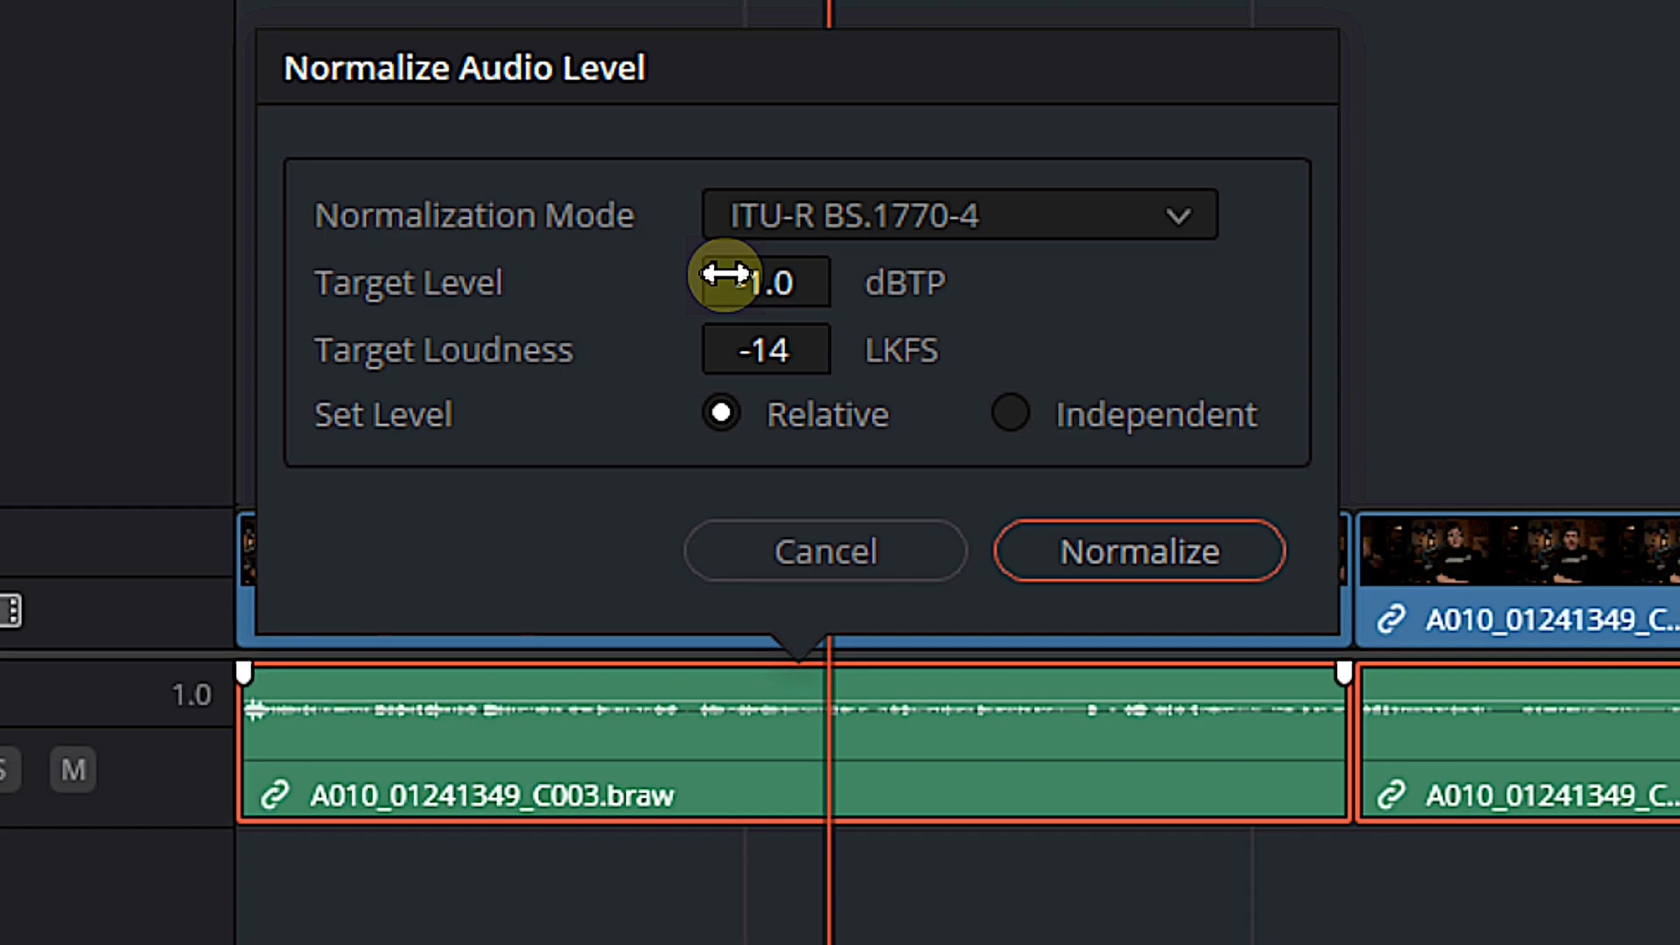
pyautogui.moveTo(729, 364)
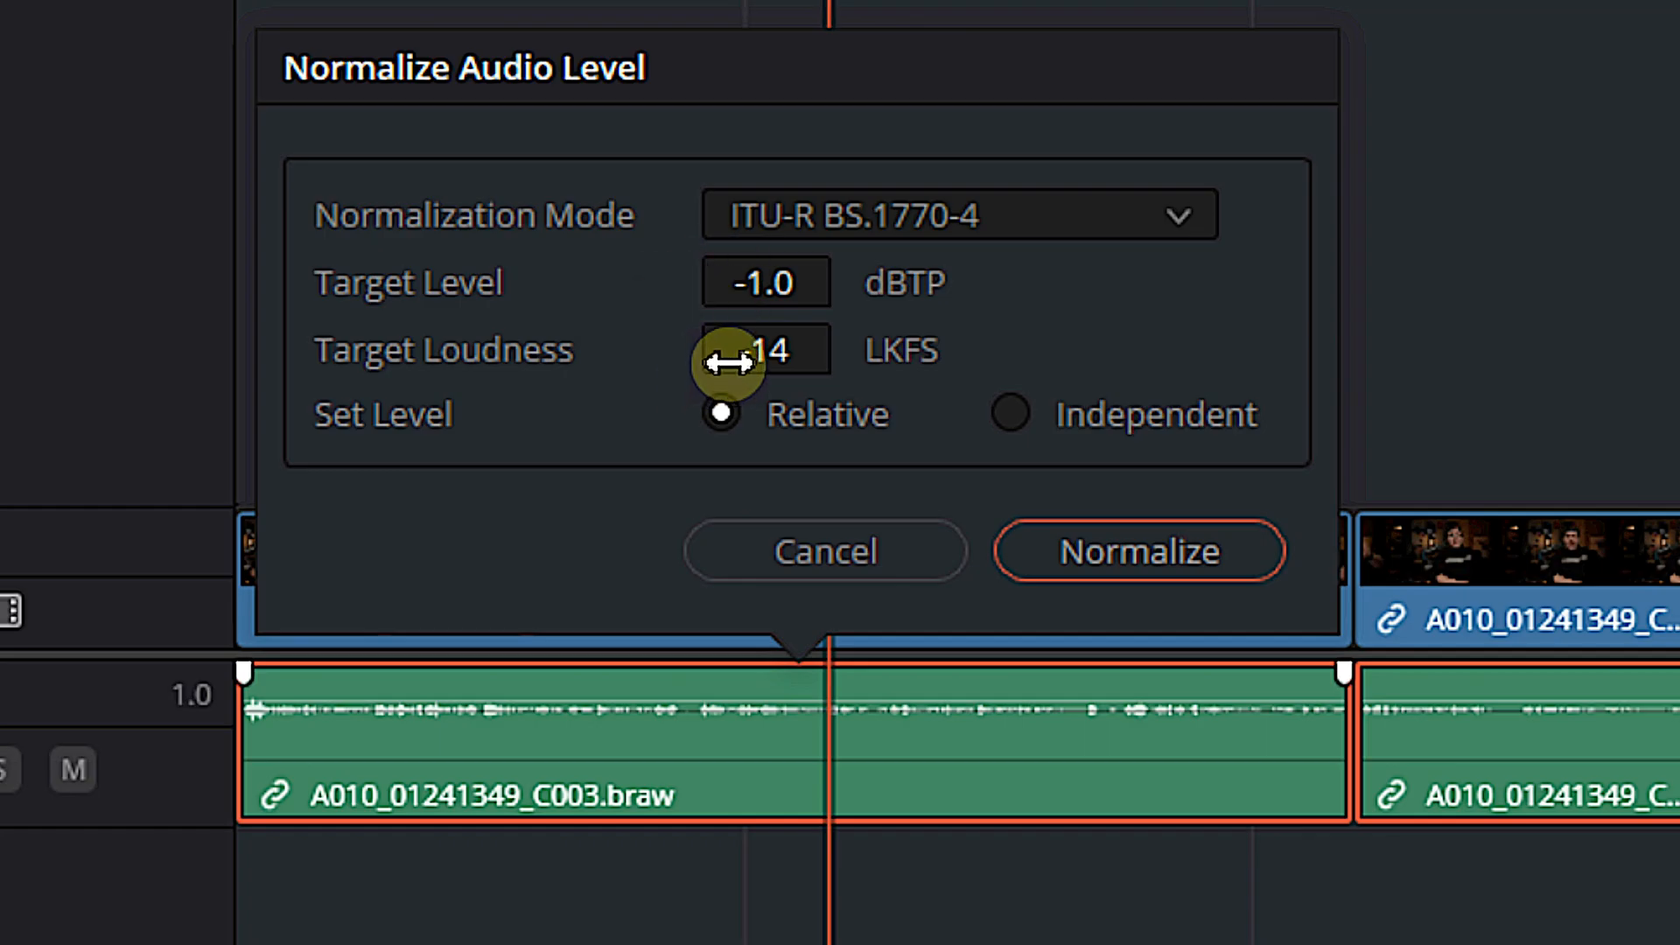
pyautogui.moveTo(517, 448)
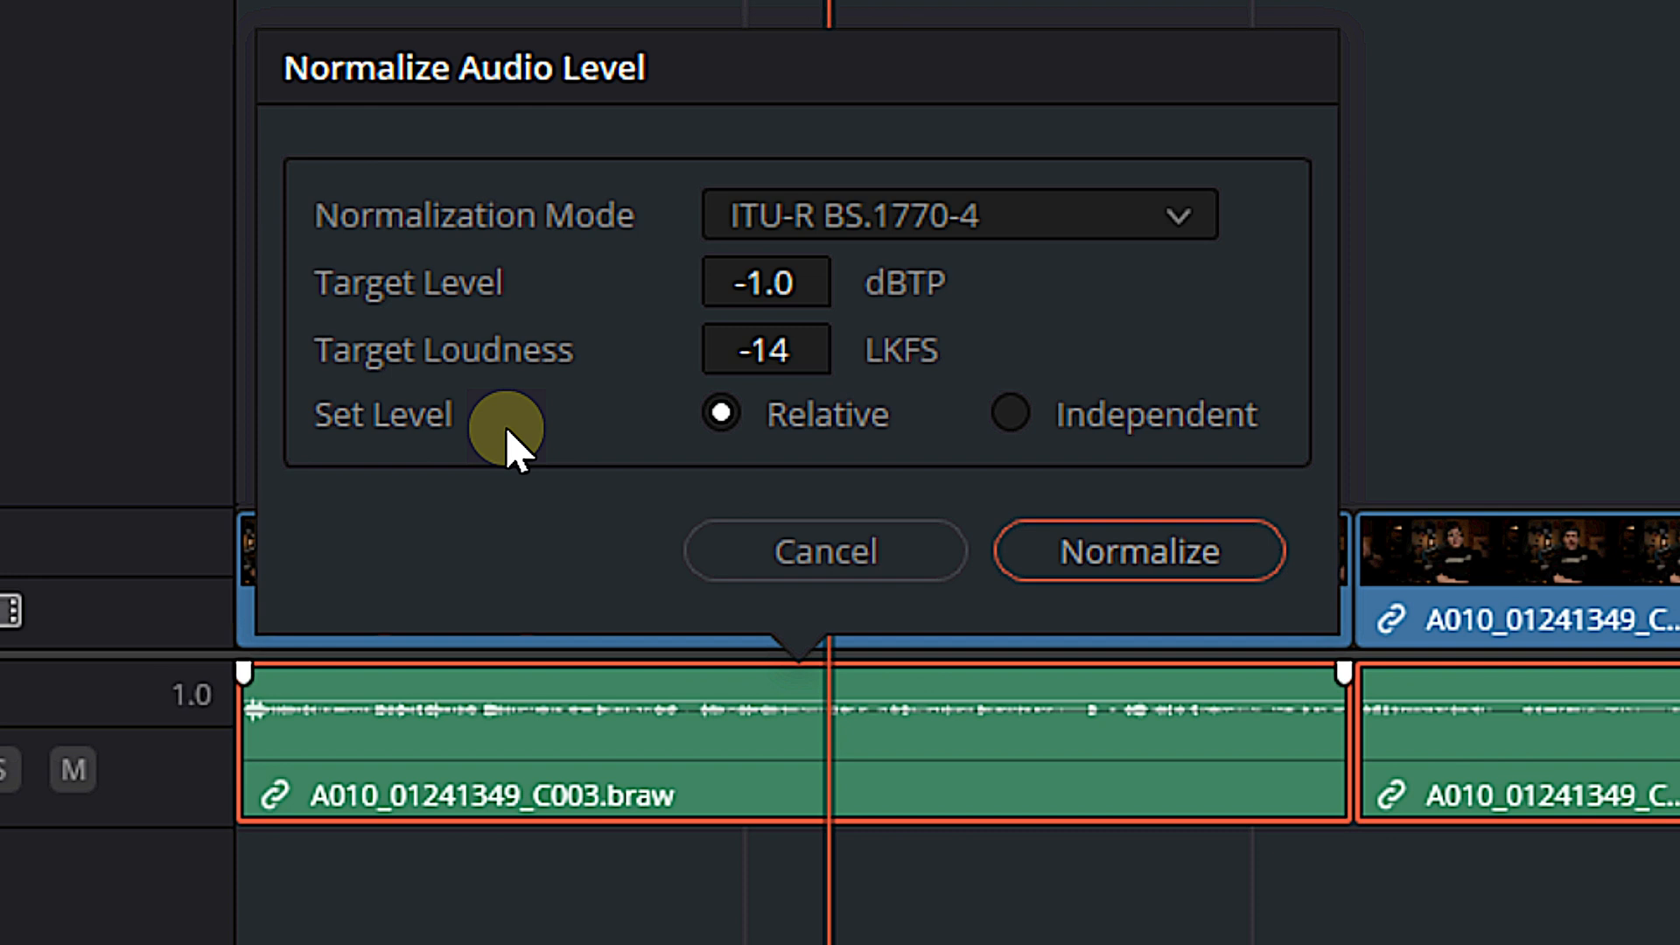
pyautogui.moveTo(477, 455)
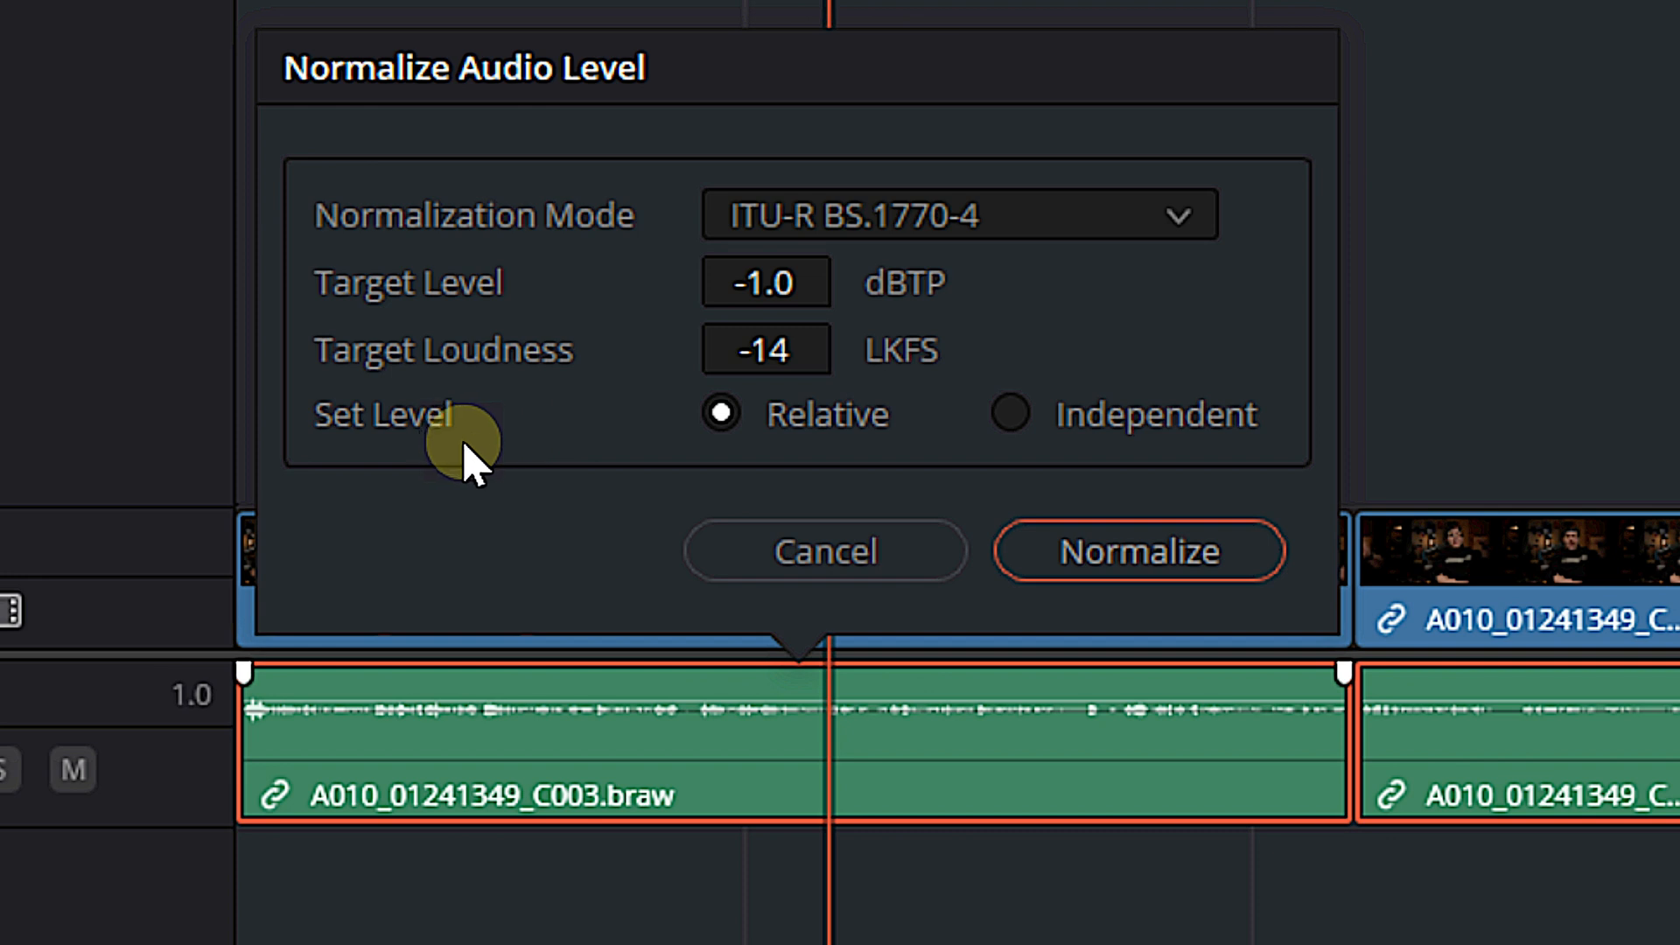
# Switch Set Level from Independent to Relative, keeping -1.0 dBTP and -14 LKFS targets
pyautogui.click(1008, 414)
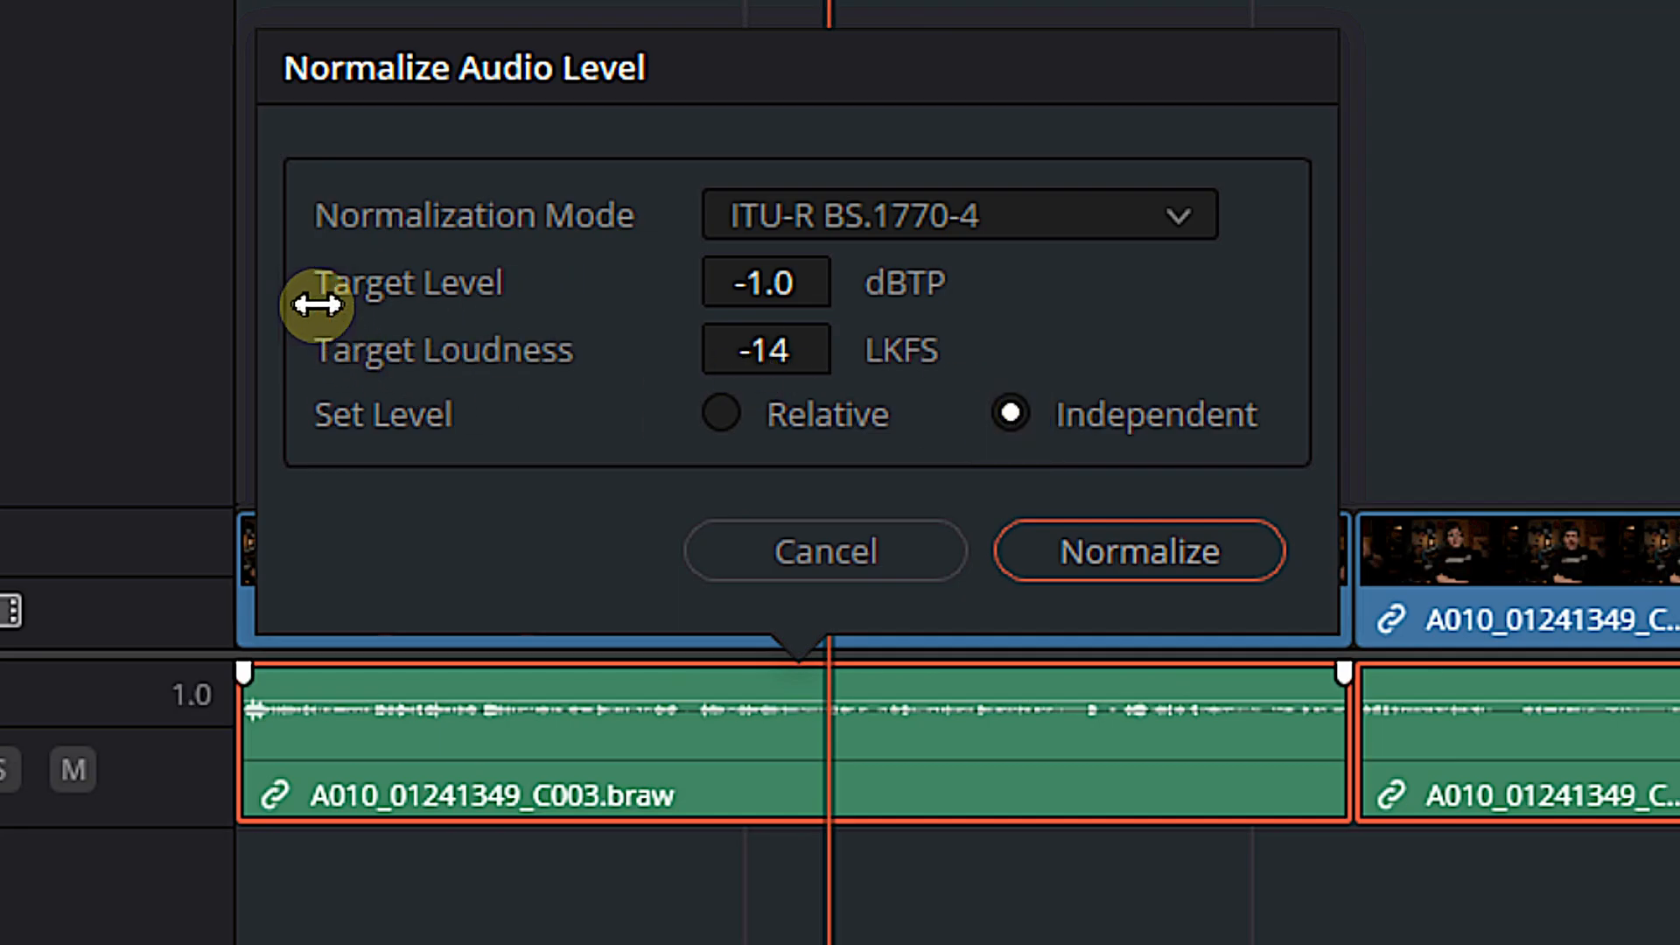
pyautogui.moveTo(512, 333)
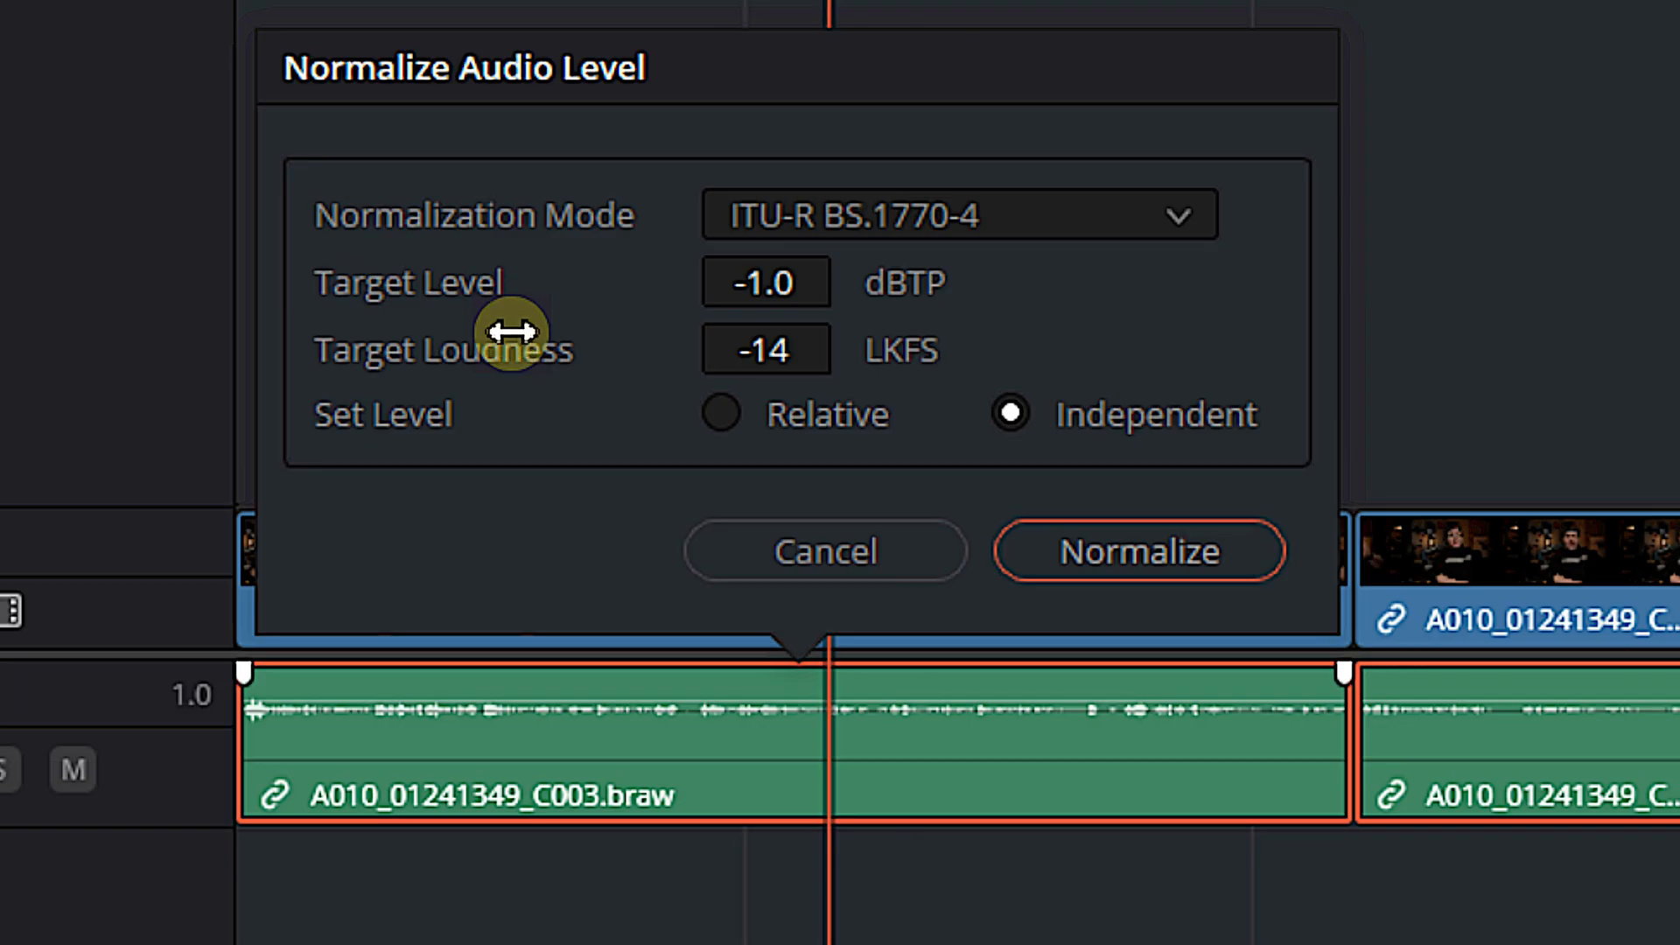
pyautogui.moveTo(364, 772)
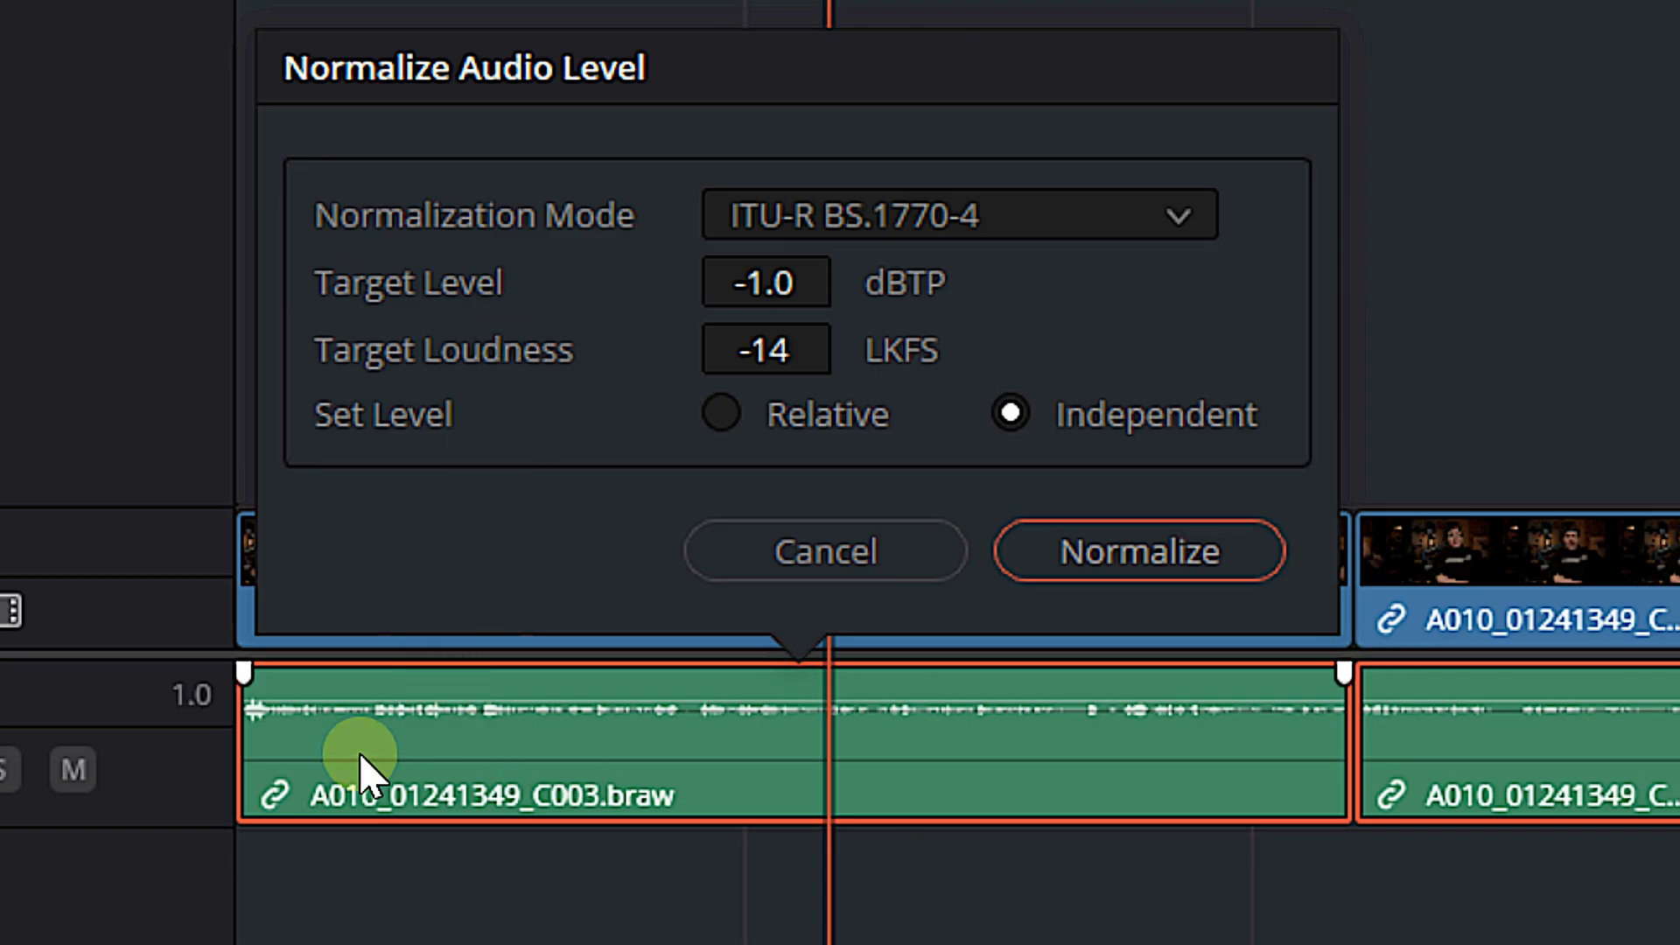
pyautogui.moveTo(1242, 916)
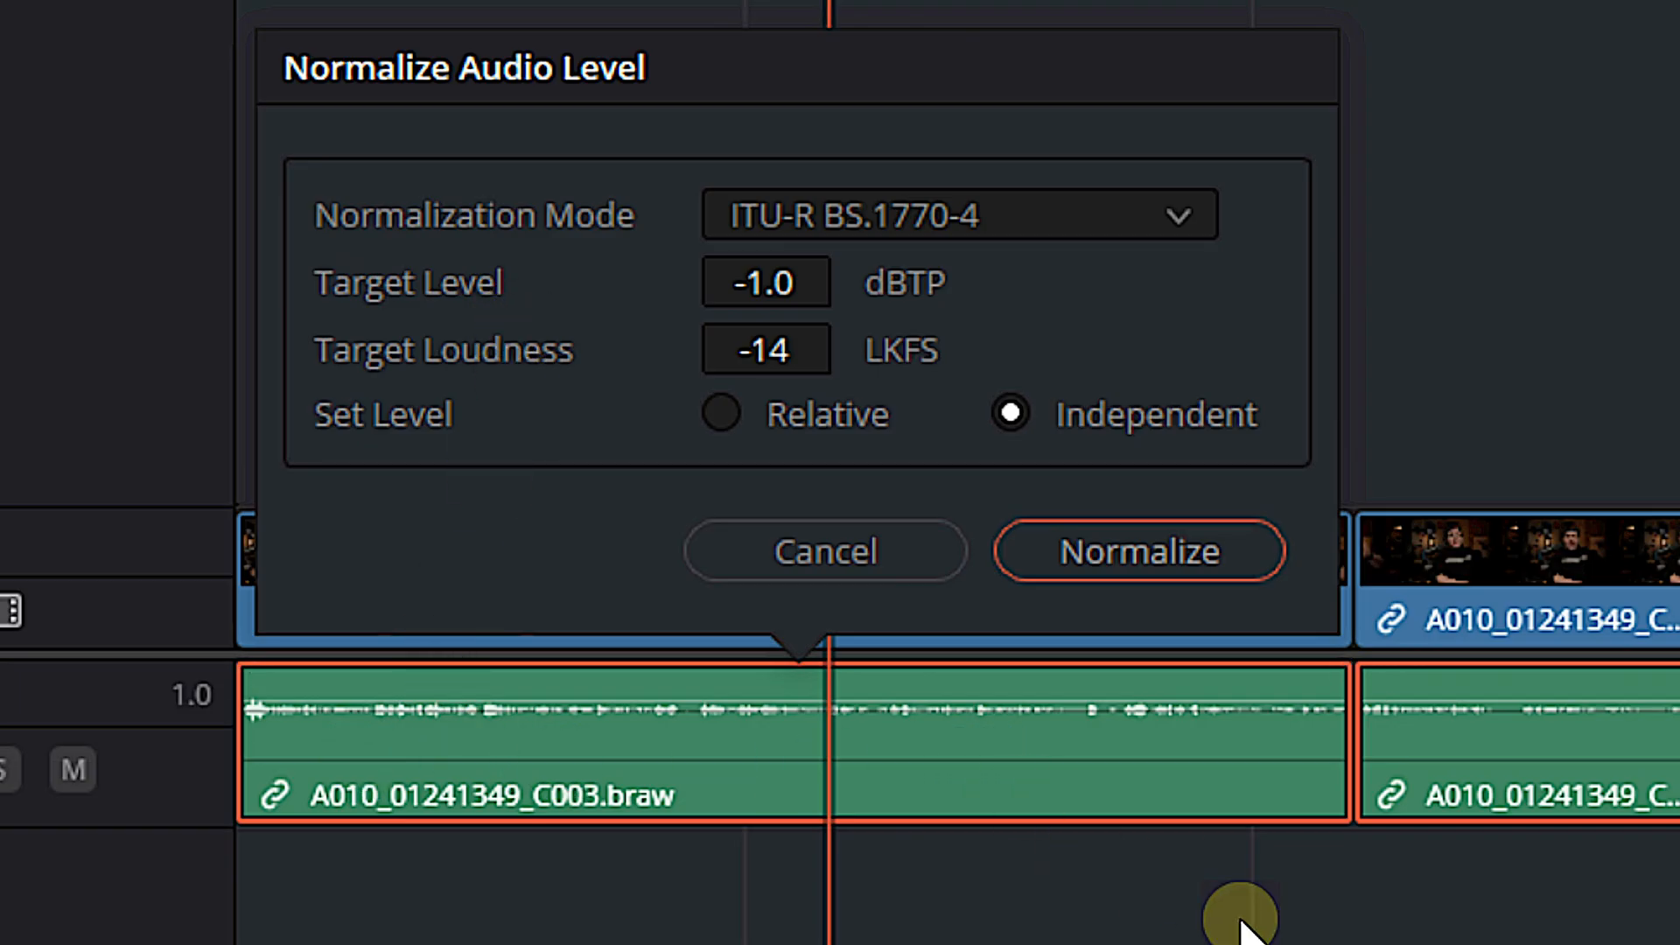
pyautogui.moveTo(1521, 792)
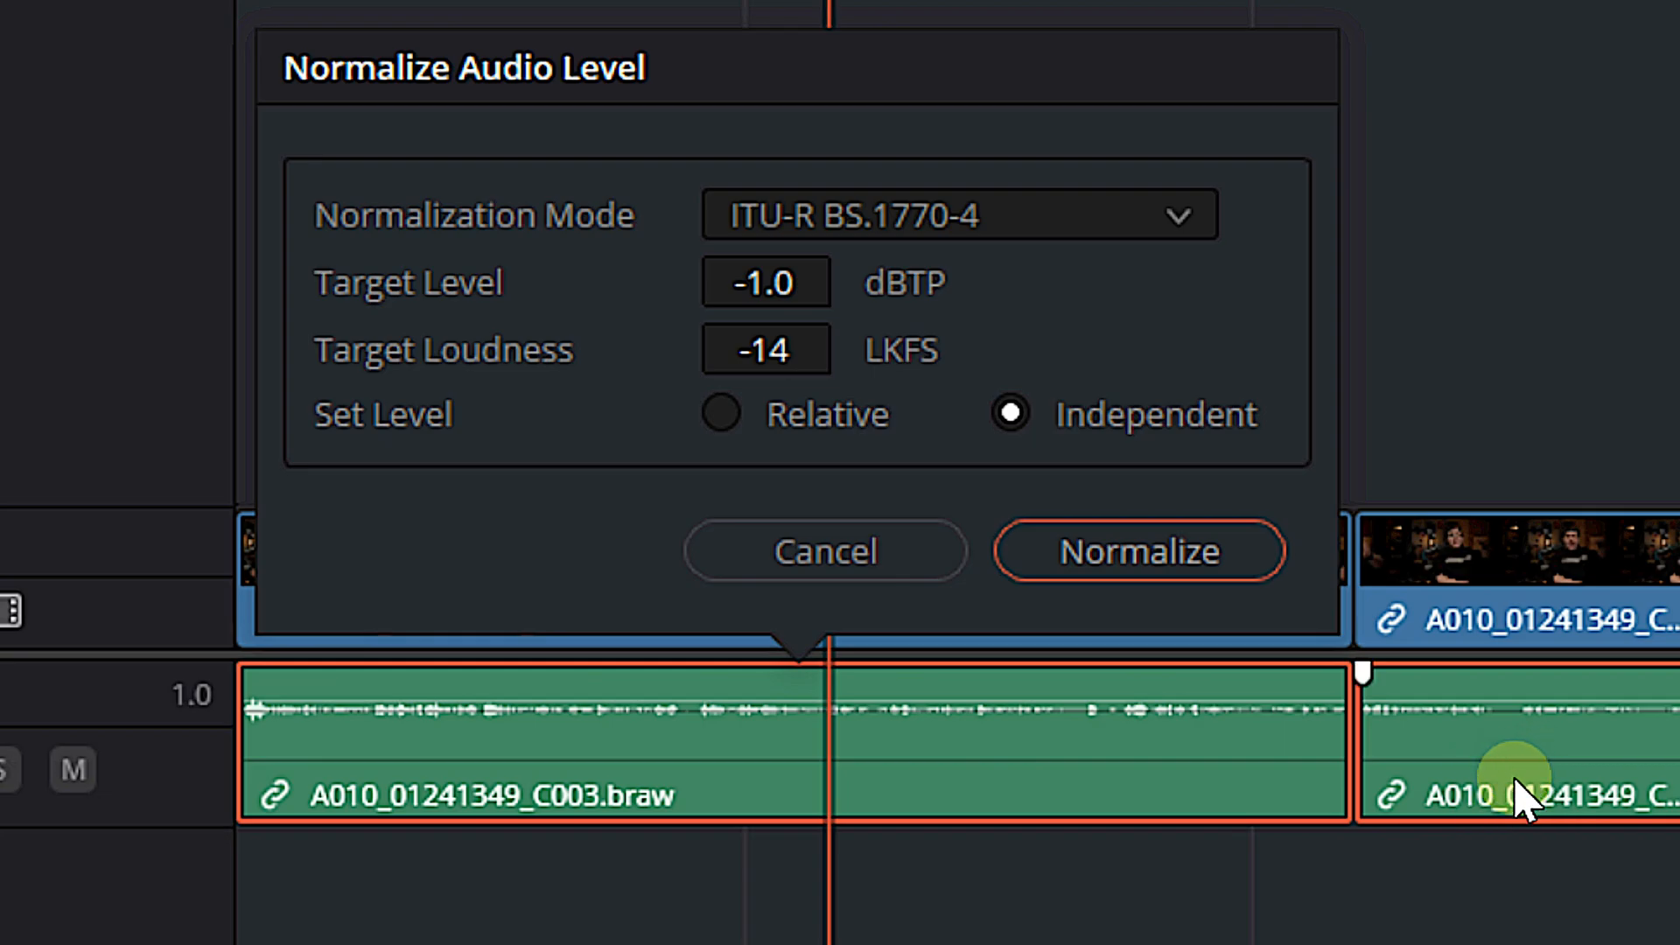
pyautogui.moveTo(1130, 798)
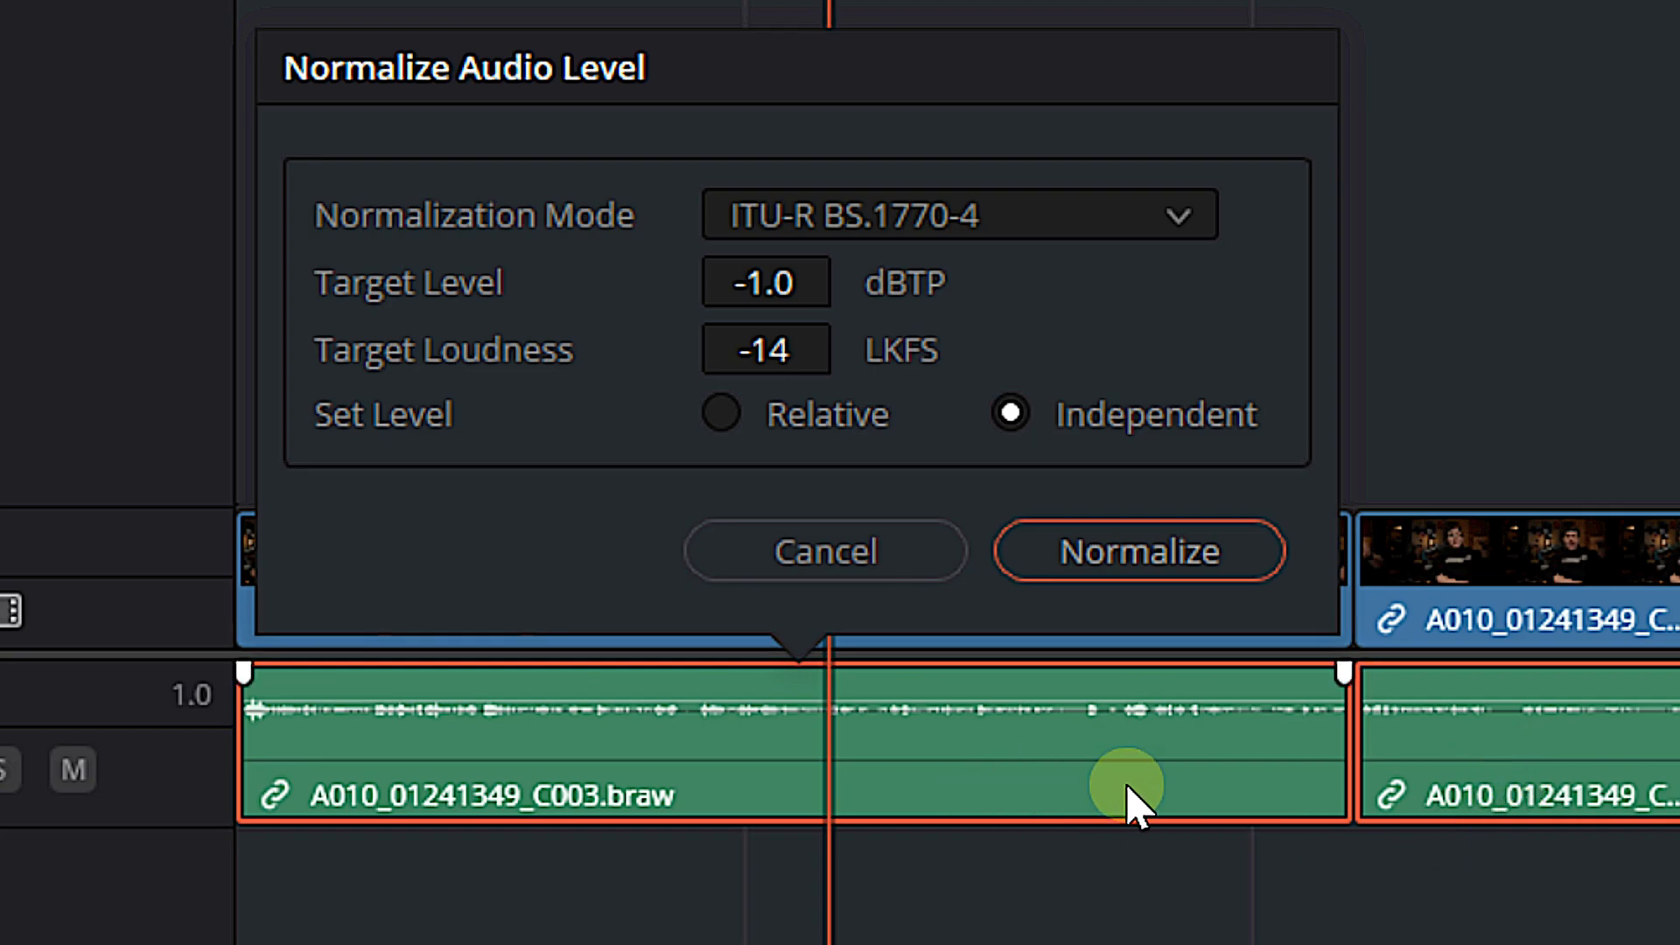
pyautogui.moveTo(1511, 776)
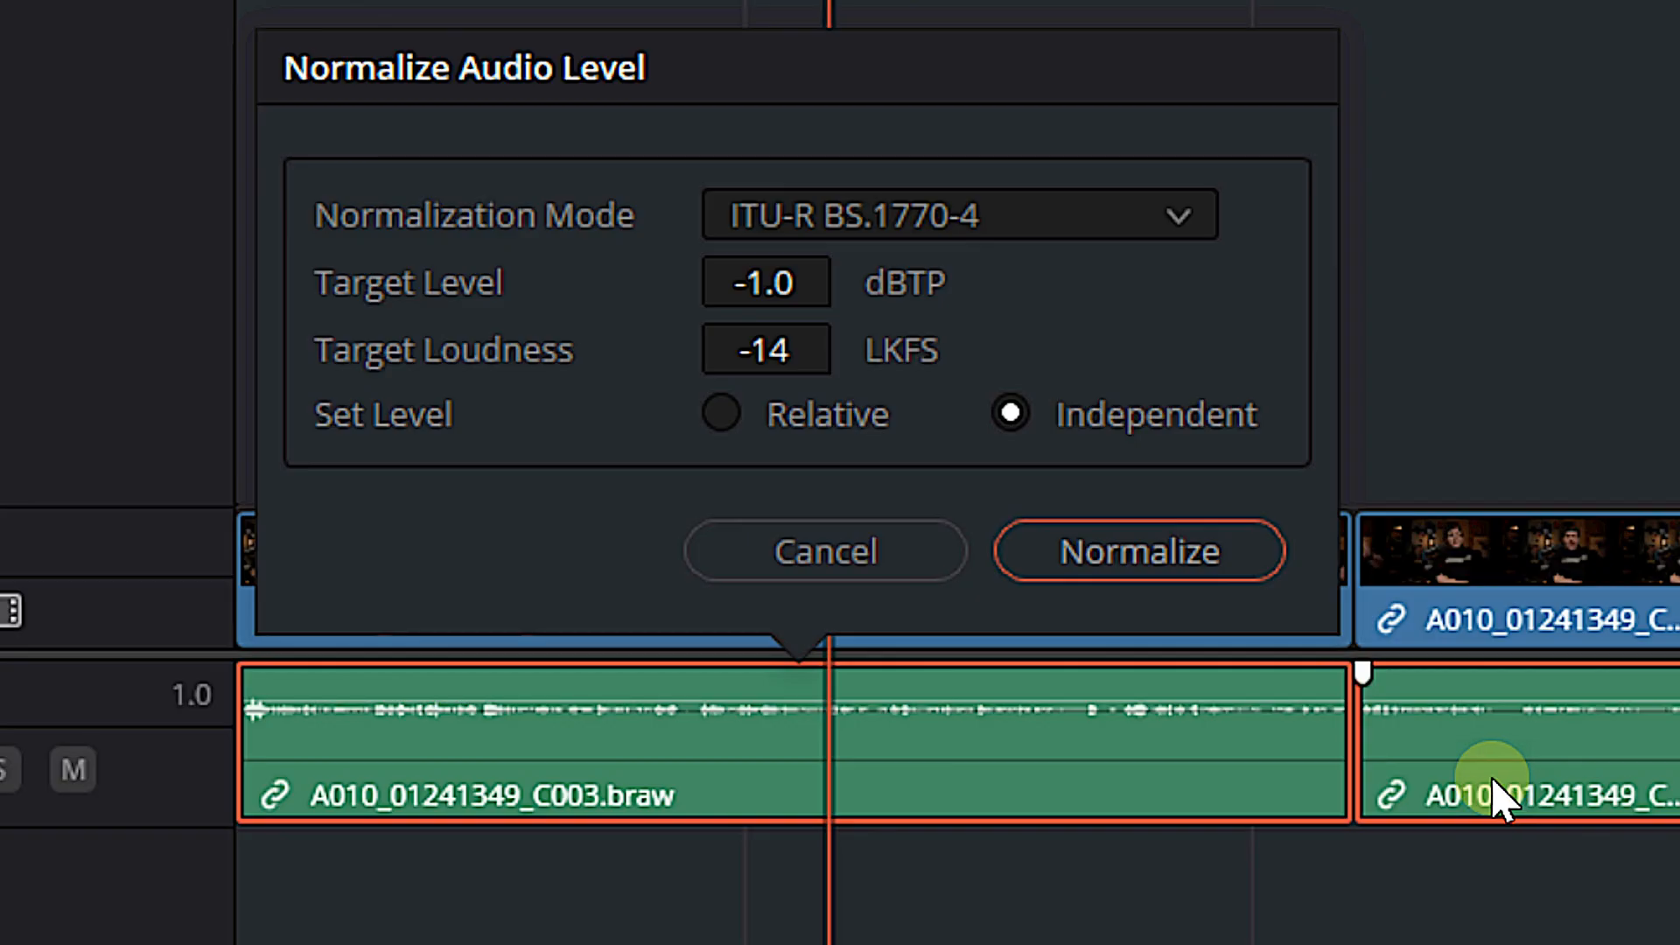
pyautogui.moveTo(724, 412)
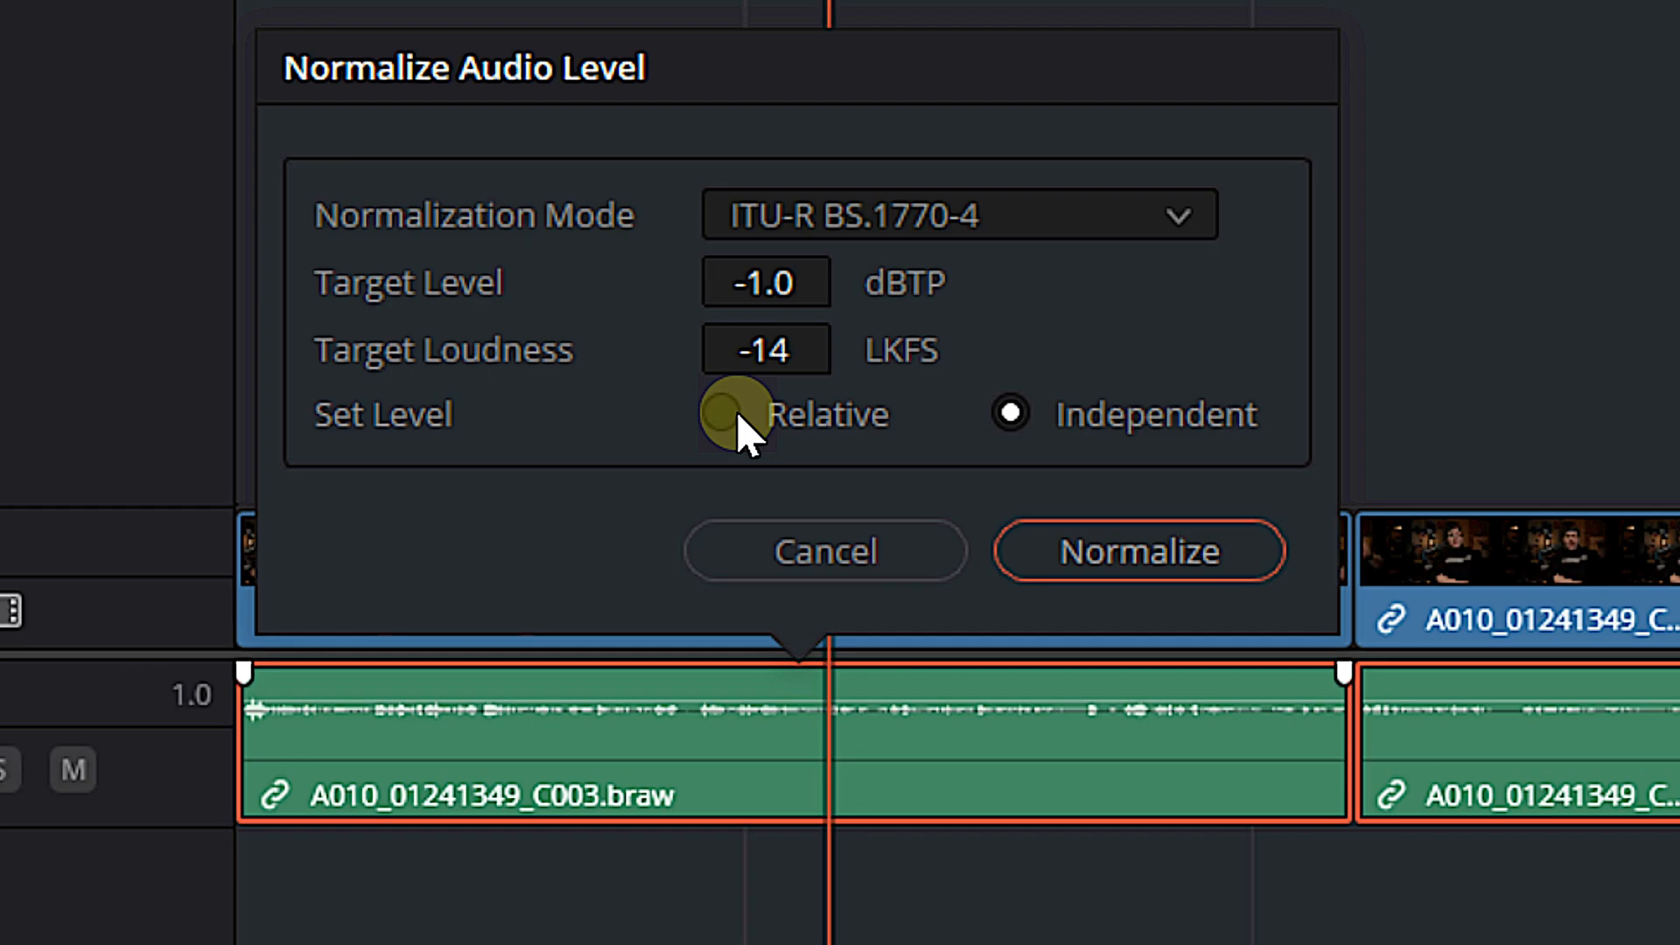
pyautogui.click(722, 414)
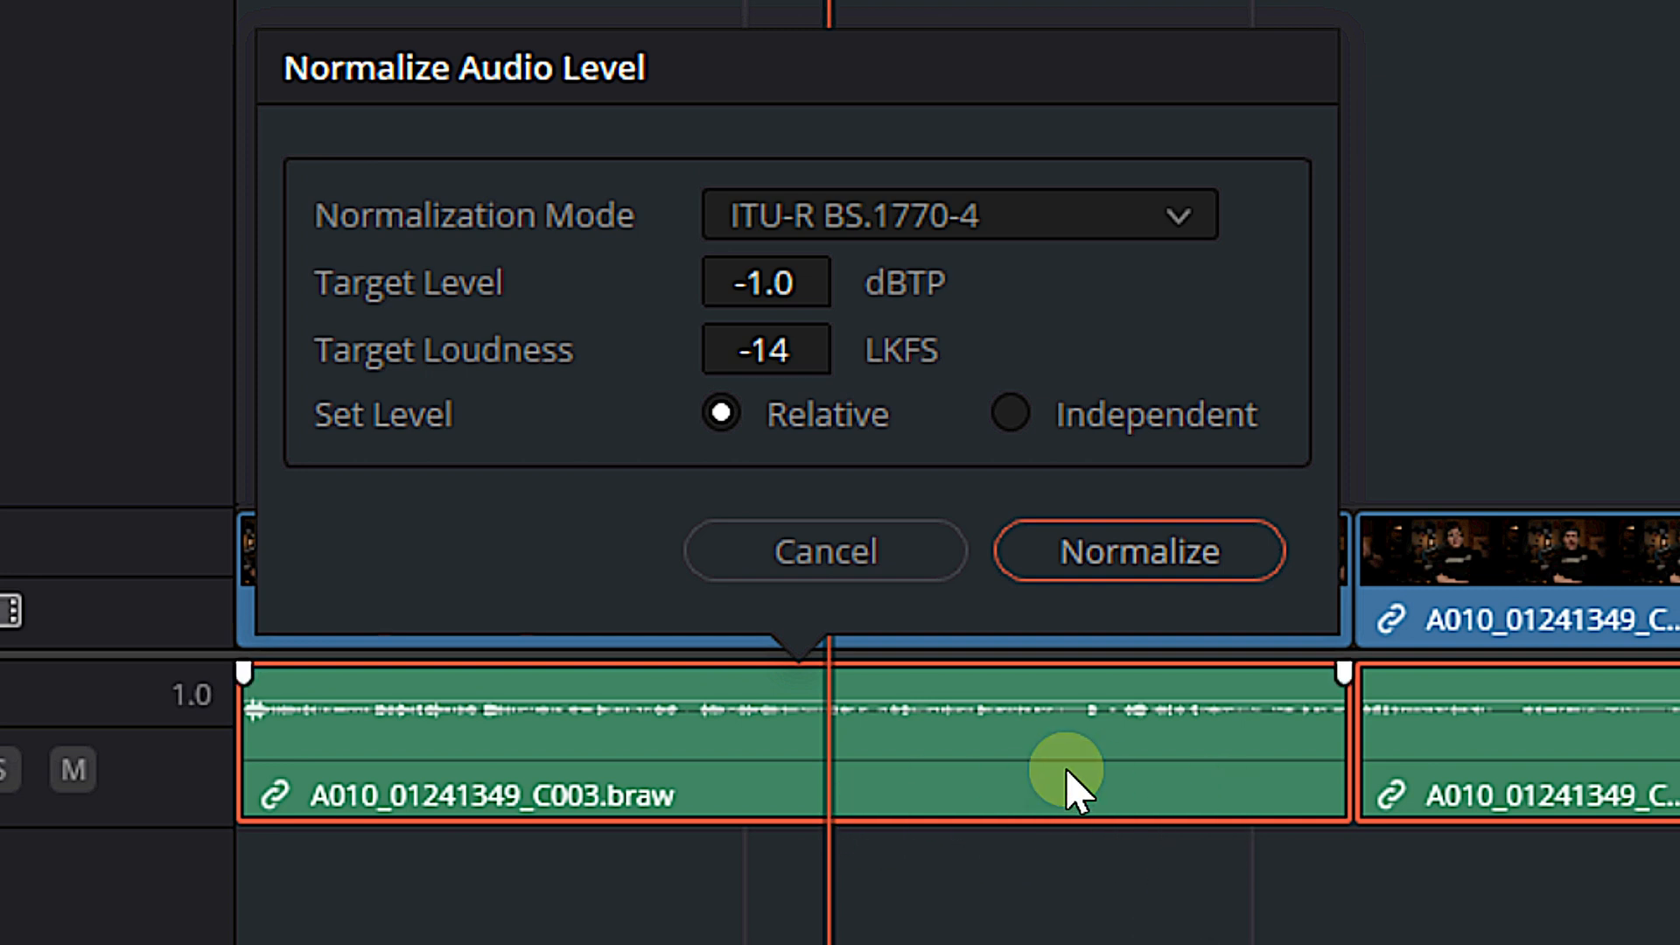
pyautogui.moveTo(1430, 797)
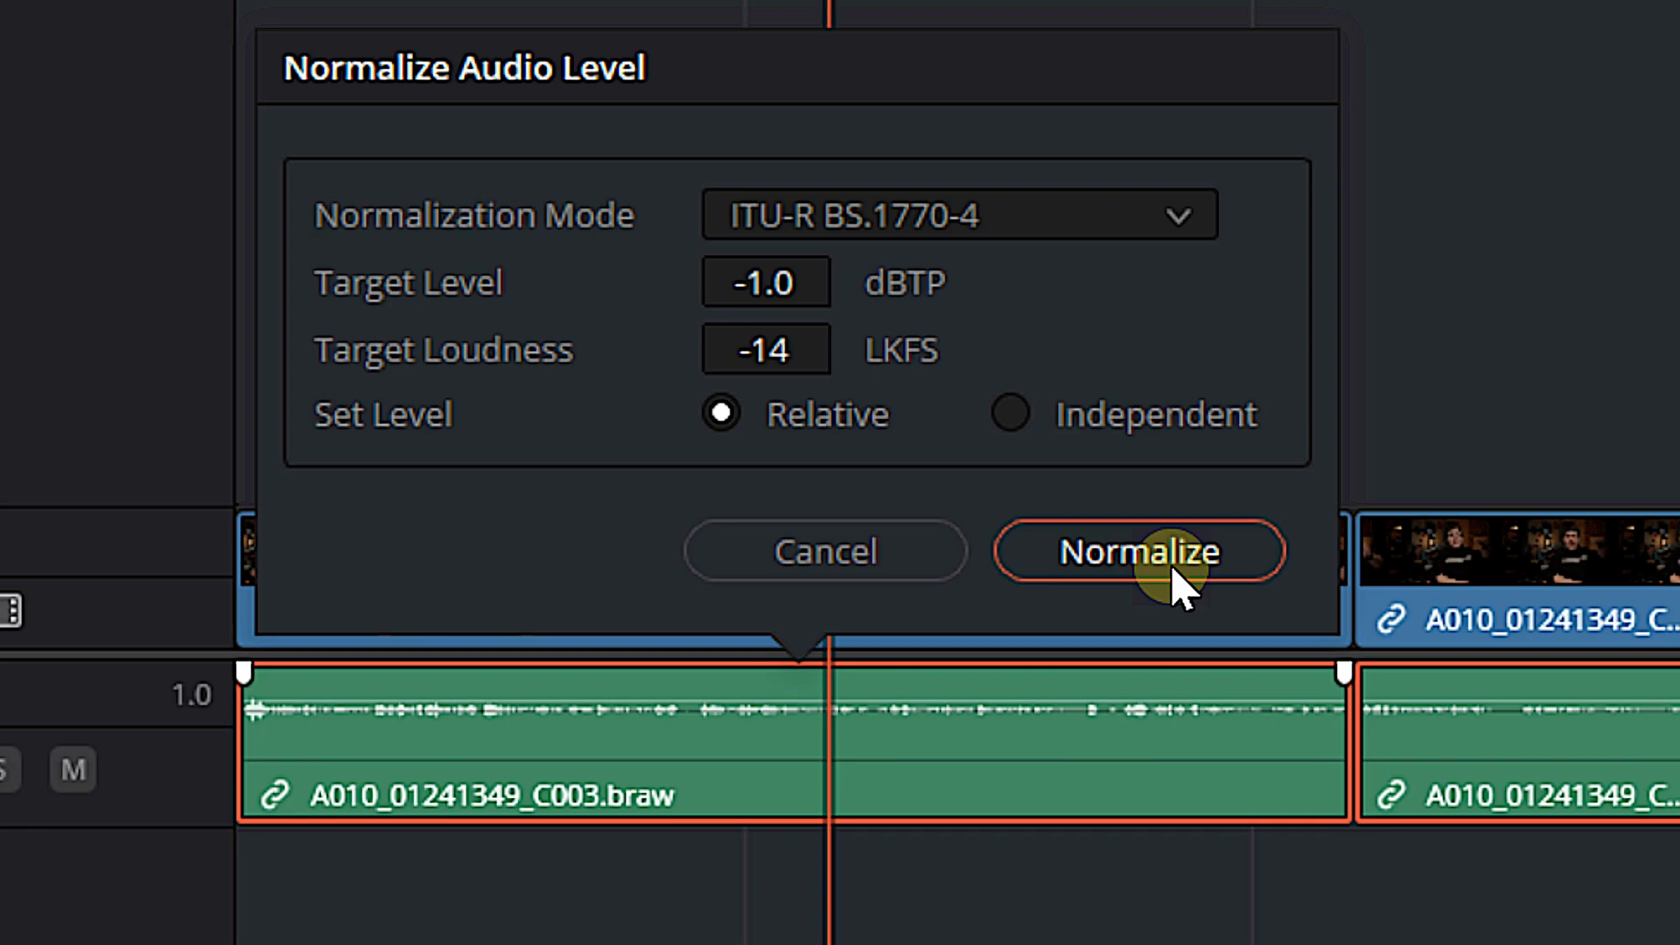
# Normalize the dialogue clips and confirm the clip Volume reads 11.0 in the Inspector
pyautogui.click(1139, 552)
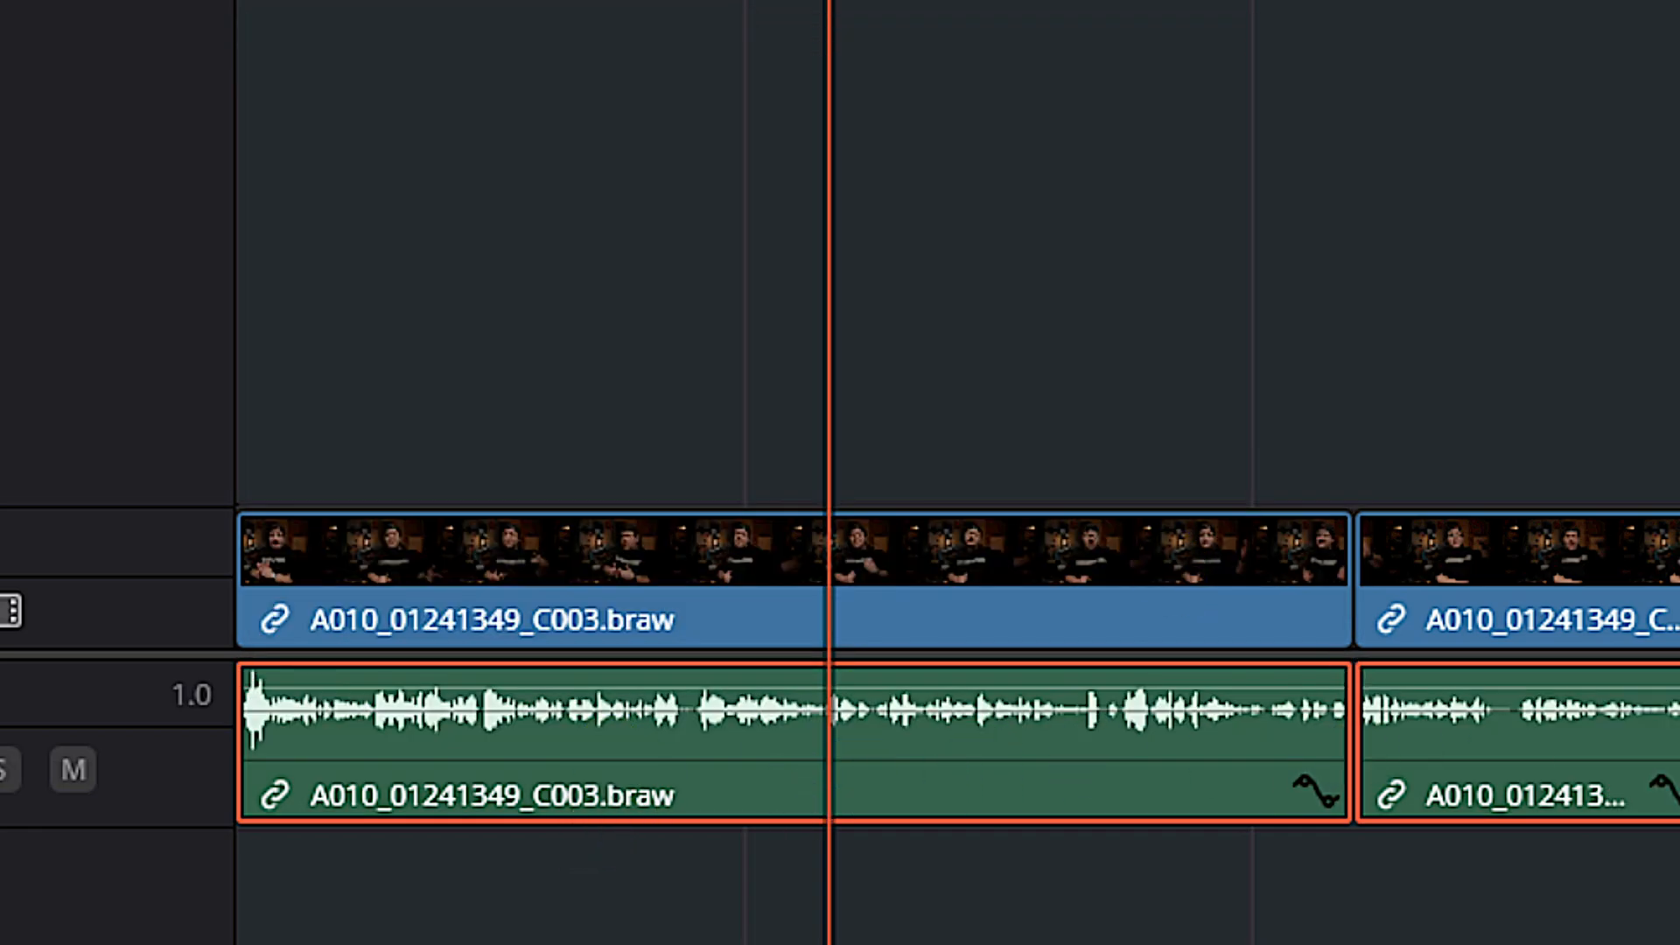
pyautogui.click(1088, 815)
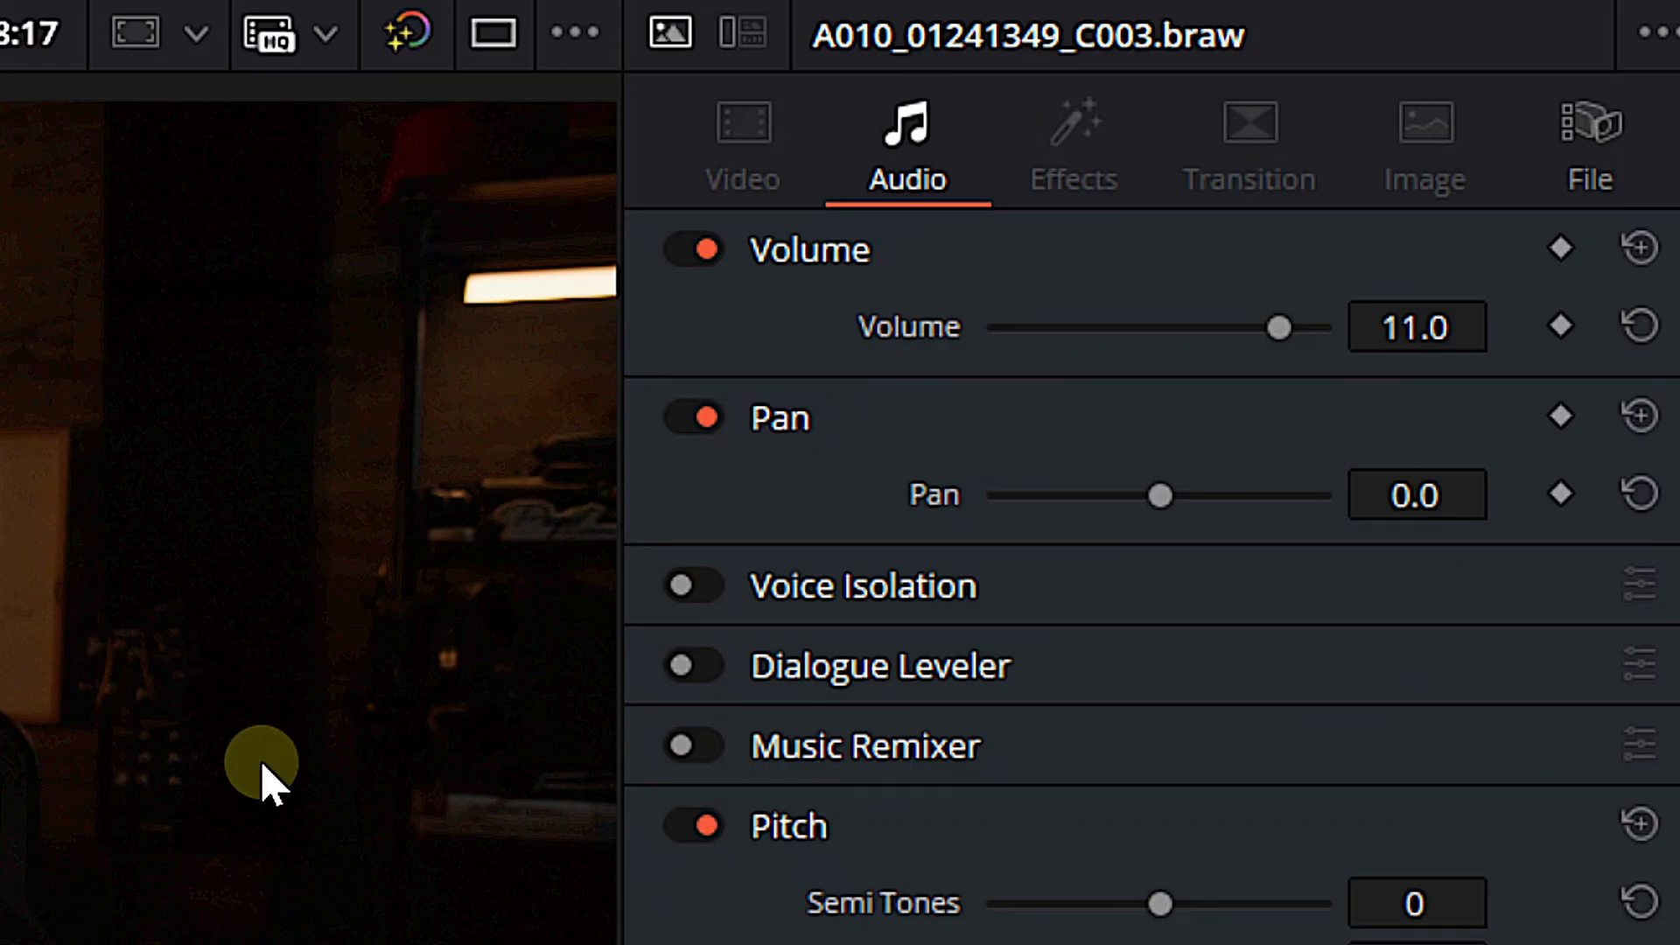
pyautogui.moveTo(1382, 345)
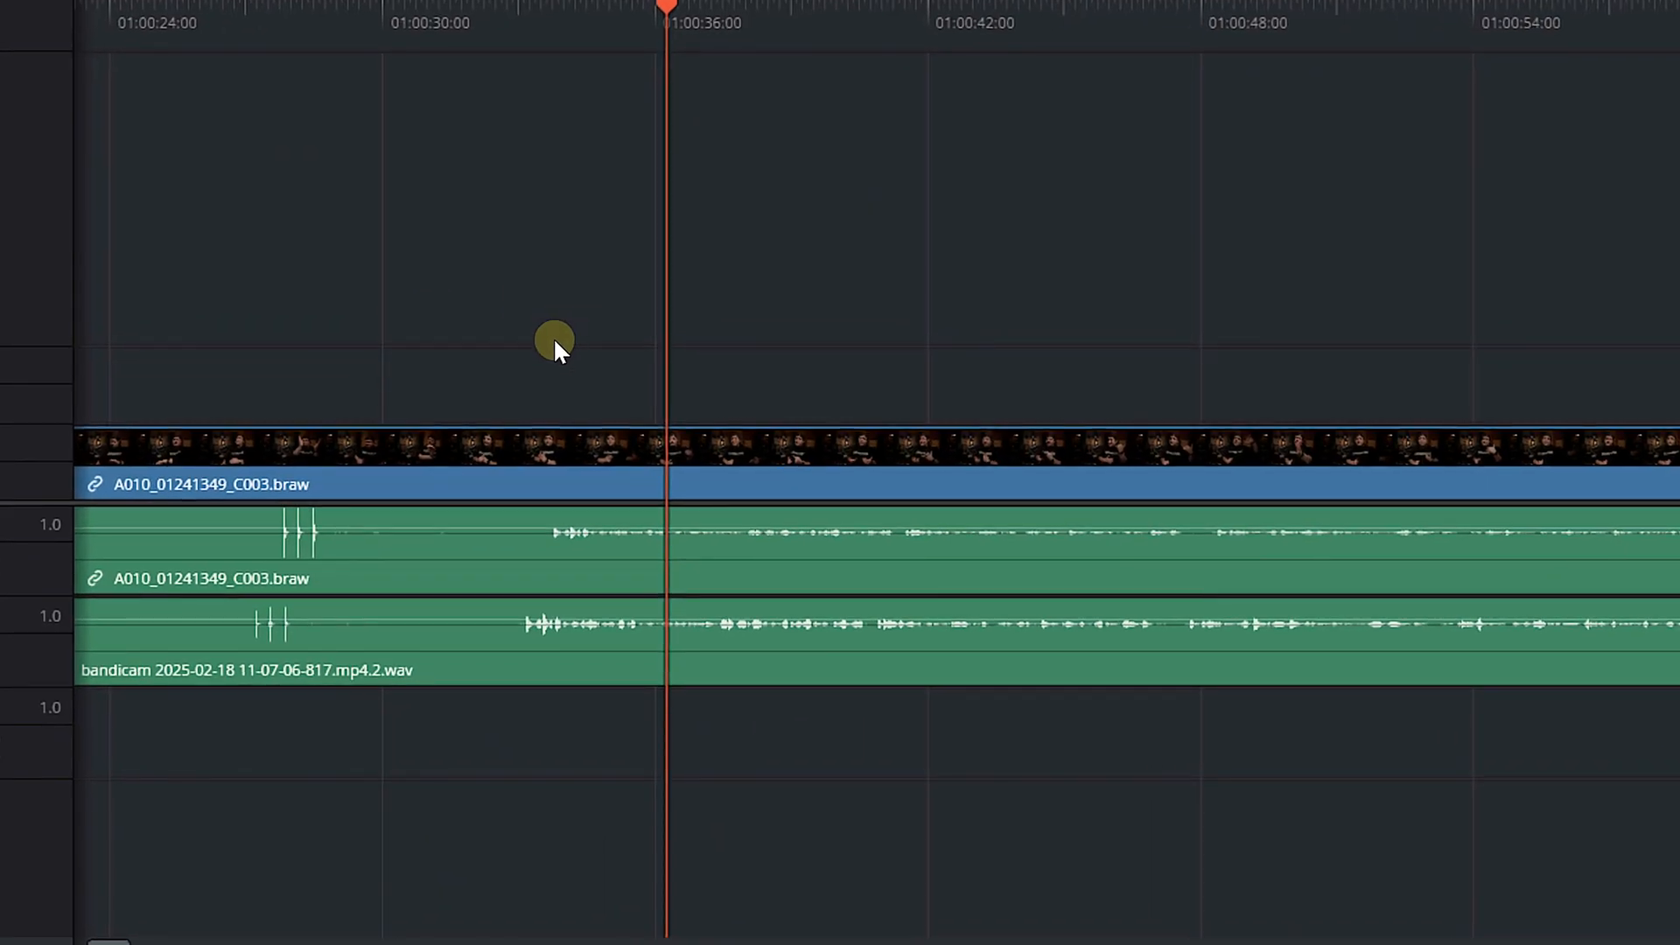
pyautogui.moveTo(948, 448)
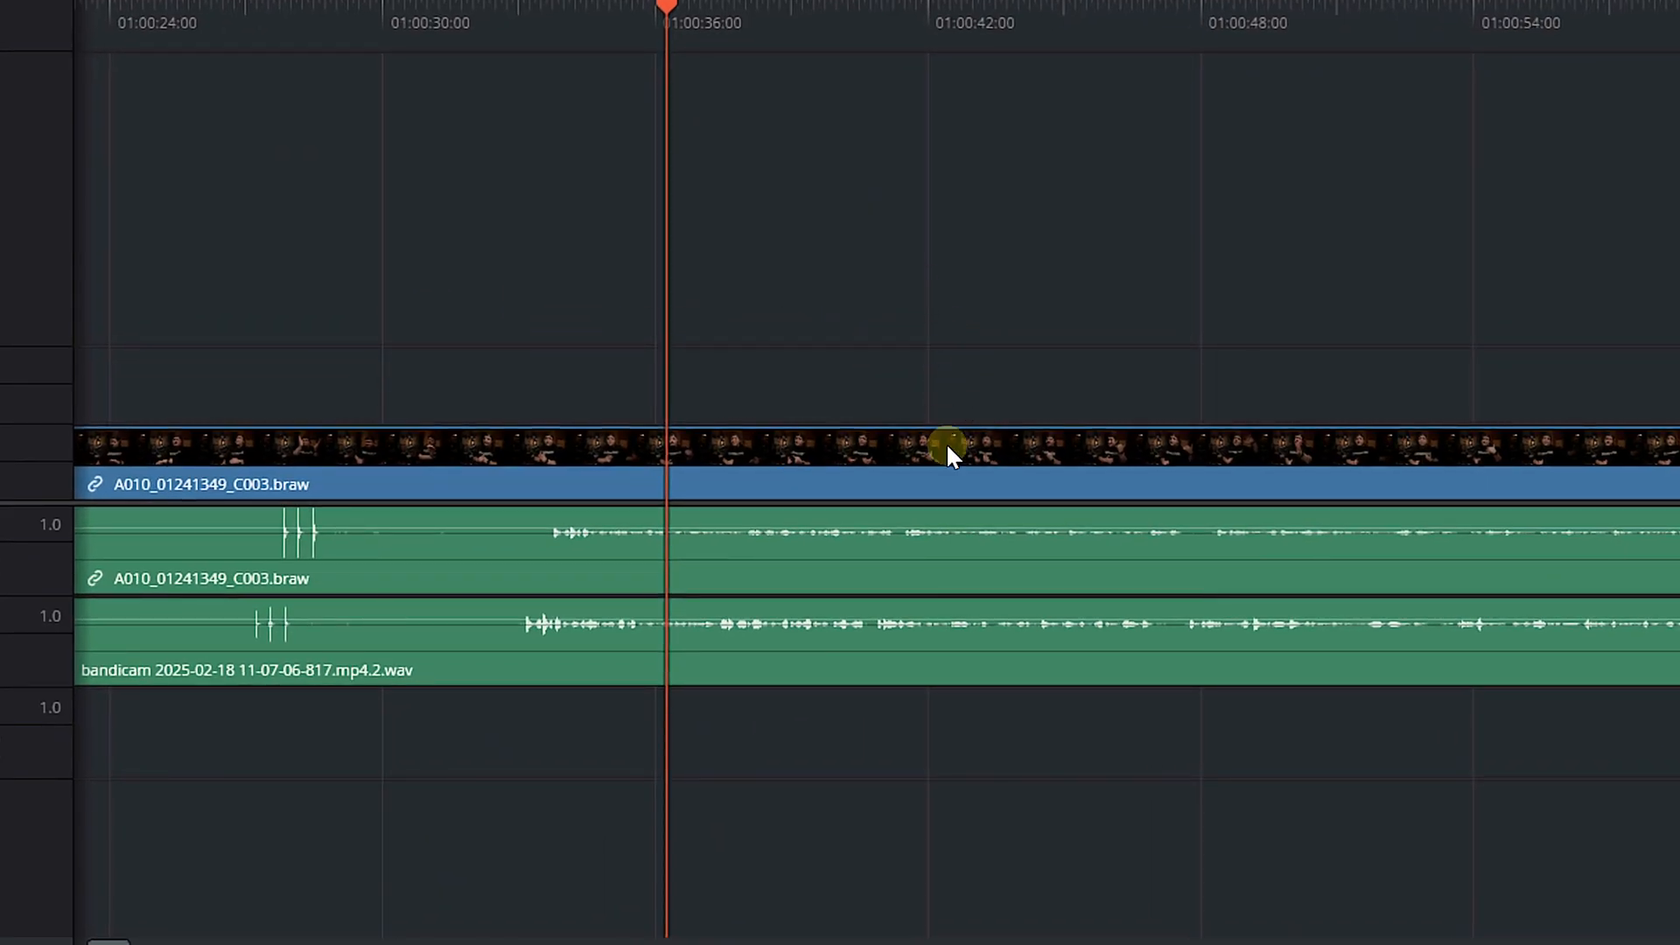
# Select both the bandicam WAV and camera audio clips and bring up their context menu
pyautogui.click(1002, 564)
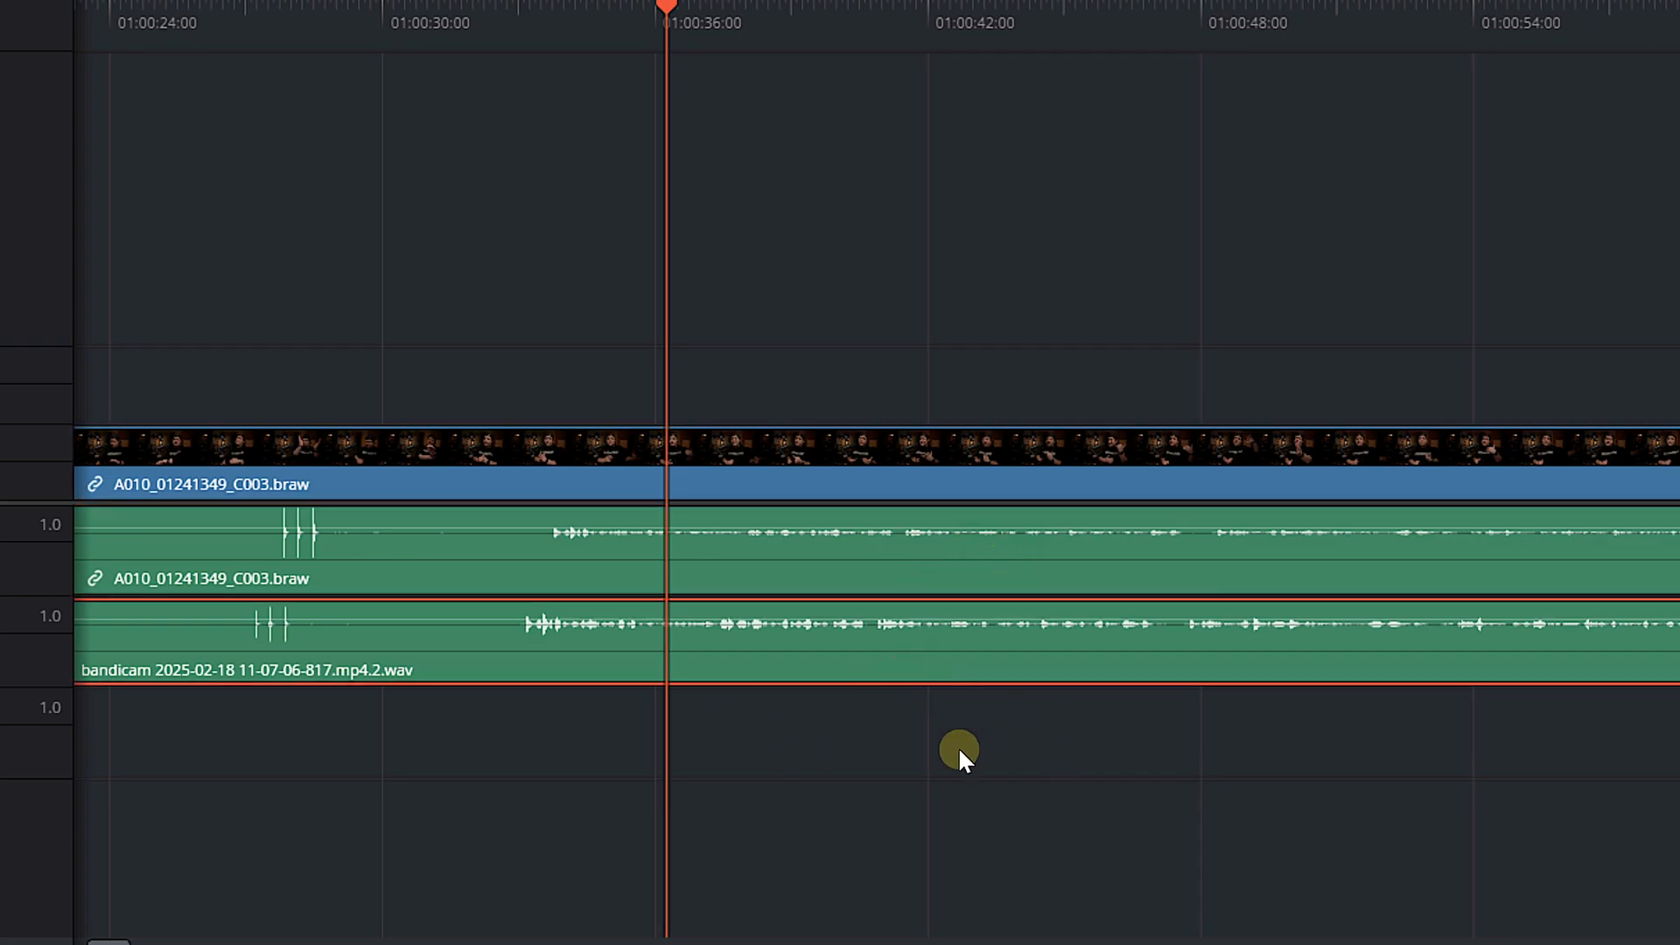
pyautogui.moveTo(769, 688)
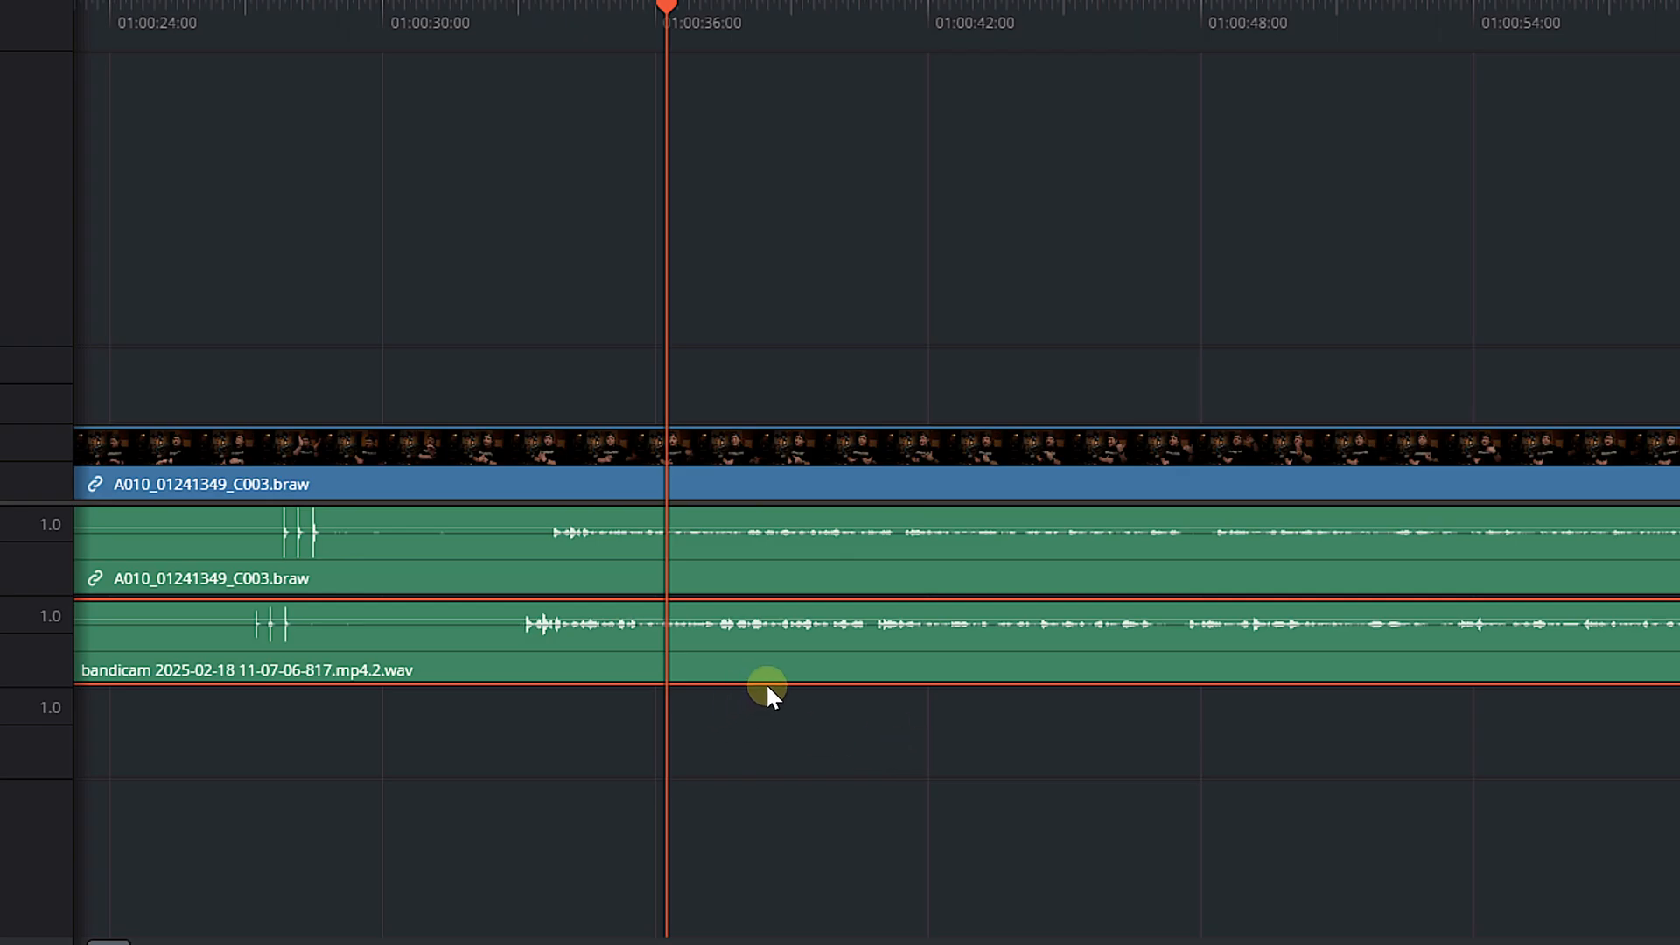
pyautogui.moveTo(1130, 666)
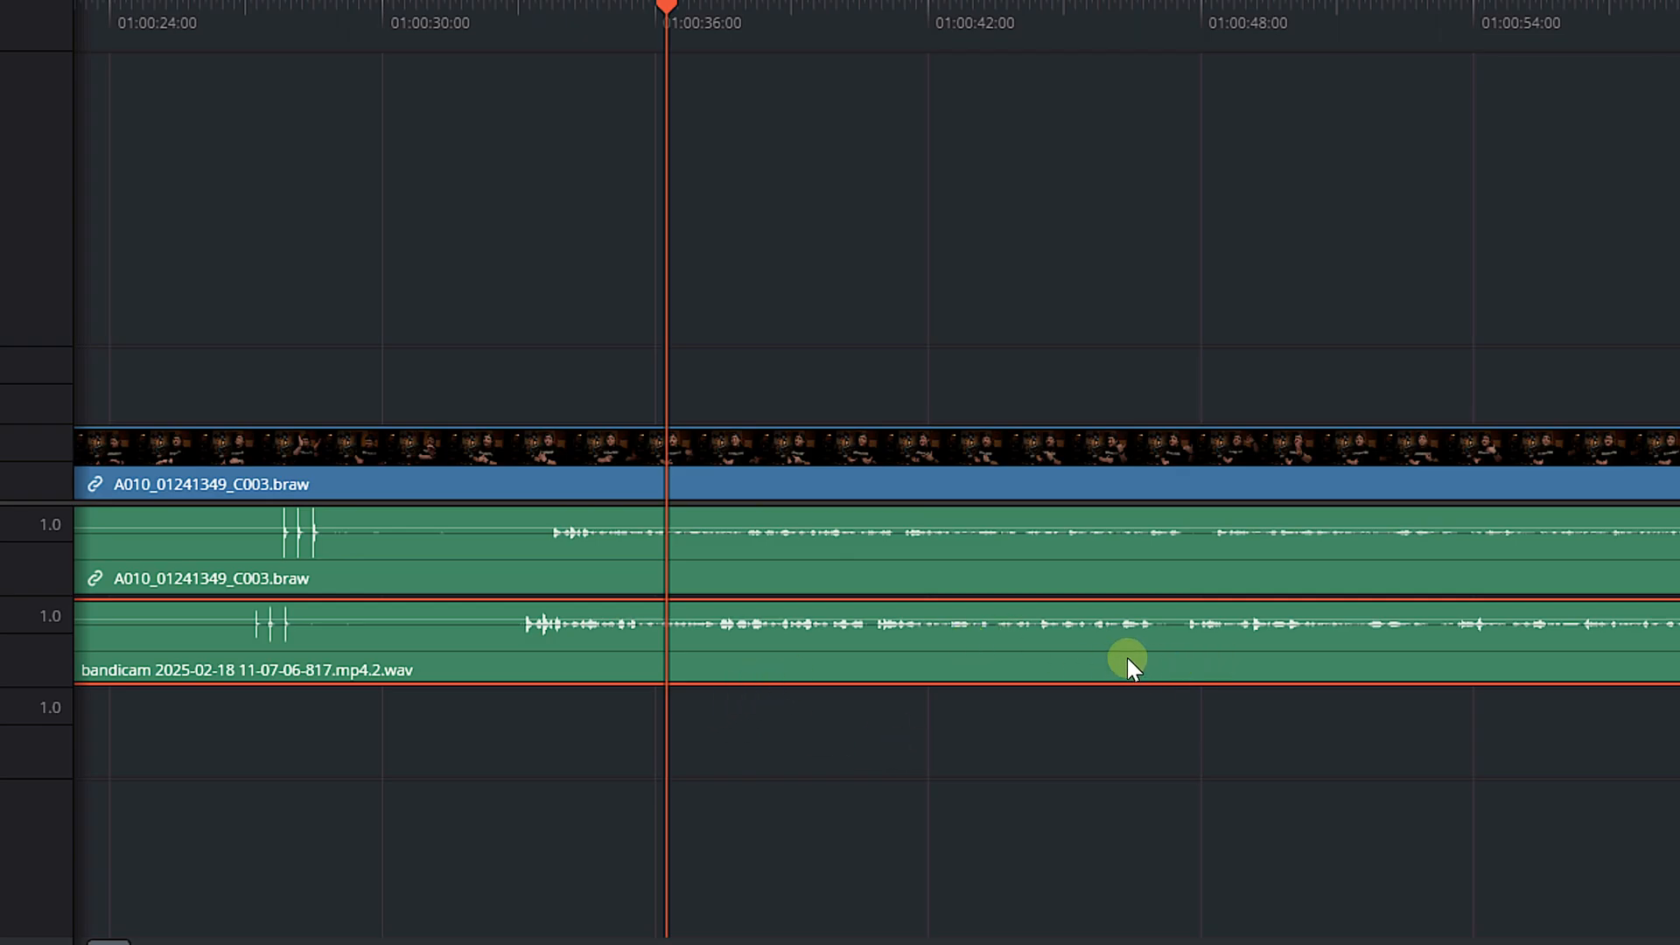
pyautogui.click(515, 21)
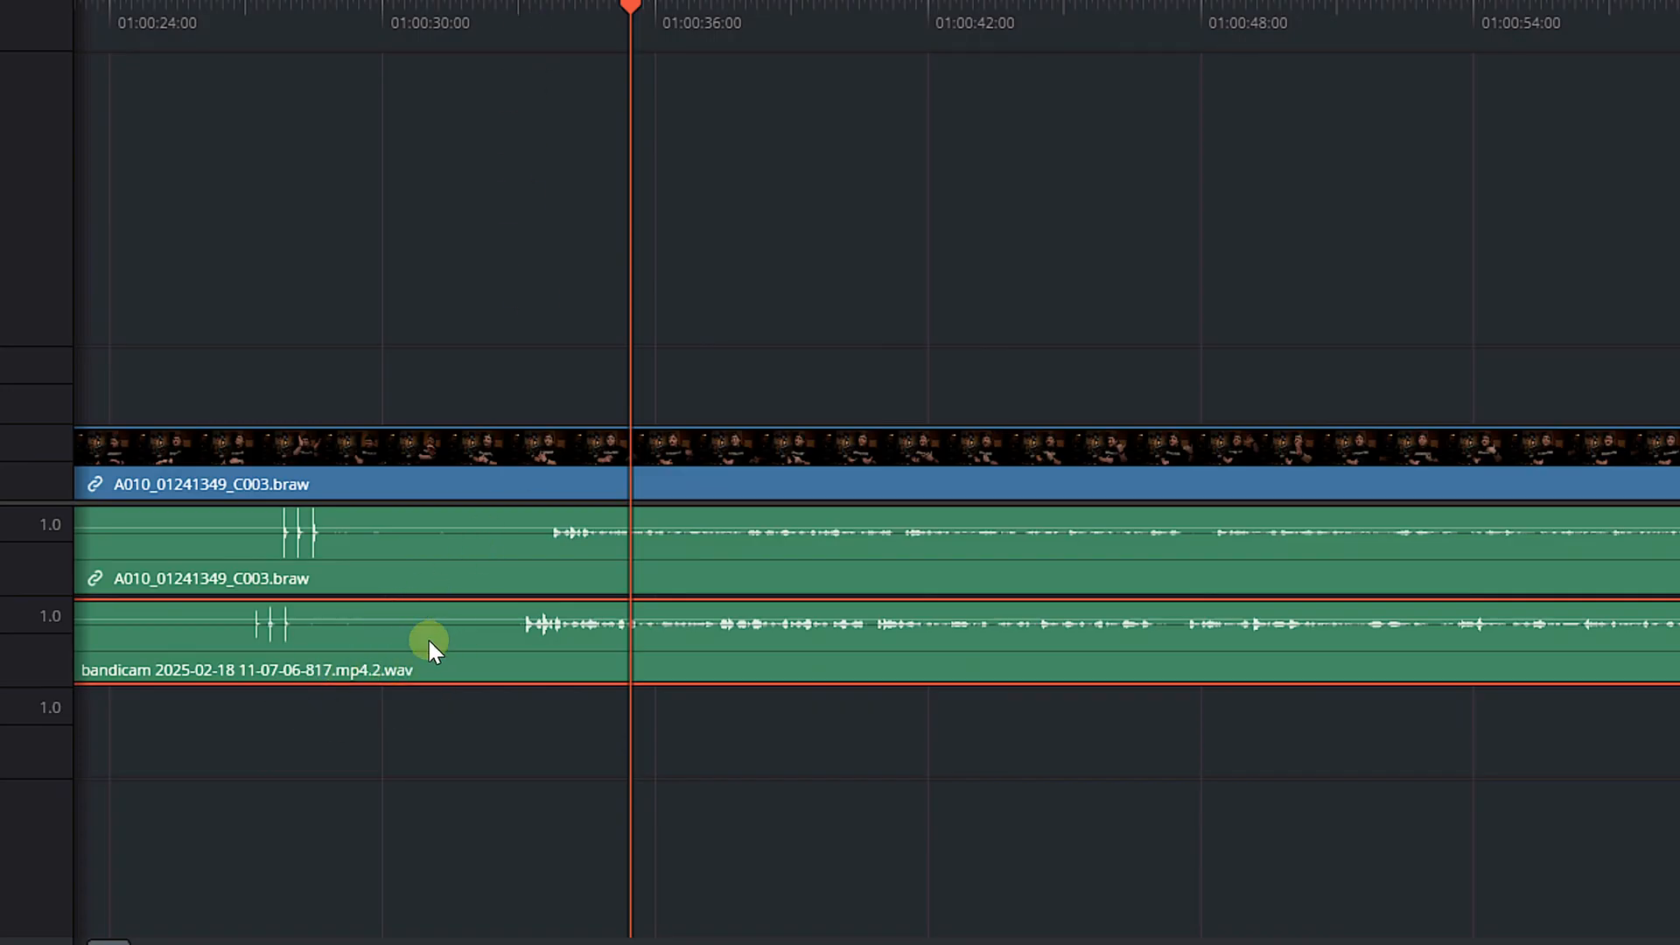
pyautogui.moveTo(504, 573)
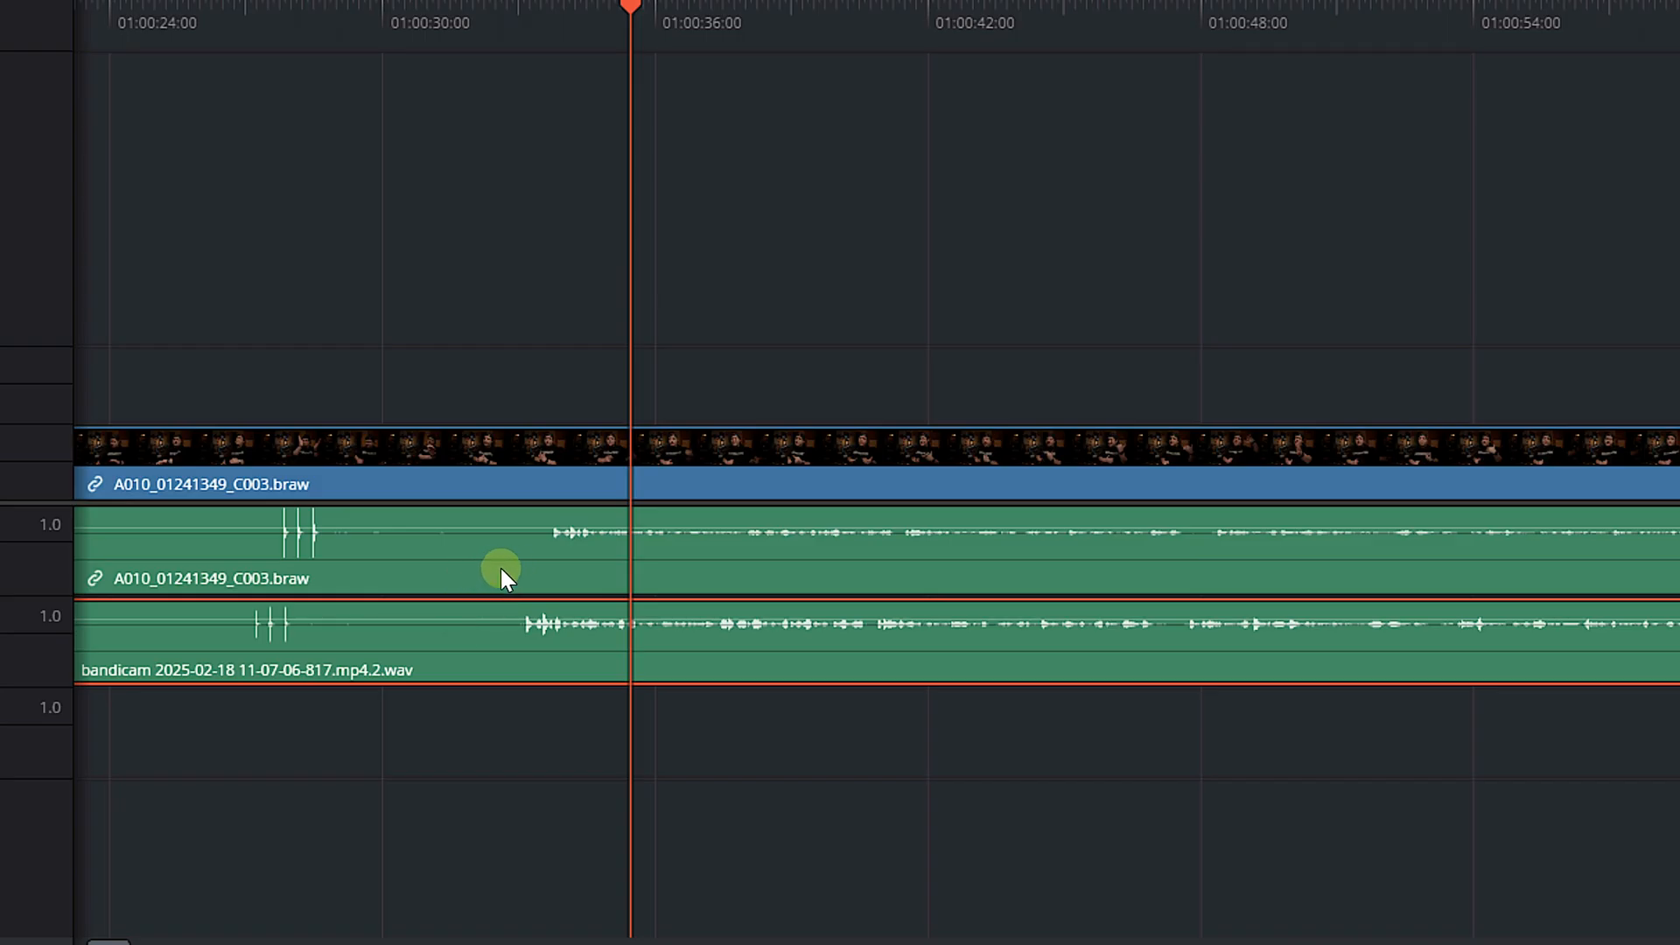
pyautogui.moveTo(701, 577)
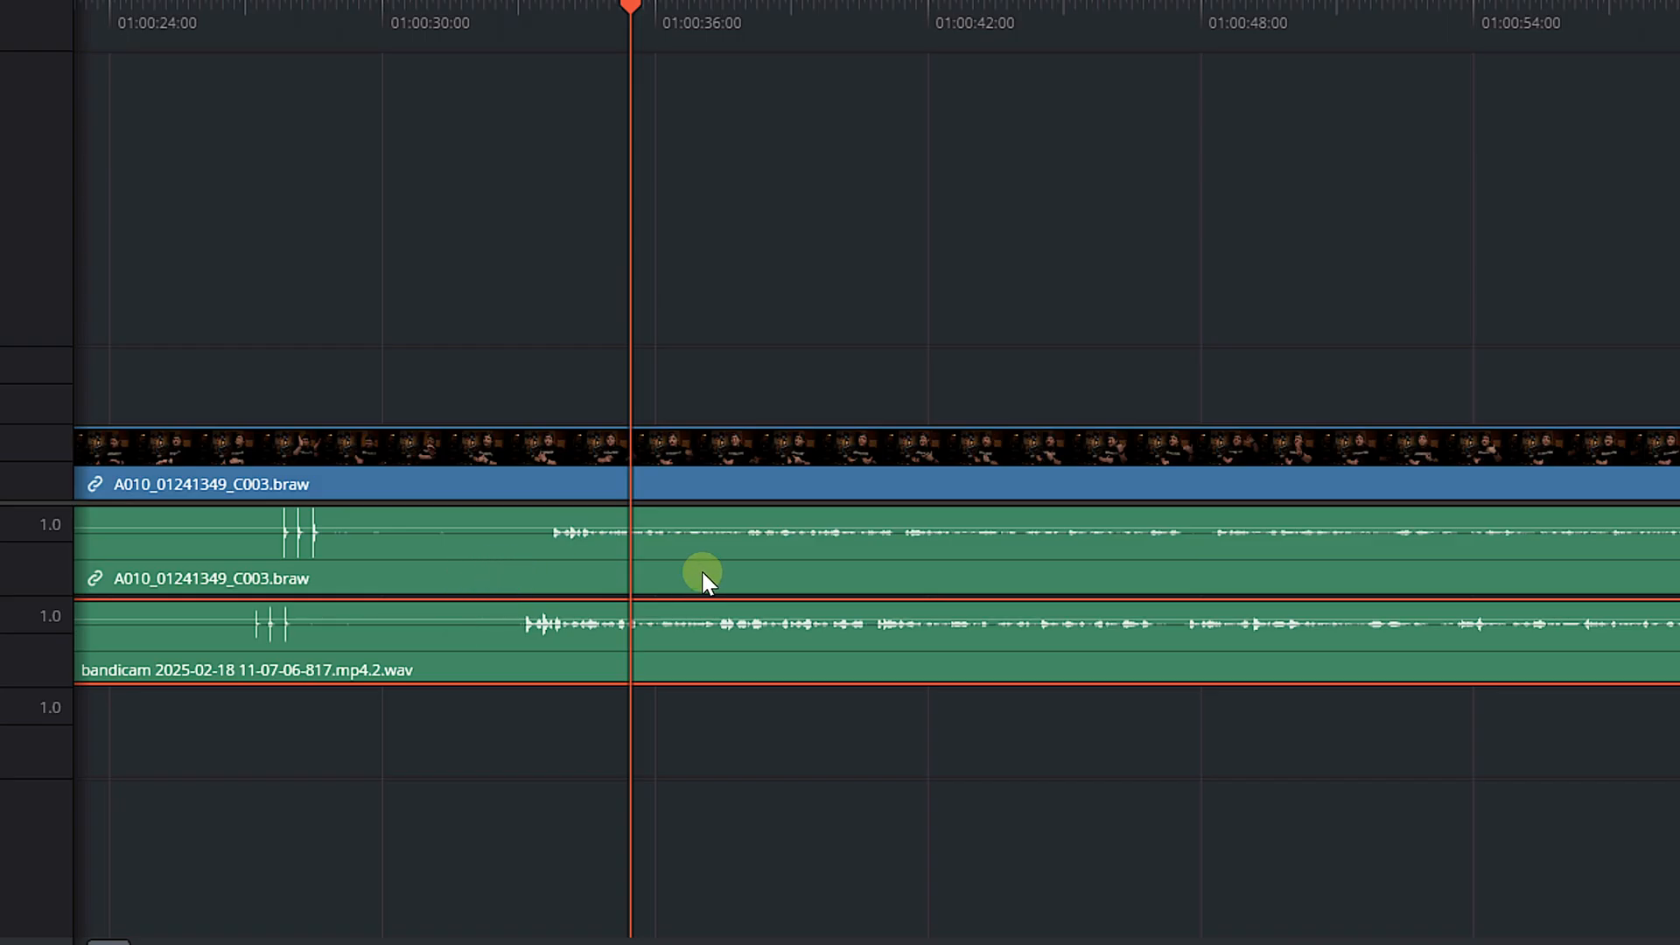
pyautogui.moveTo(779, 603)
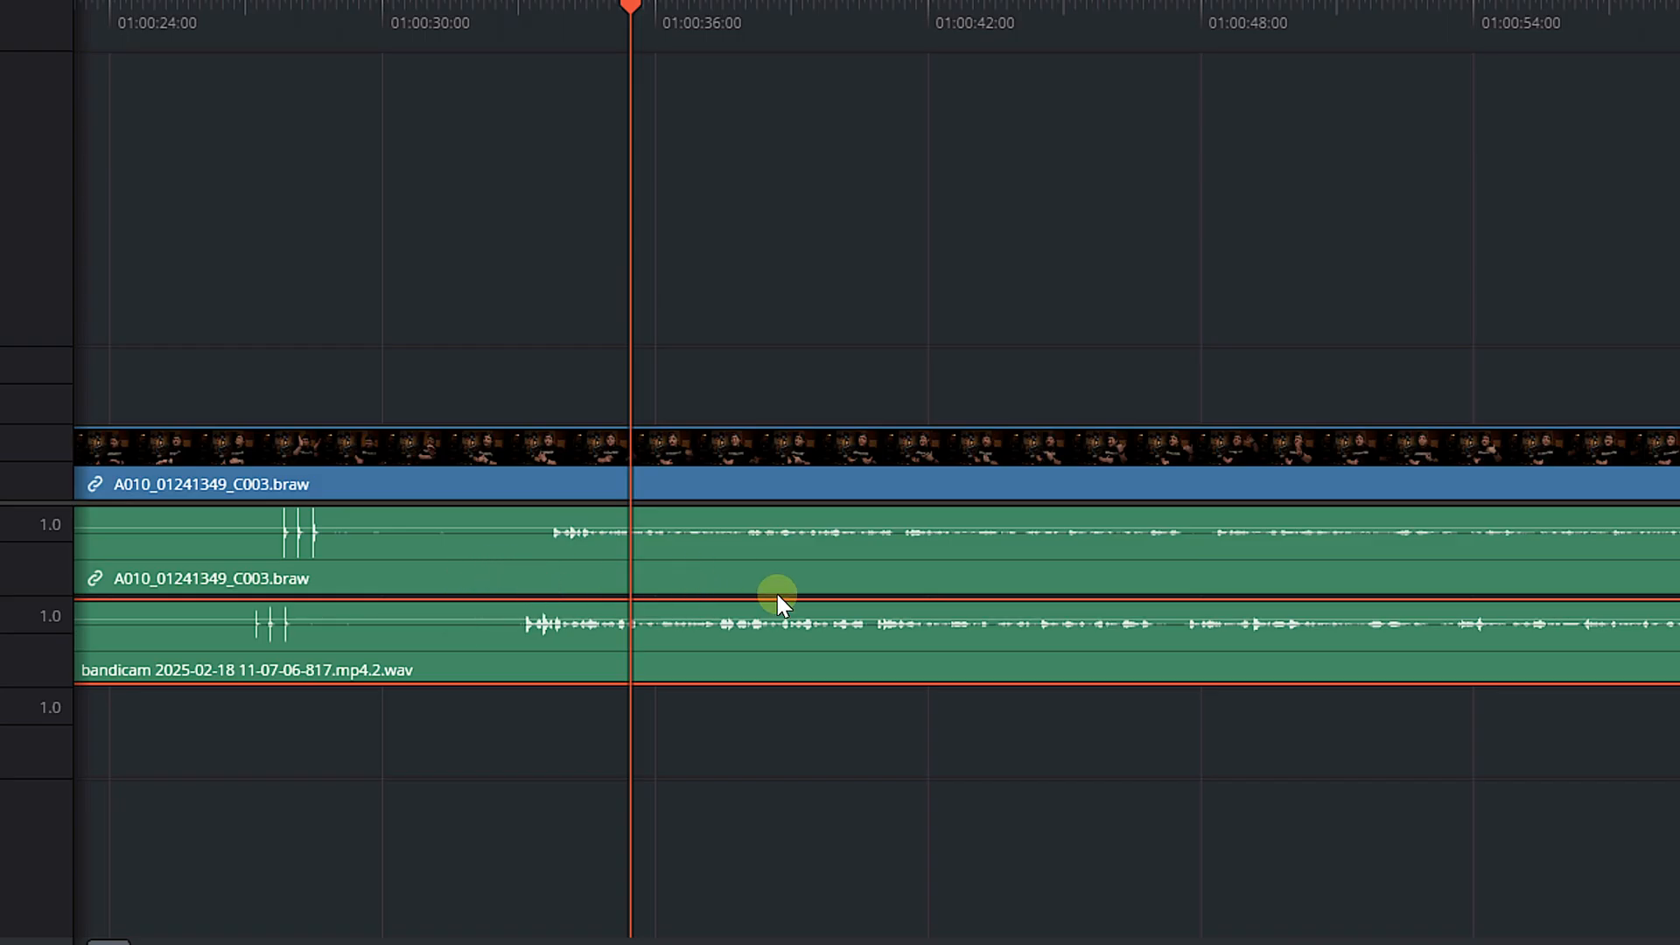
pyautogui.moveTo(791, 603)
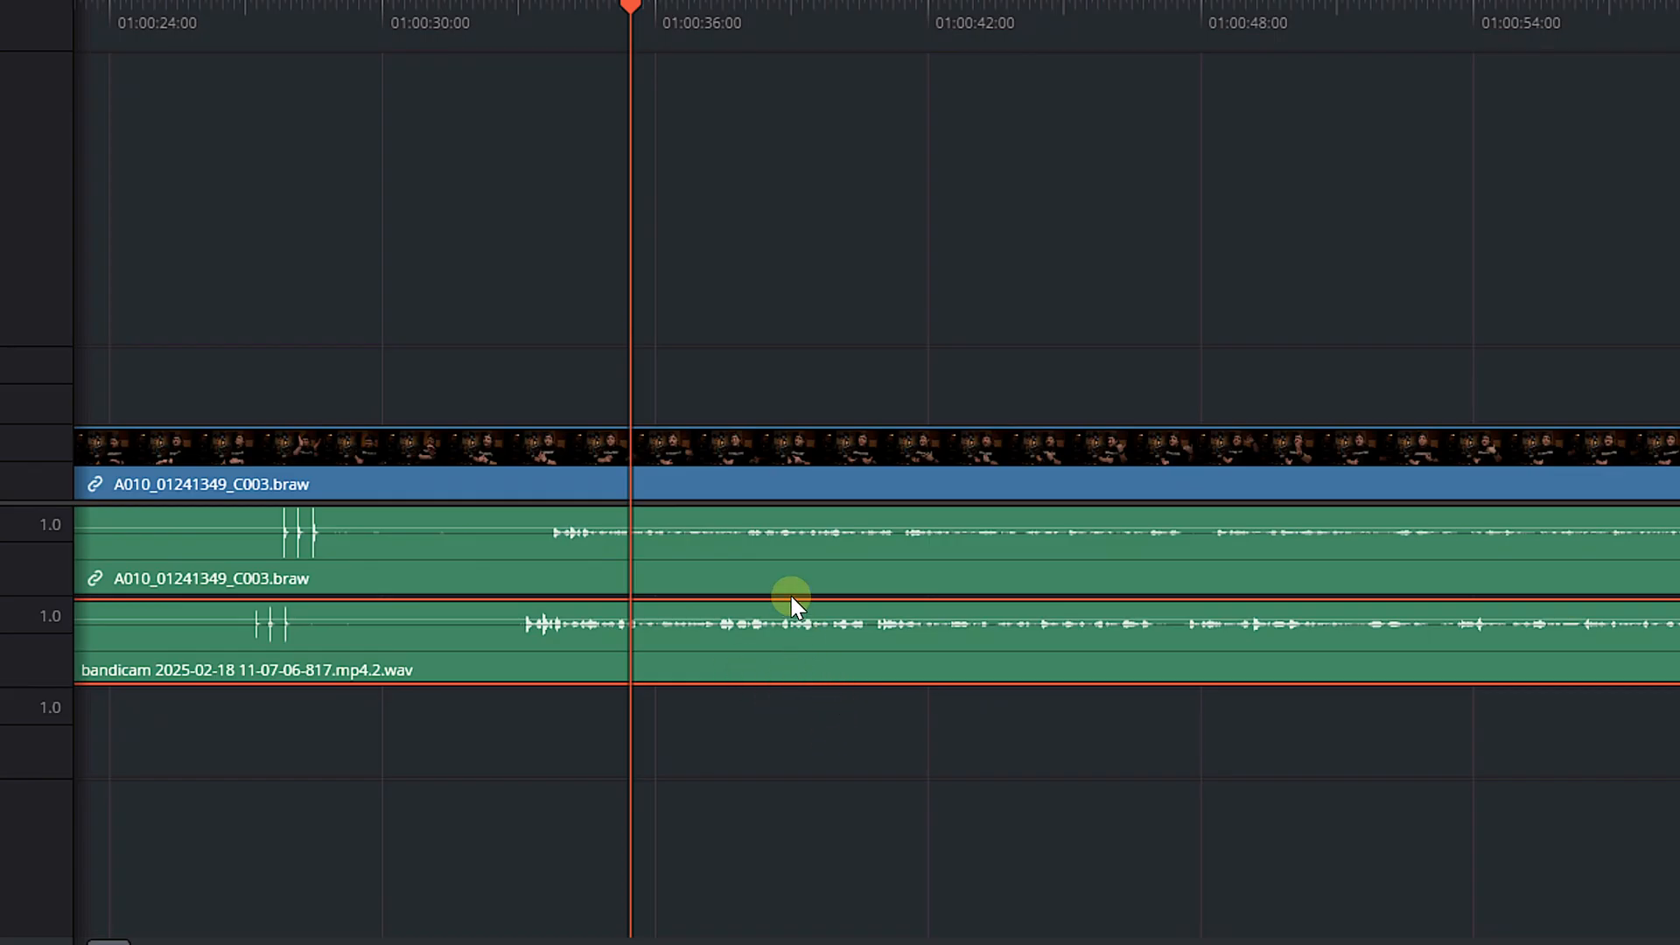
pyautogui.moveTo(793, 567)
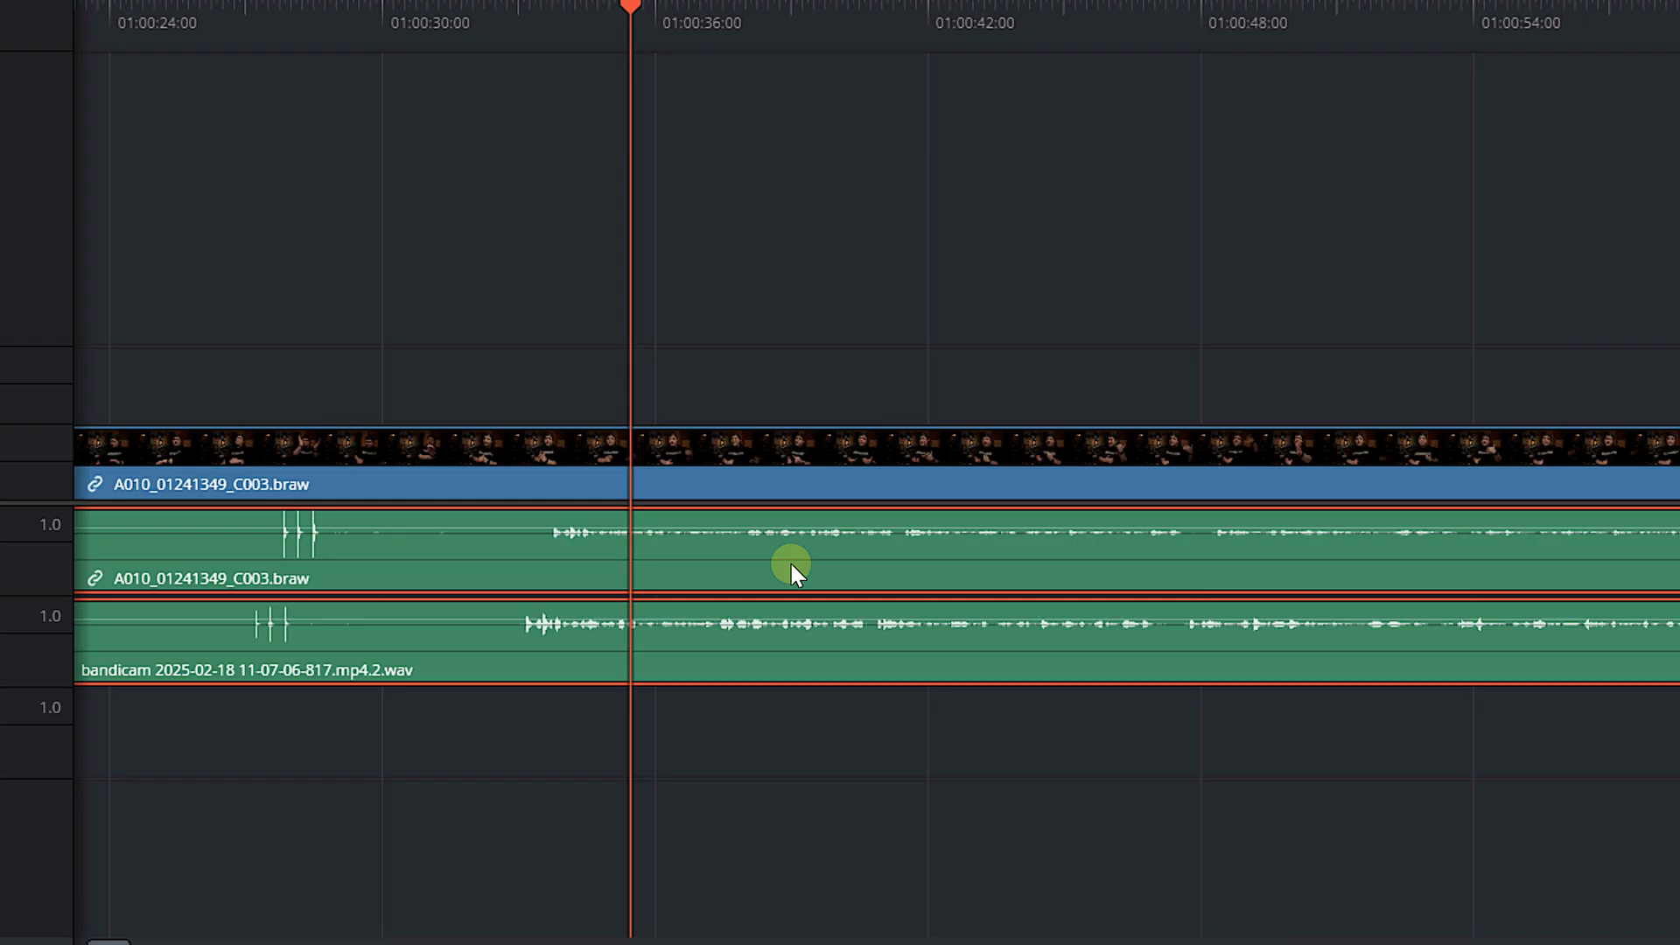
pyautogui.rightClick(792, 566)
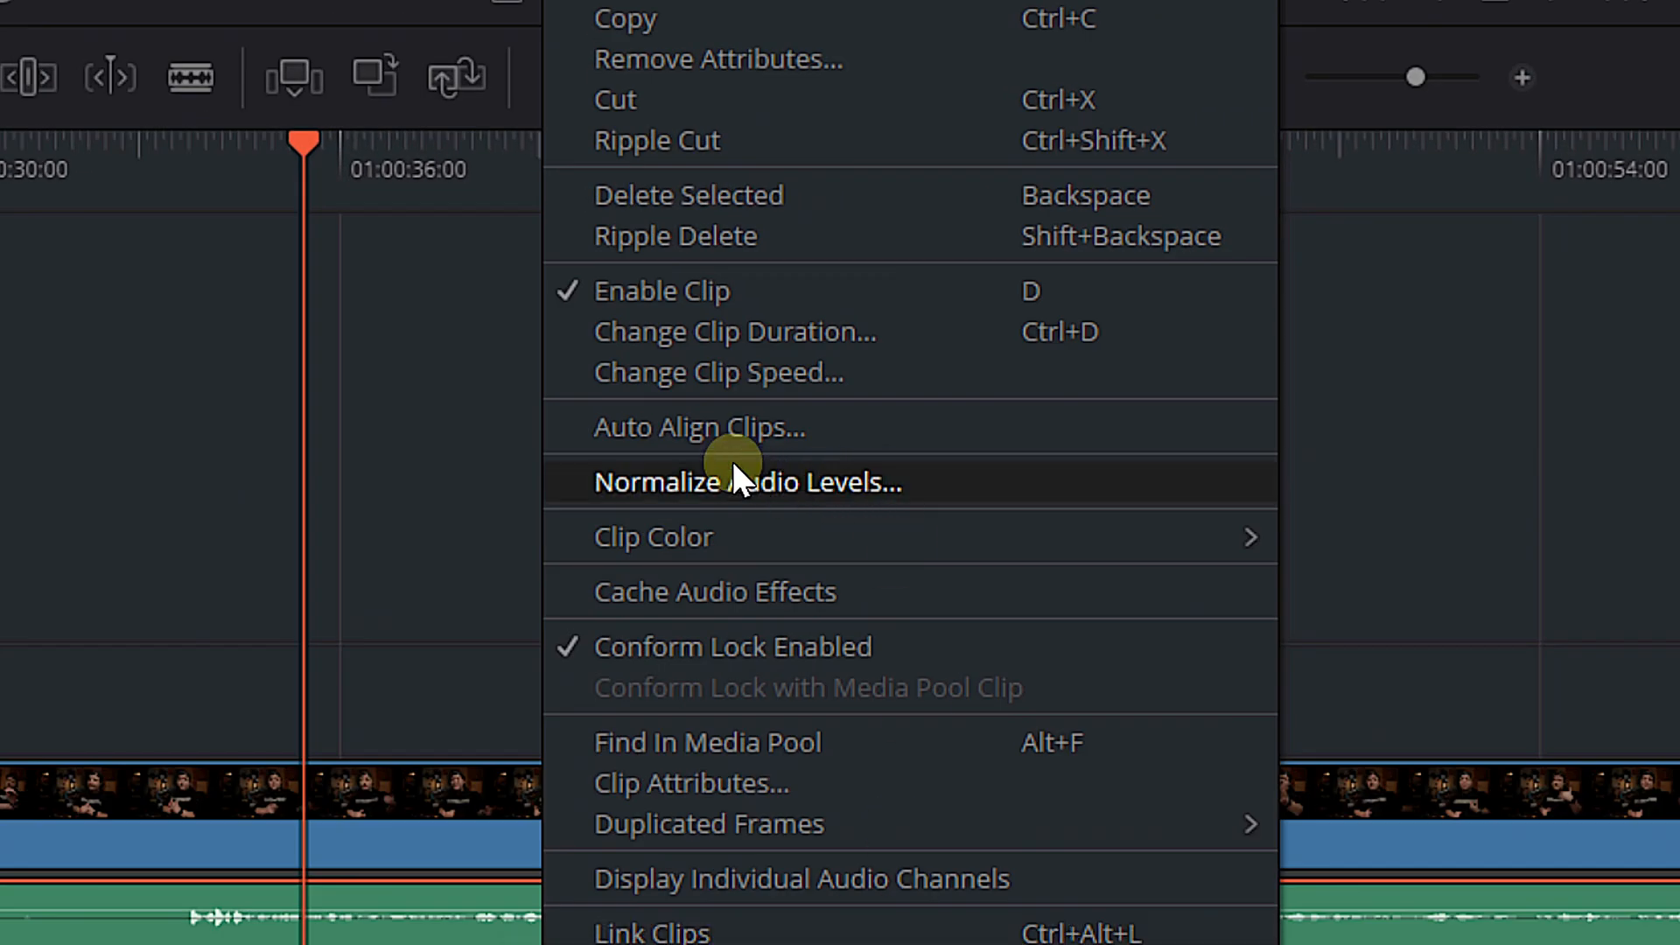
# Choose Auto Align Clips for the two clips, leaving Waveform and track 1 selected
pyautogui.click(697, 426)
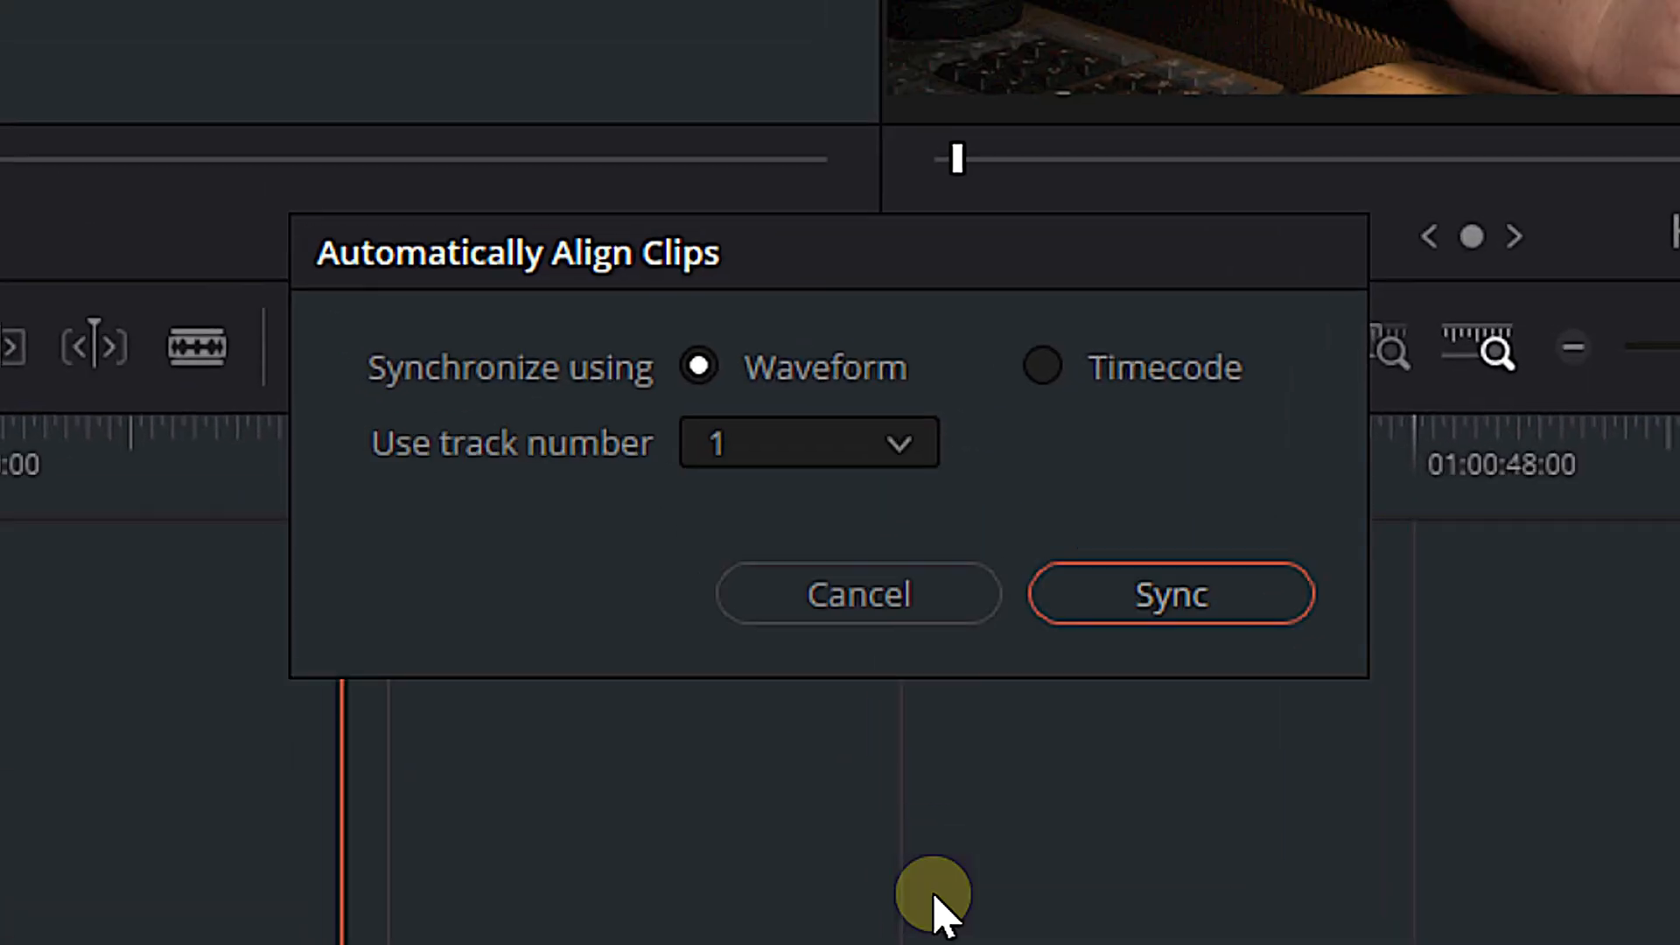
pyautogui.moveTo(883, 858)
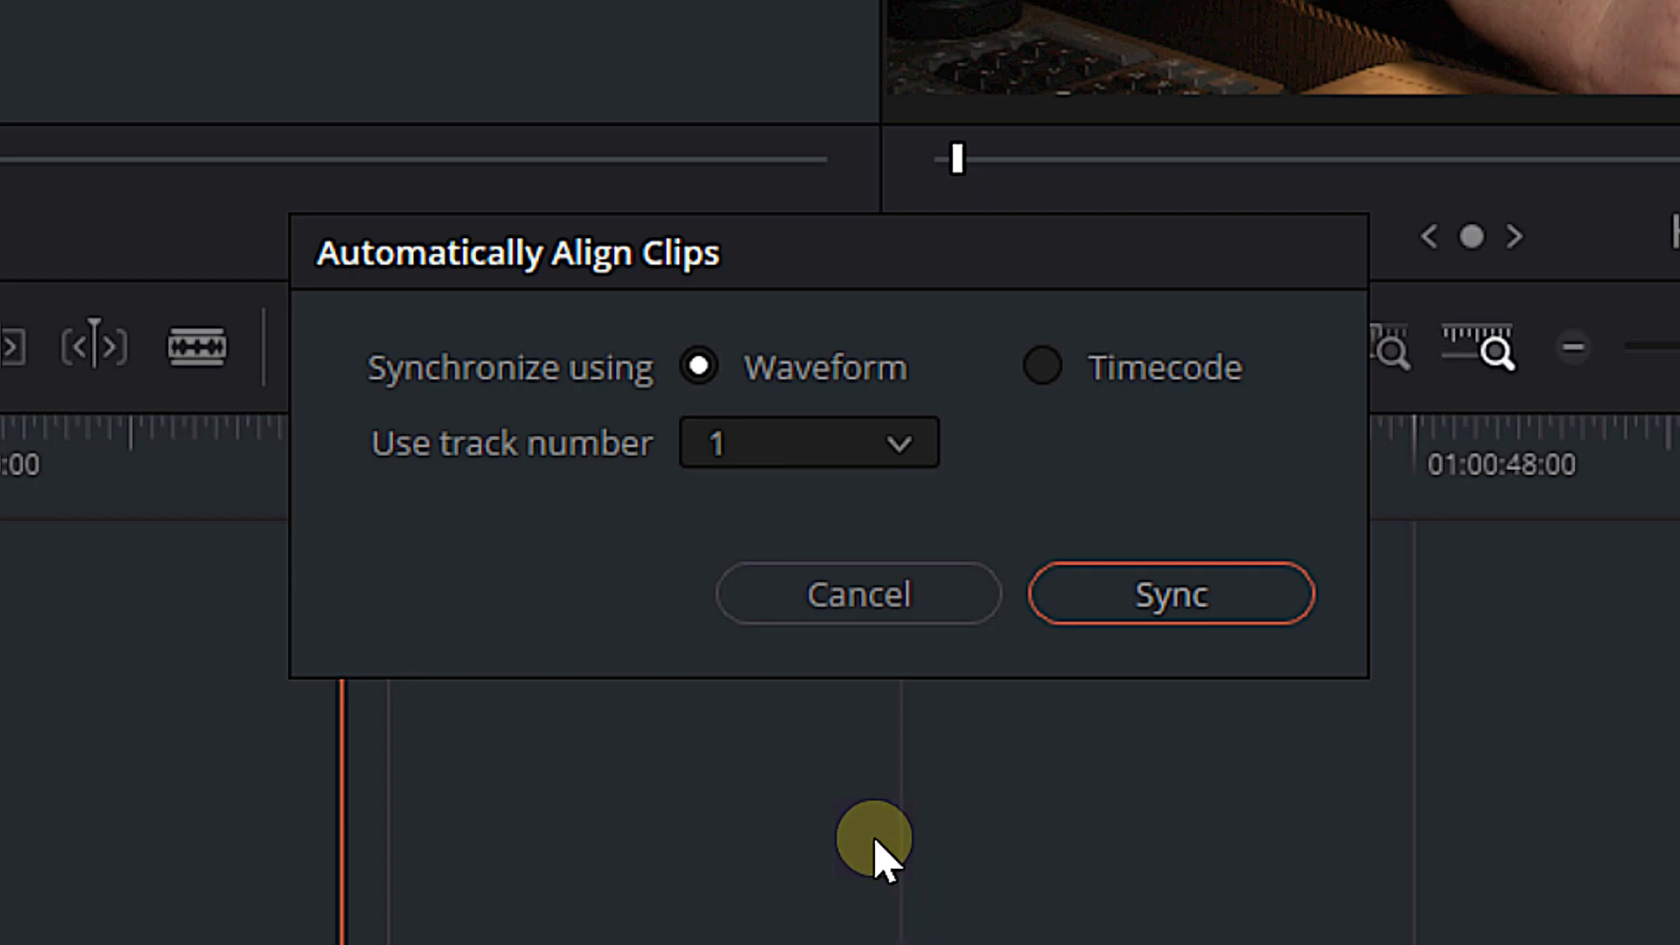
pyautogui.moveTo(533, 434)
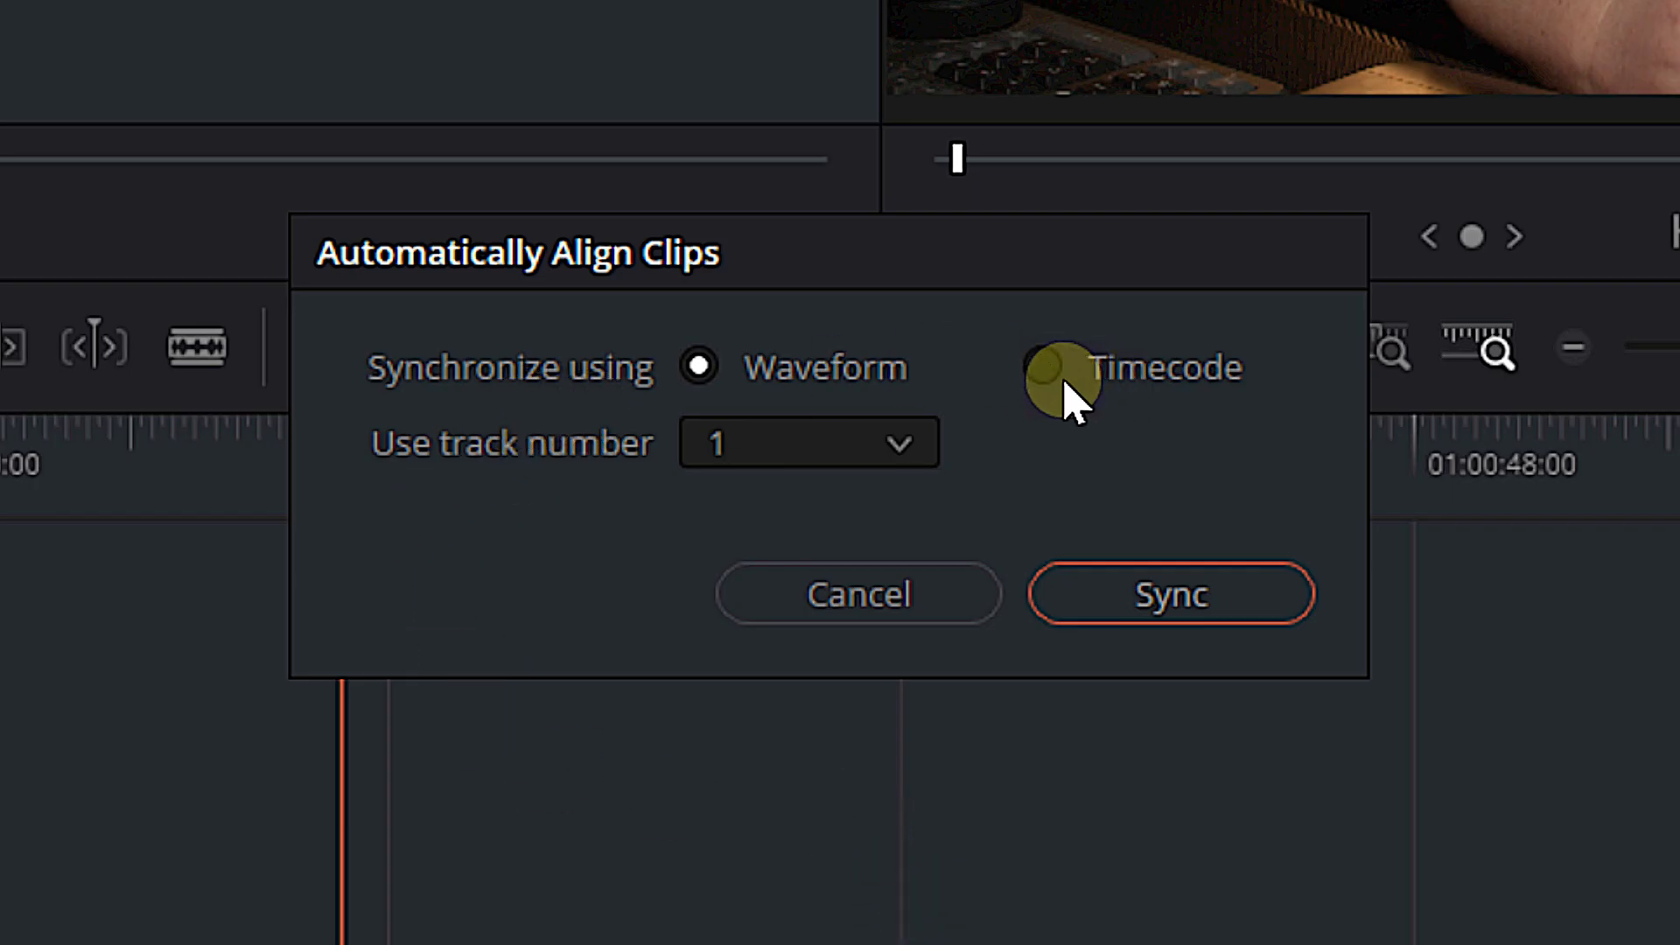
pyautogui.moveTo(1028, 402)
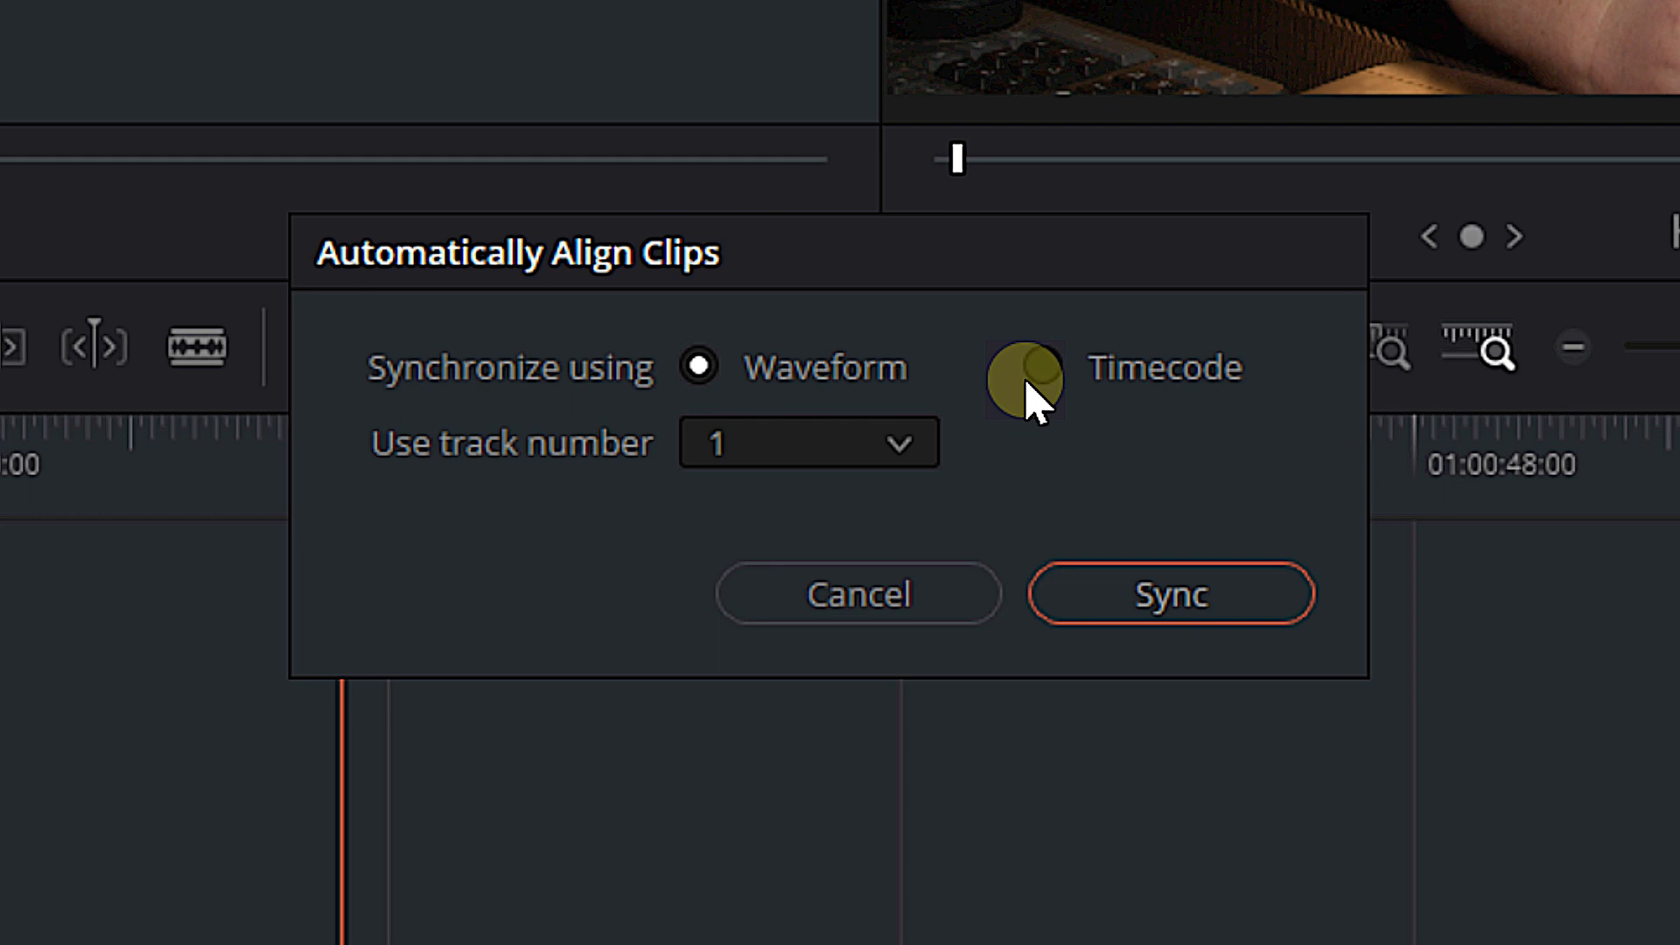
pyautogui.moveTo(1184, 386)
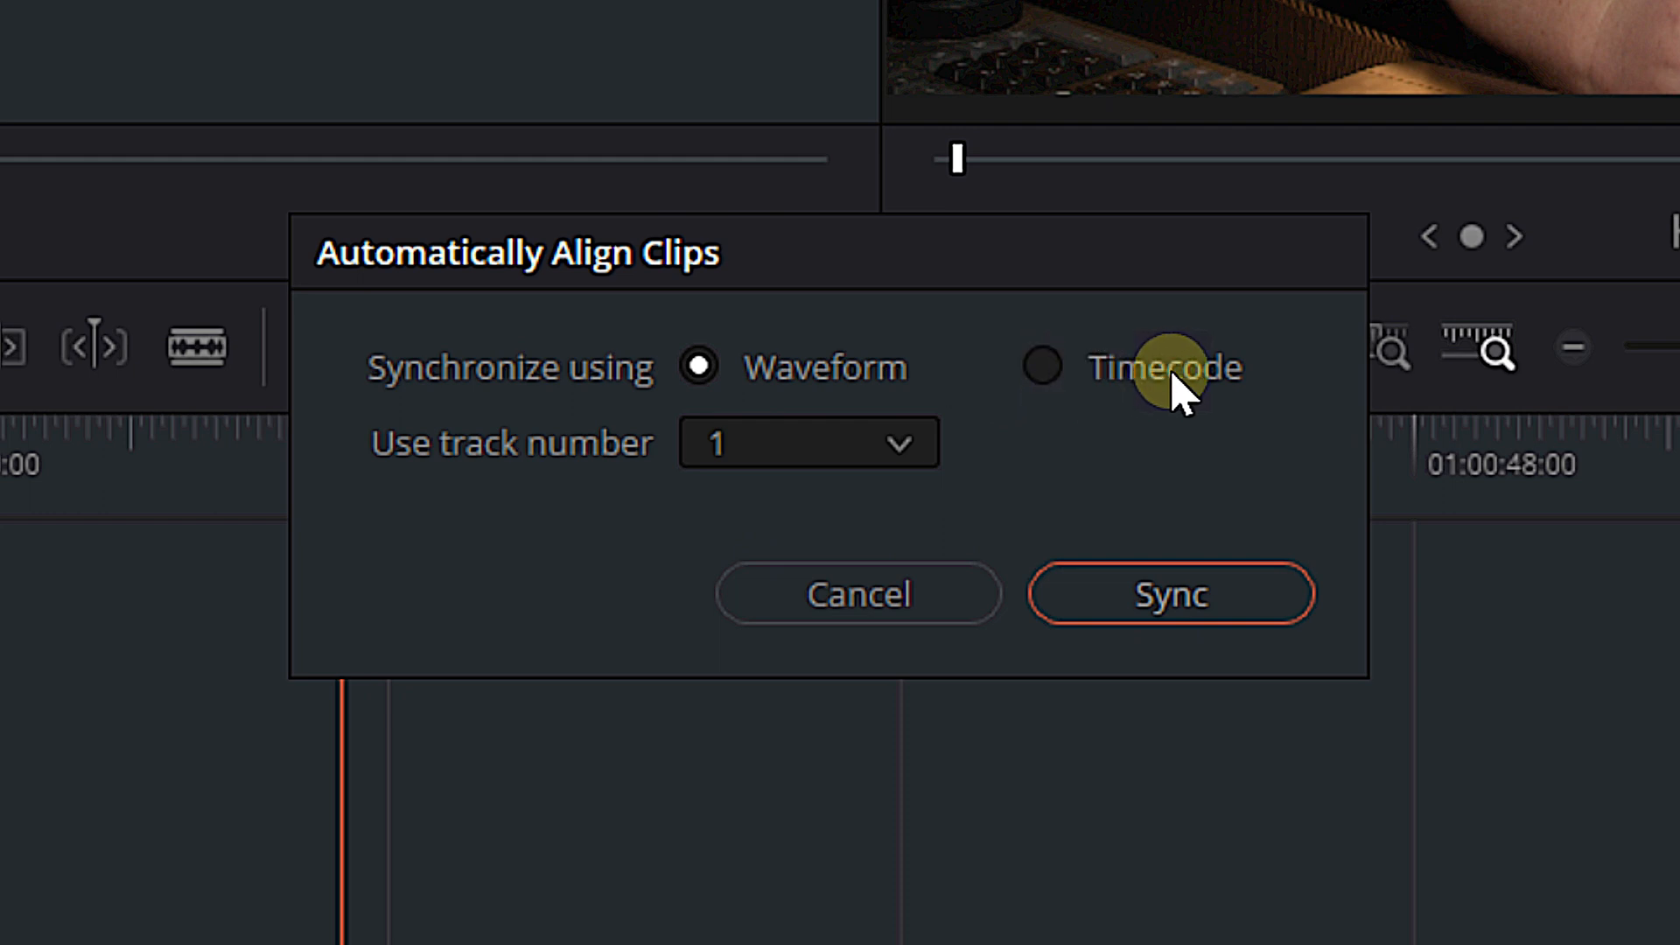
pyautogui.moveTo(801, 418)
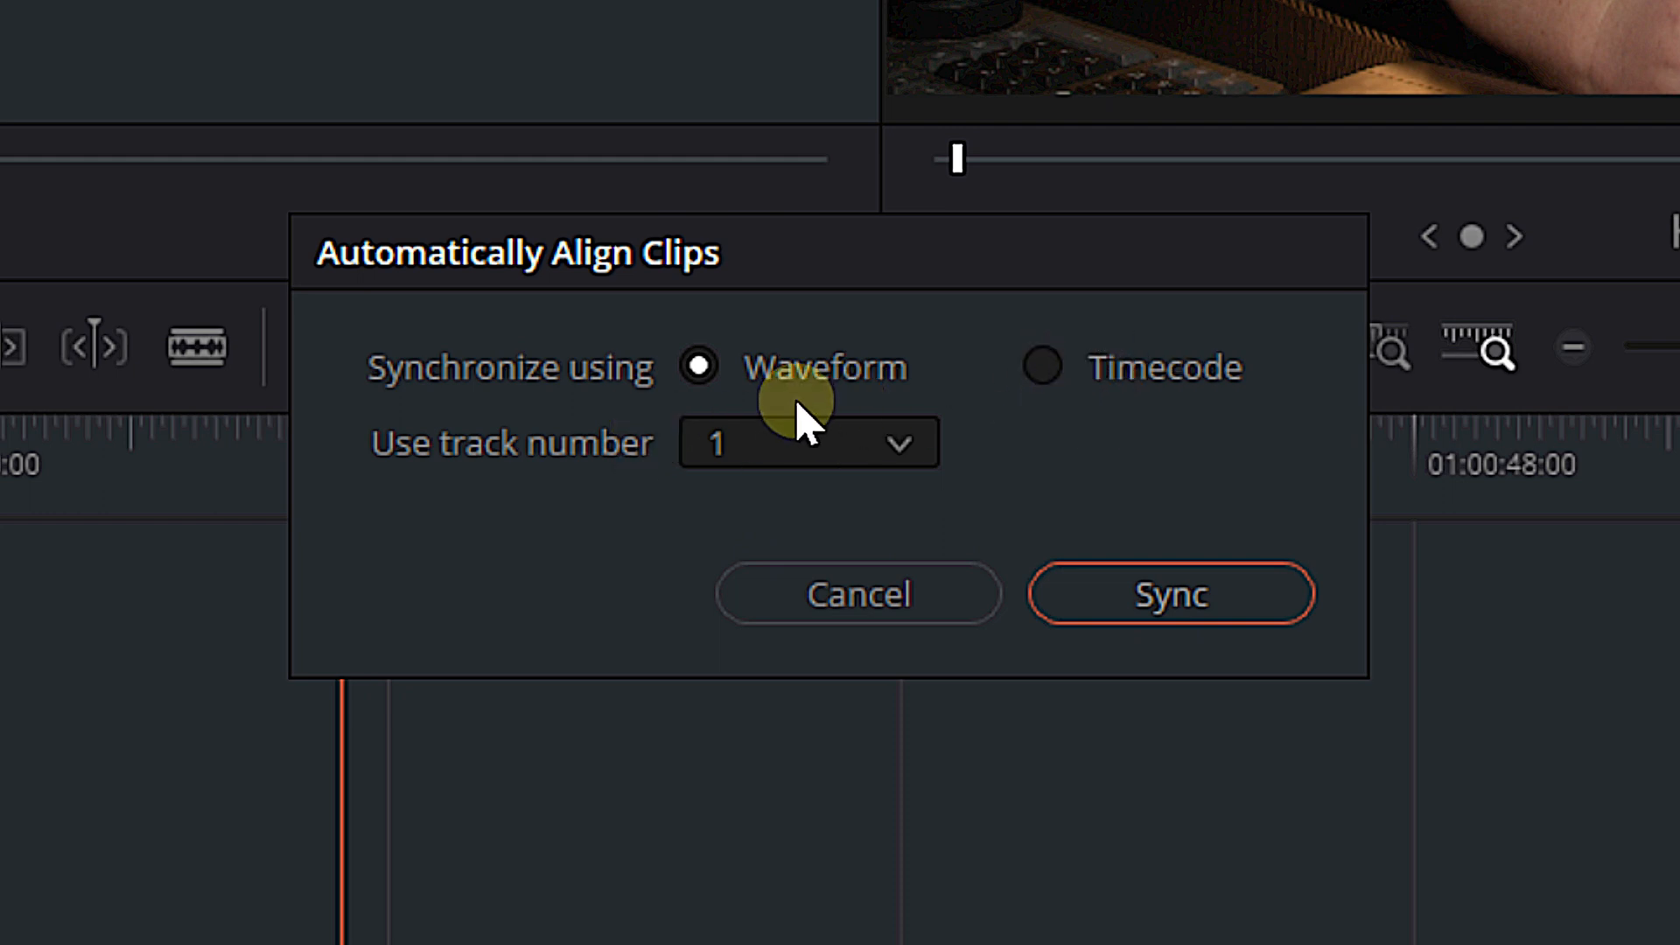
pyautogui.moveTo(952, 373)
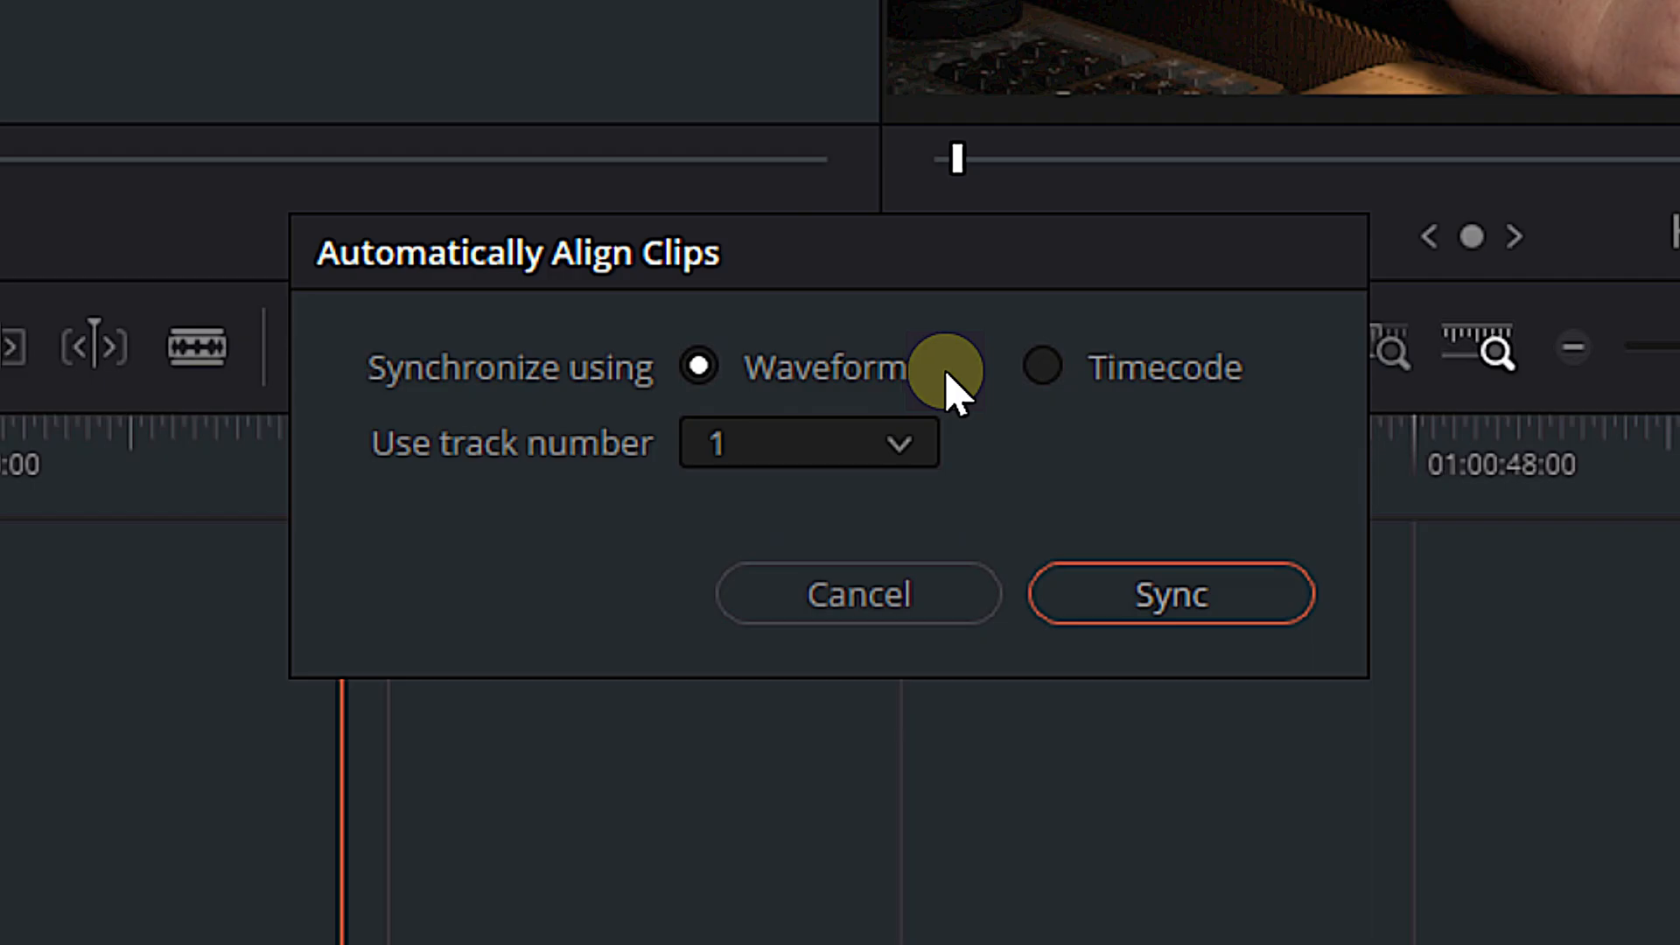
pyautogui.moveTo(478, 487)
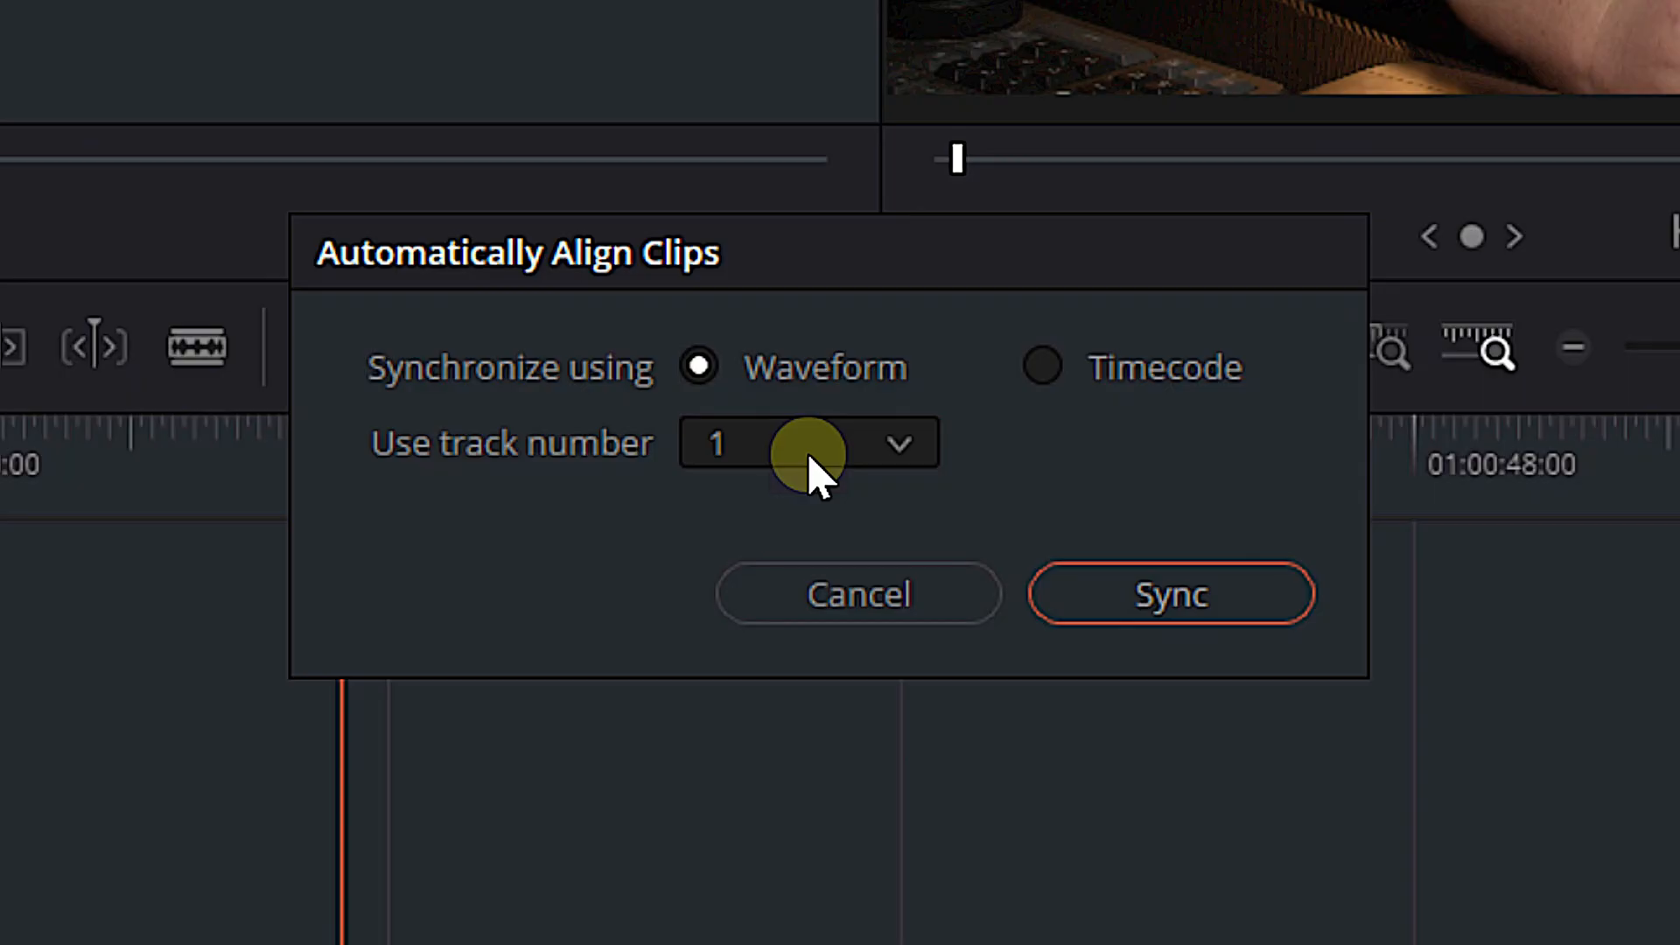
pyautogui.moveTo(584, 461)
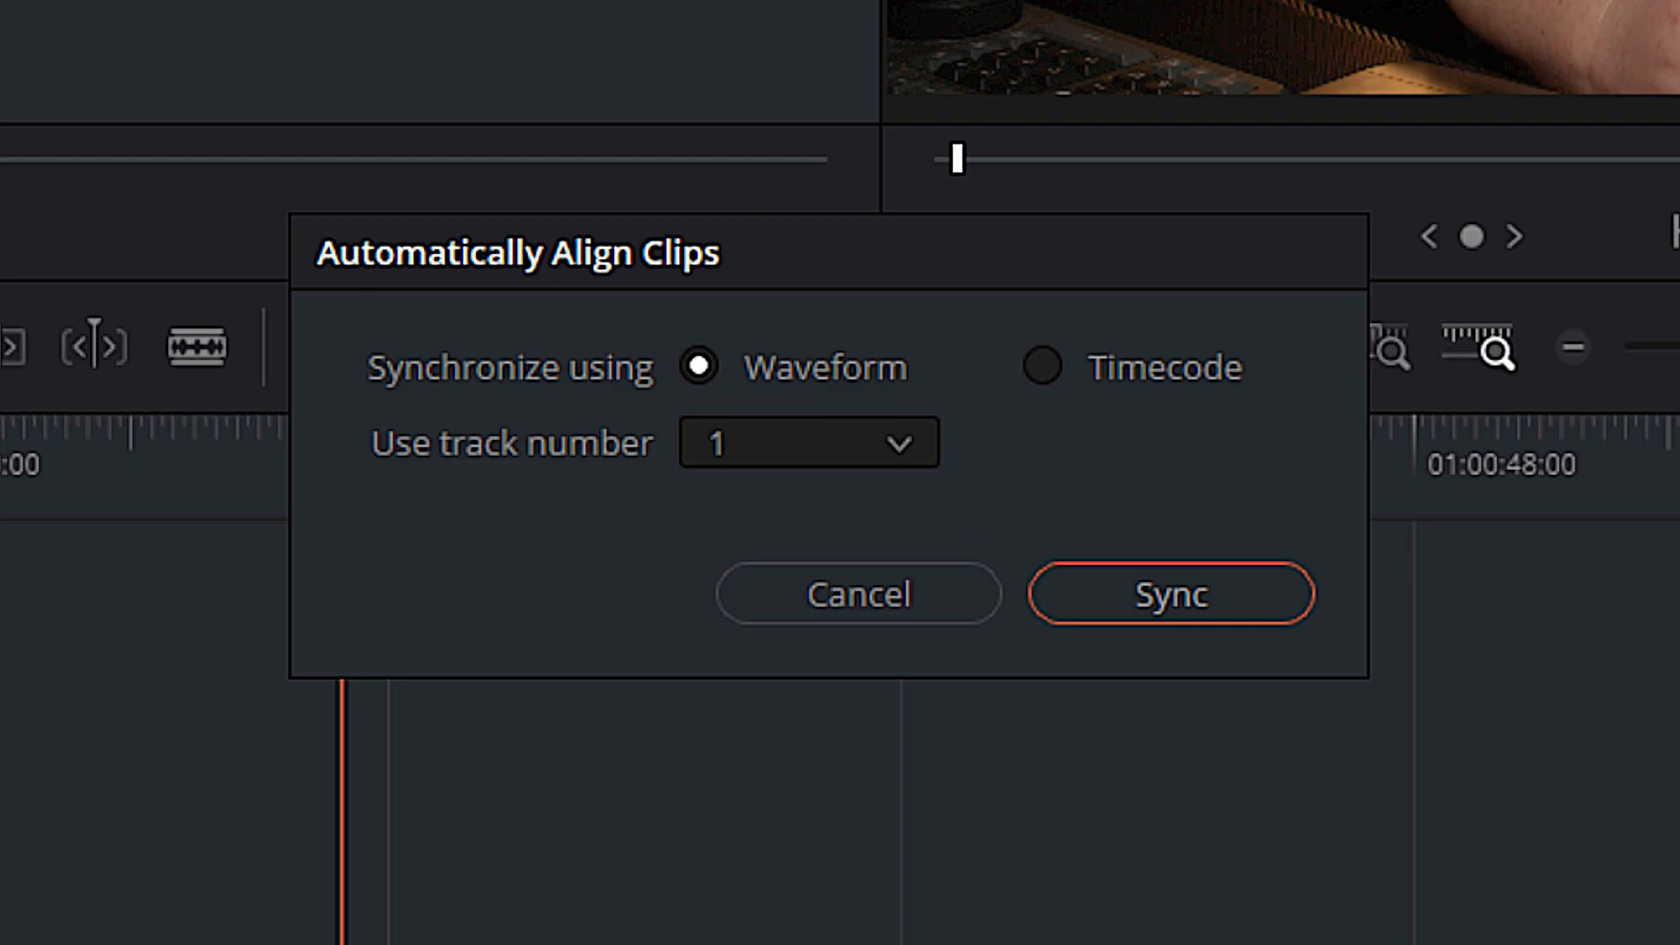
pyautogui.moveTo(898, 472)
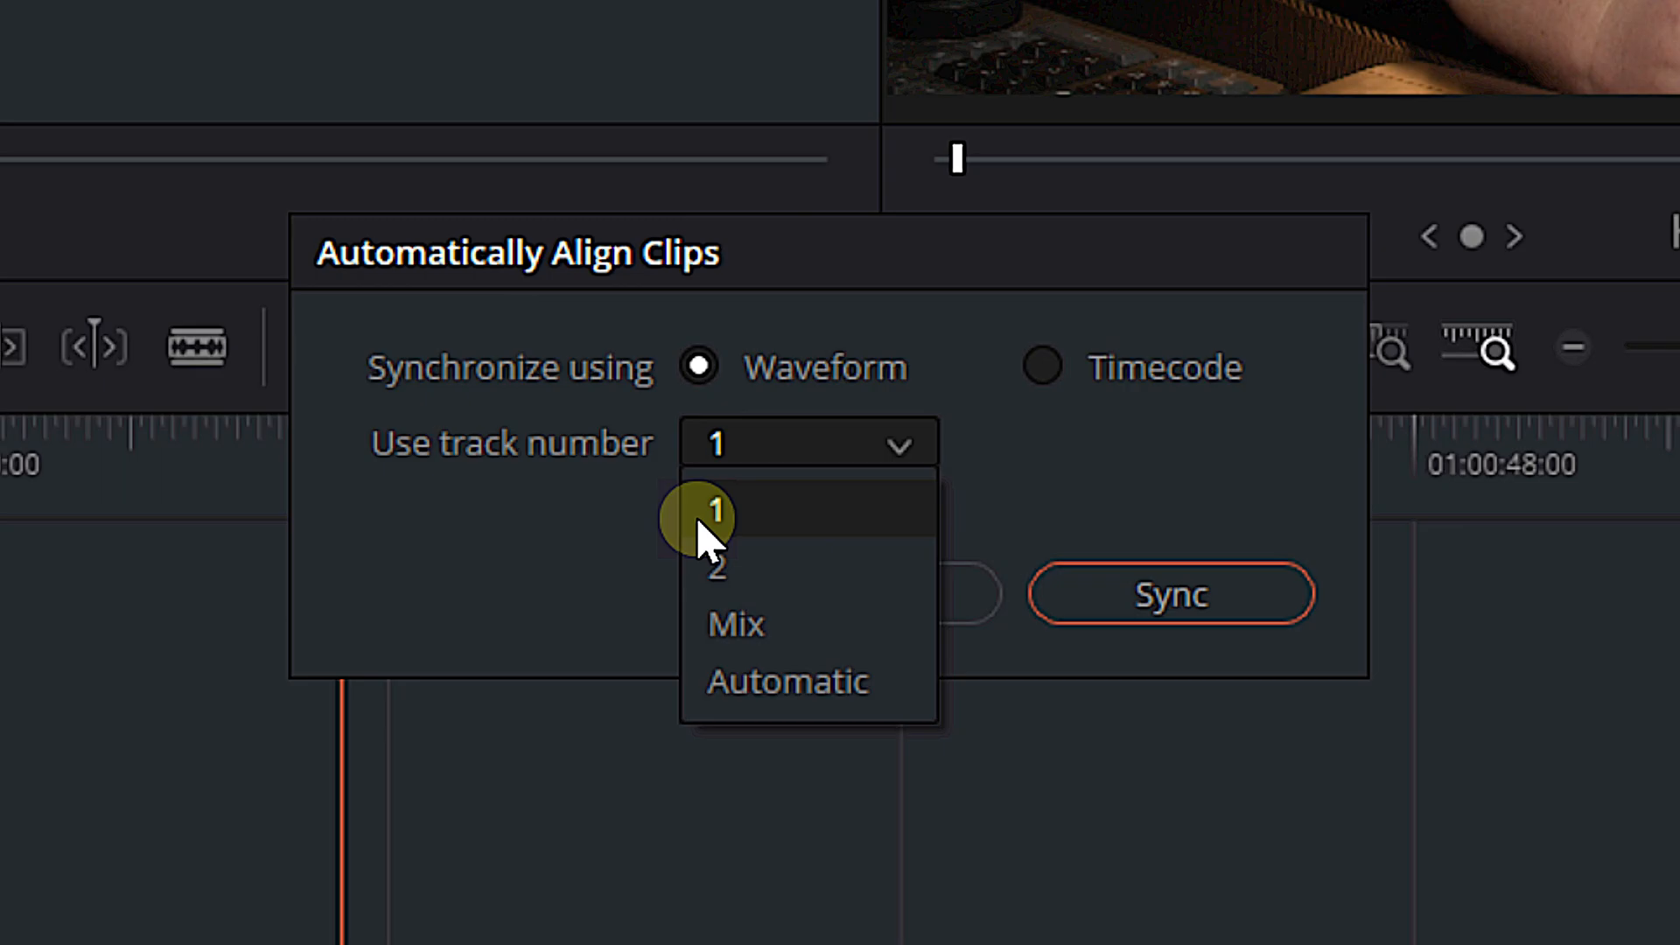
pyautogui.moveTo(814, 568)
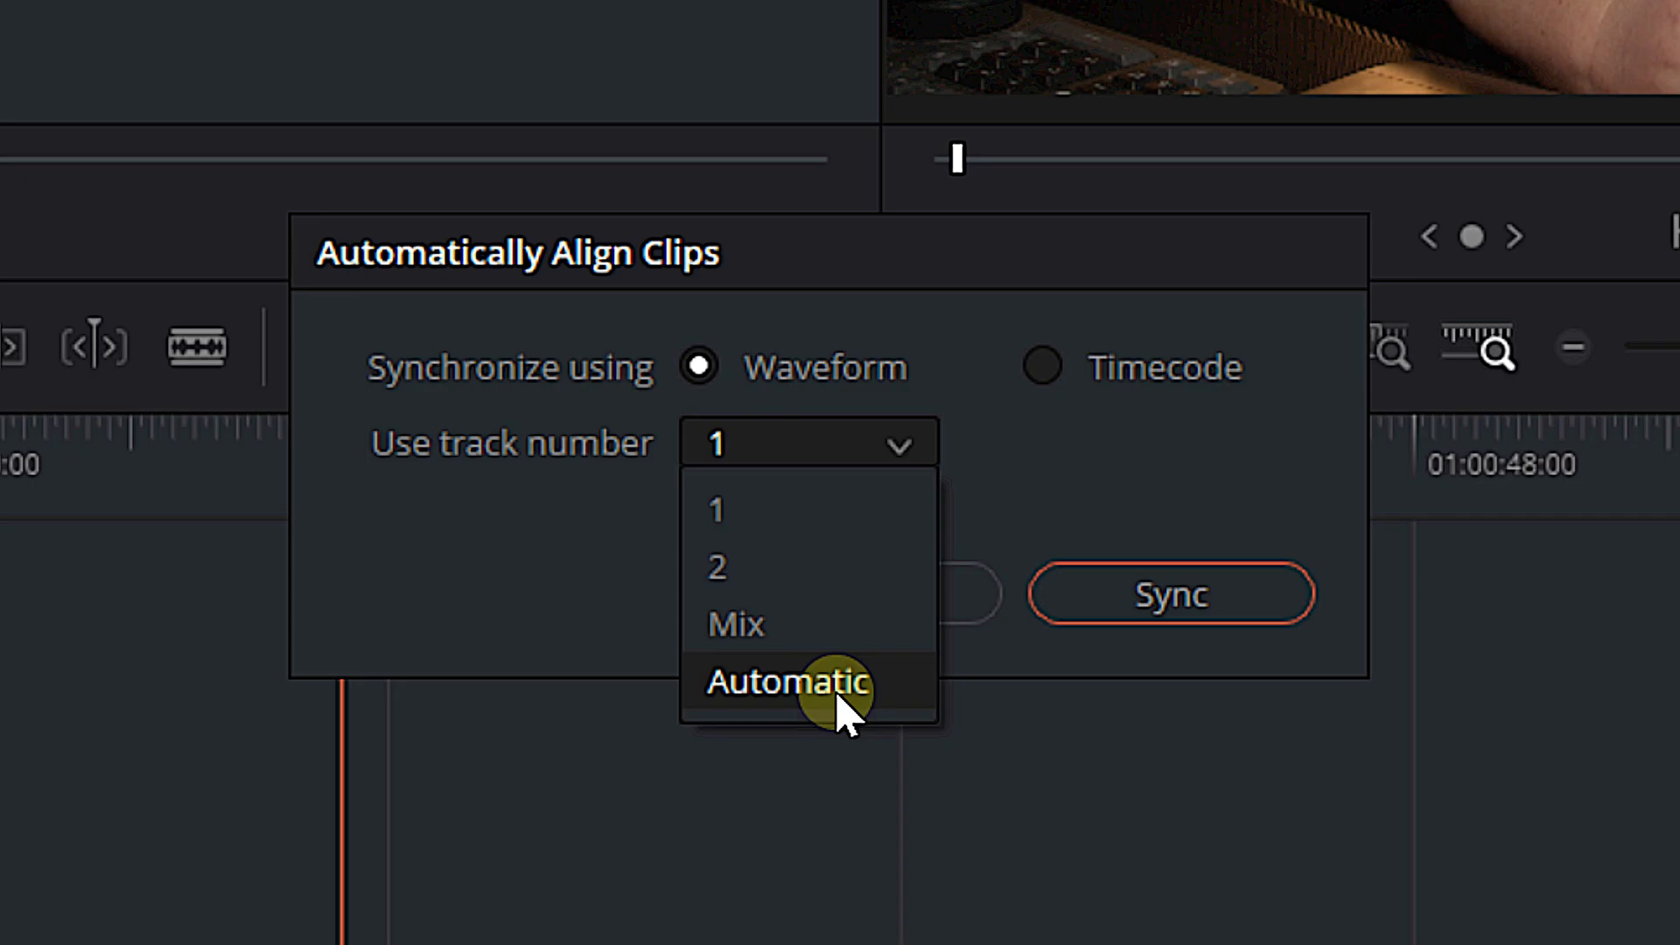
pyautogui.moveTo(772, 511)
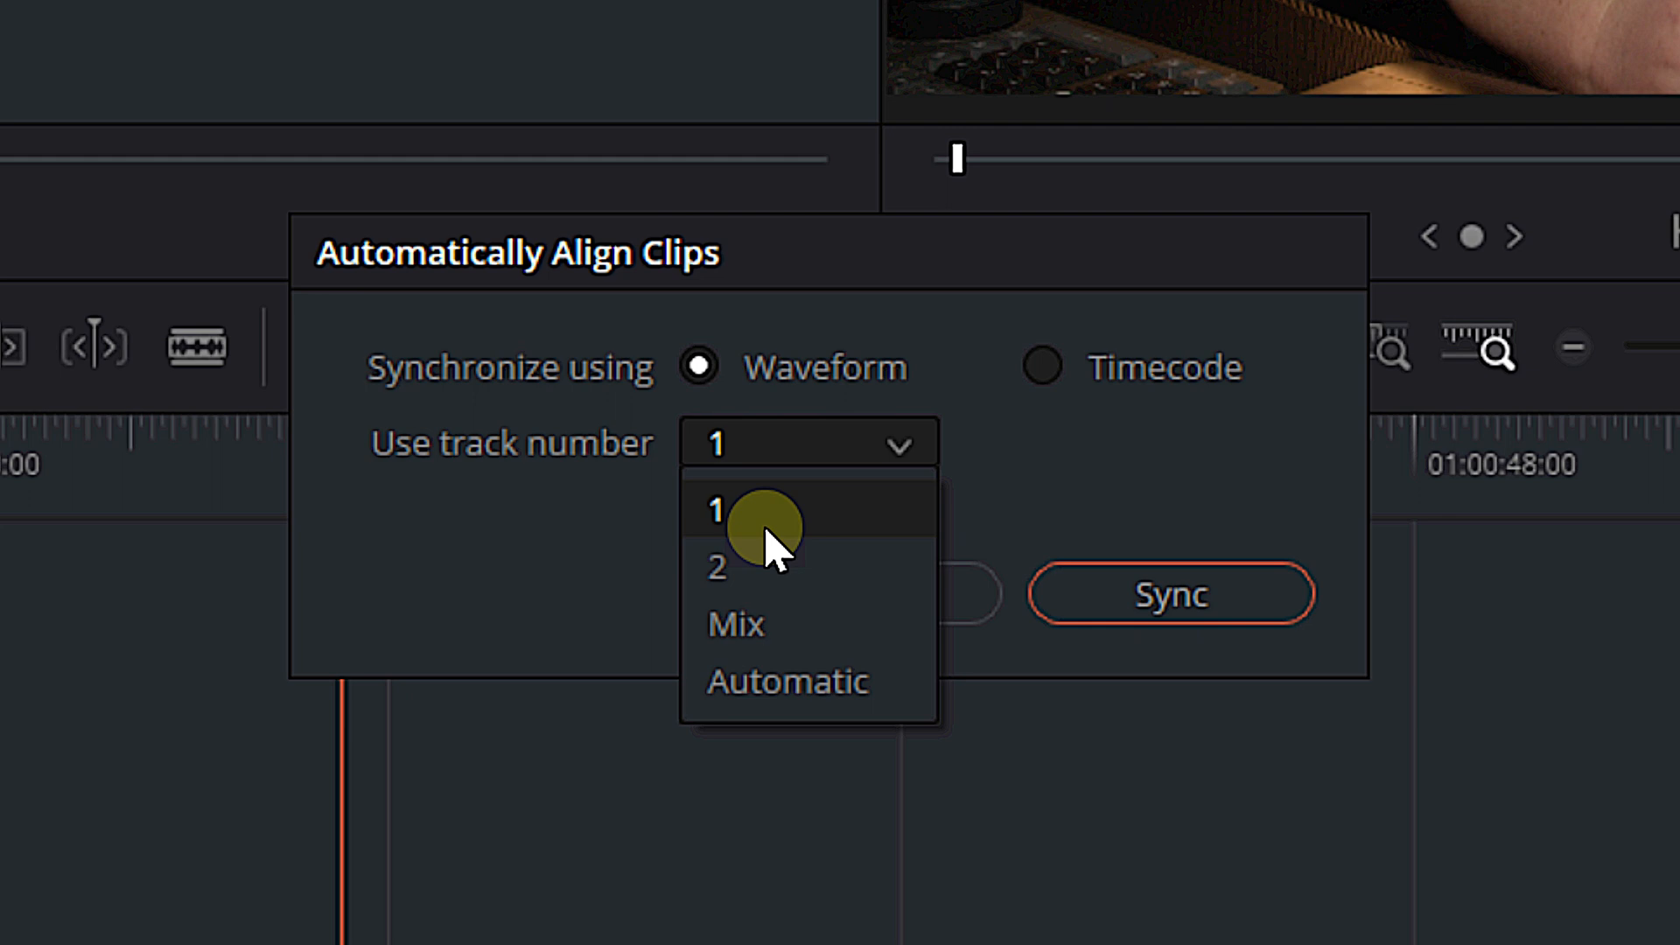
# Set Use track number to 1 and sync the two clips by waveform
pyautogui.click(716, 510)
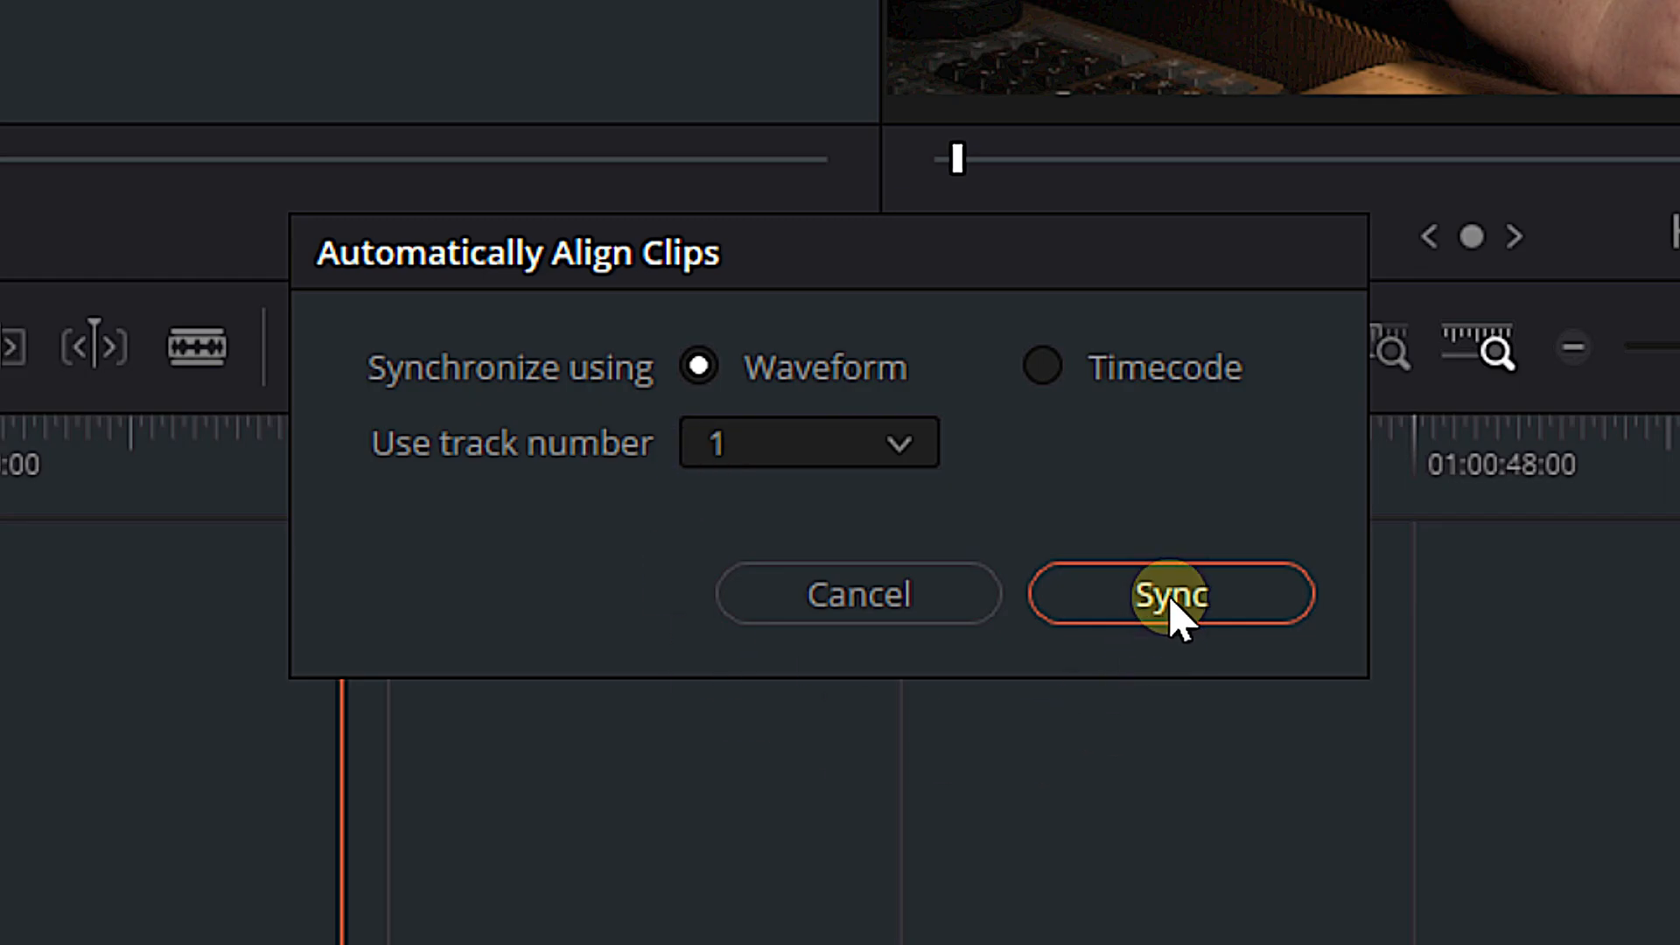
pyautogui.click(1169, 593)
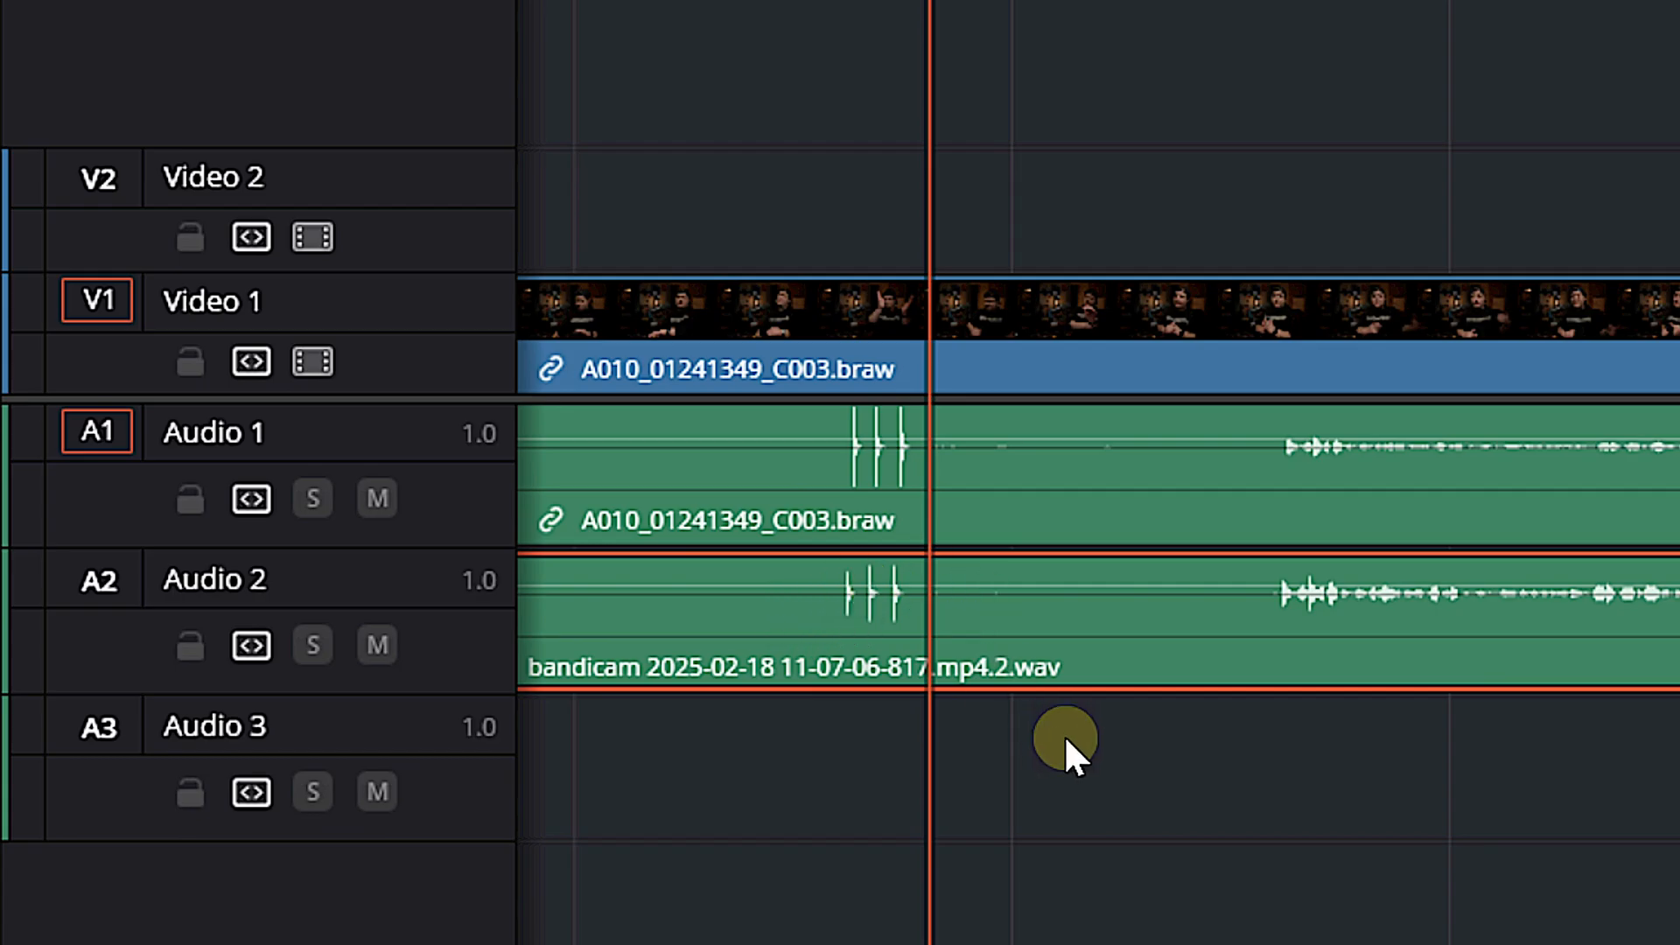
pyautogui.moveTo(986, 675)
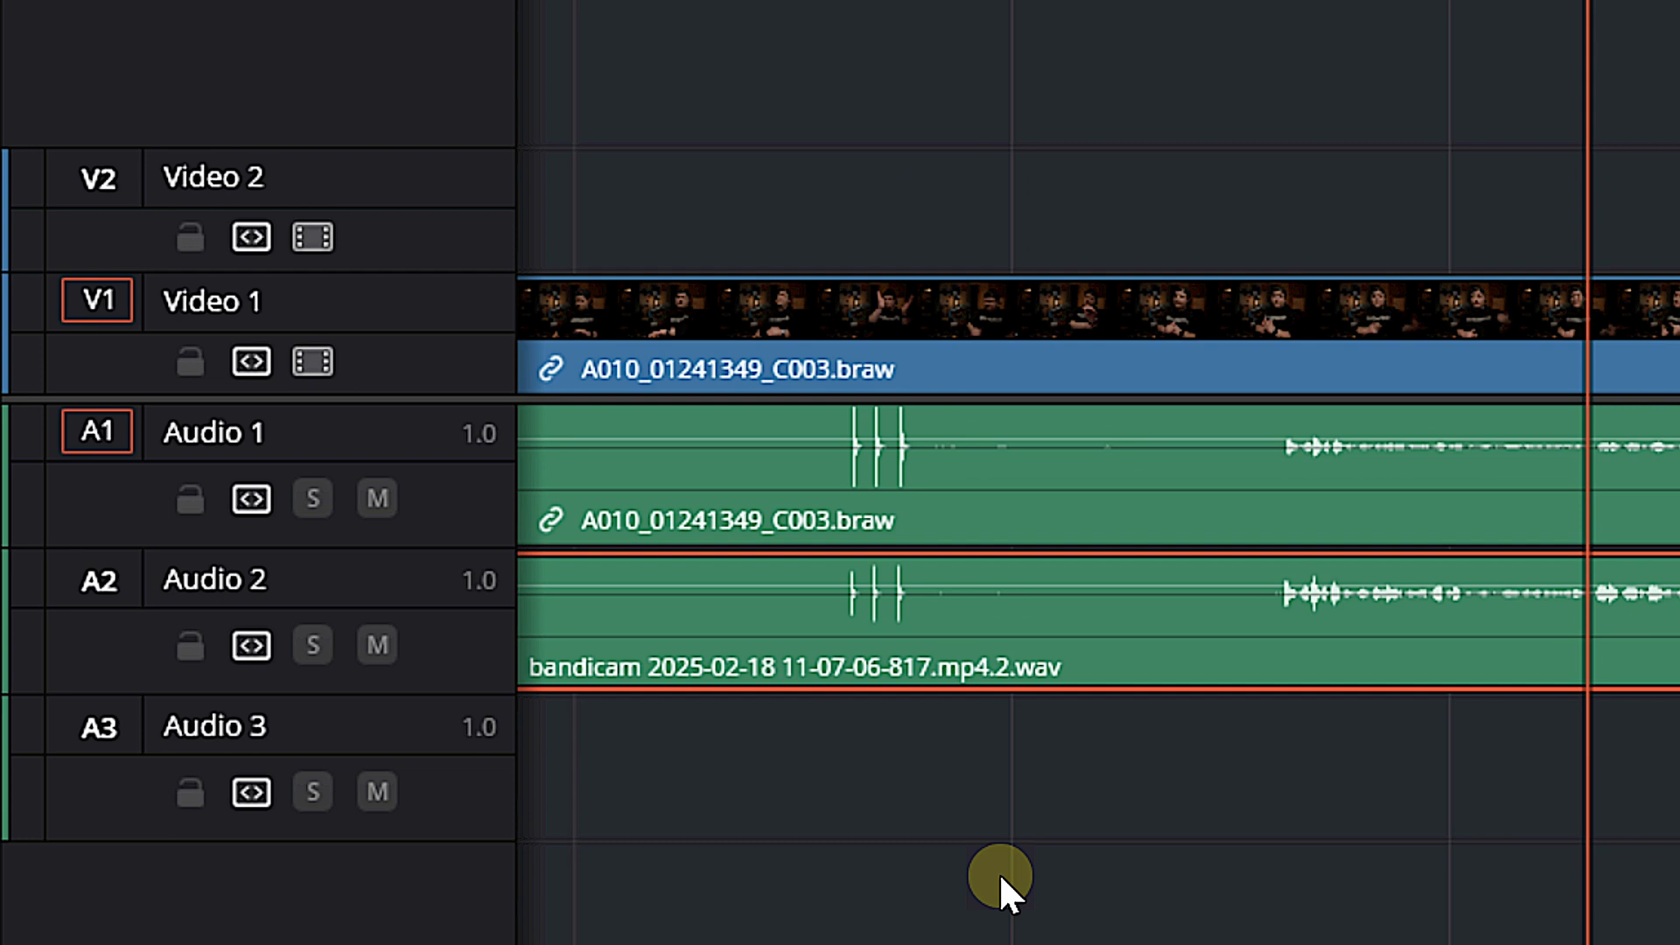
pyautogui.moveTo(376, 496)
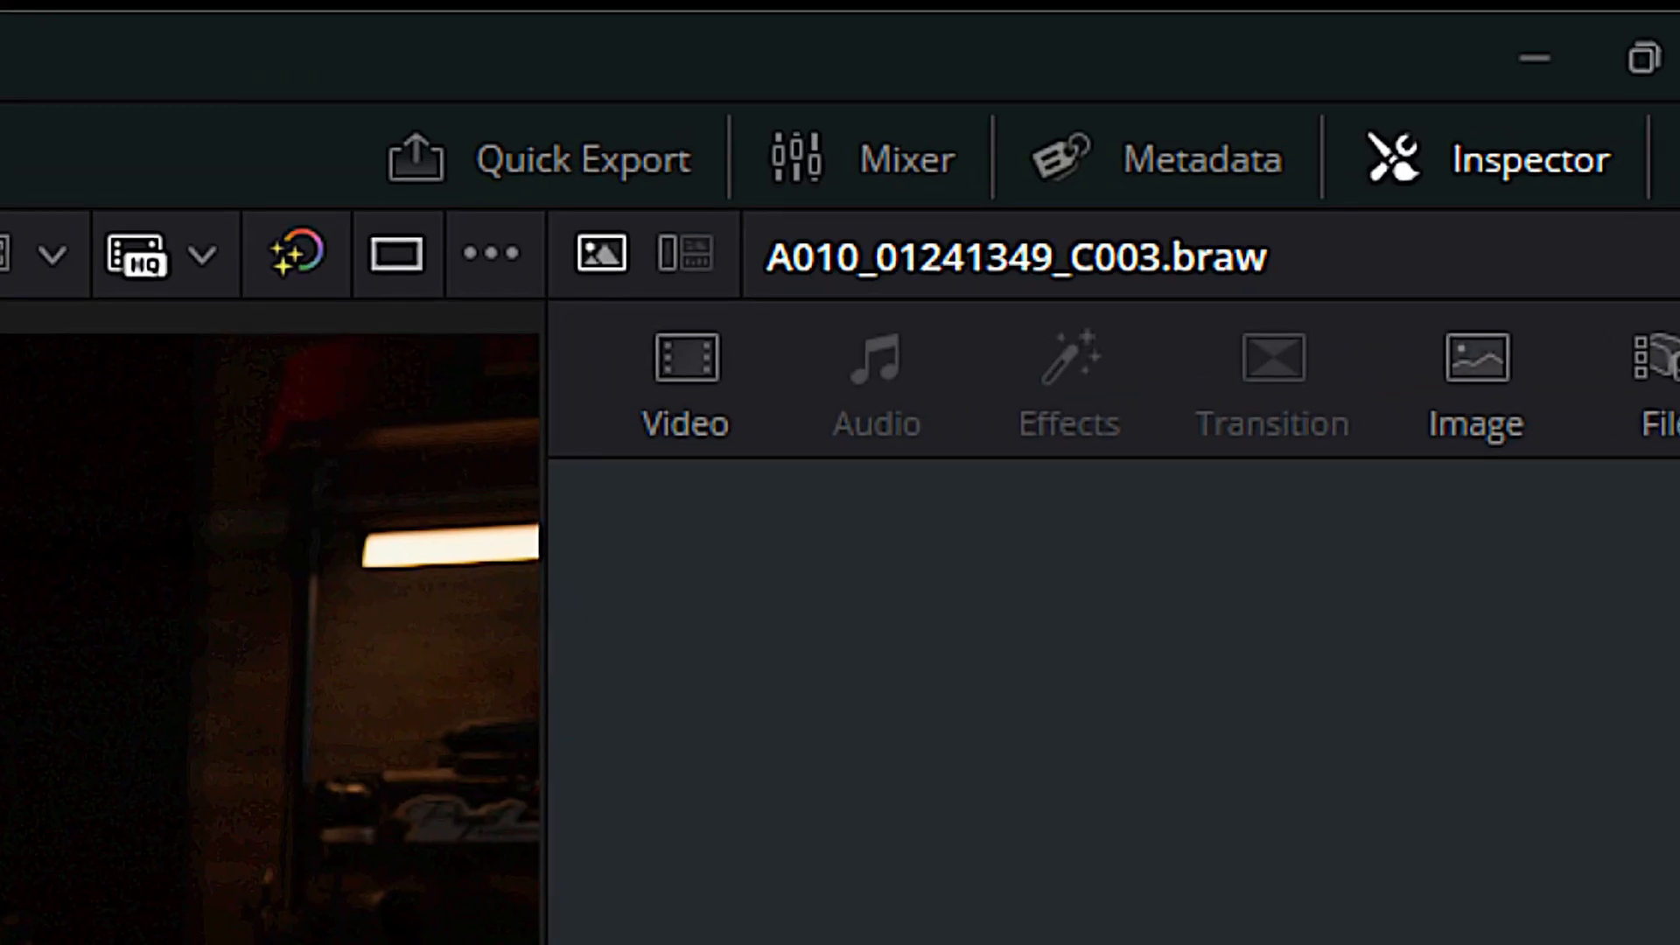
pyautogui.moveTo(835, 172)
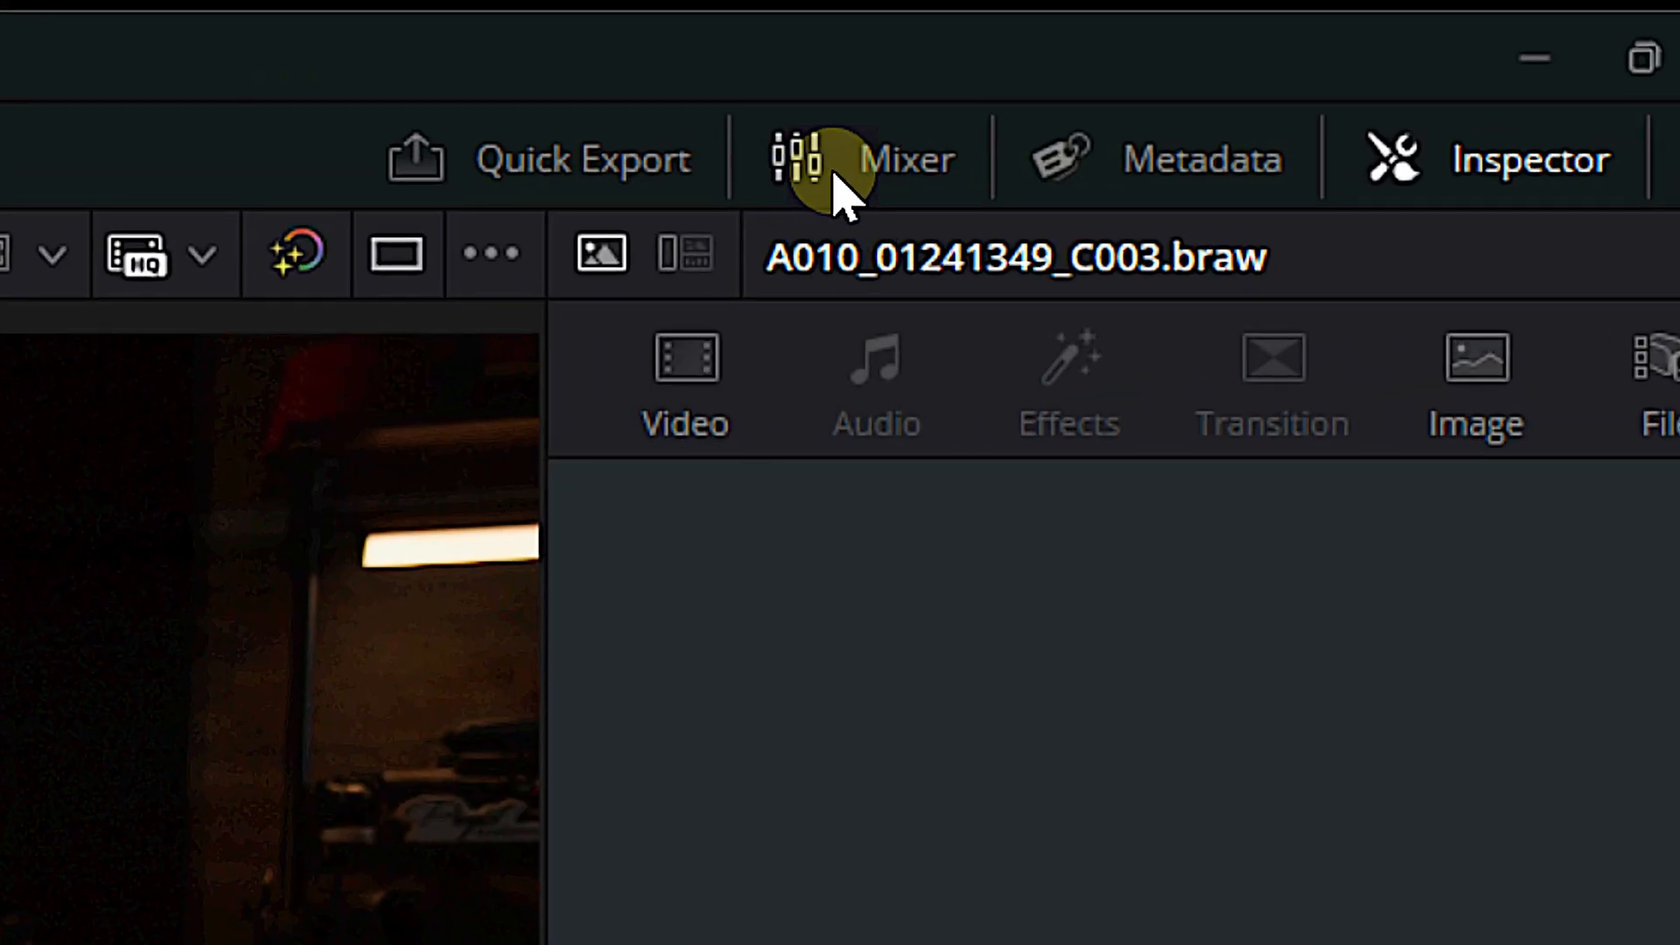
# Show the Edit page mixer, switching to Meters view and back to Mixer
pyautogui.click(857, 158)
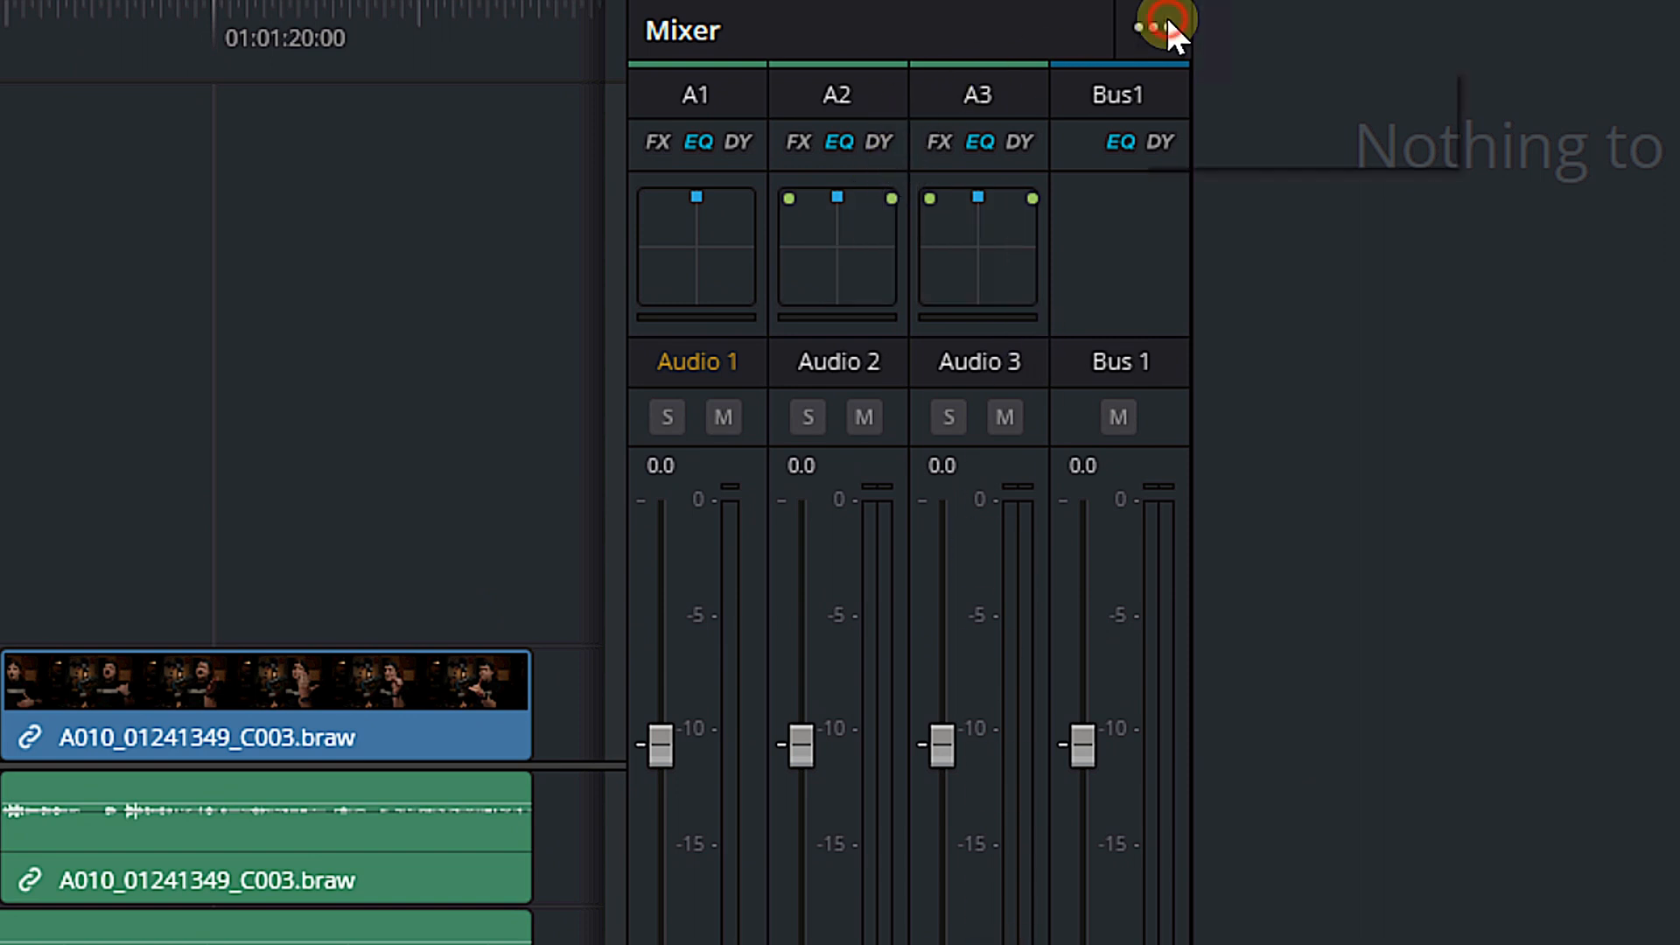
pyautogui.click(1165, 27)
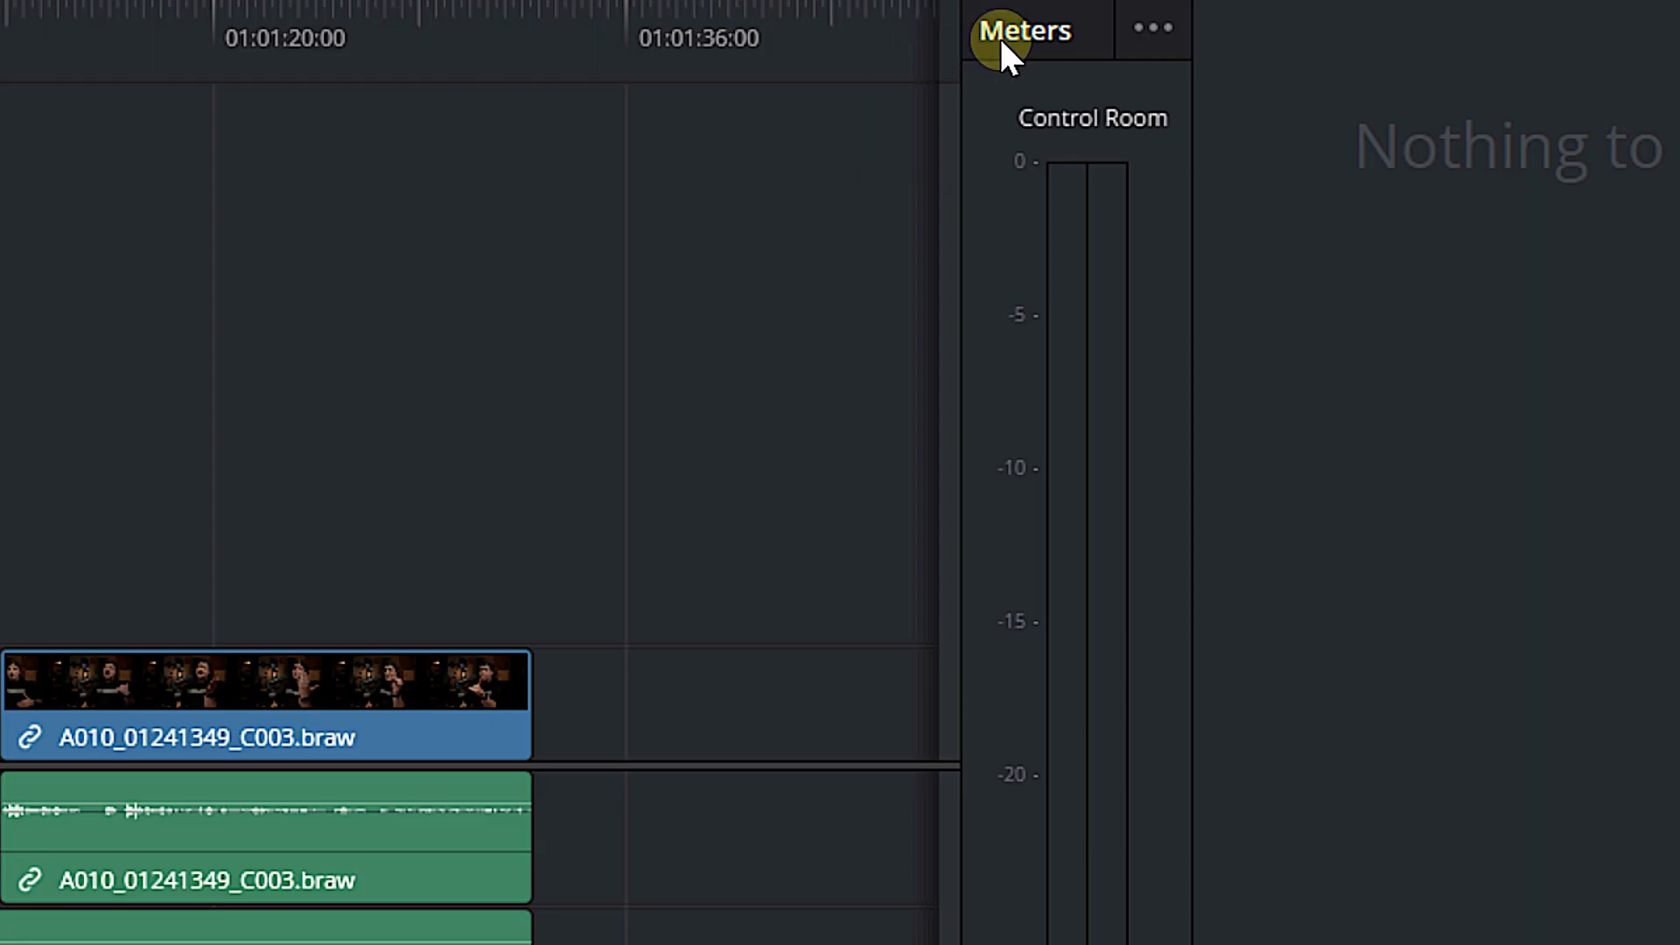
pyautogui.moveTo(1151, 28)
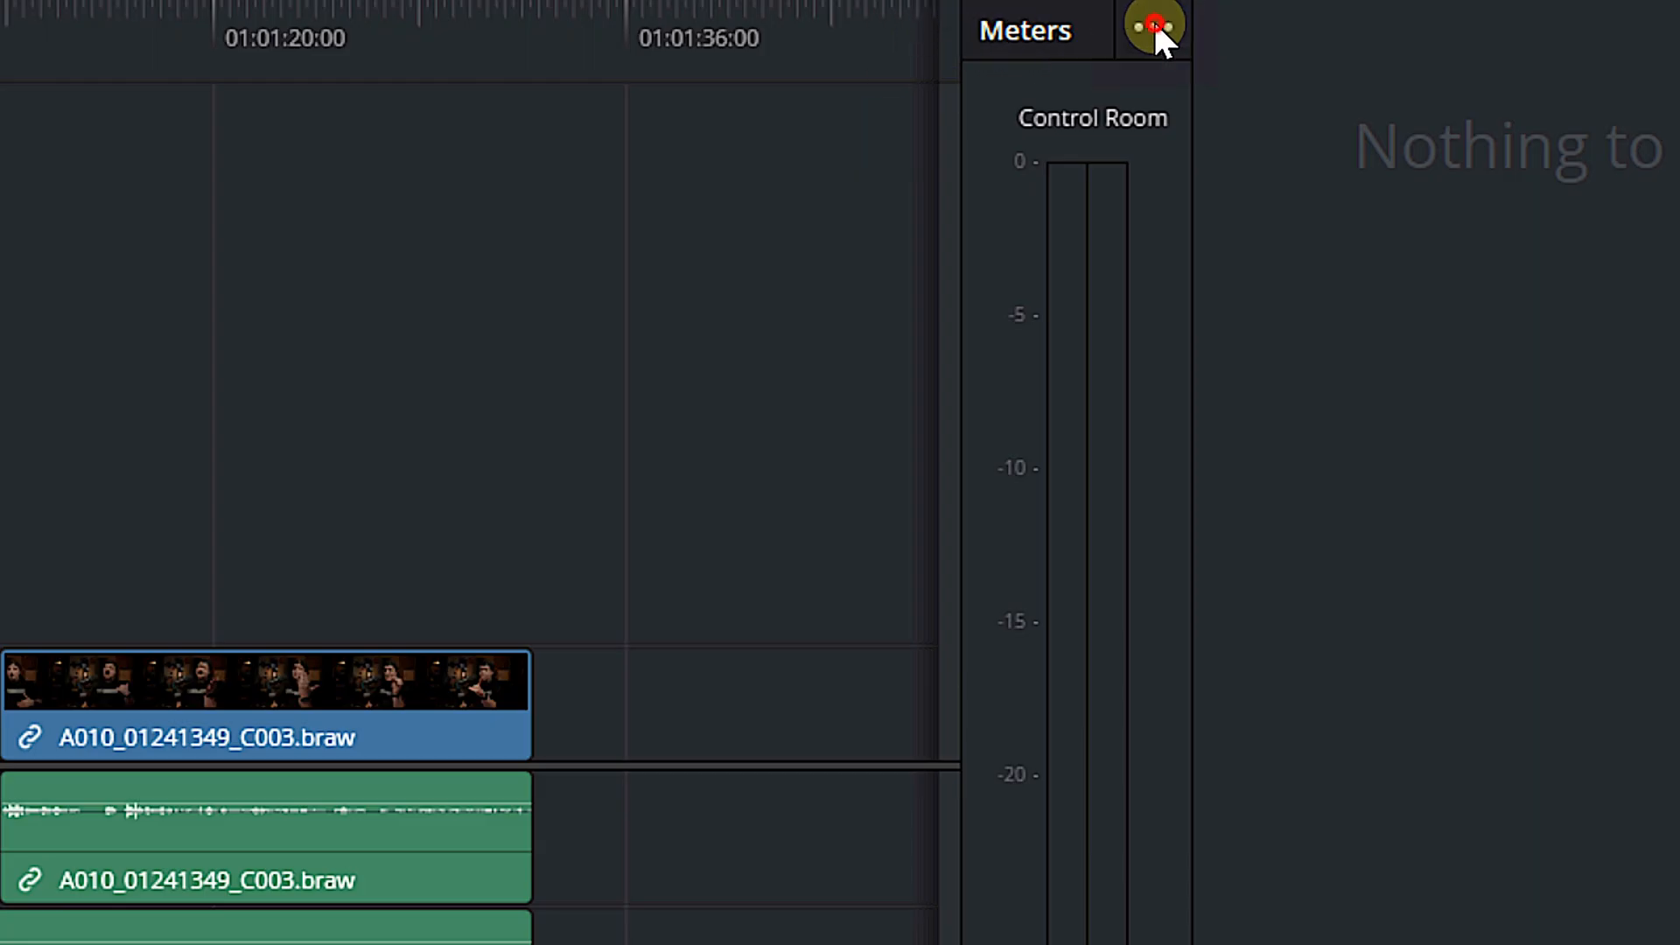
pyautogui.click(1154, 25)
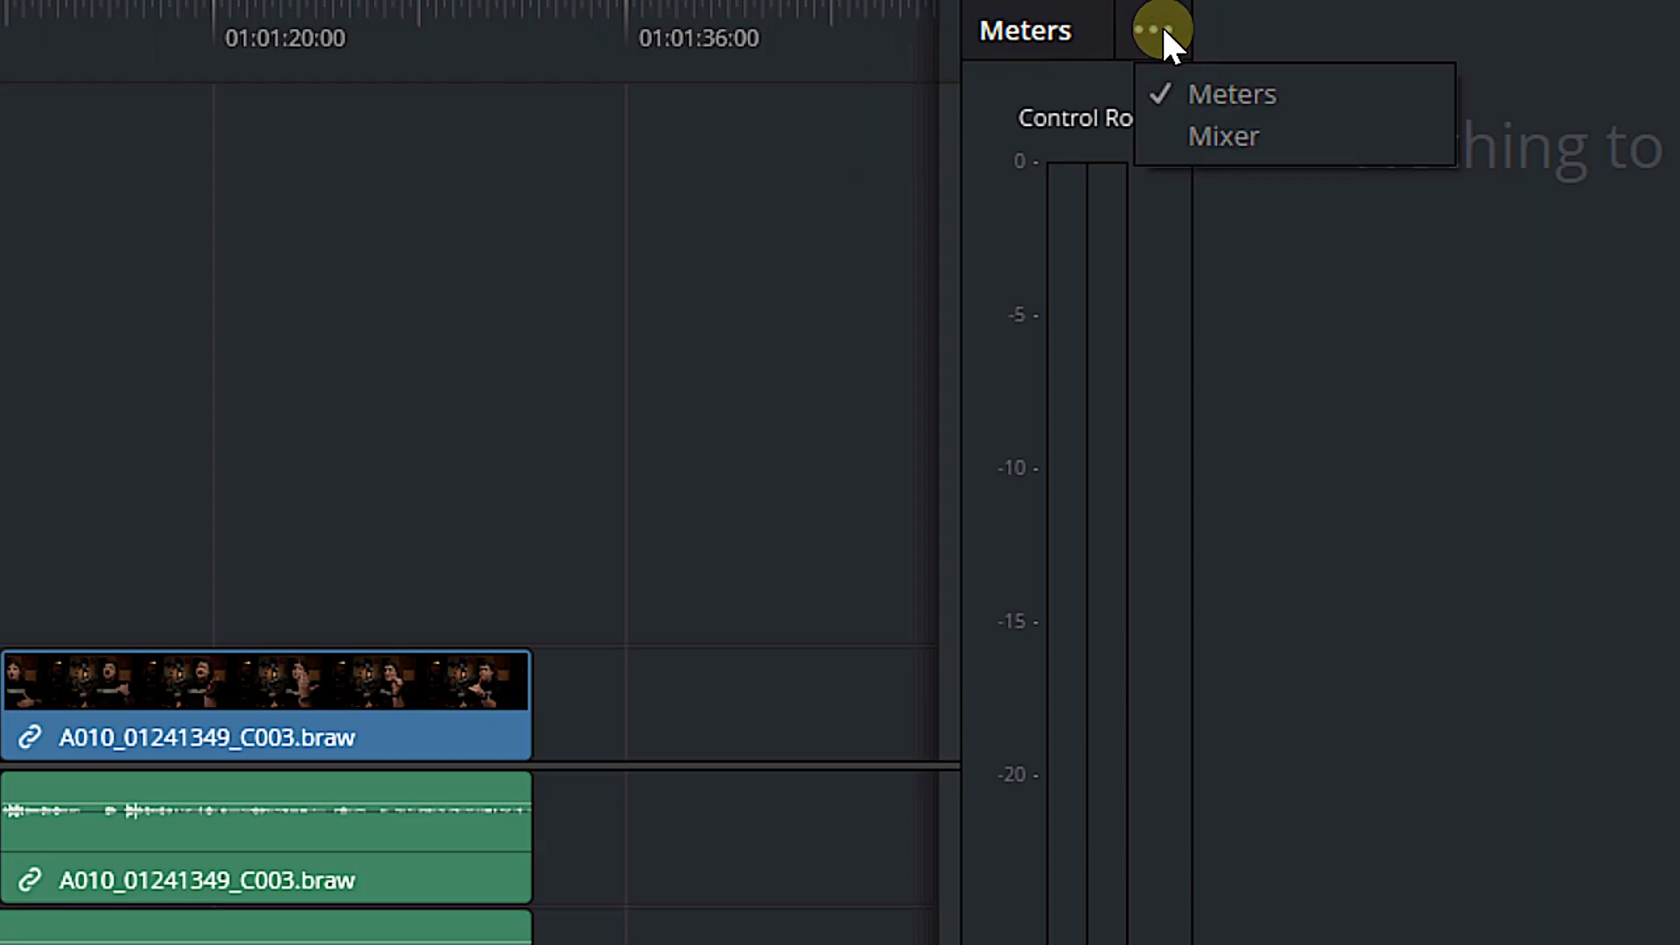
pyautogui.moveTo(1146, 836)
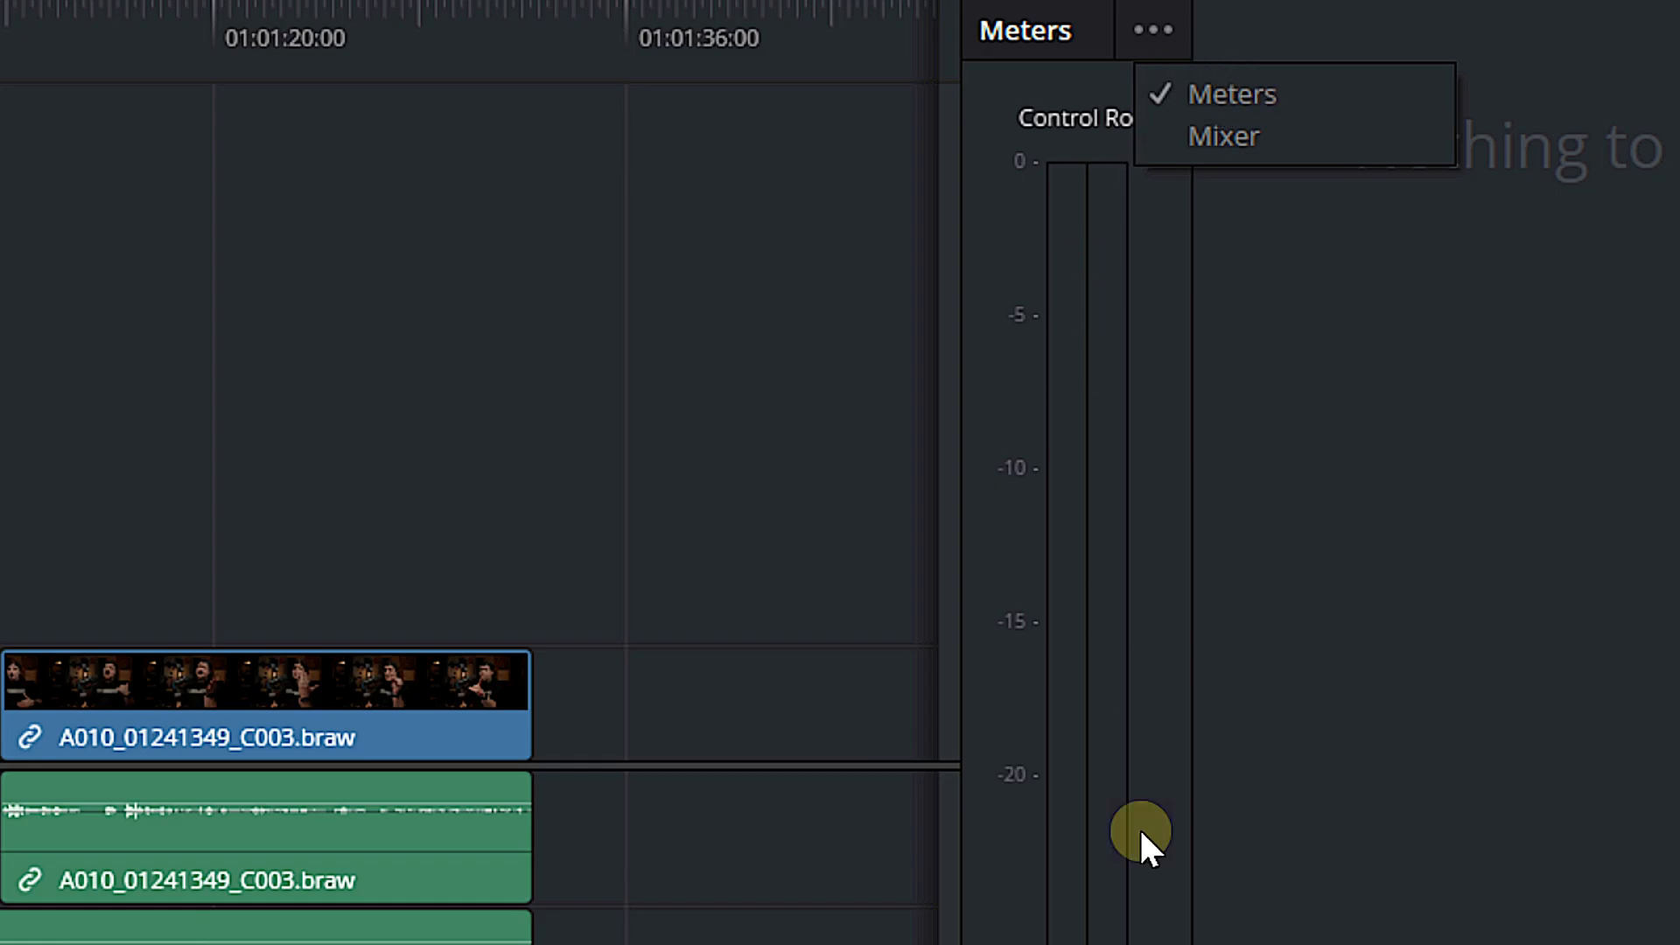
pyautogui.moveTo(1048, 589)
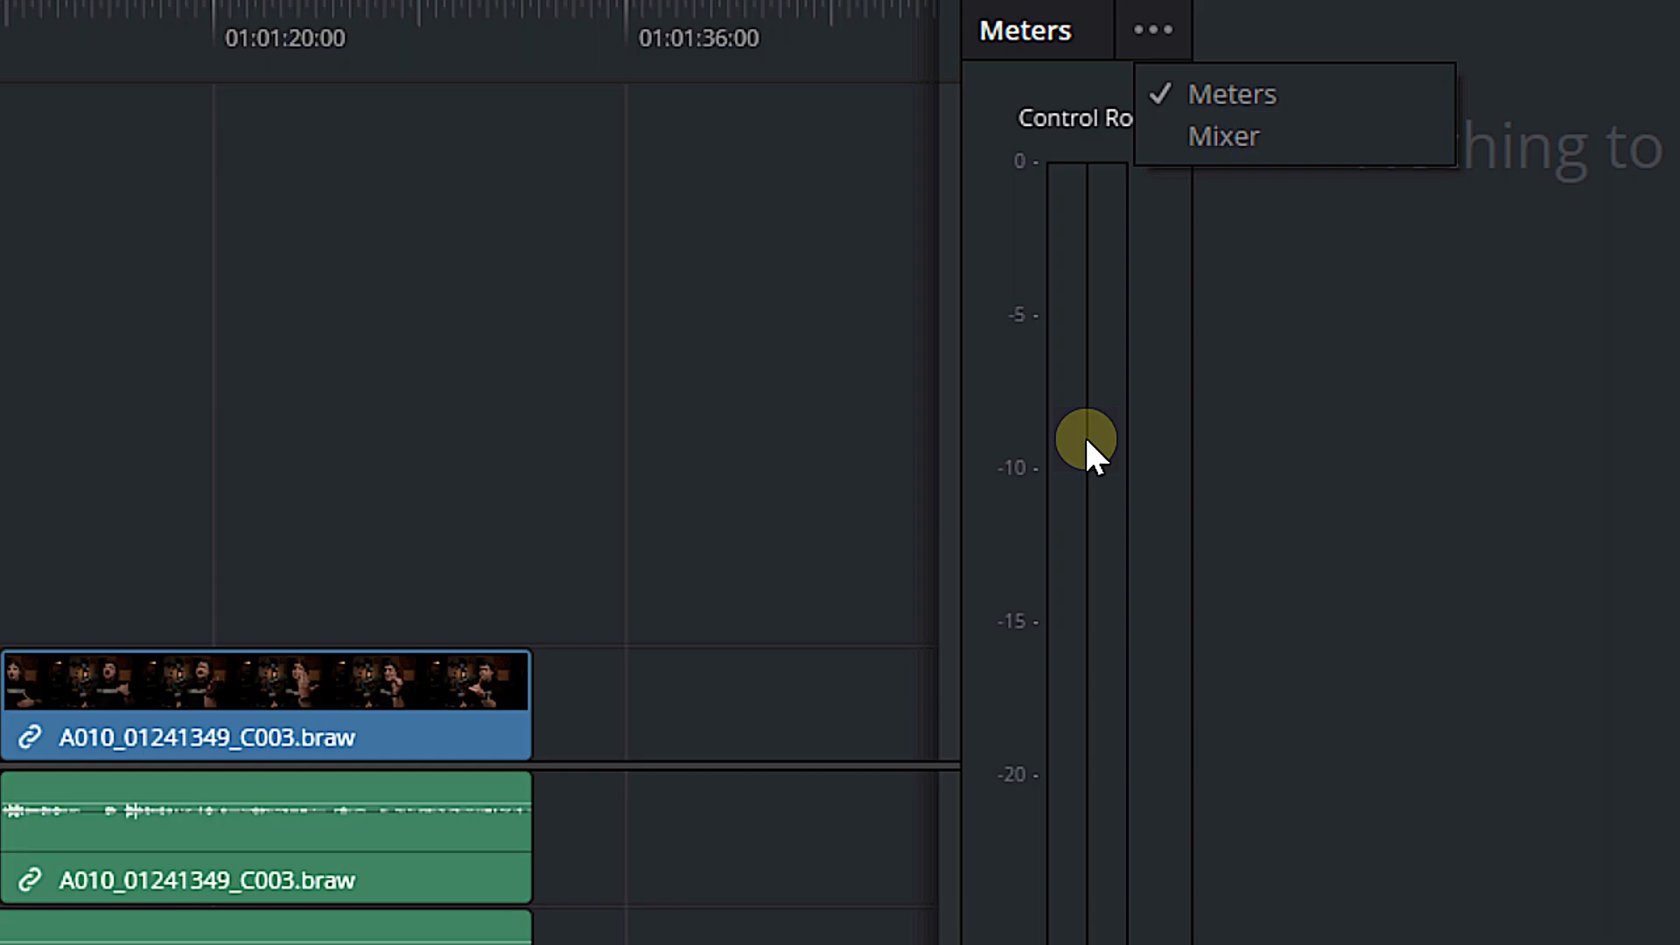
pyautogui.click(1223, 136)
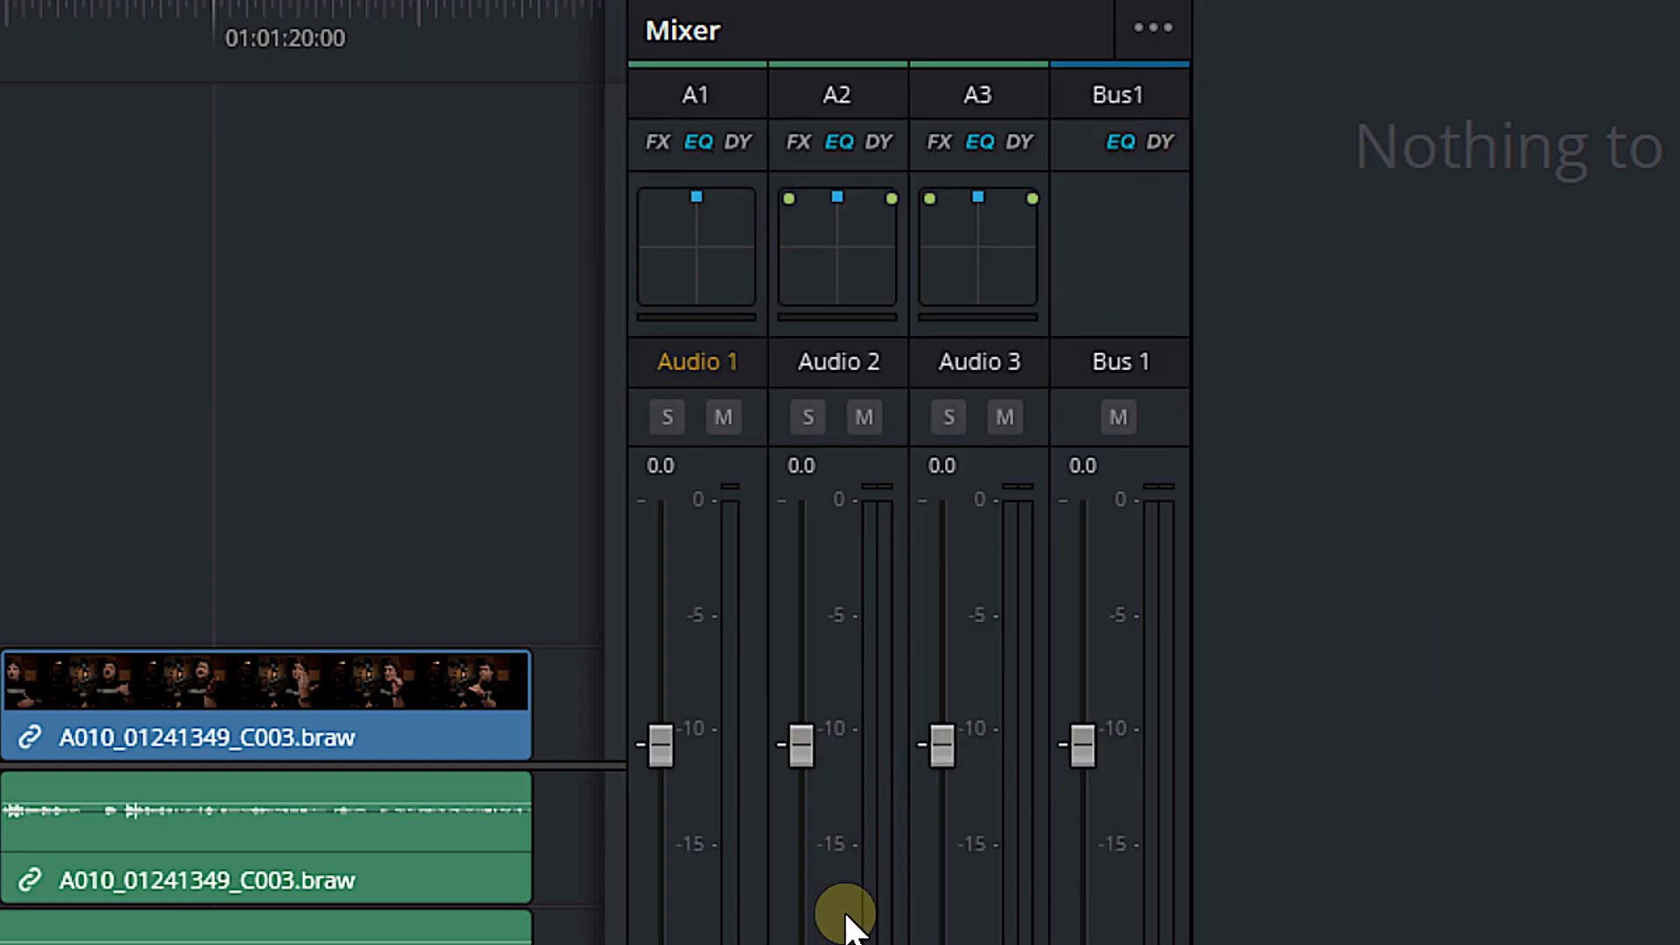
pyautogui.moveTo(702, 386)
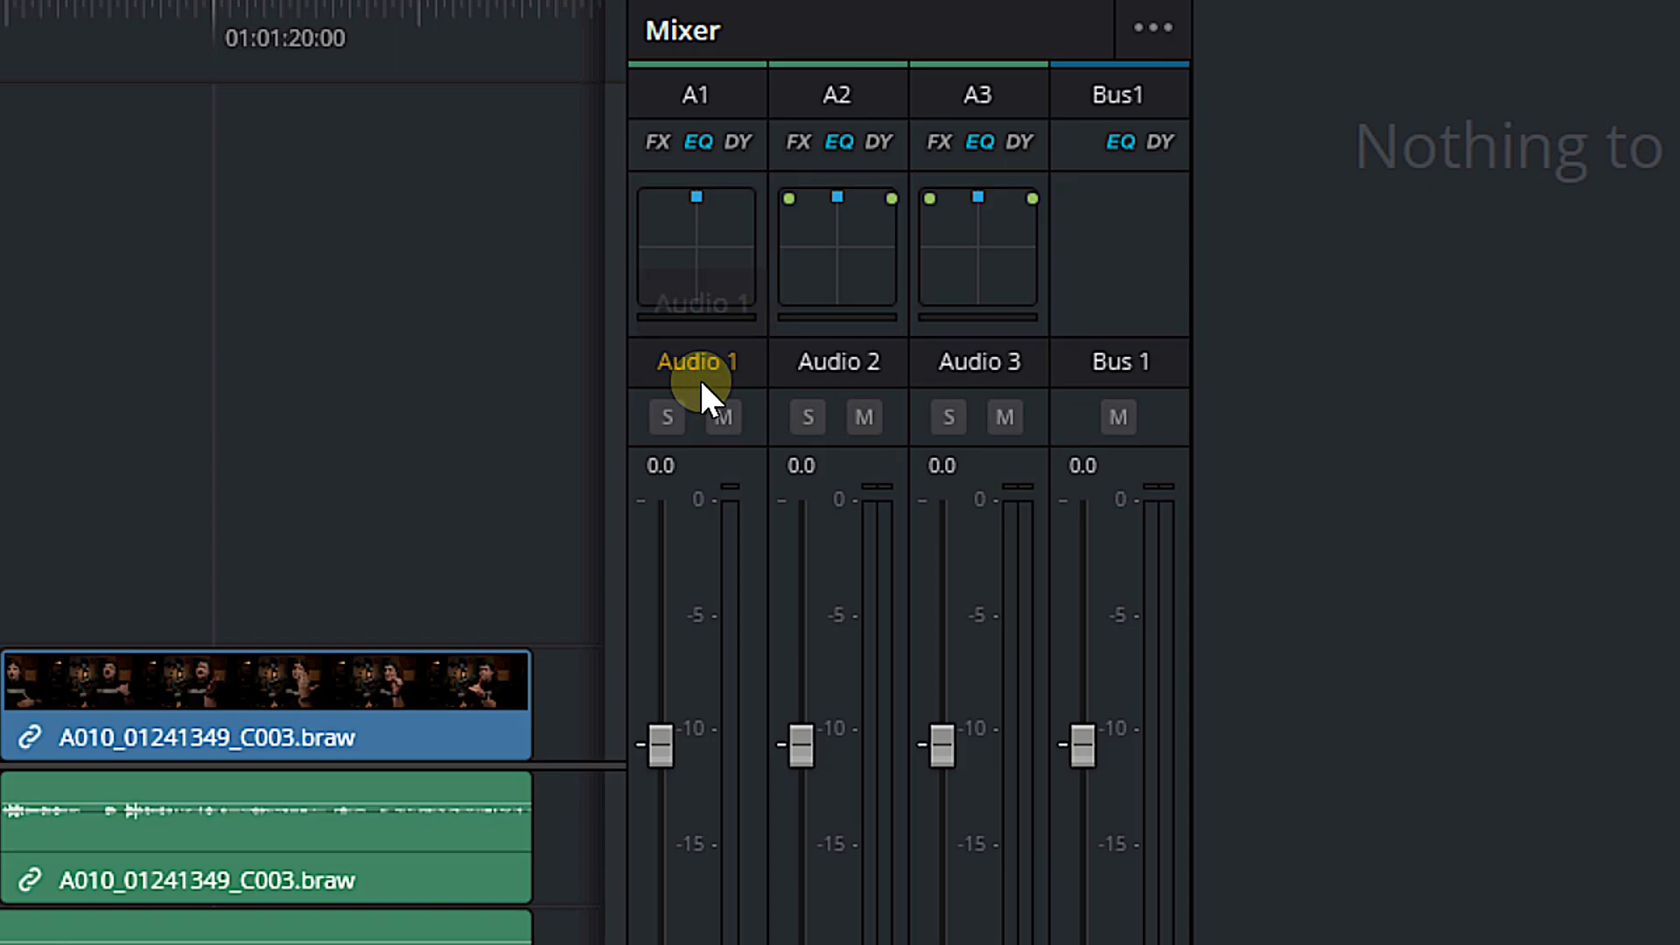
pyautogui.moveTo(937, 777)
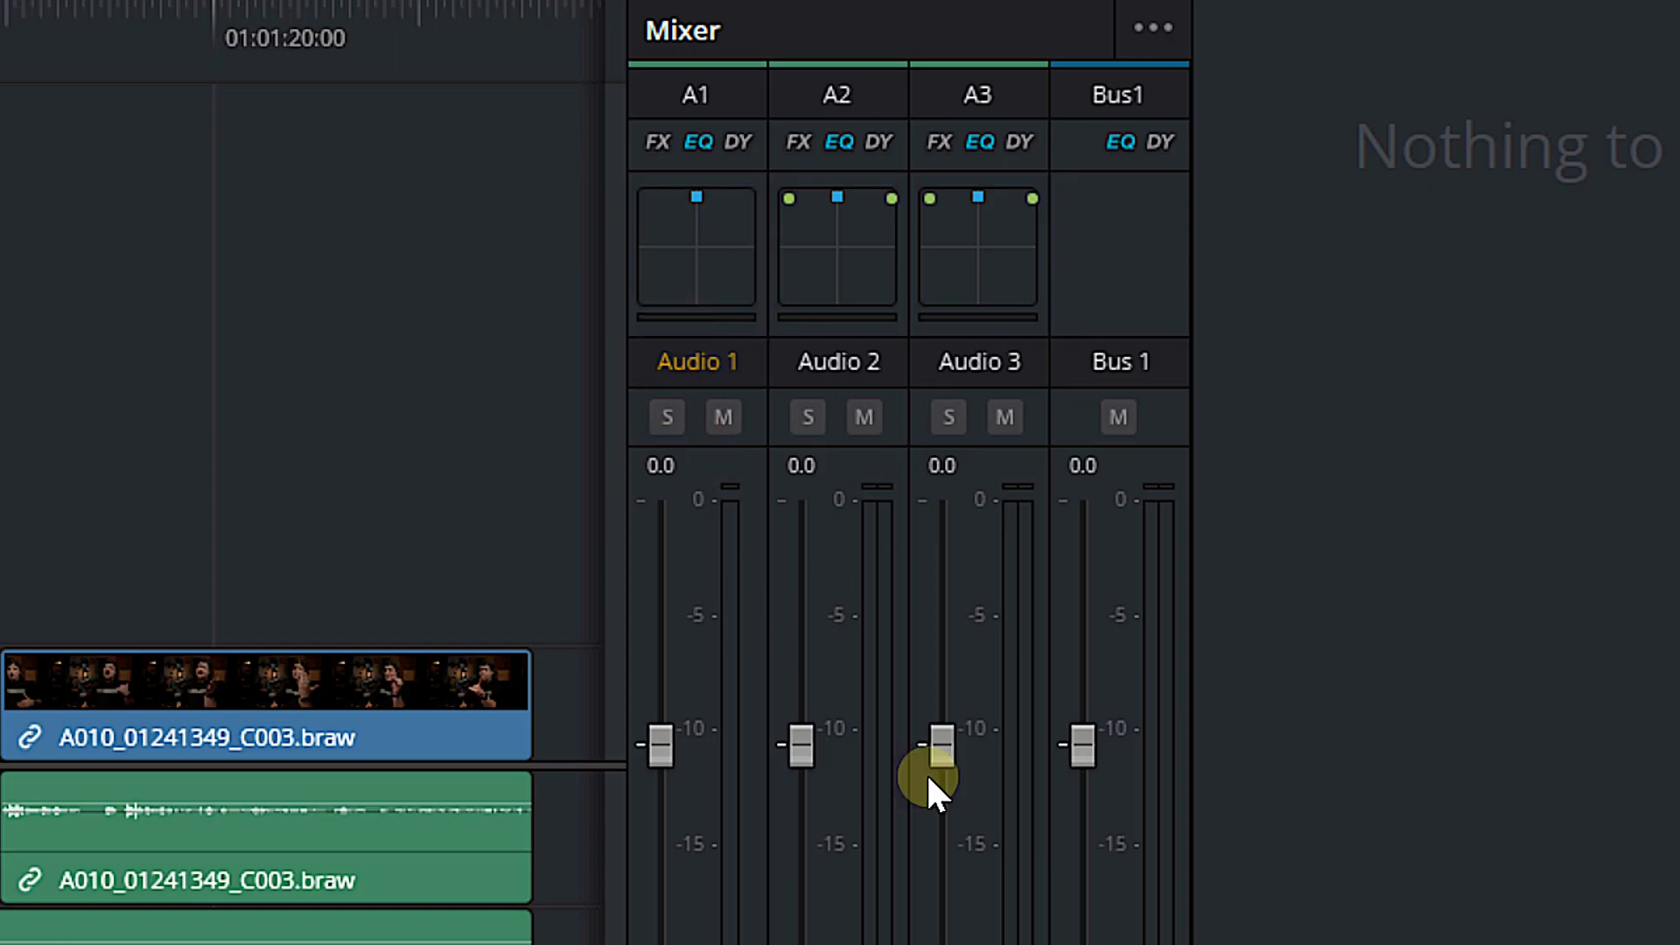
pyautogui.moveTo(702, 310)
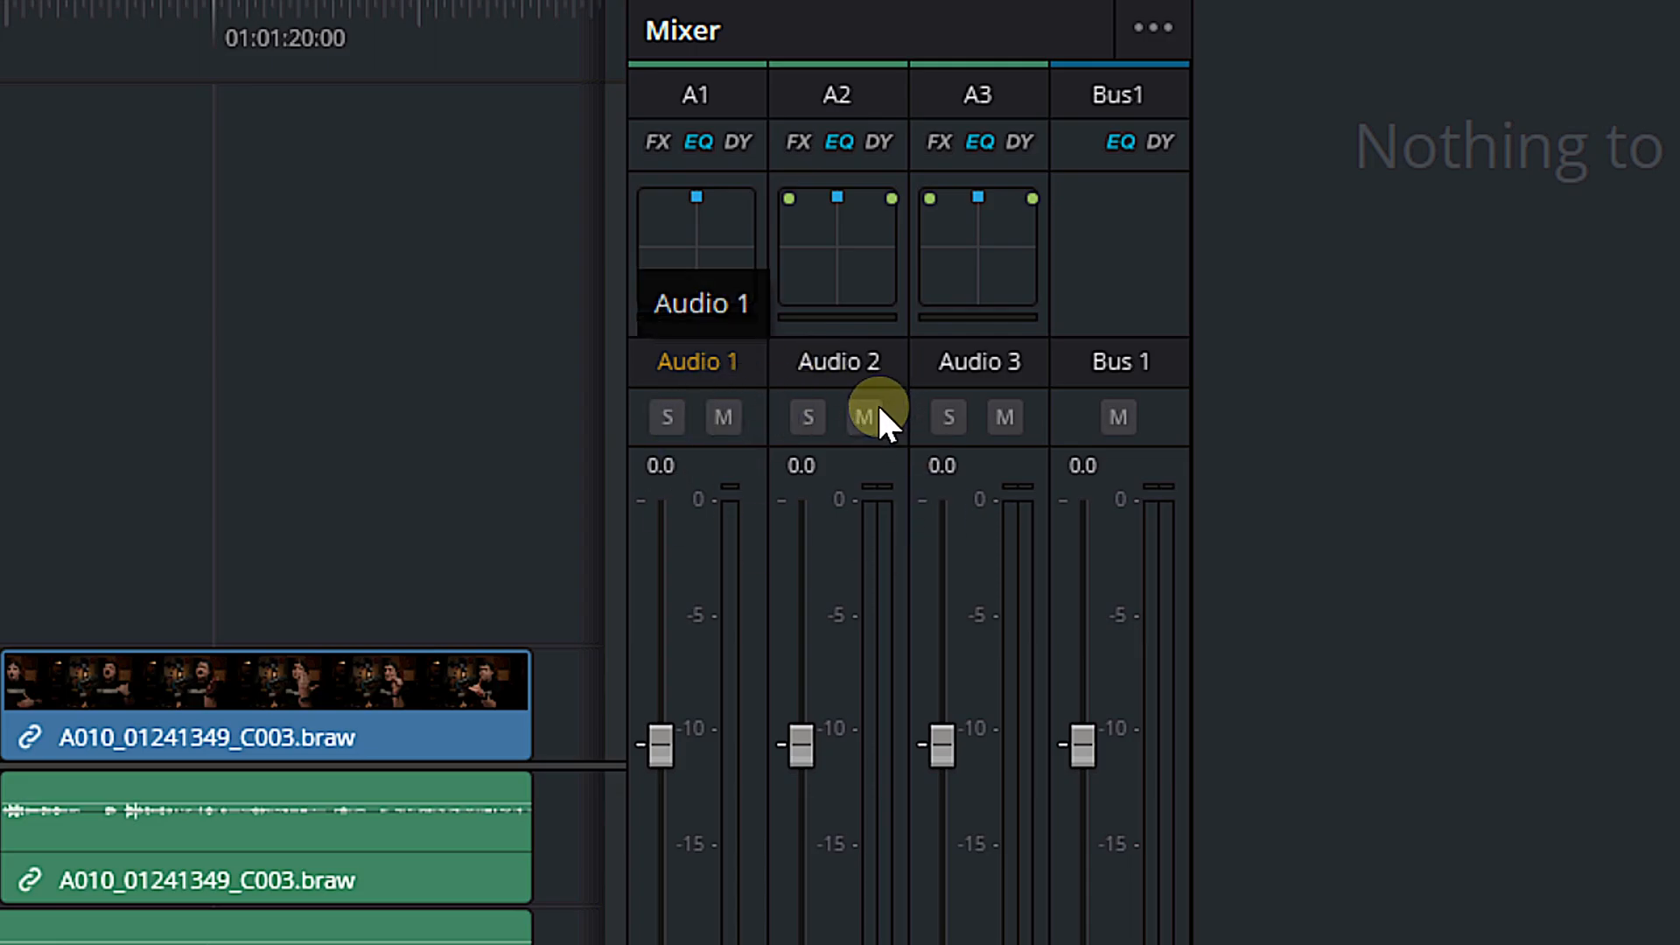
pyautogui.moveTo(579, 418)
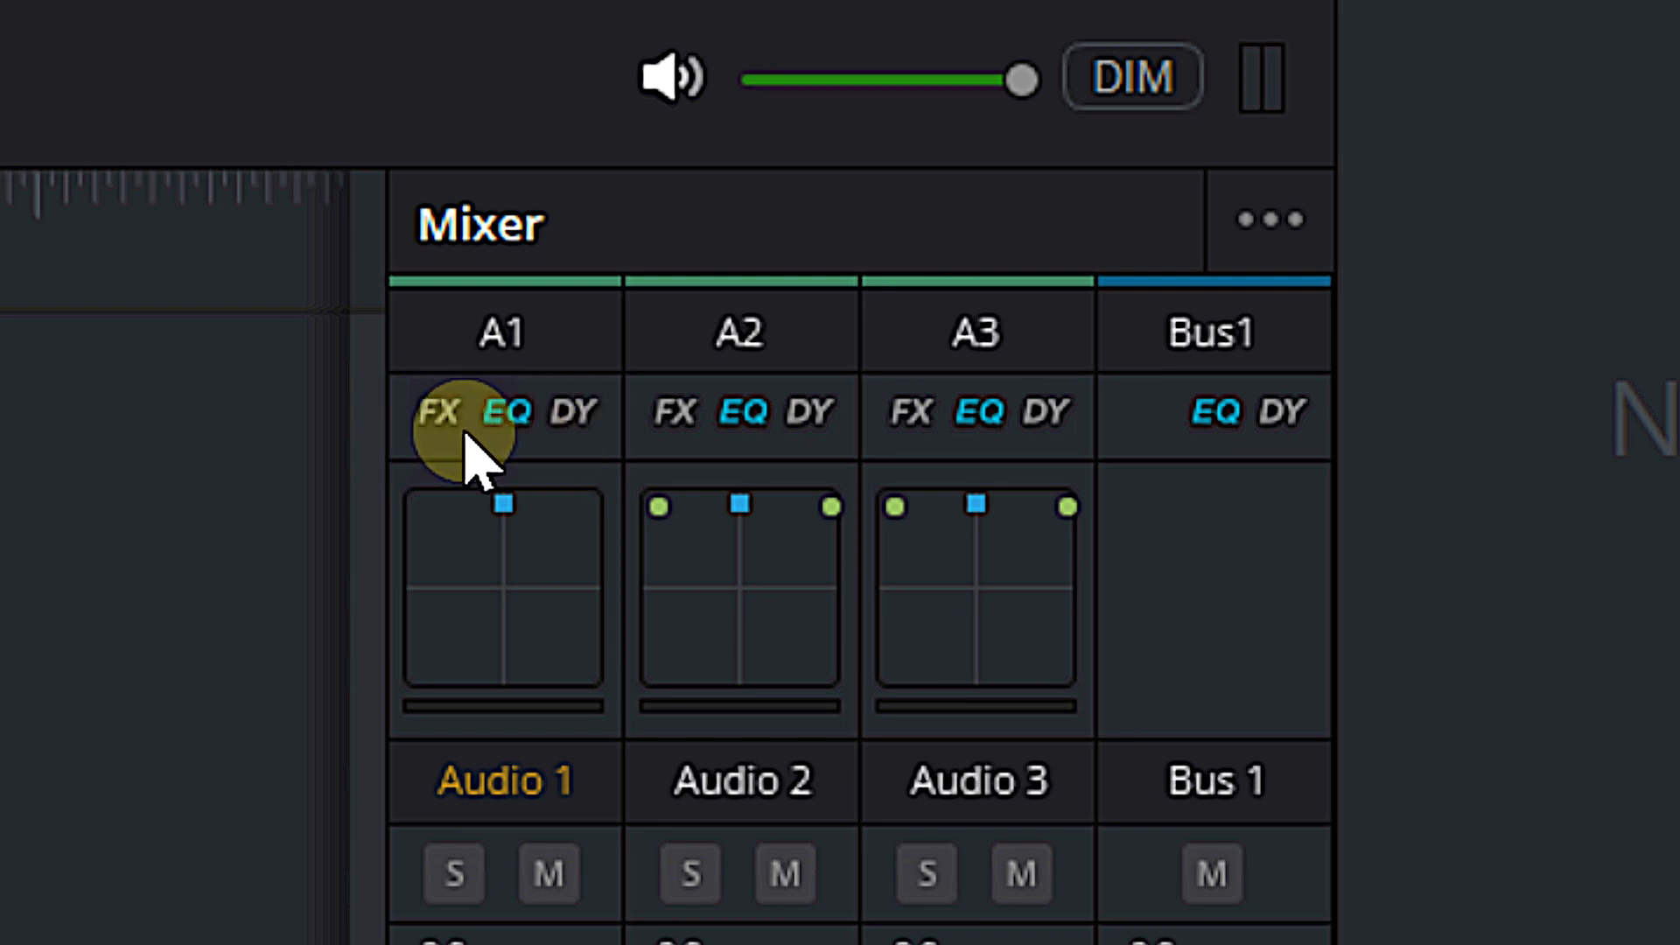
pyautogui.moveTo(892, 418)
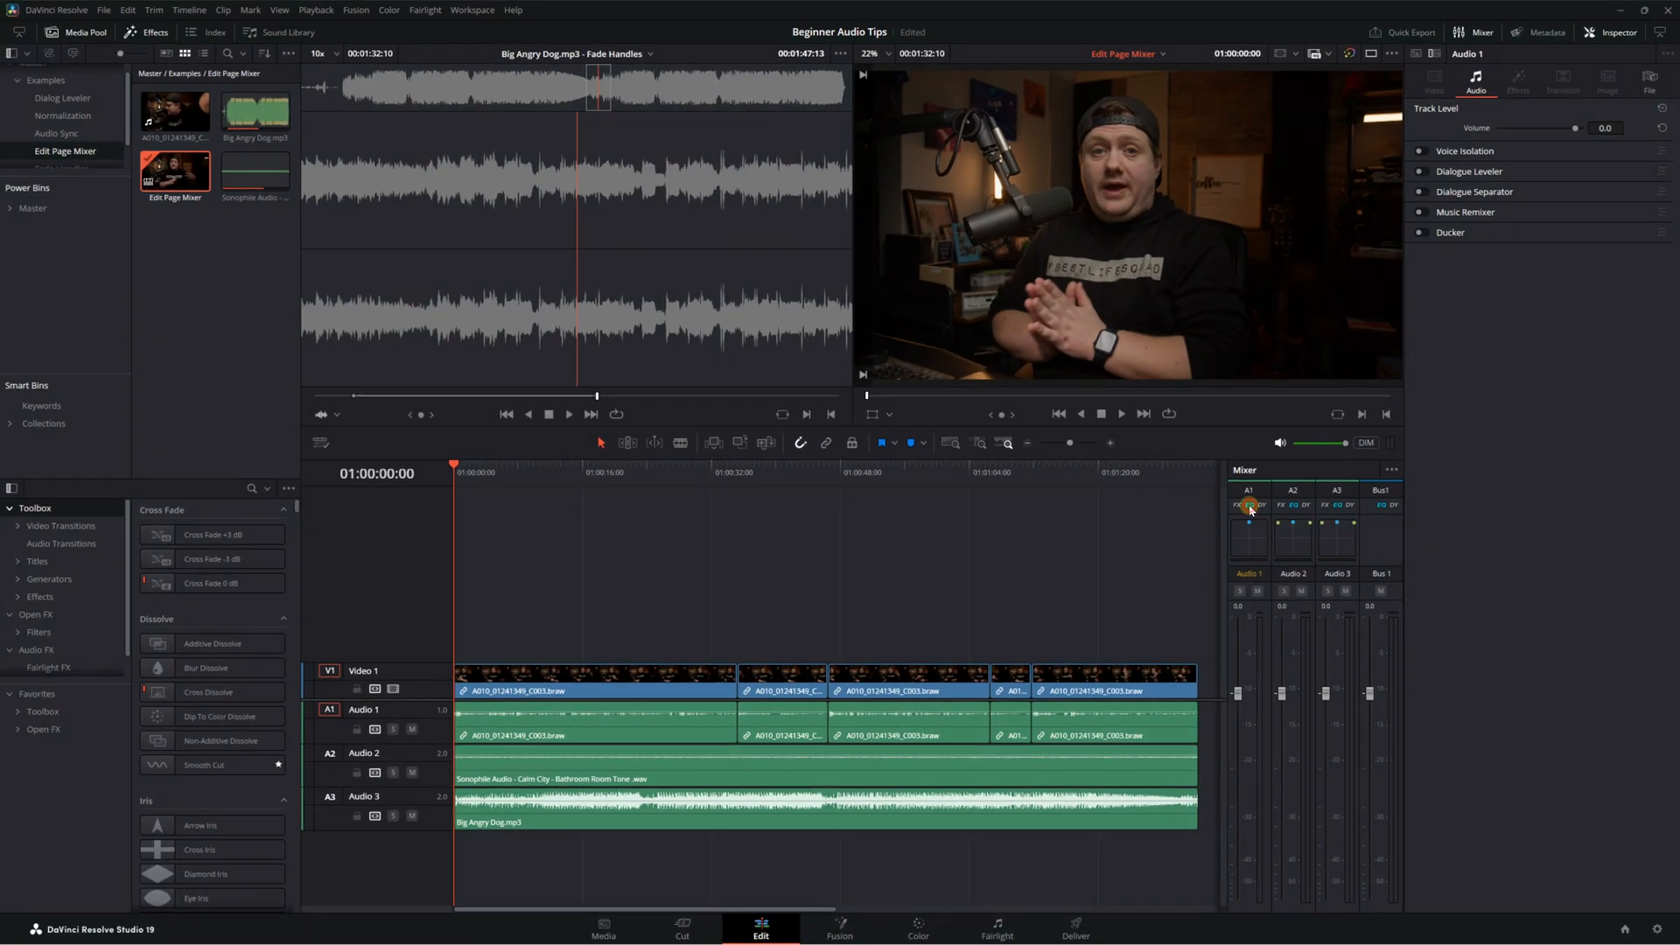
# Open the Dynamics – Audio 1 window from DY on the A1 channel strip
pyautogui.click(1249, 505)
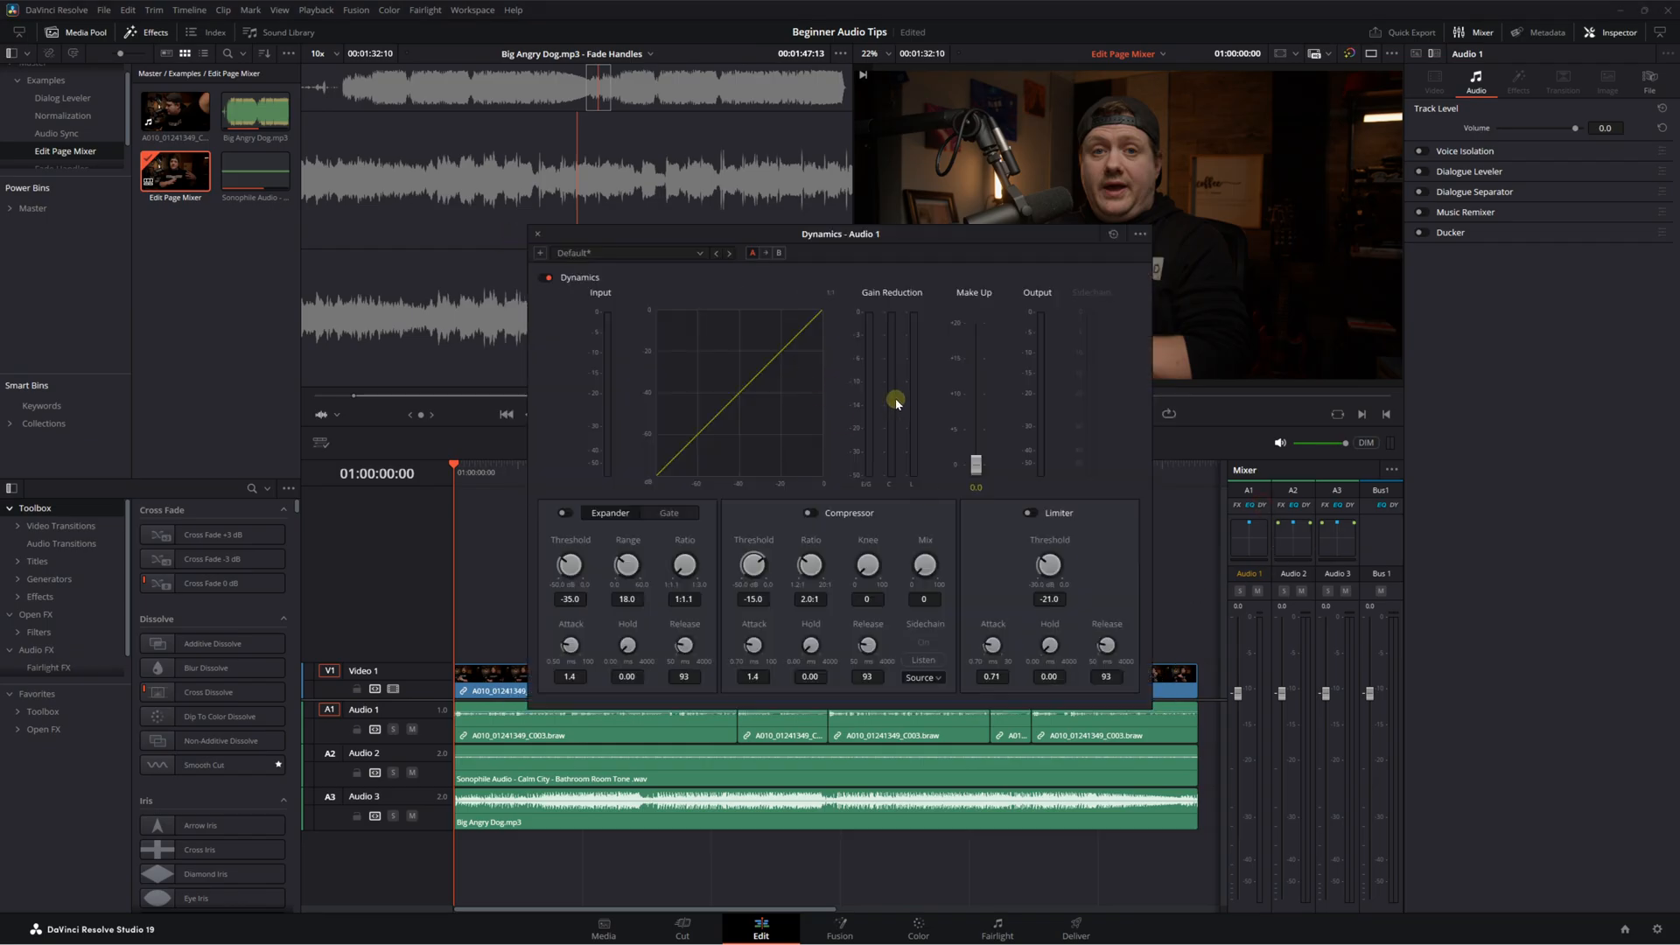
pyautogui.moveTo(557, 425)
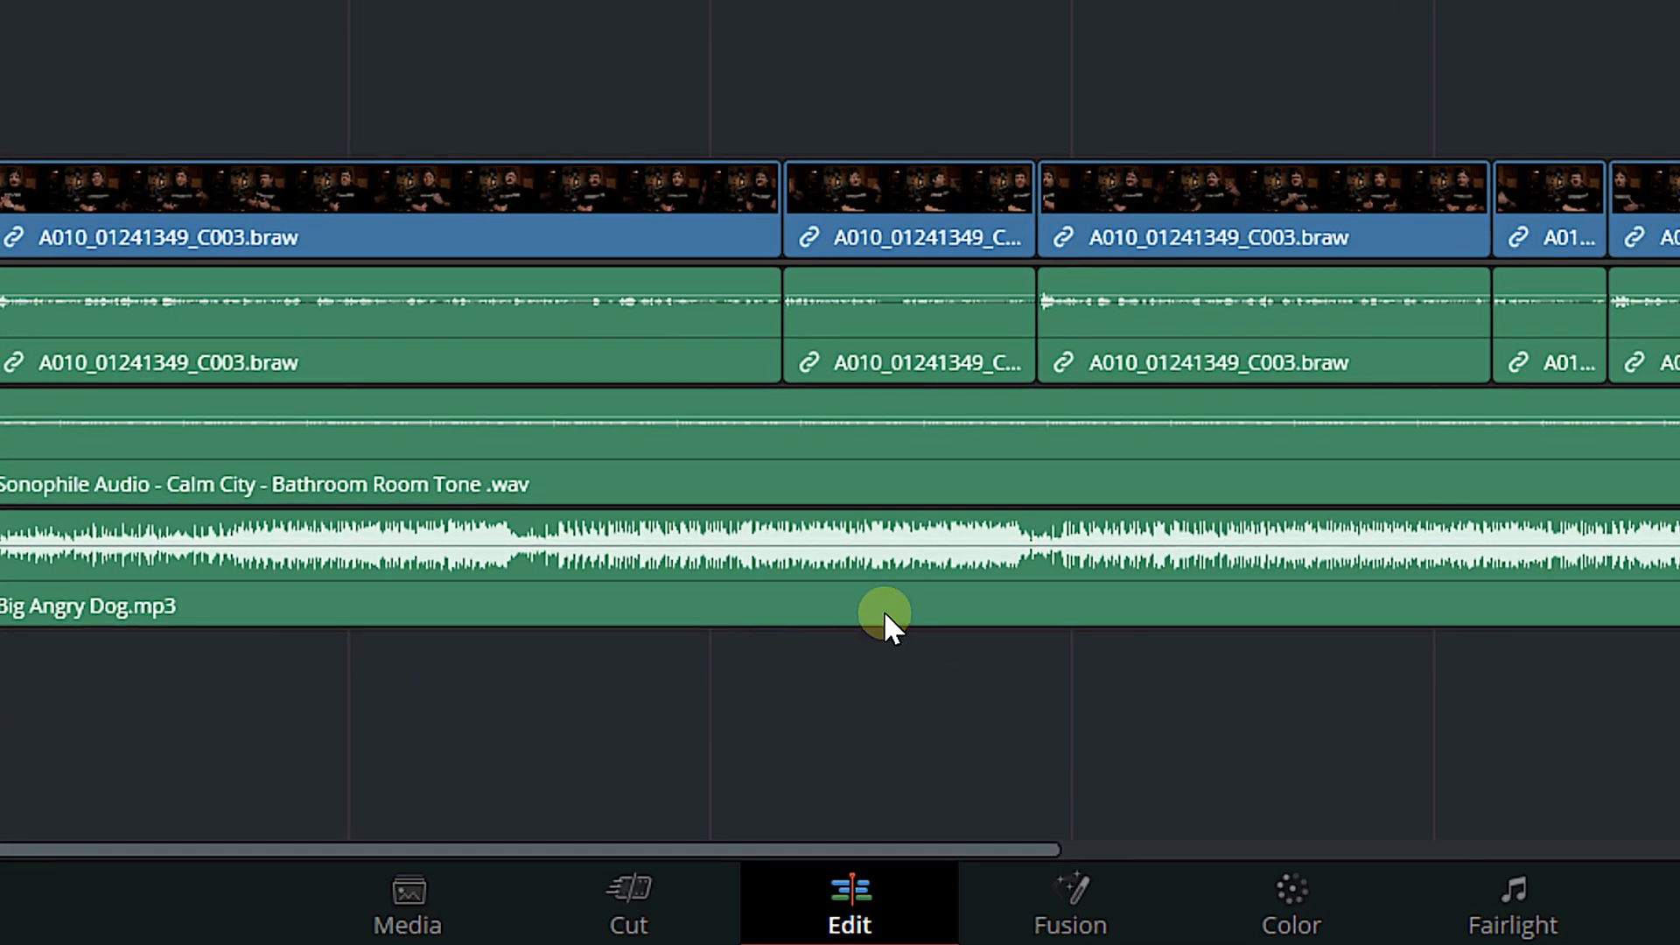
pyautogui.moveTo(979, 573)
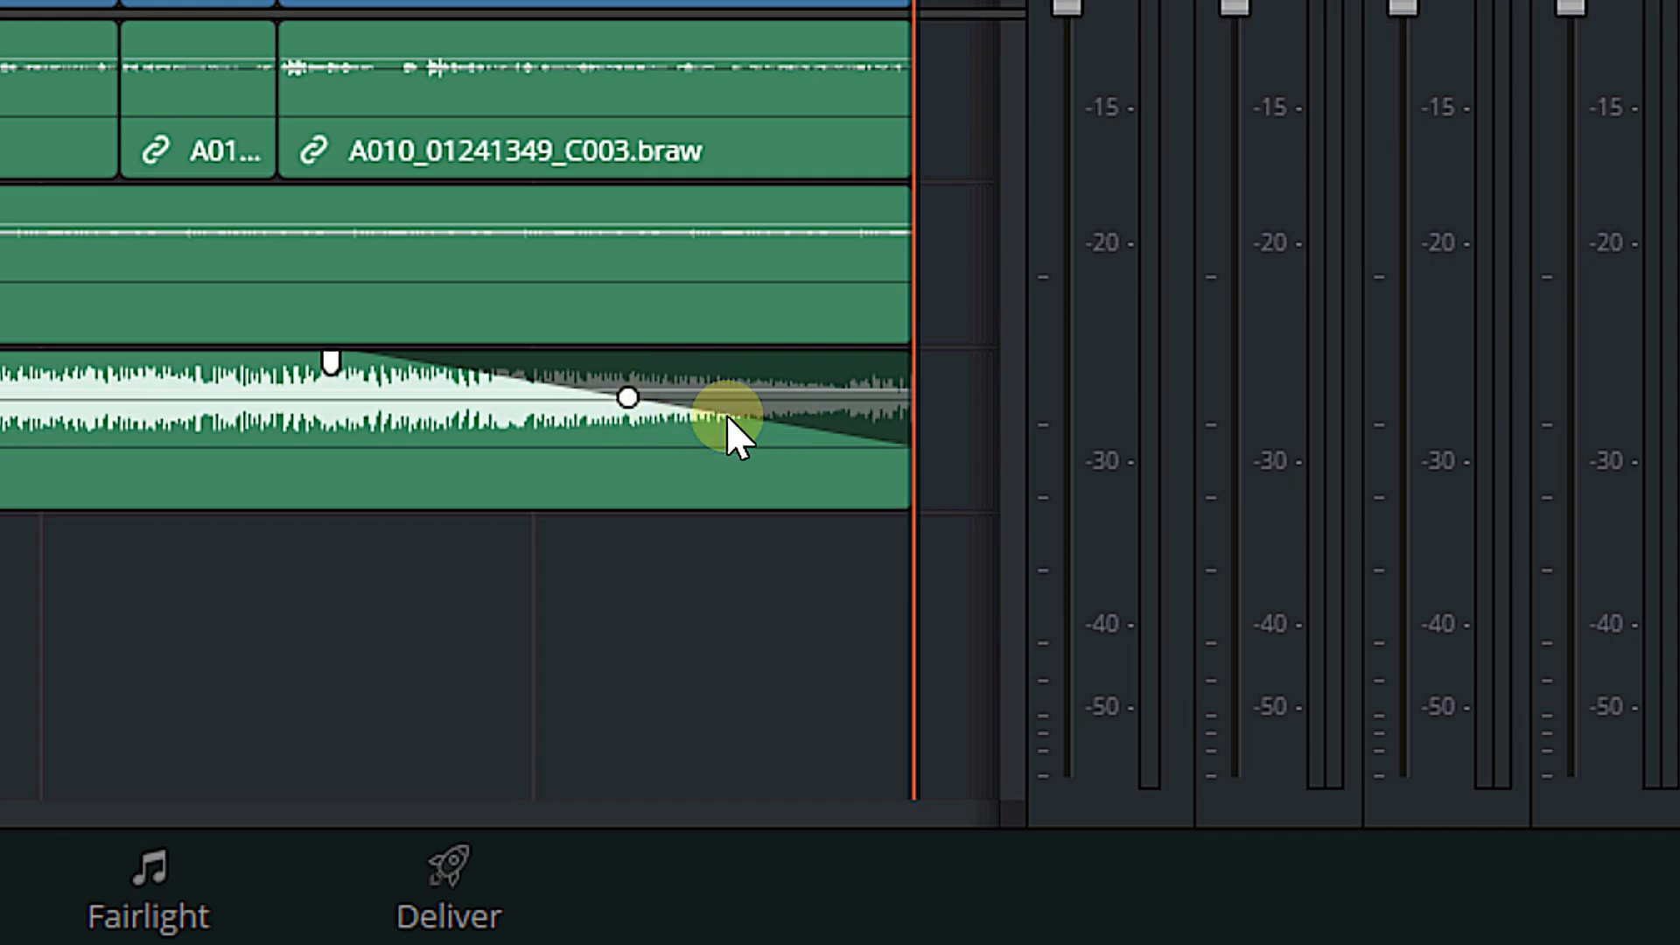
pyautogui.moveTo(820, 461)
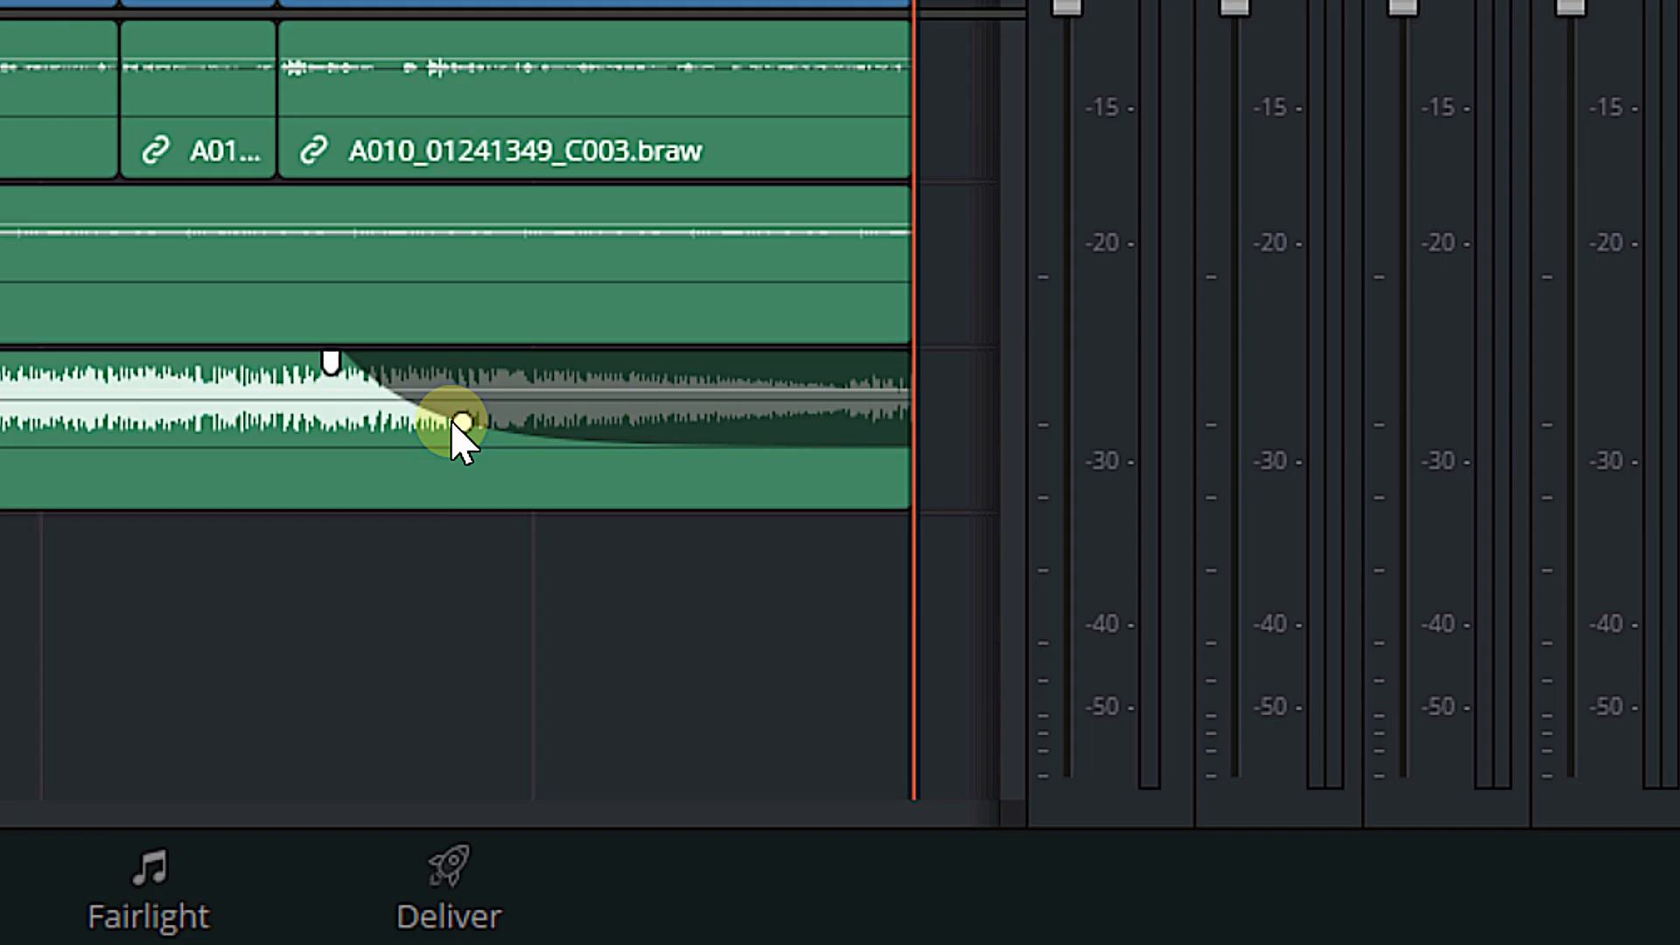
# Bend the Big Angry Dog.mp3 fade-out curve on Audio 3 into a gentle, slight taper
pyautogui.moveTo(461, 419); pyautogui.dragTo(621, 455)
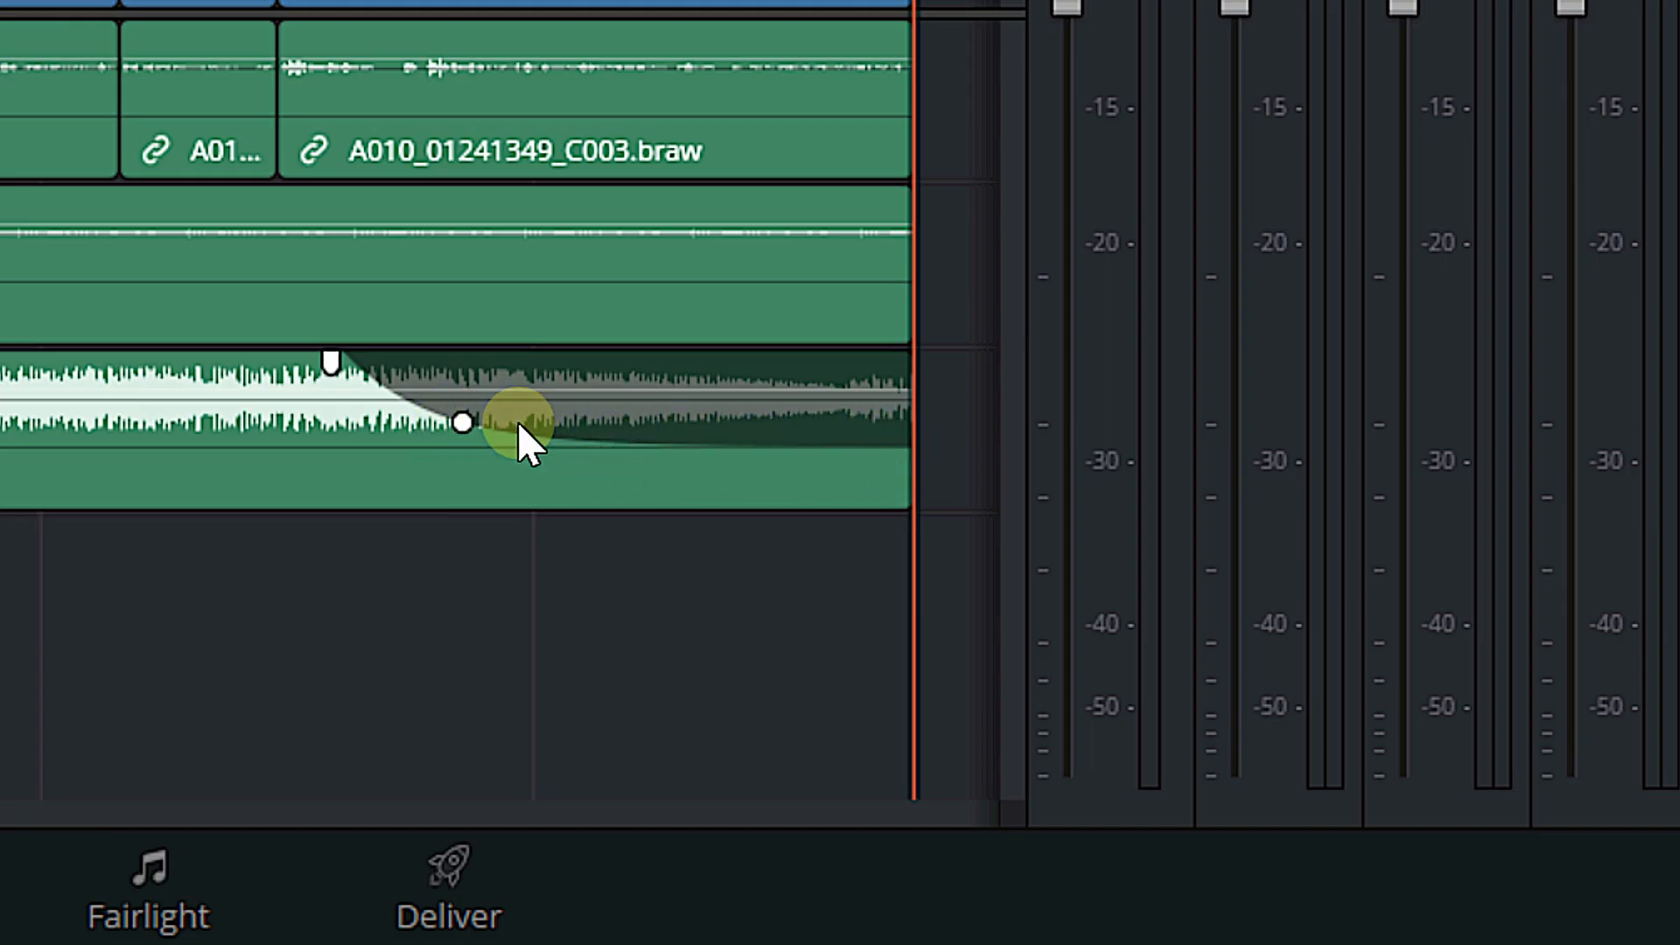
pyautogui.moveTo(525, 418); pyautogui.dragTo(461, 419)
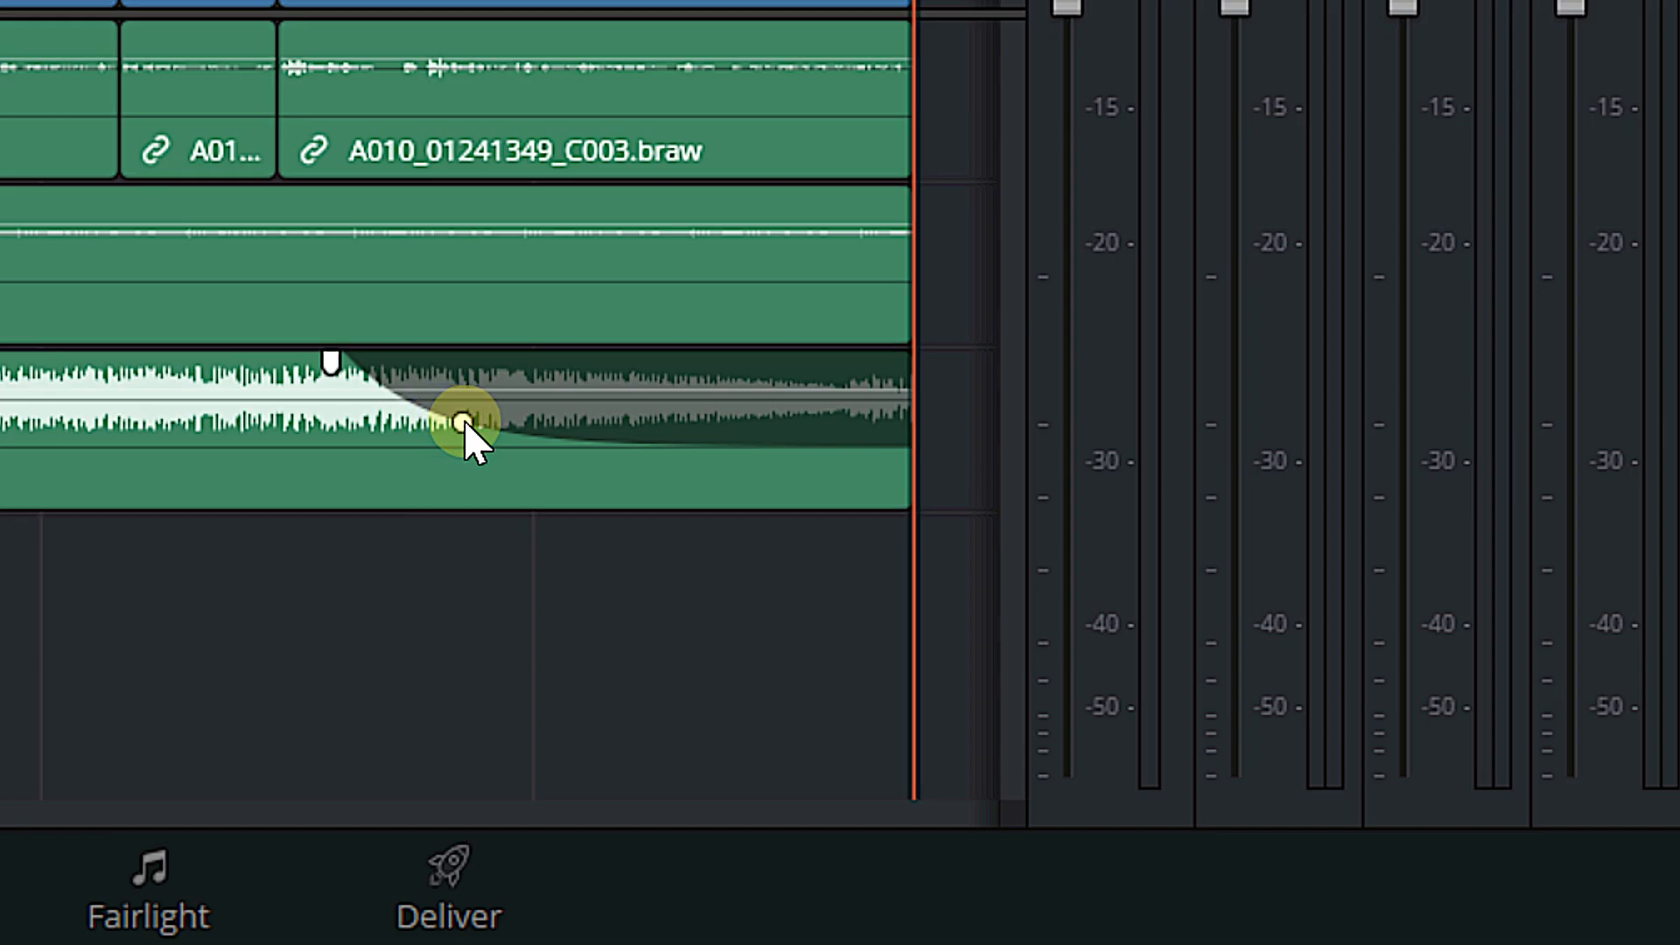
pyautogui.moveTo(466, 418); pyautogui.dragTo(658, 359)
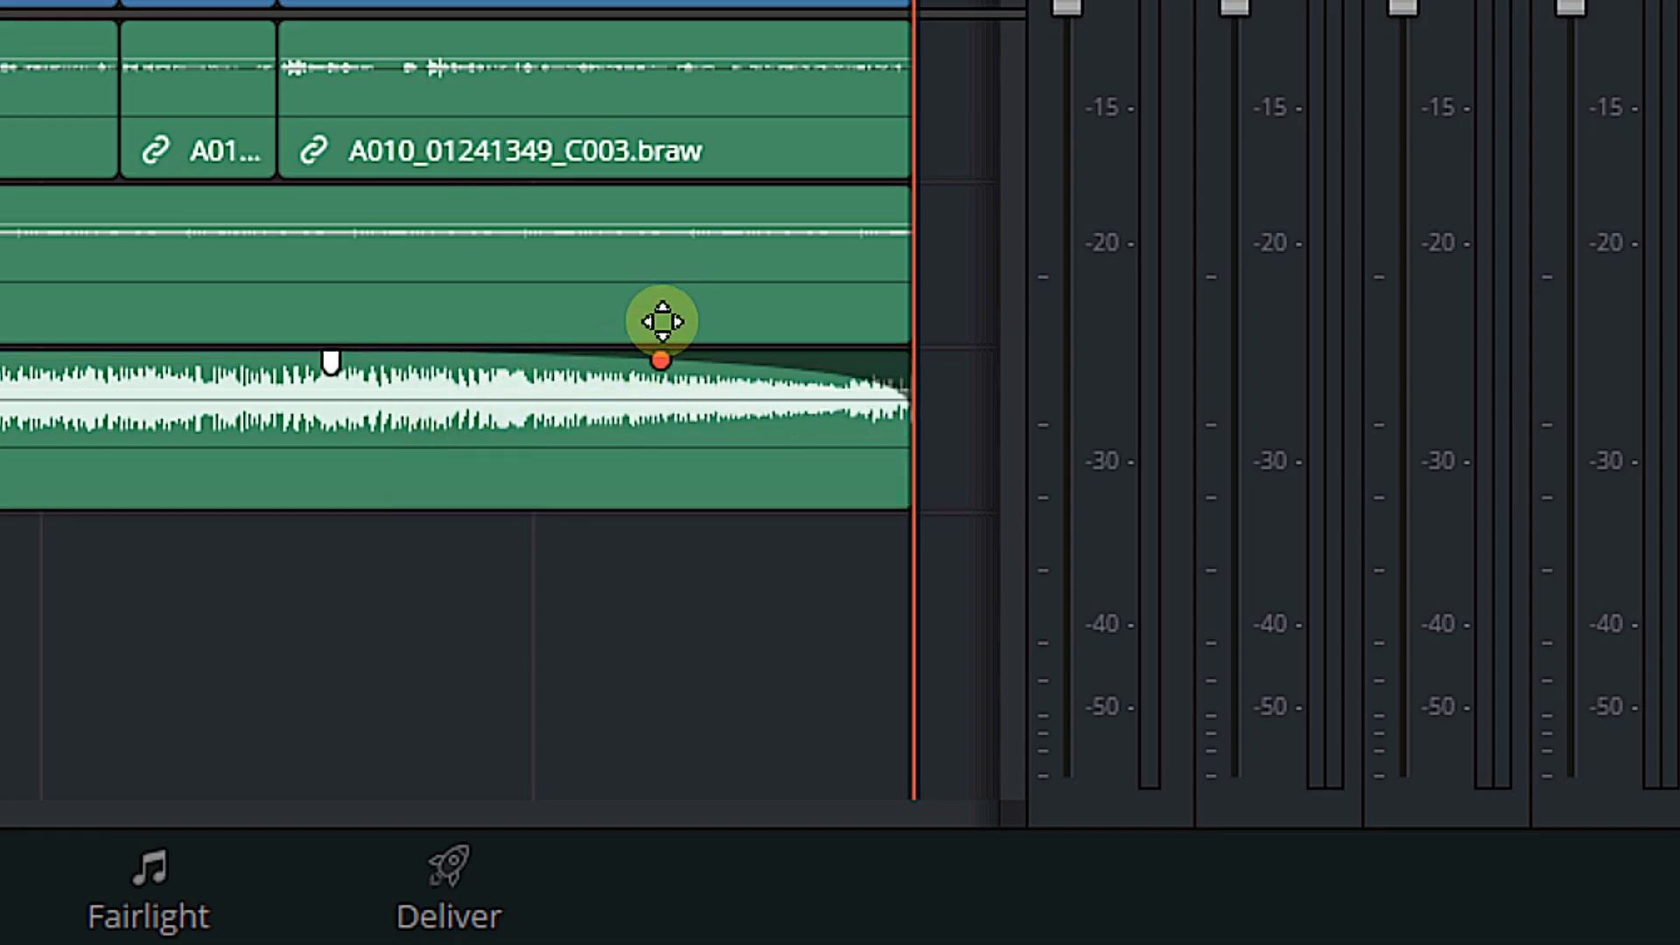